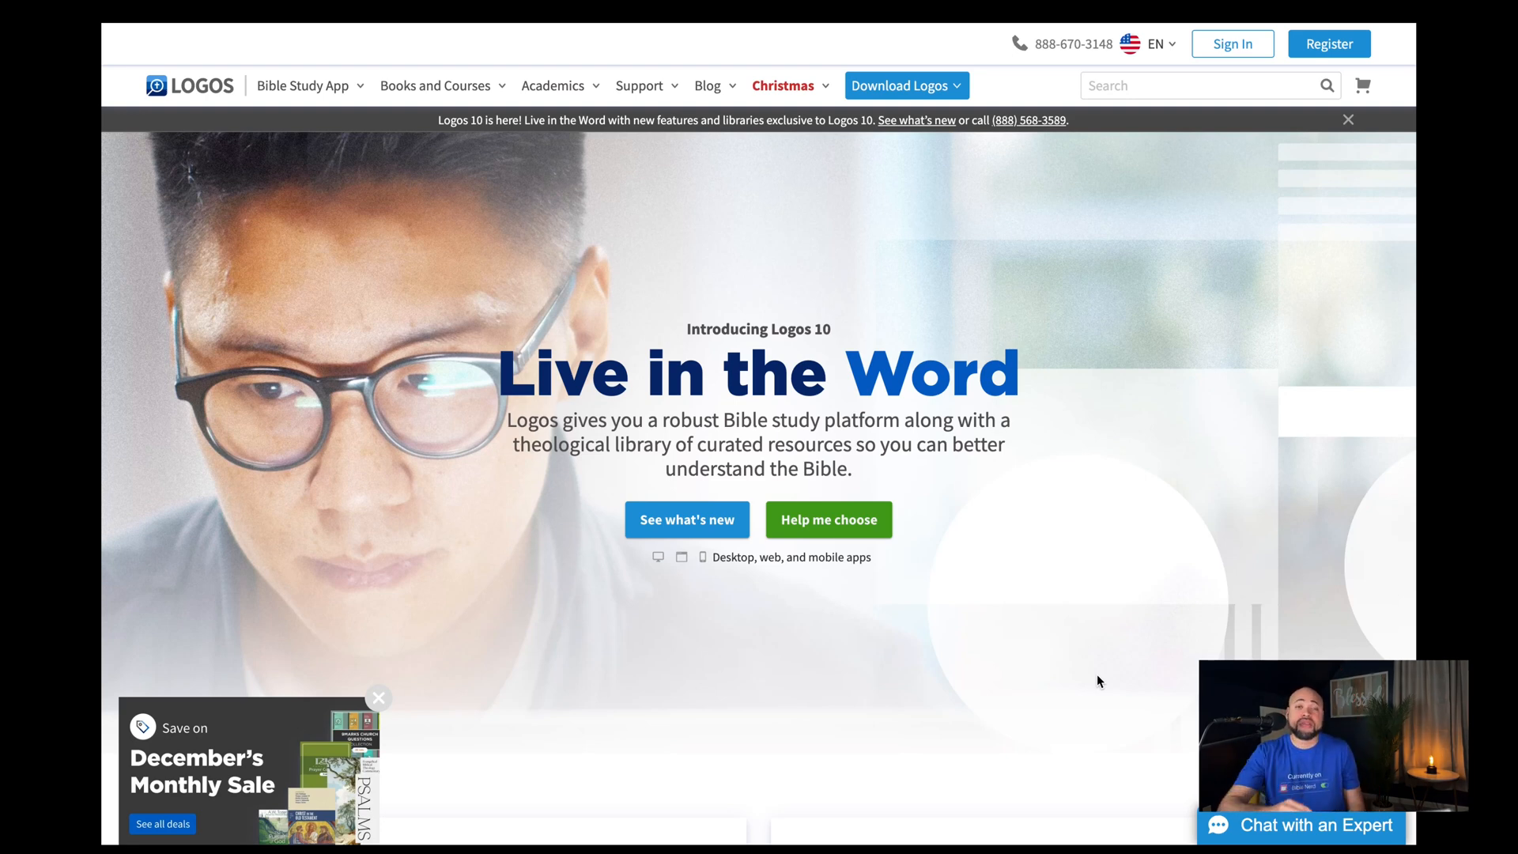
{"action": "mouse_move", "coordinate": [893, 208]}
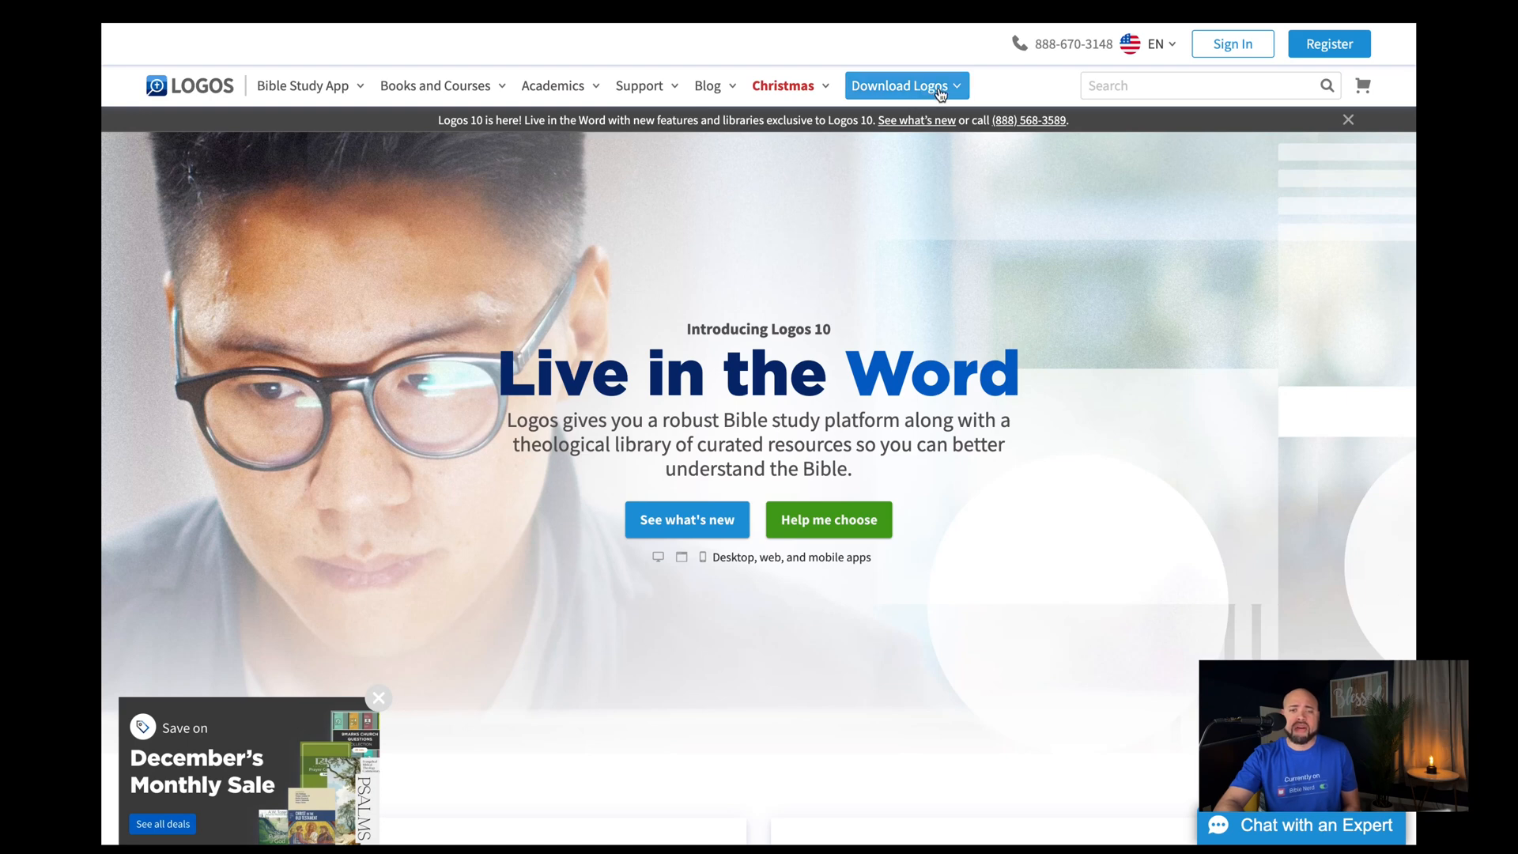
Choose Use Online from the Download Logos menu to reach the Logos web sign-in page
{"action": "left_click", "coordinate": [901, 85]}
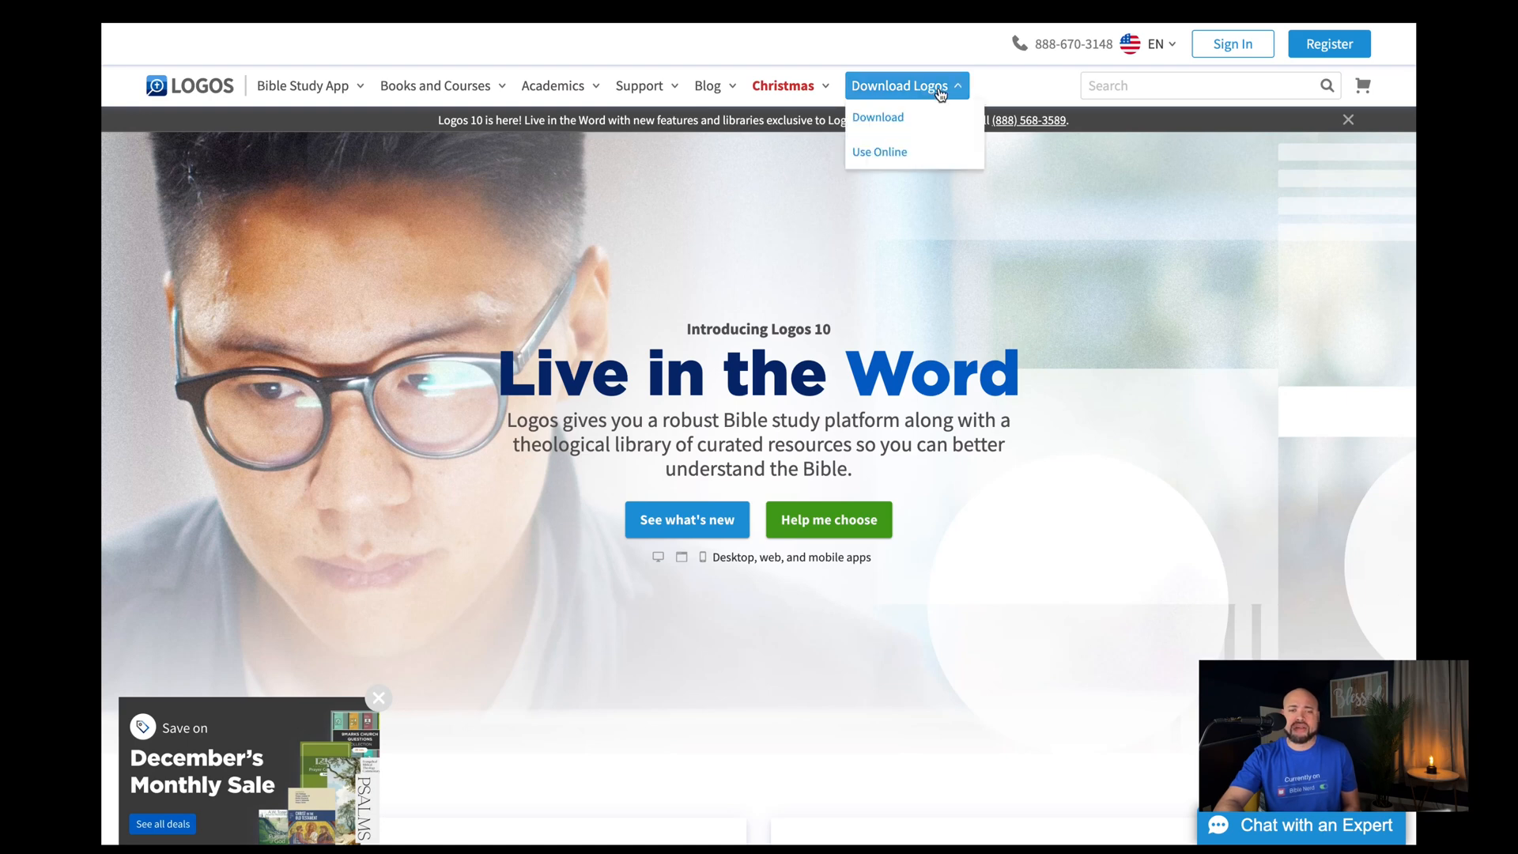
{"action": "mouse_move", "coordinate": [879, 152]}
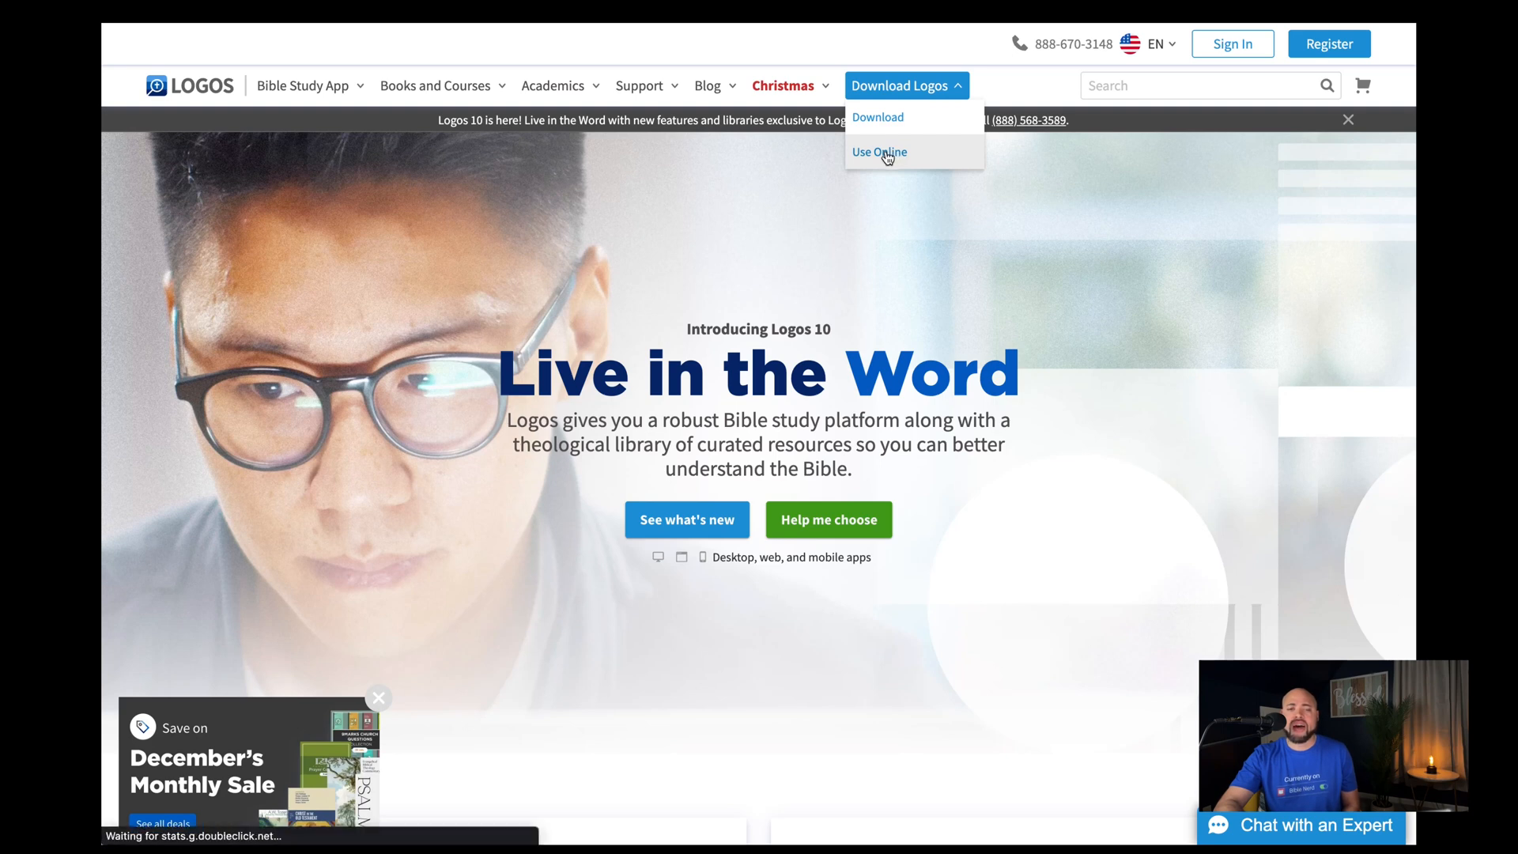
{"action": "left_click", "coordinate": [878, 152]}
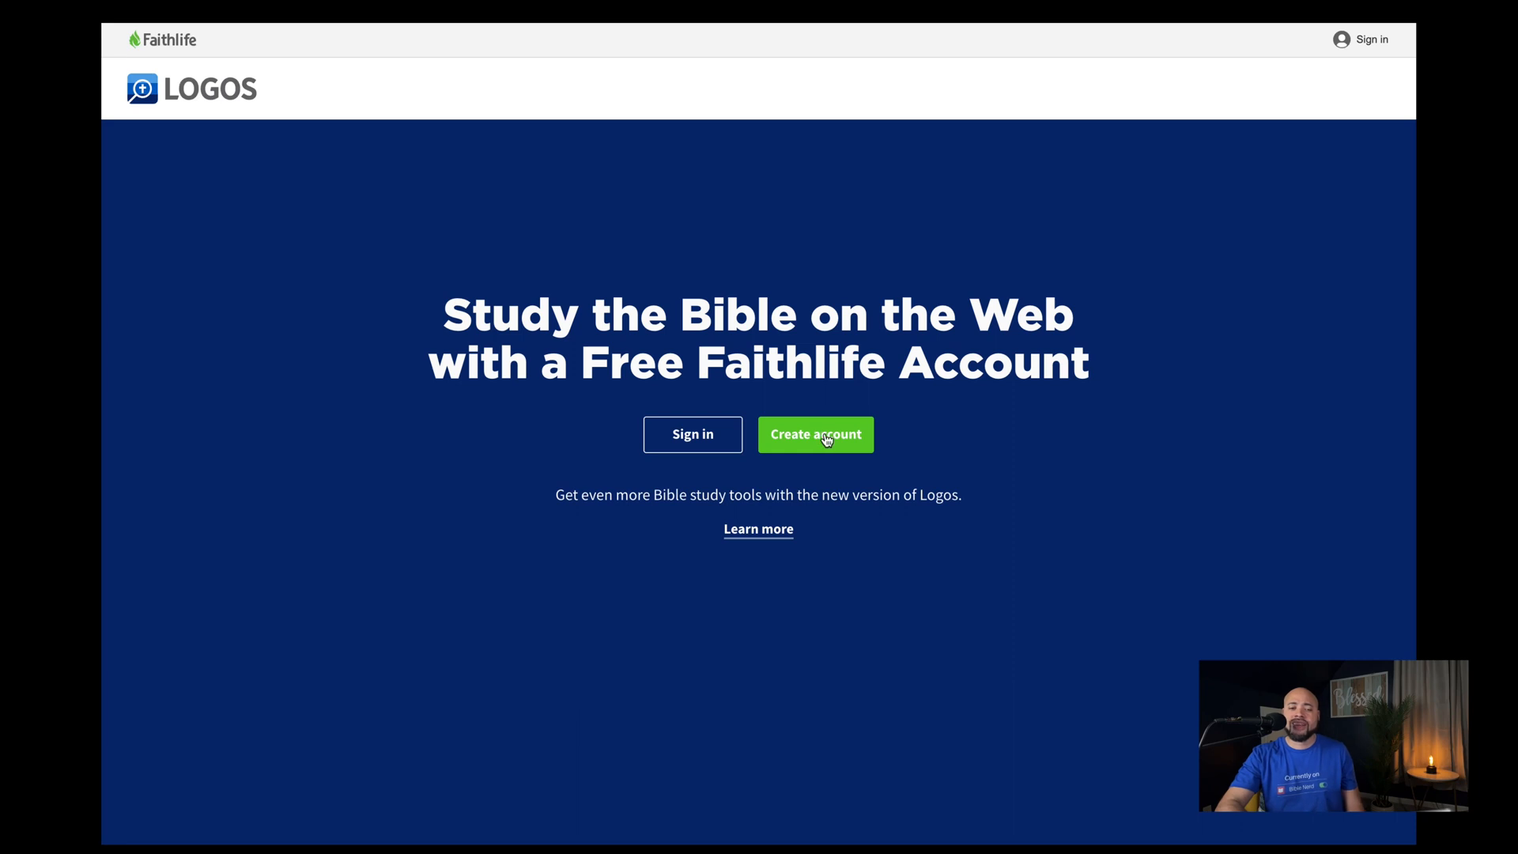
{"action": "left_click", "coordinate": [815, 435]}
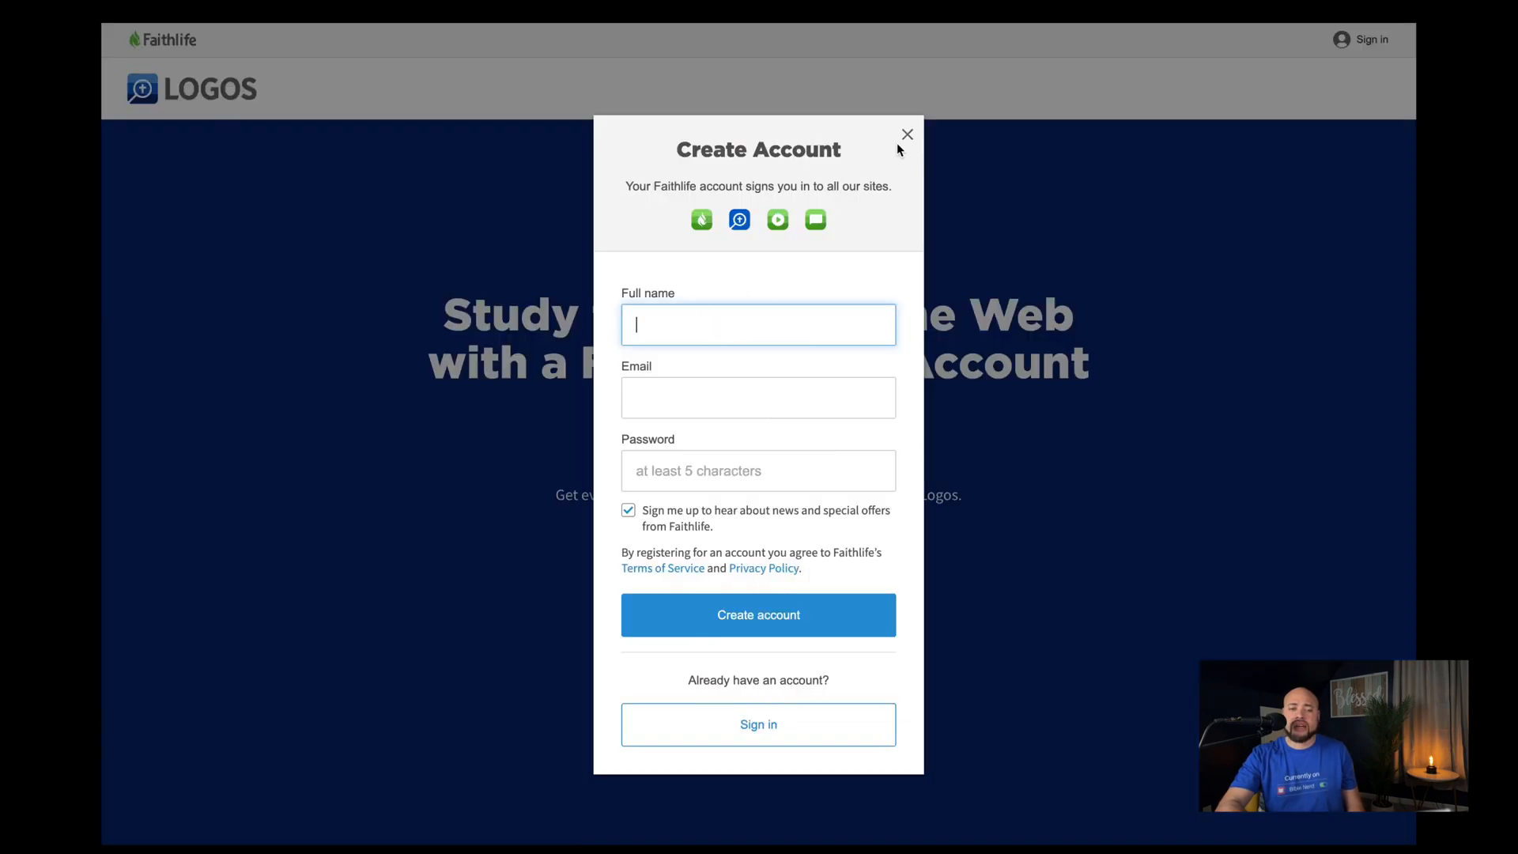
{"action": "left_click", "coordinate": [906, 133]}
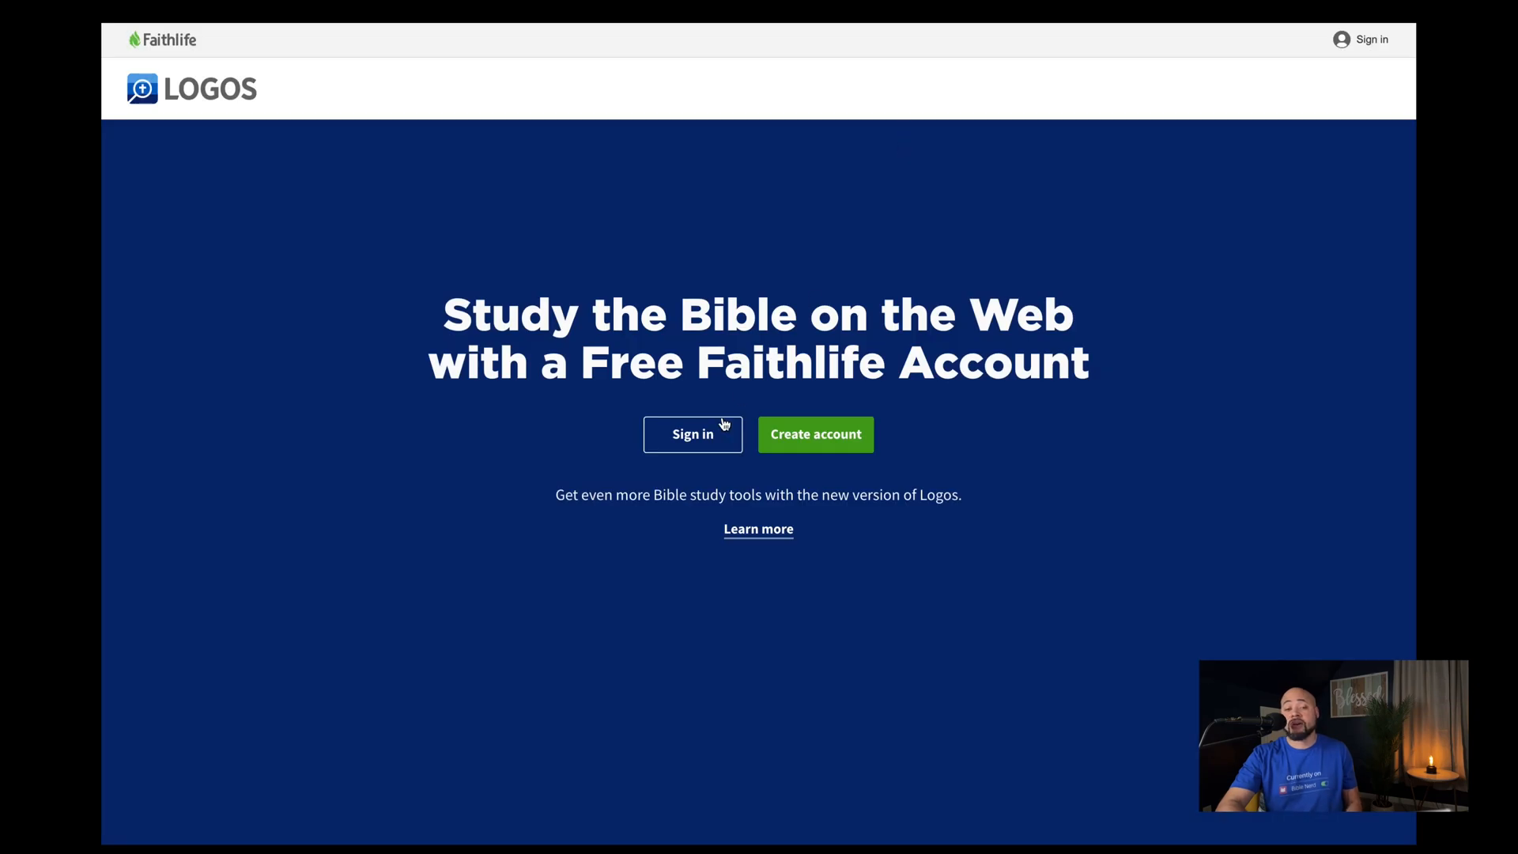
{"action": "left_click", "coordinate": [692, 434]}
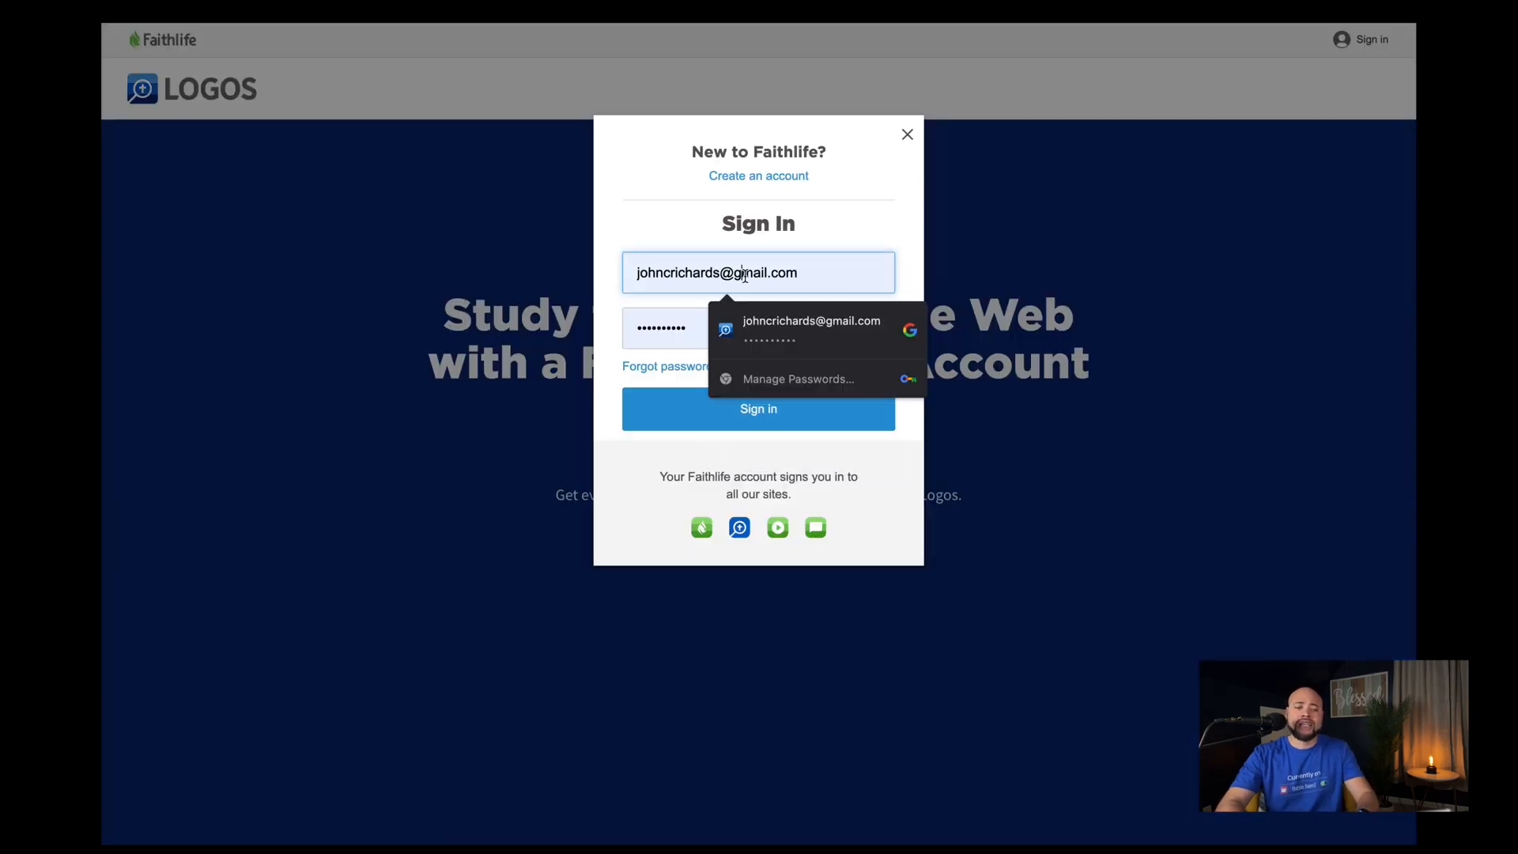
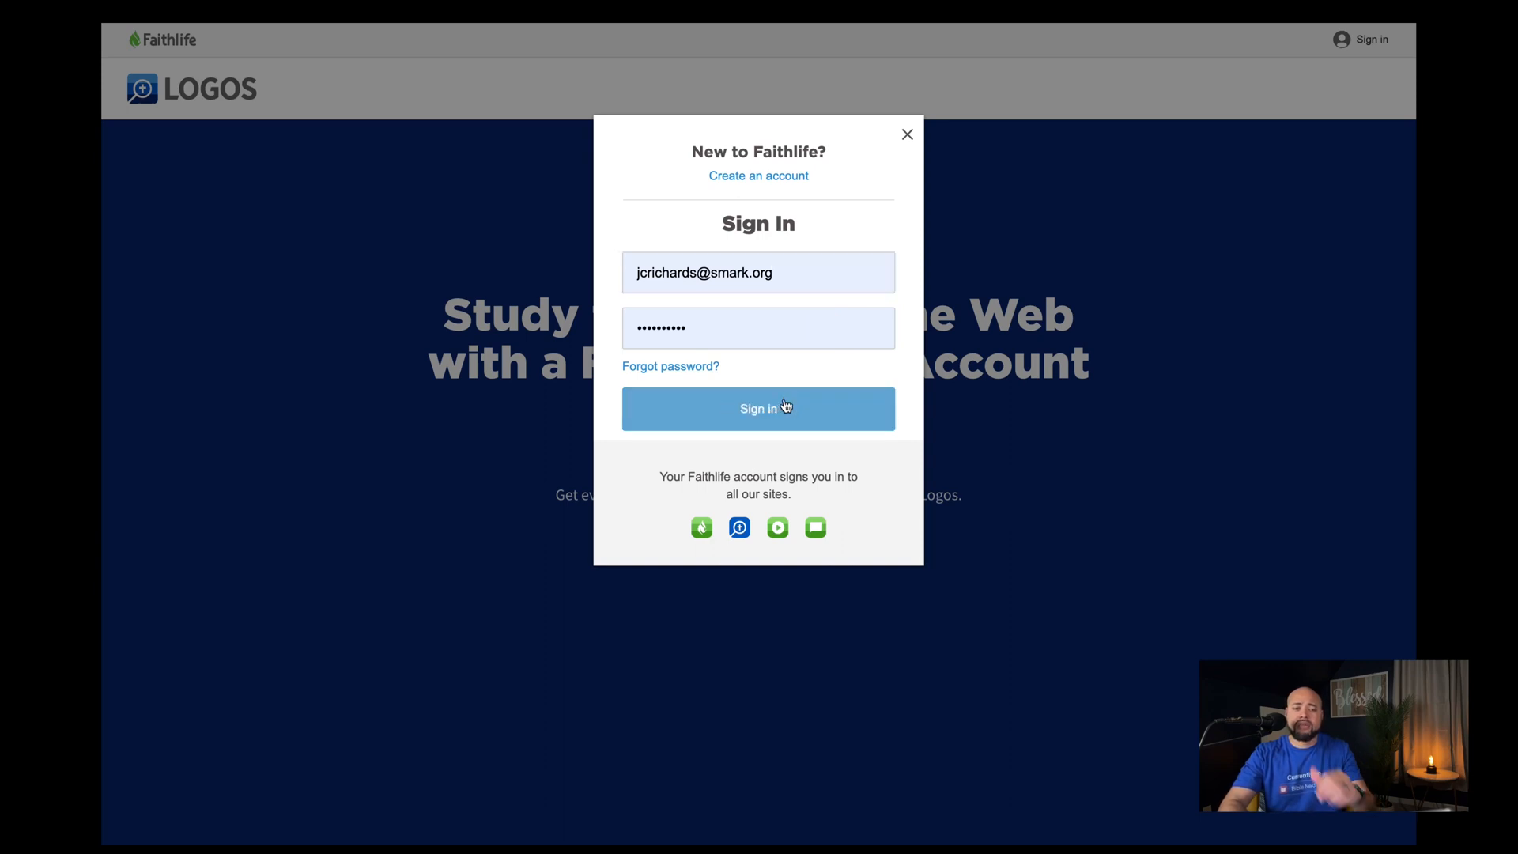
{"action": "left_click", "coordinate": [758, 408]}
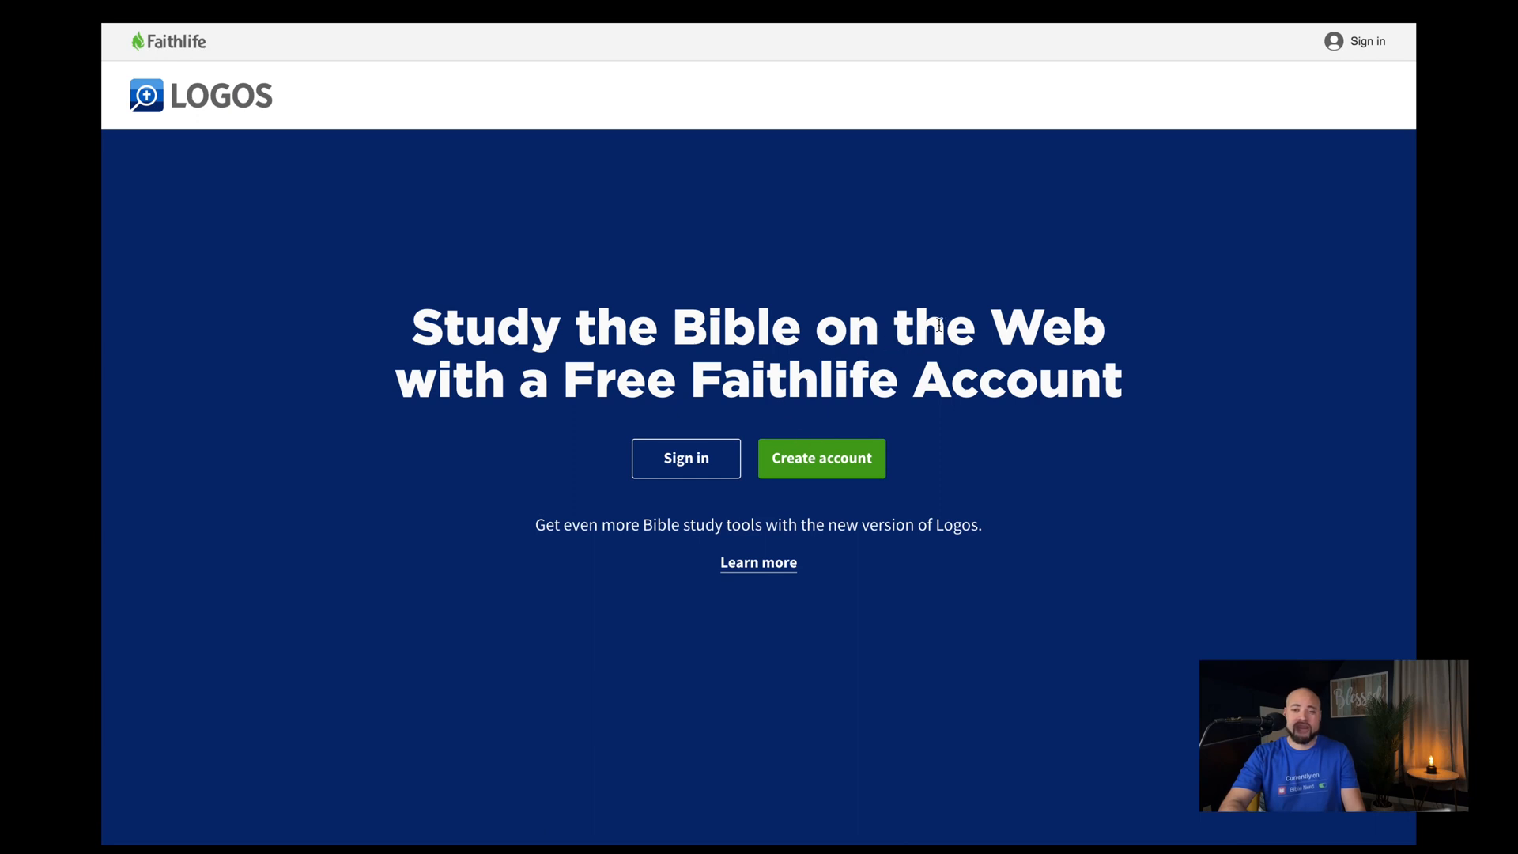
{"action": "left_click", "coordinate": [686, 458]}
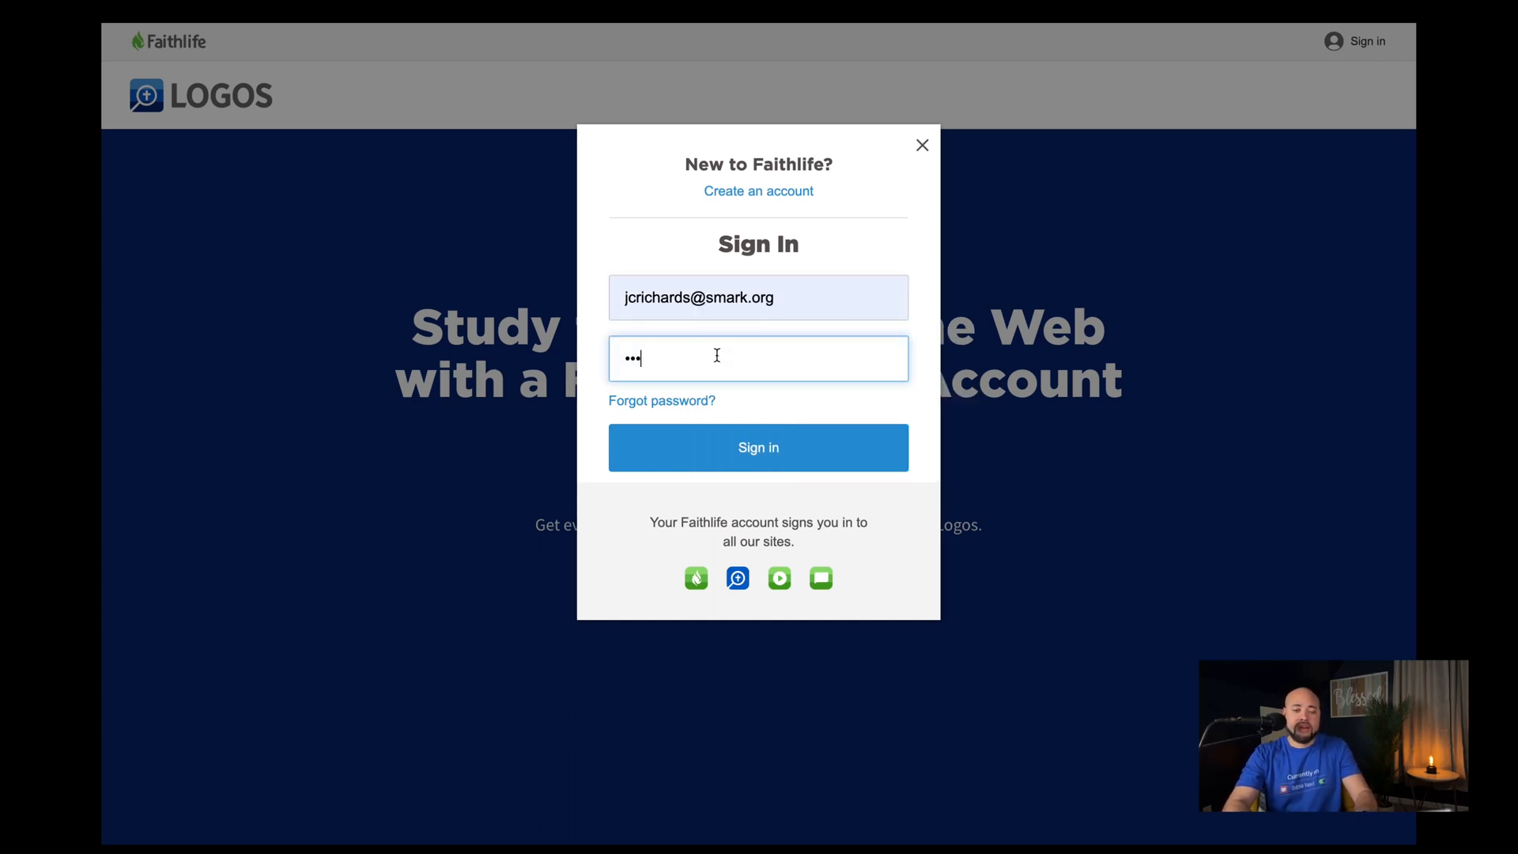
{"action": "left_click", "coordinate": [758, 448]}
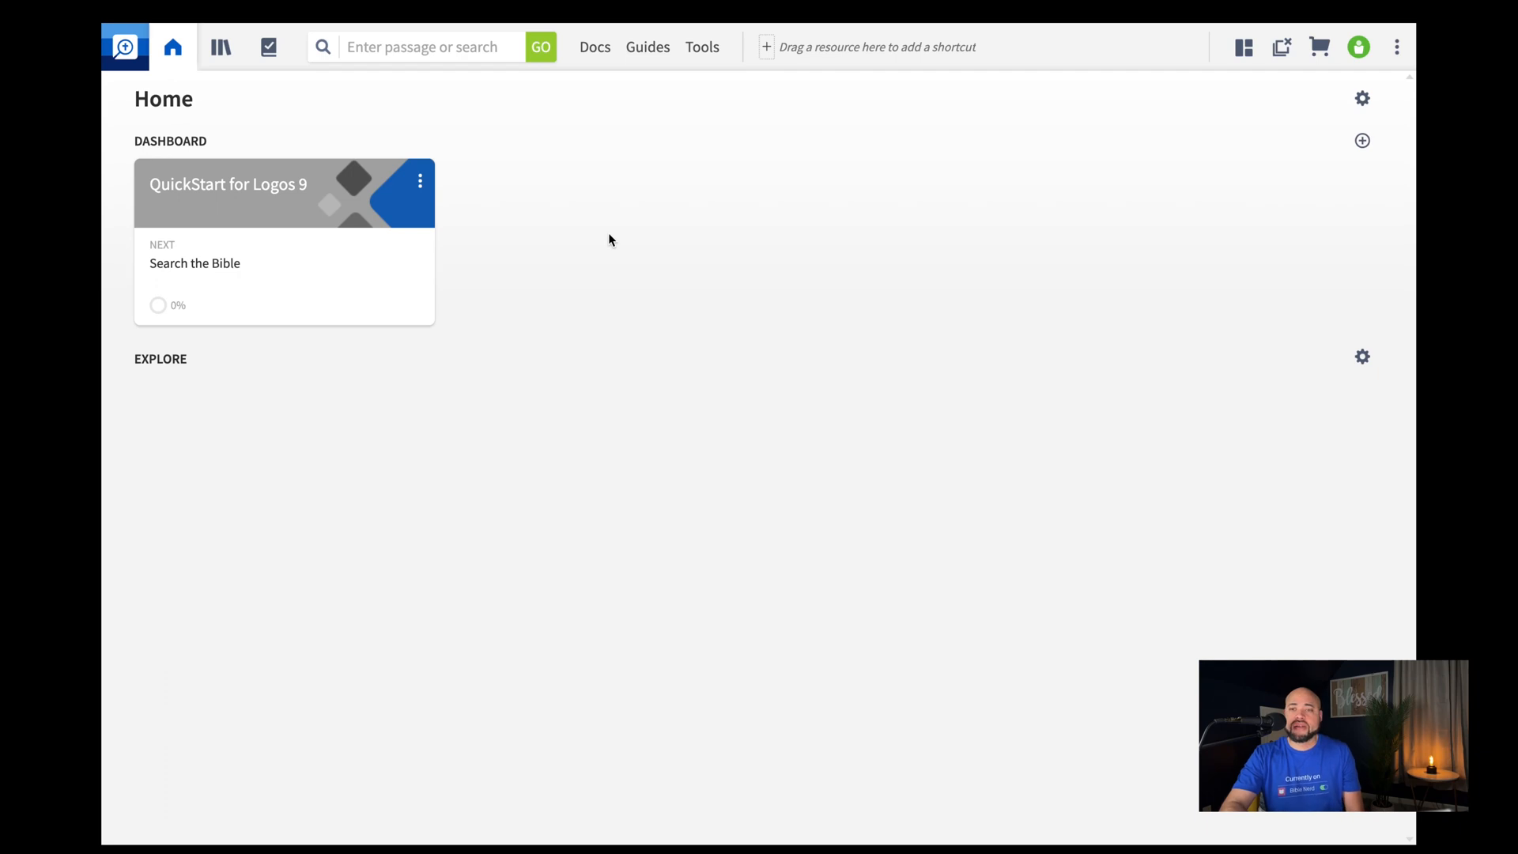
{"action": "mouse_move", "coordinate": [307, 116]}
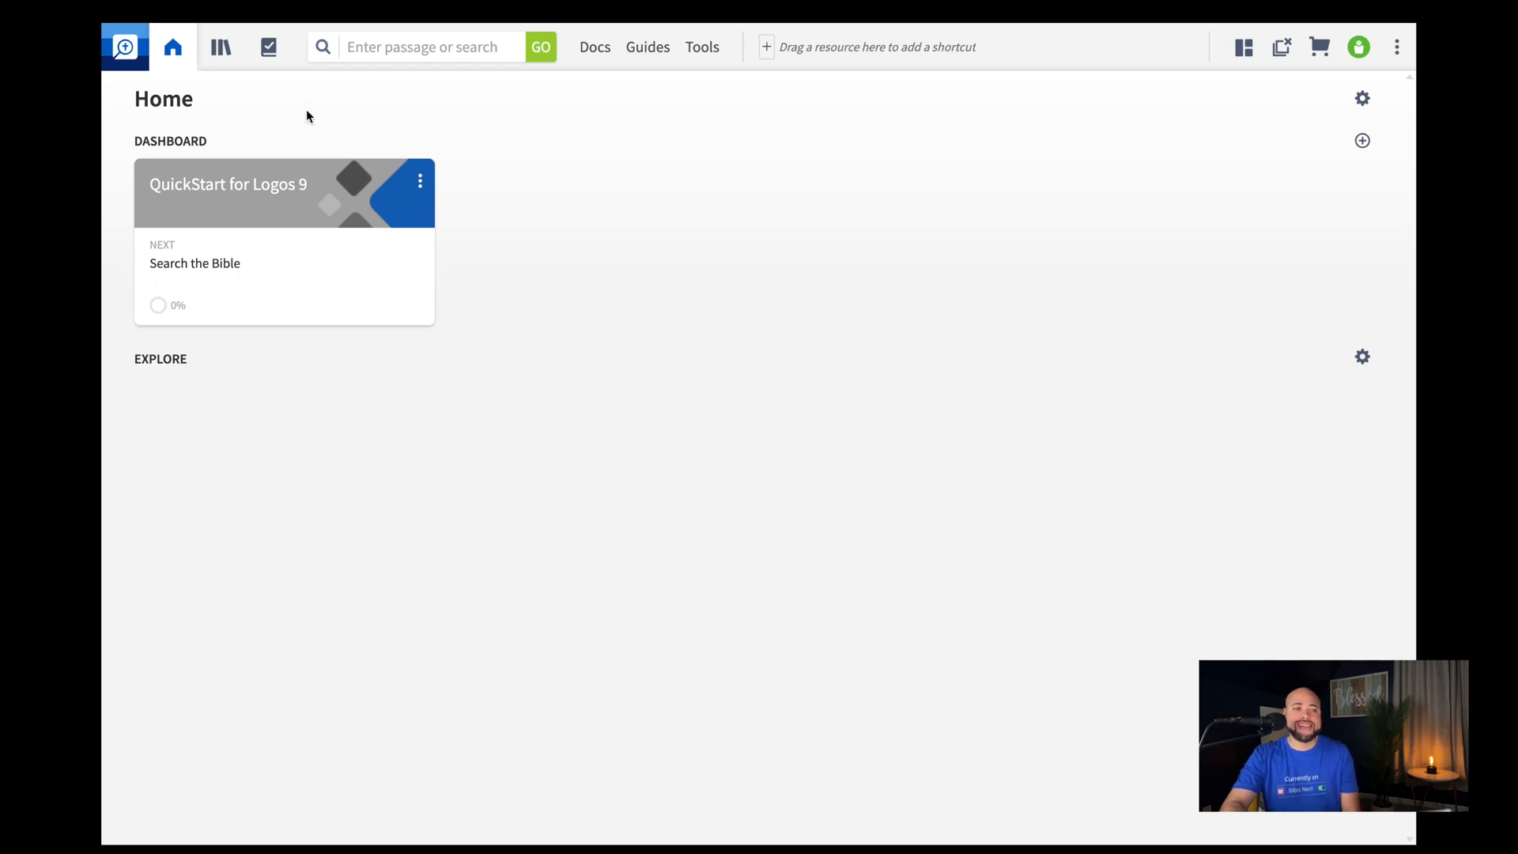
{"action": "mouse_move", "coordinate": [523, 441]}
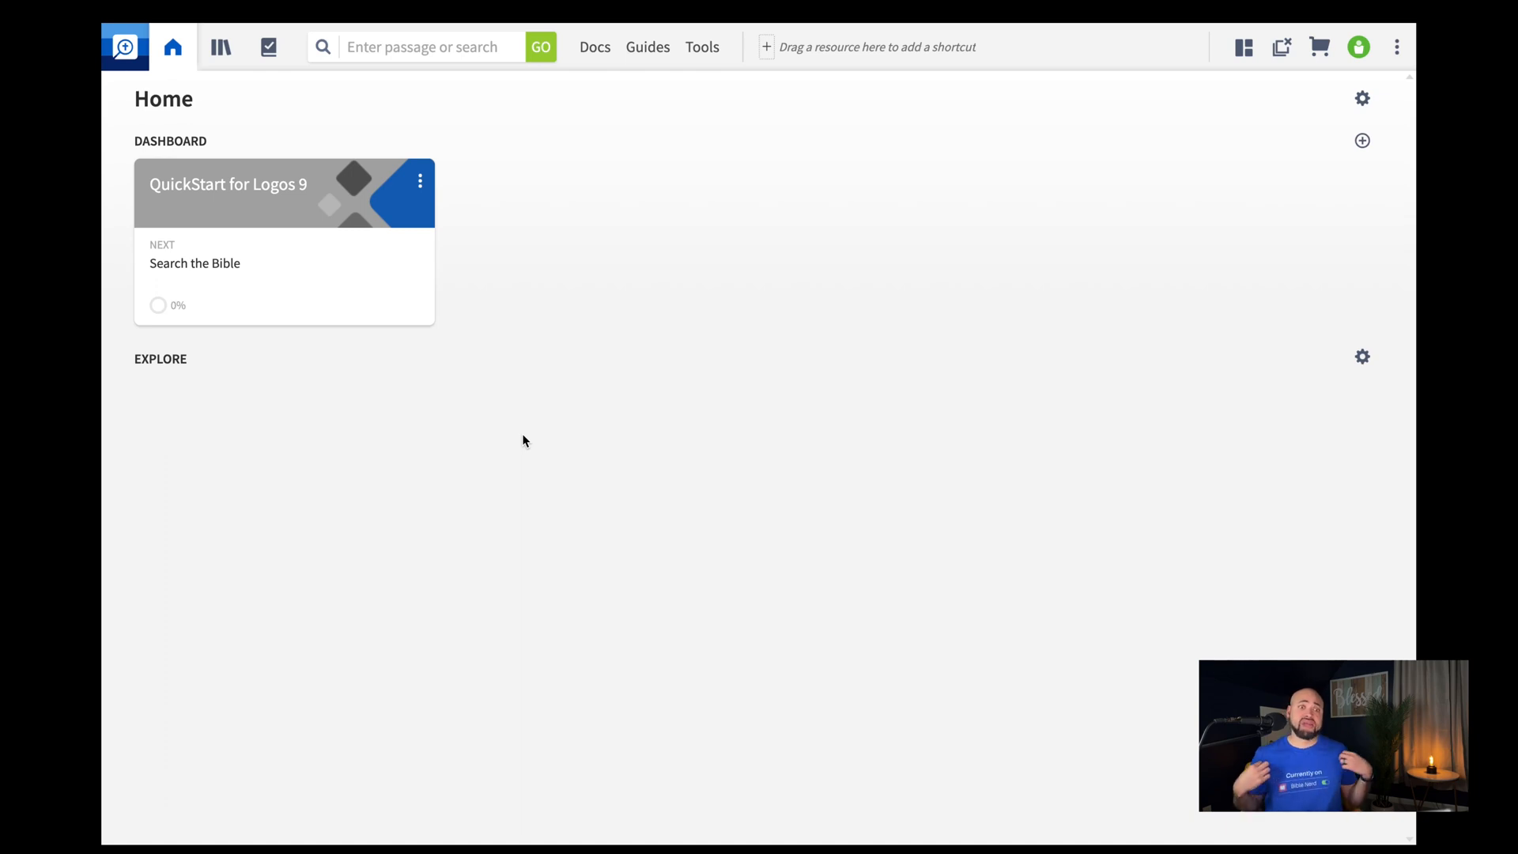
{"action": "mouse_move", "coordinate": [544, 395]}
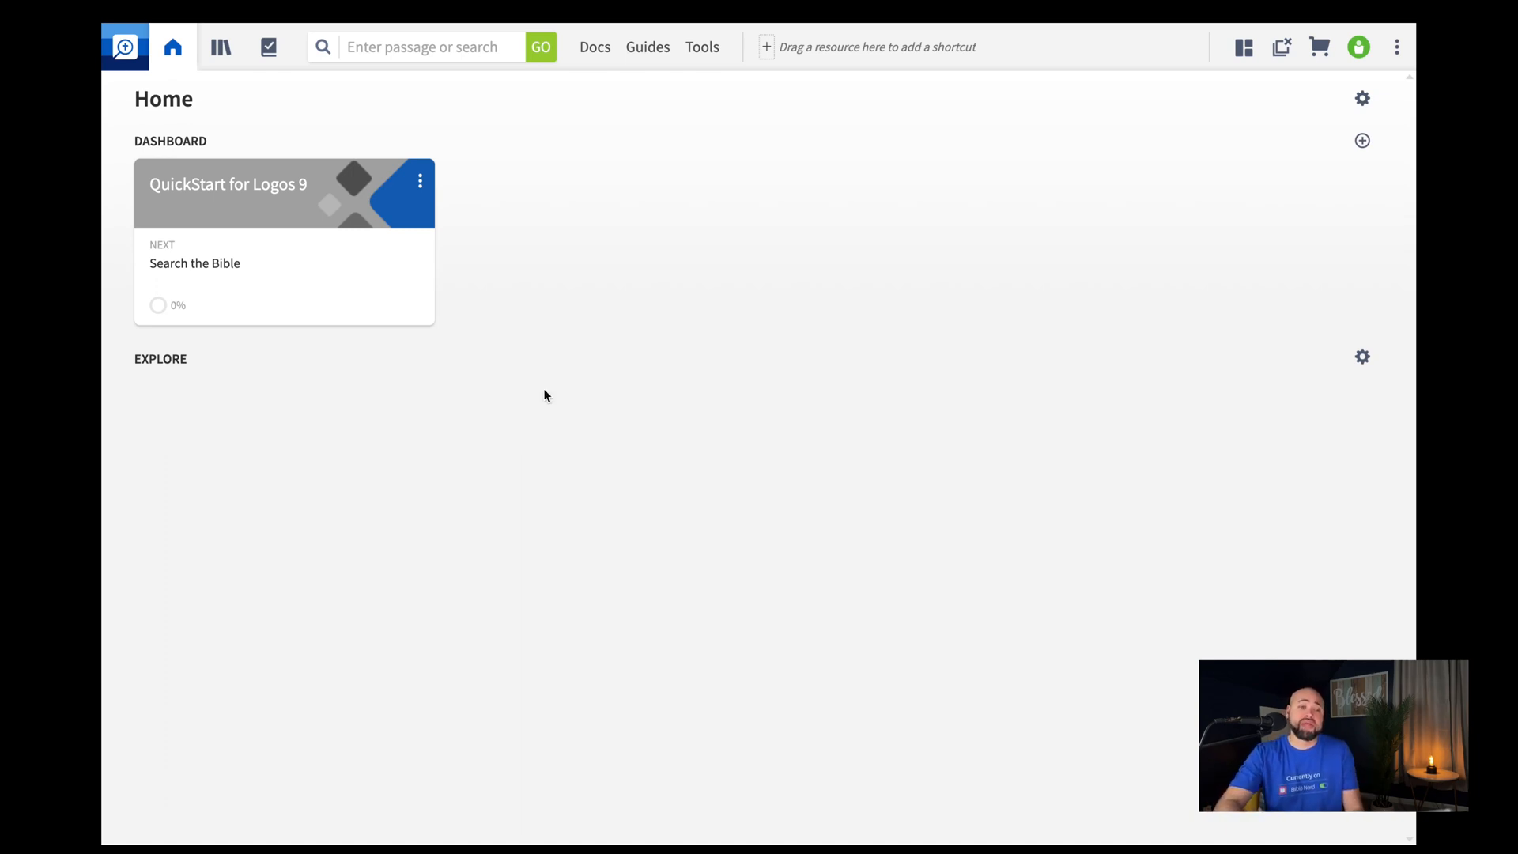
{"action": "left_click", "coordinate": [220, 46]}
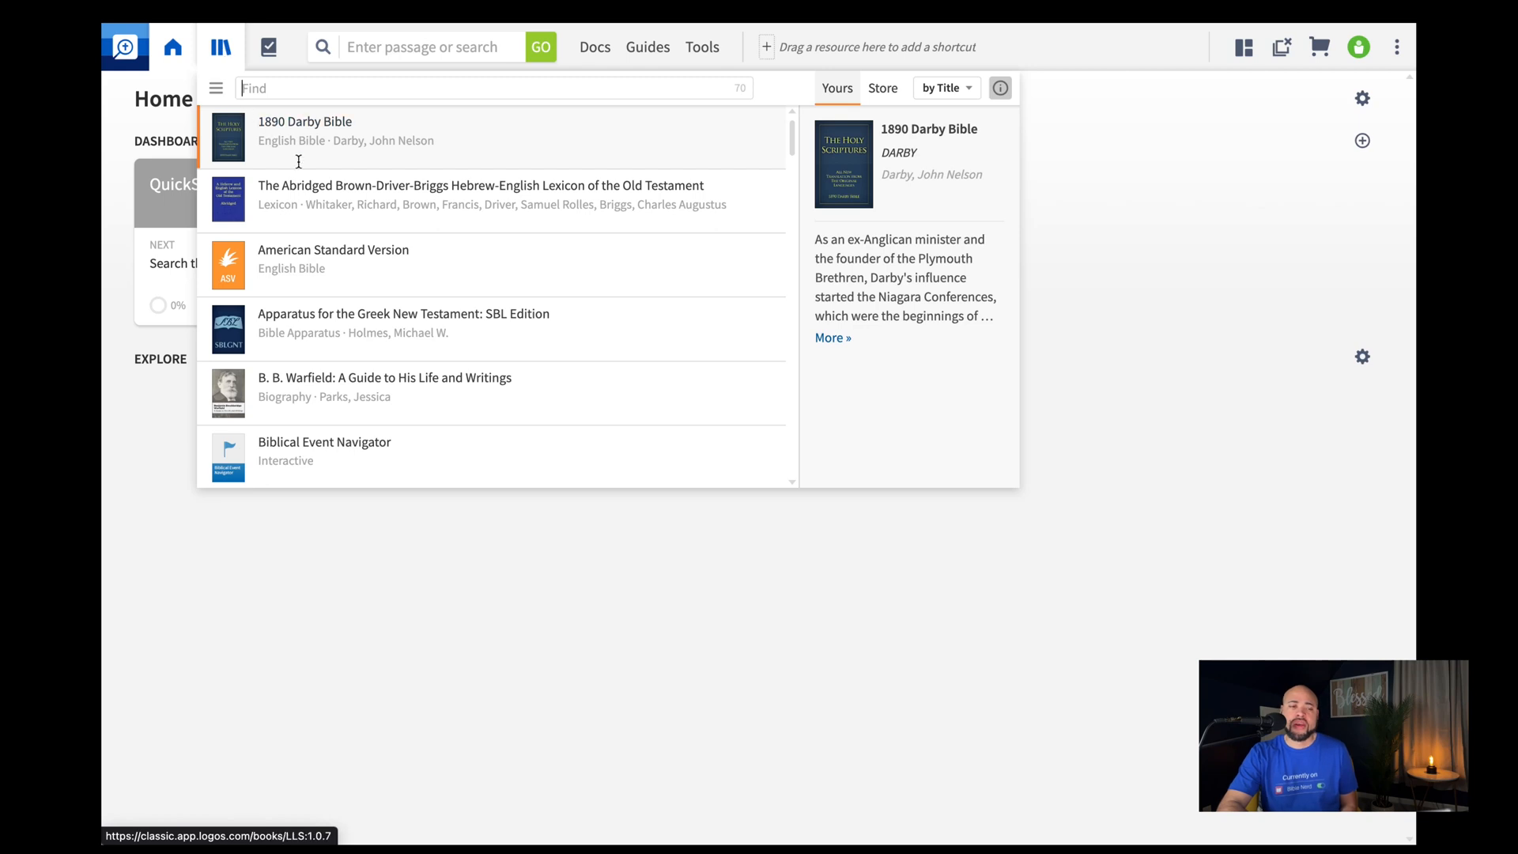
{"action": "mouse_move", "coordinate": [337, 264]}
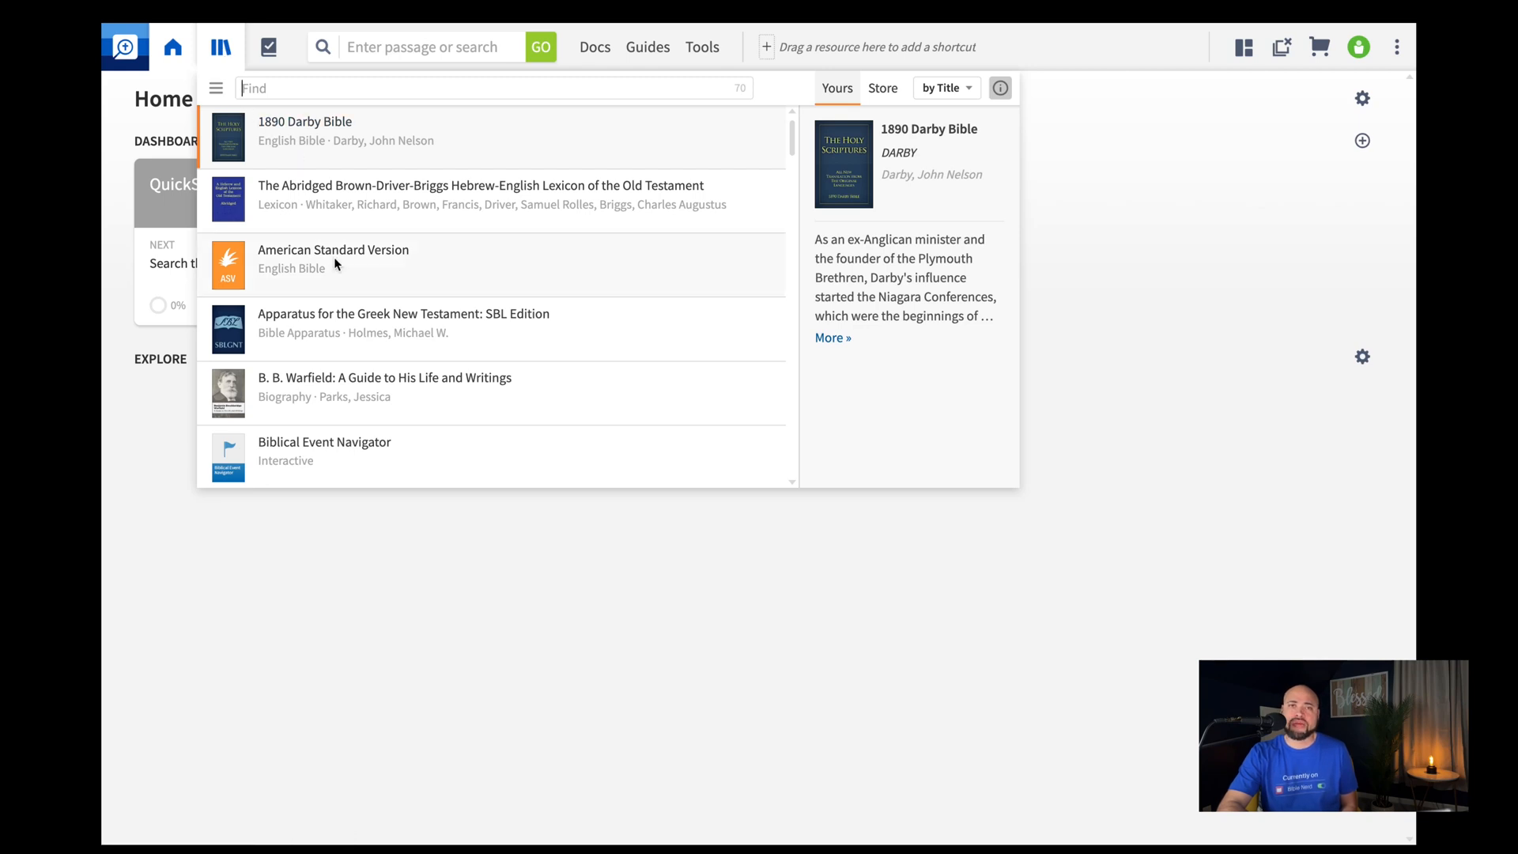
Scroll the library resource list to titles like Biblical Event Navigator
{"action": "scroll", "scroll_direction": "down", "scroll_amount": 3}
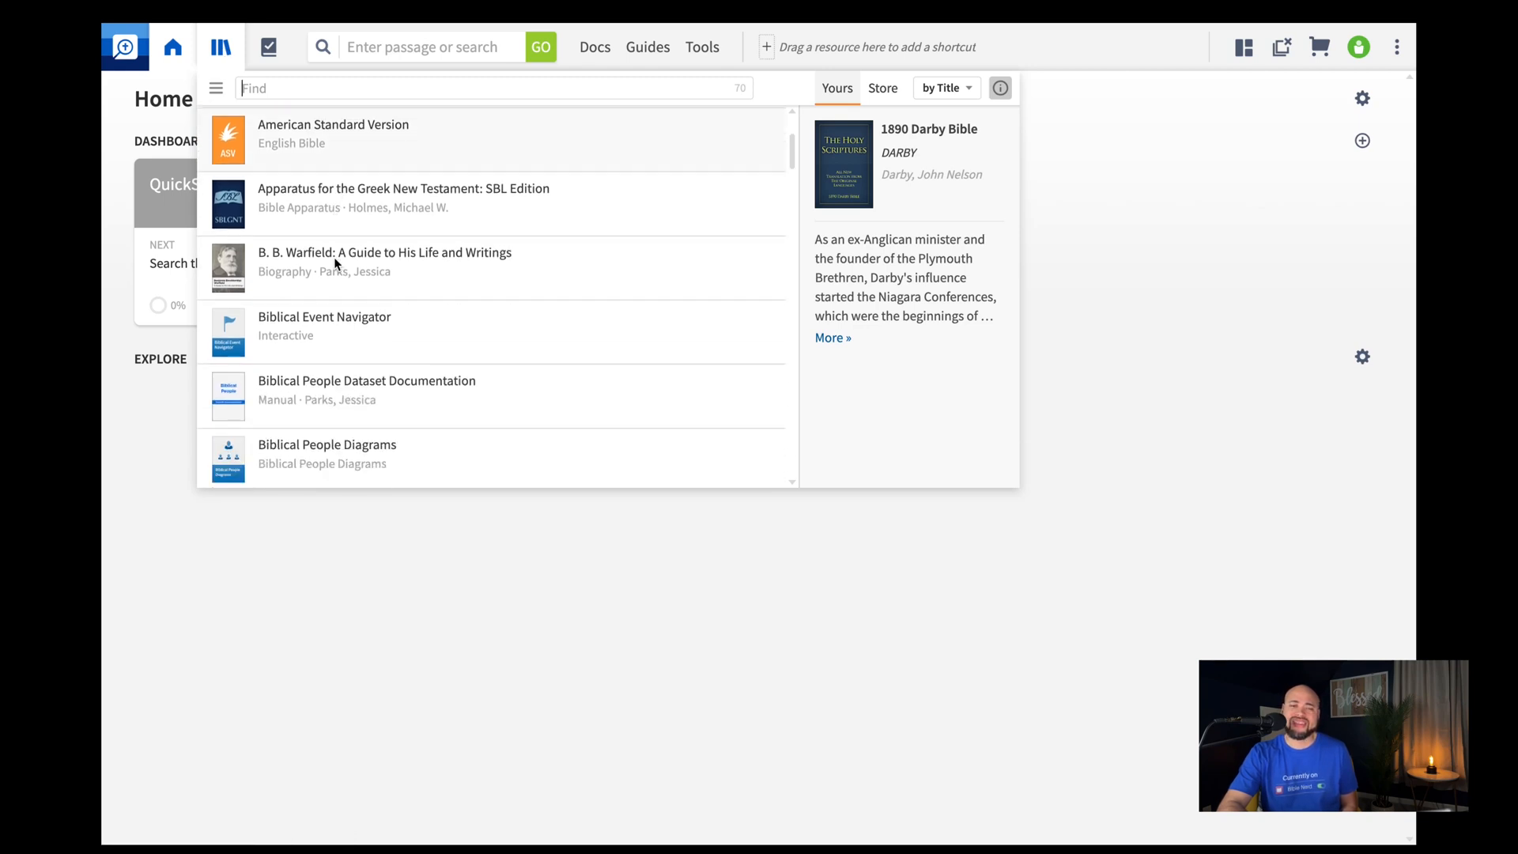
{"action": "scroll", "scroll_direction": "down", "scroll_amount": 3}
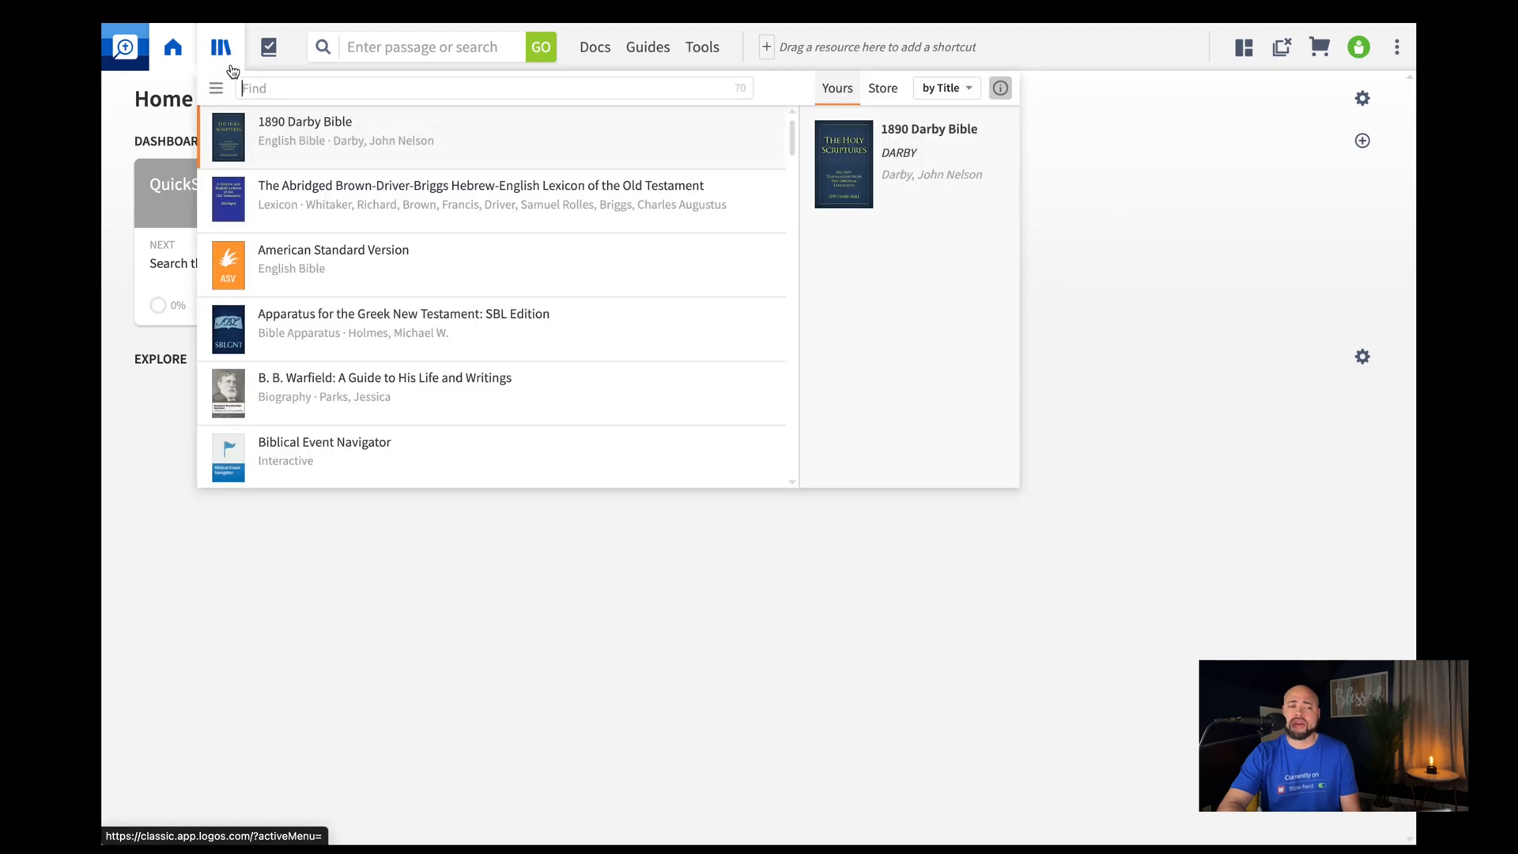
Filter the library by Type: Bible, leaving 10 results such as Geneva Bible and KJV
{"action": "left_click", "coordinate": [216, 88]}
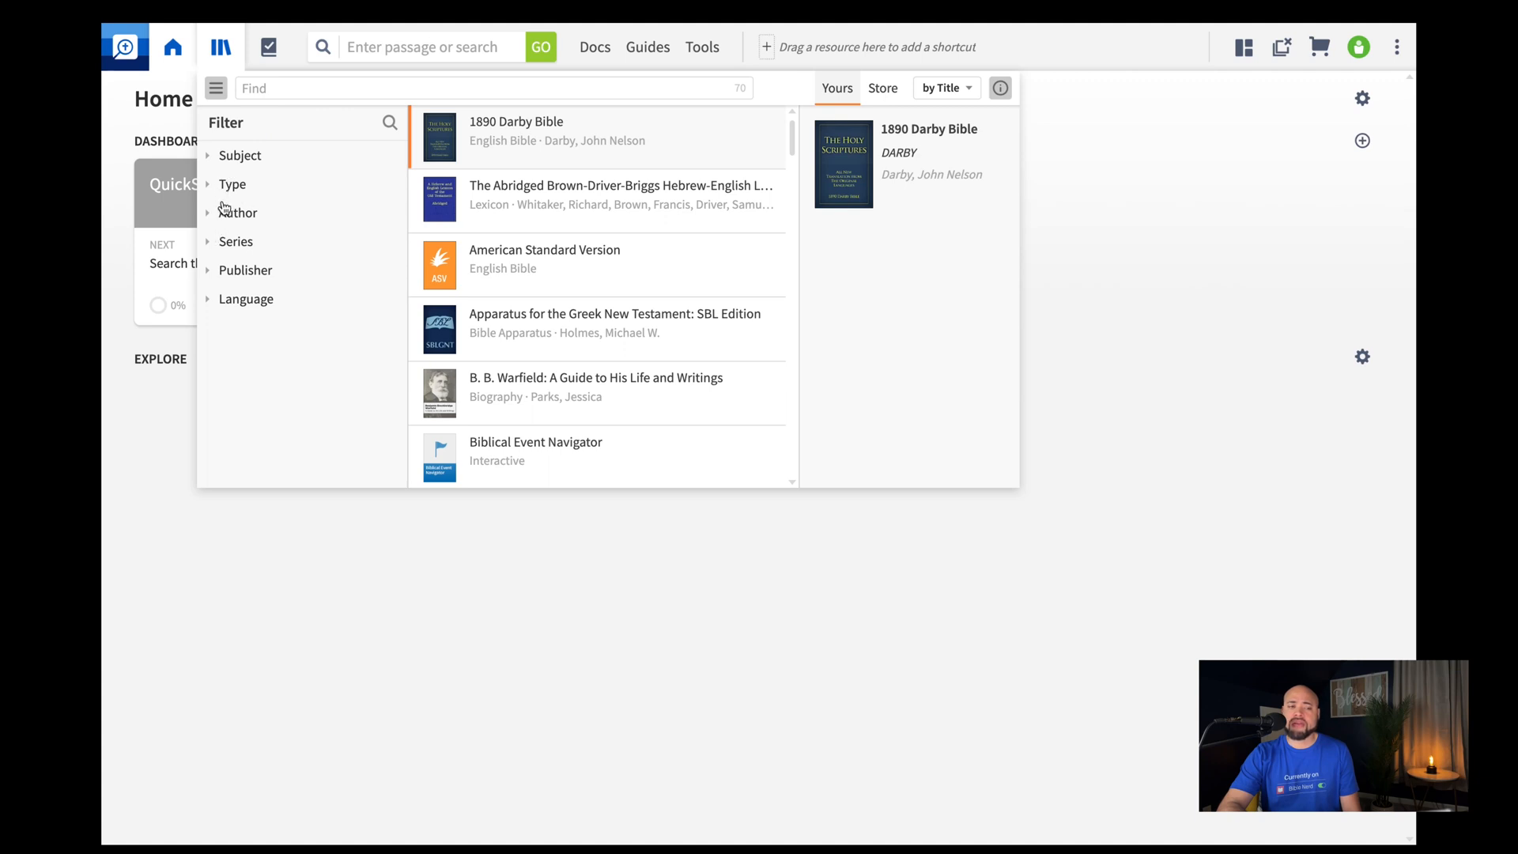
{"action": "mouse_move", "coordinate": [212, 185]}
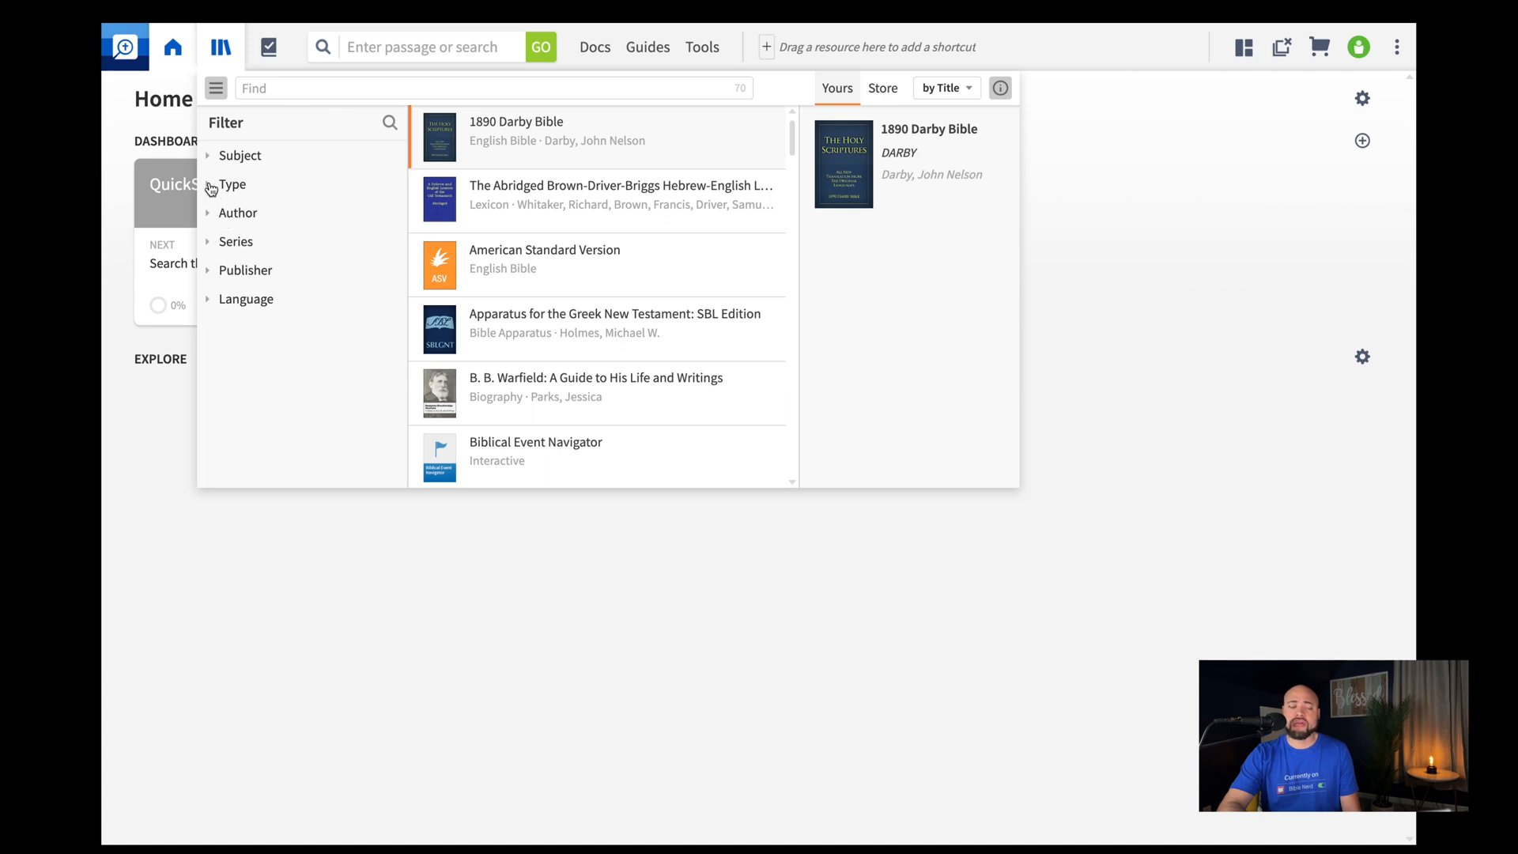
{"action": "left_click", "coordinate": [232, 184]}
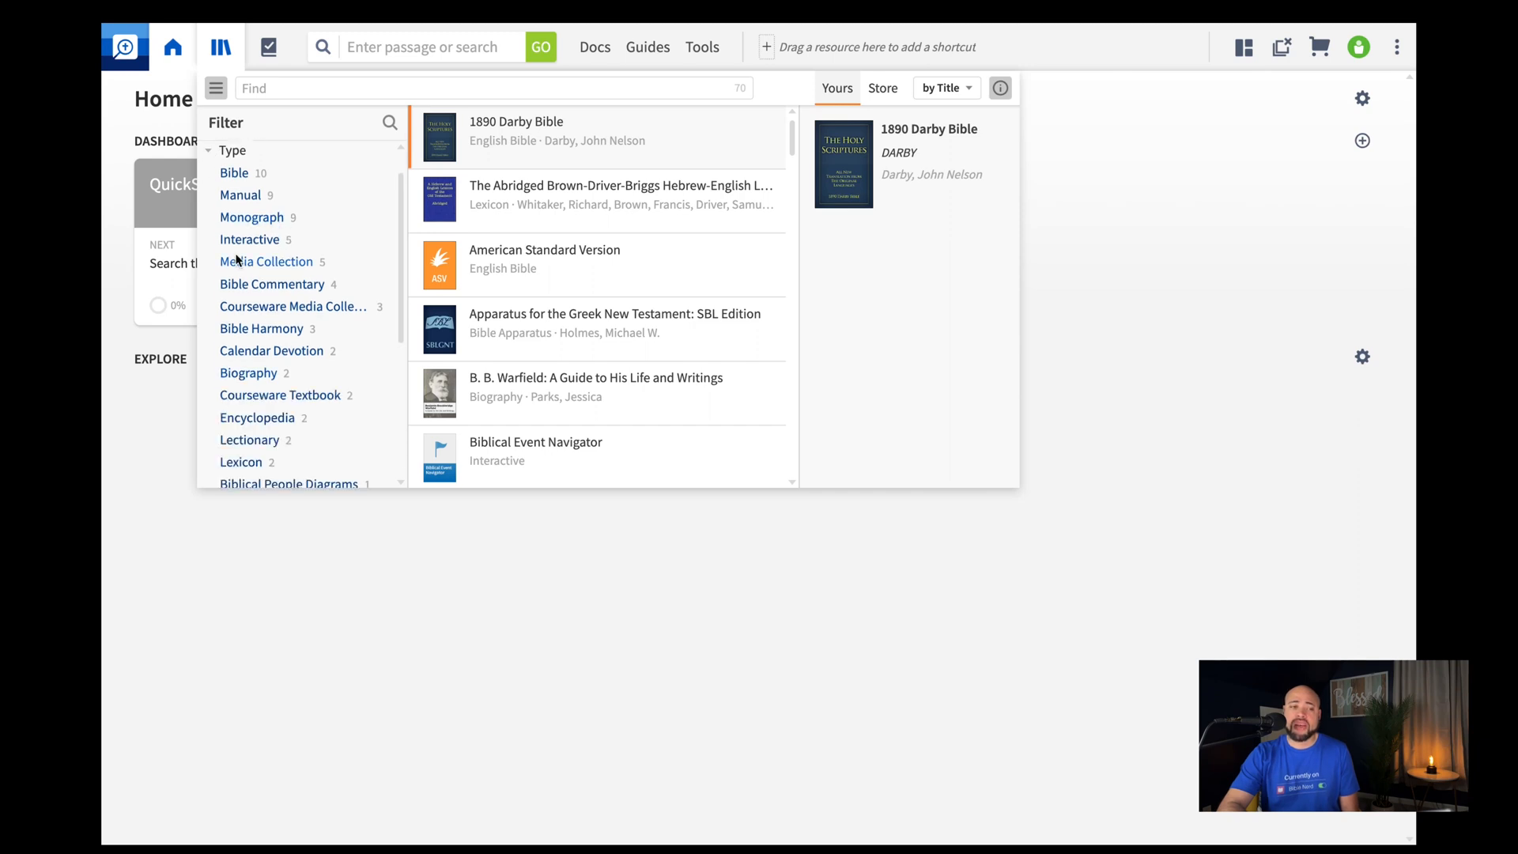
{"action": "scroll", "scroll_direction": "down", "scroll_amount": 3}
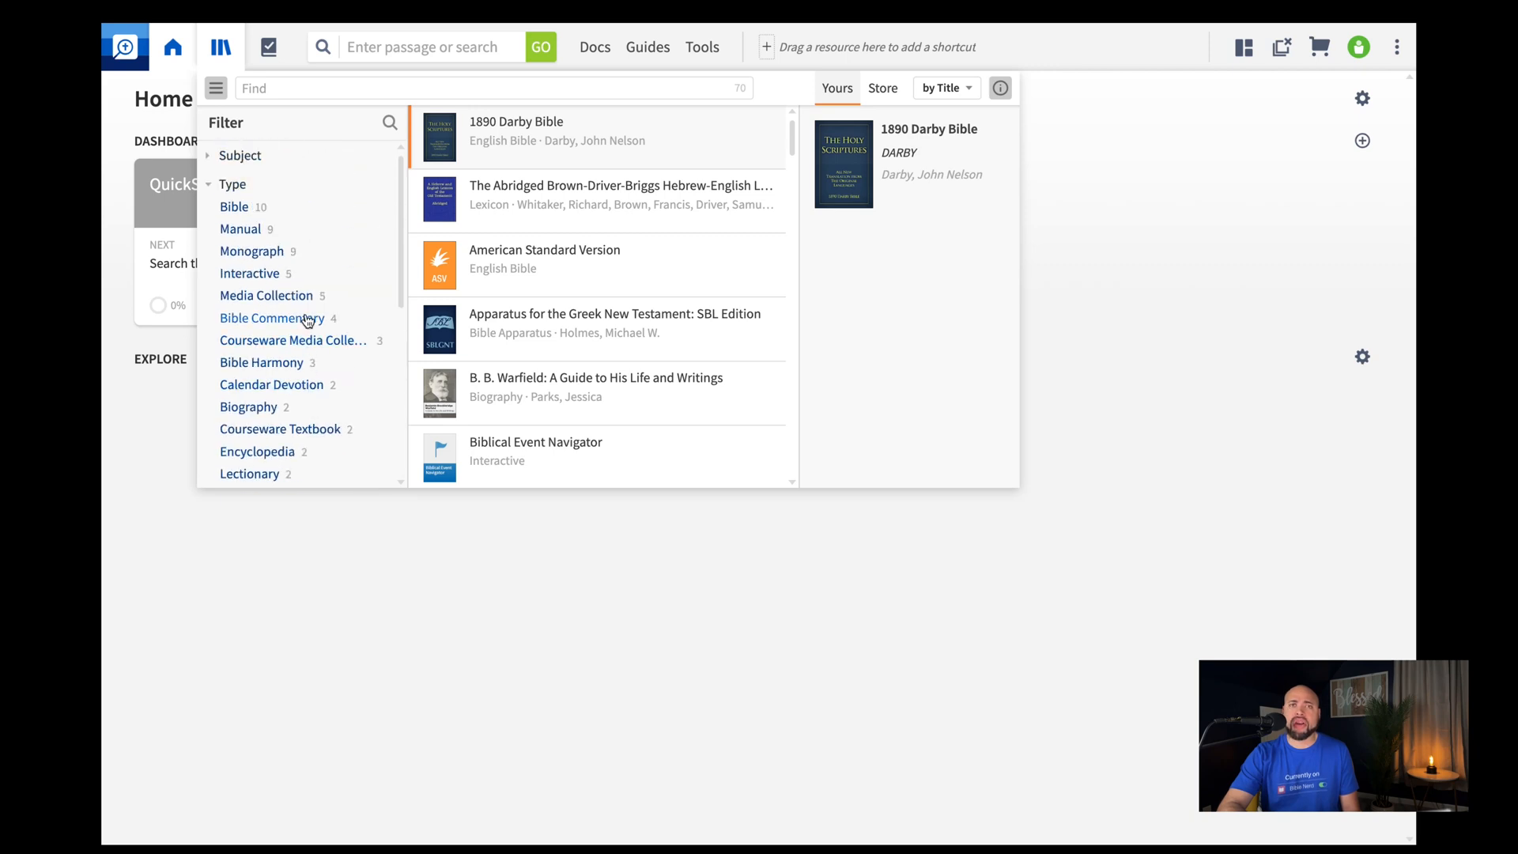
{"action": "mouse_move", "coordinate": [250, 223]}
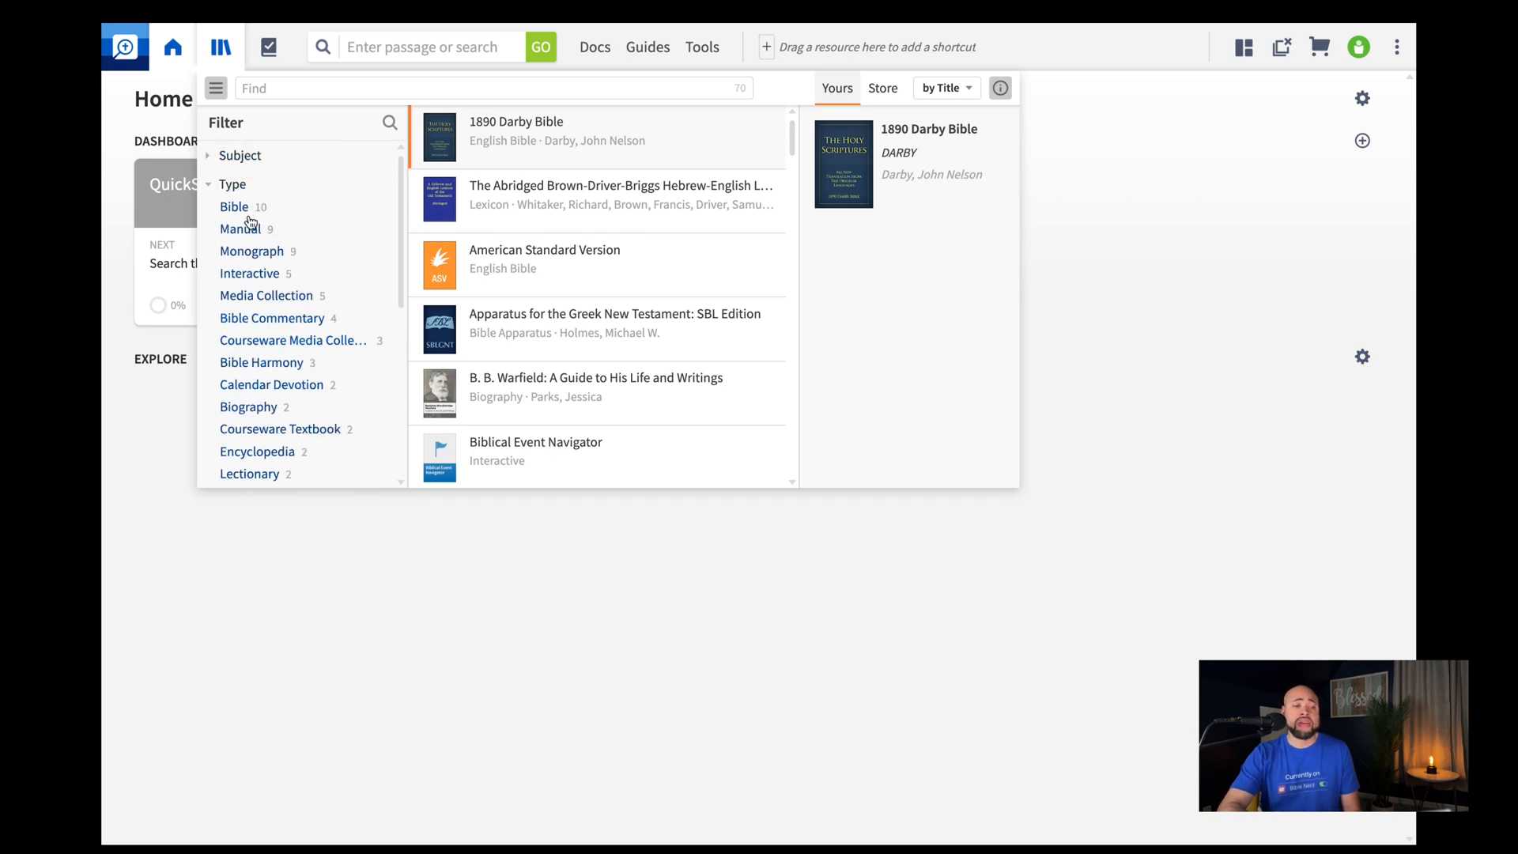
{"action": "left_click", "coordinate": [234, 206]}
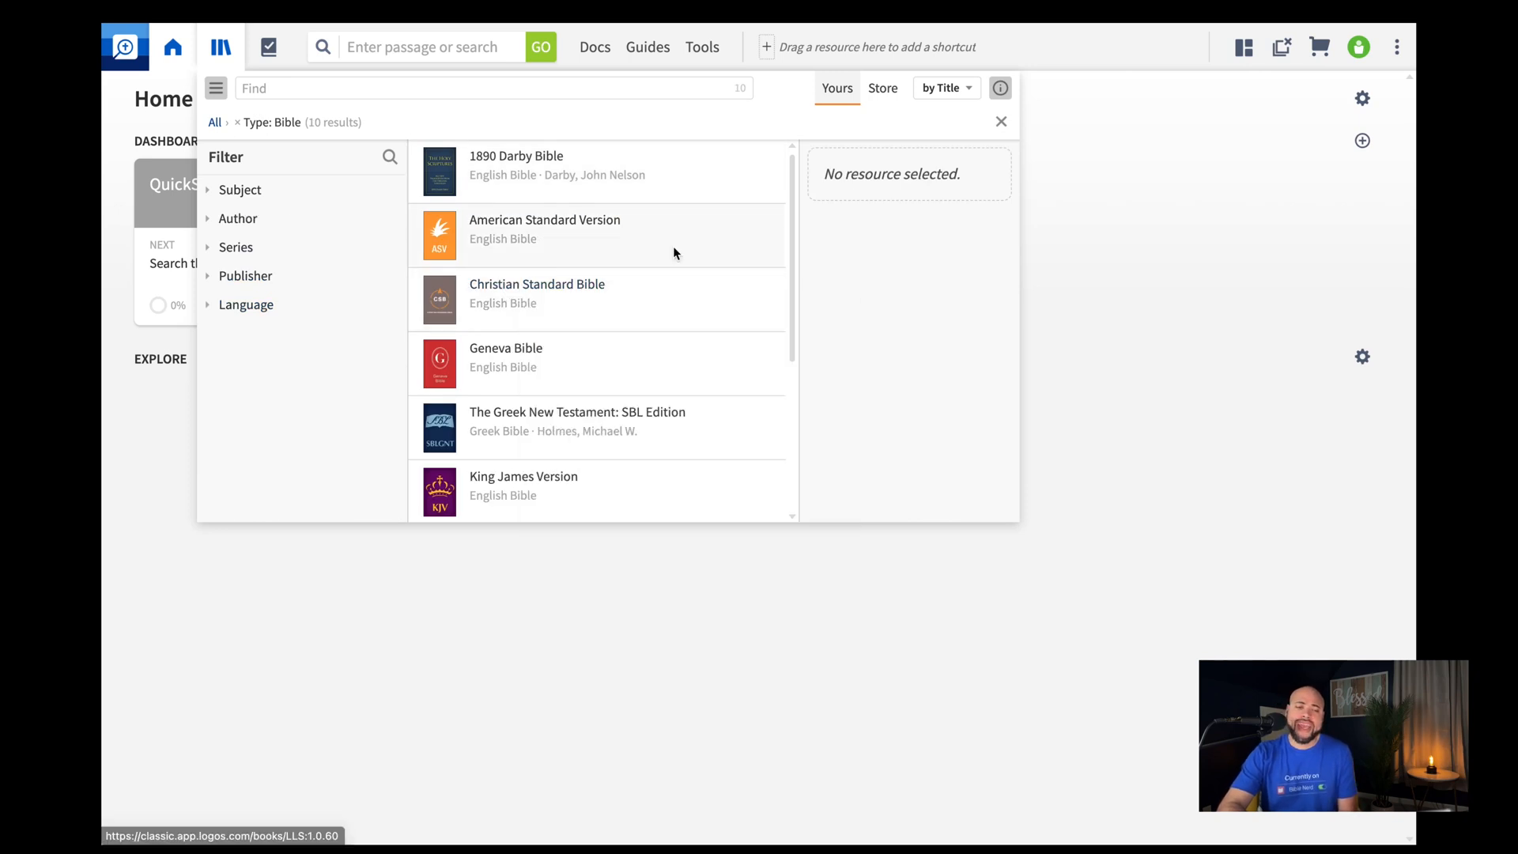
{"action": "scroll", "scroll_direction": "down", "scroll_amount": 3}
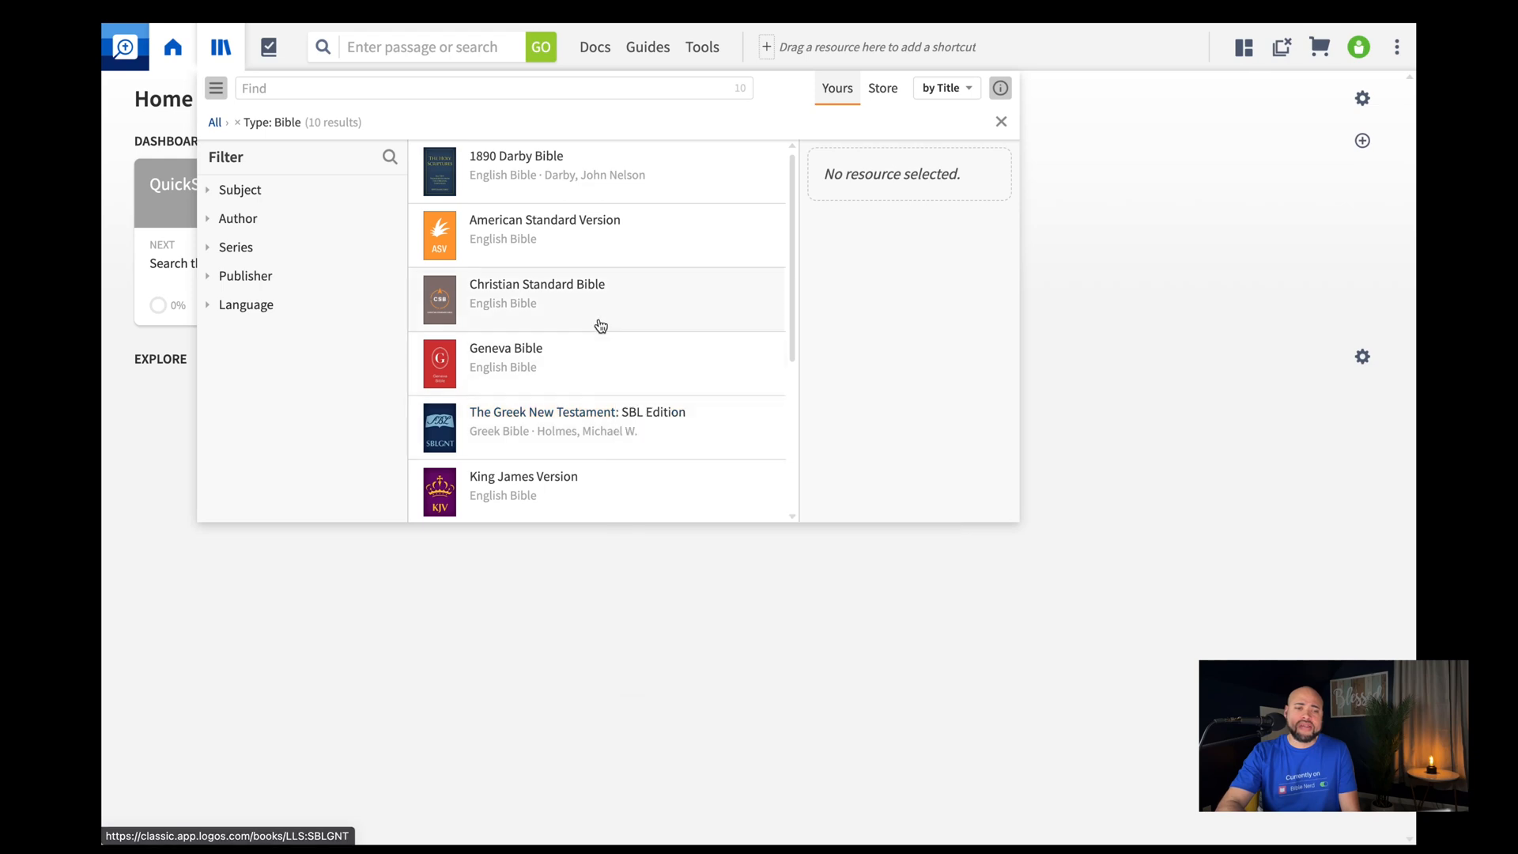
{"action": "left_click", "coordinate": [536, 284]}
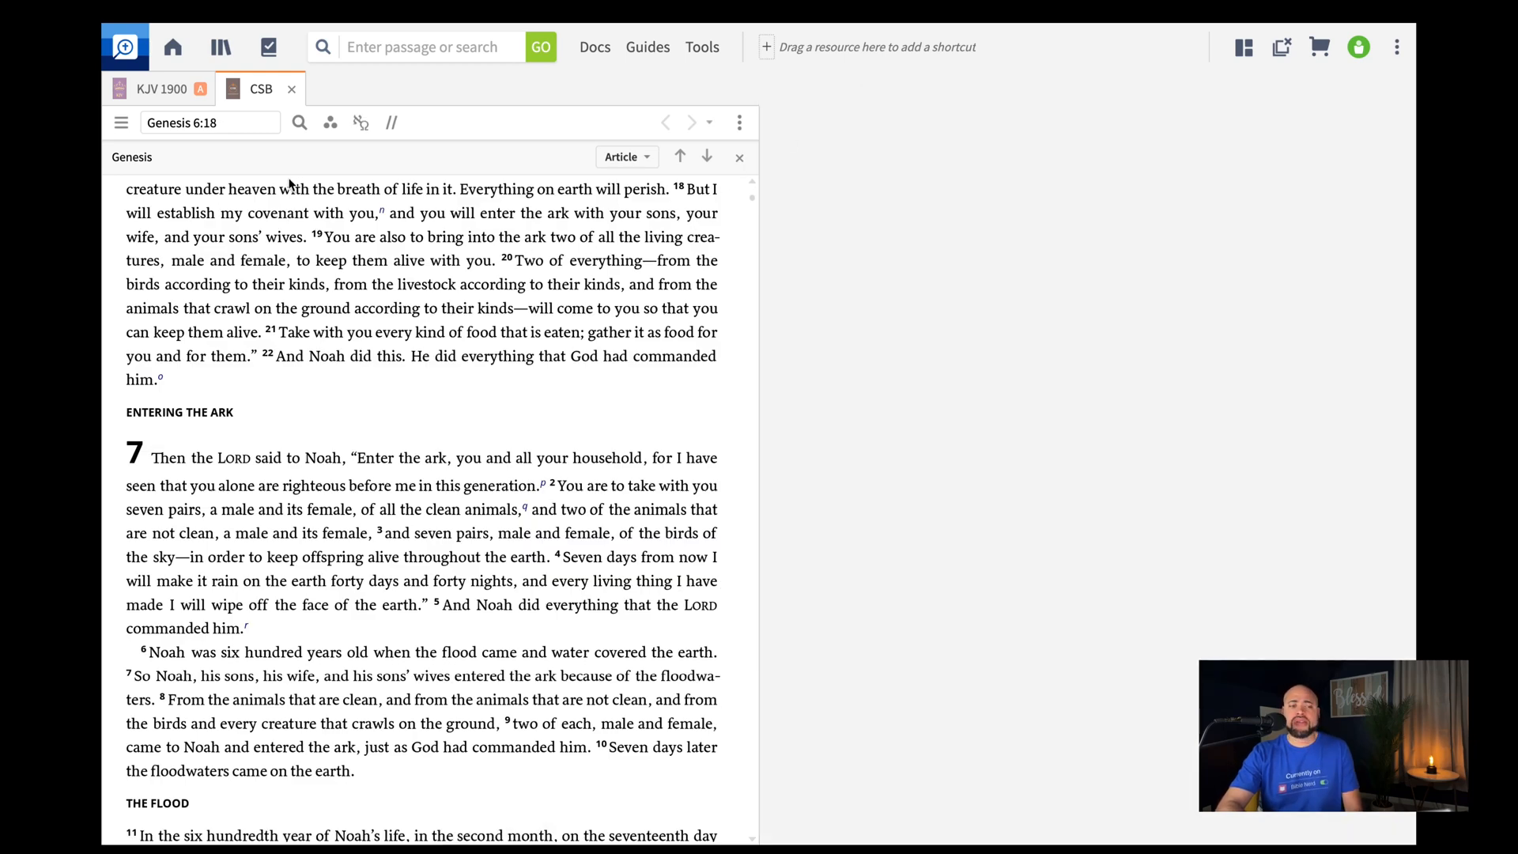
{"action": "left_click", "coordinate": [184, 122]}
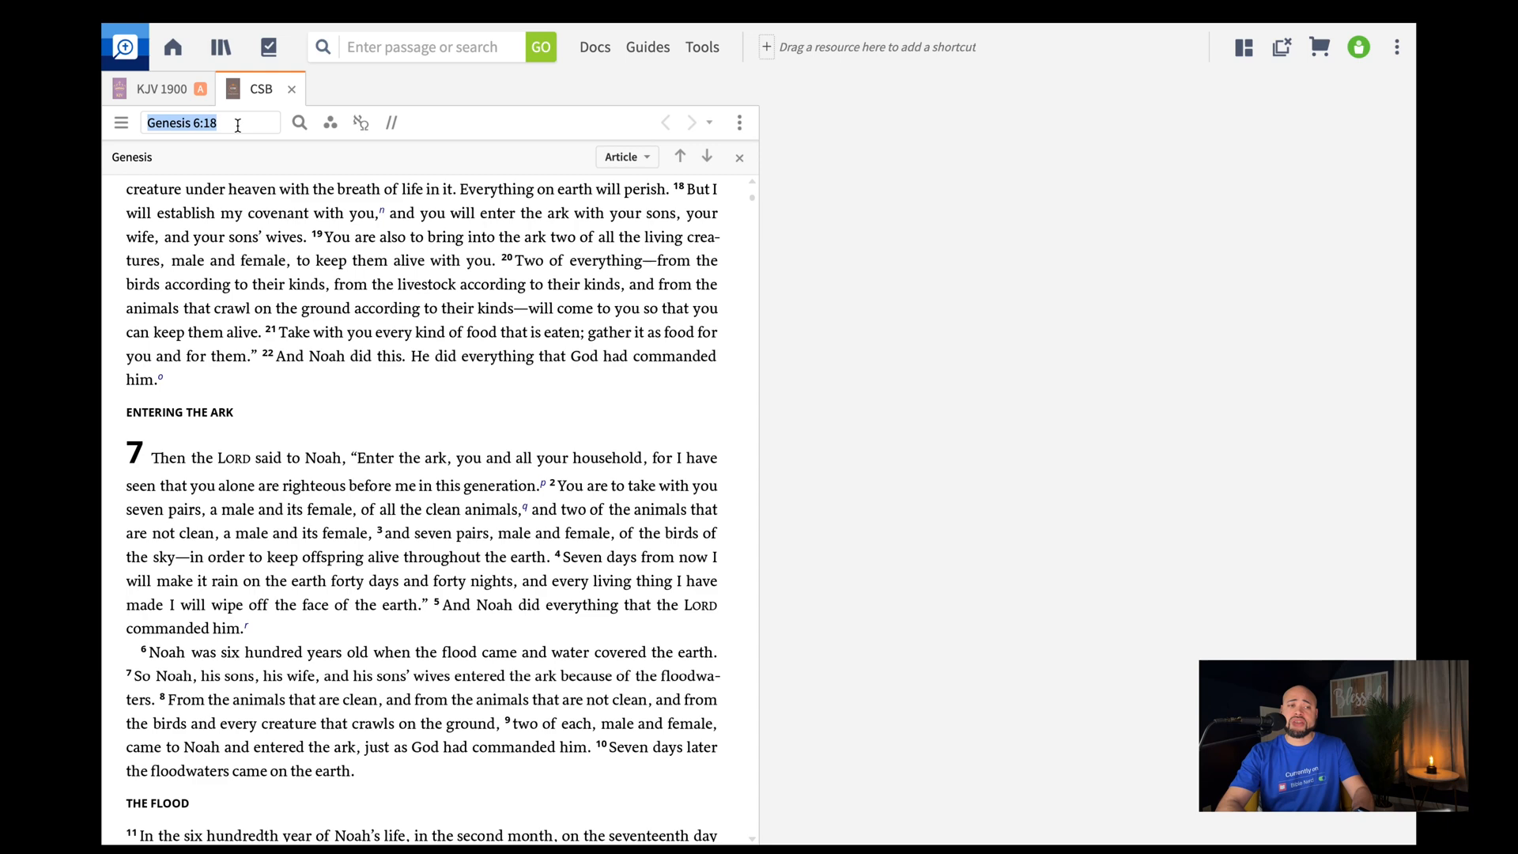
{"action": "type", "text": "john 1:"}
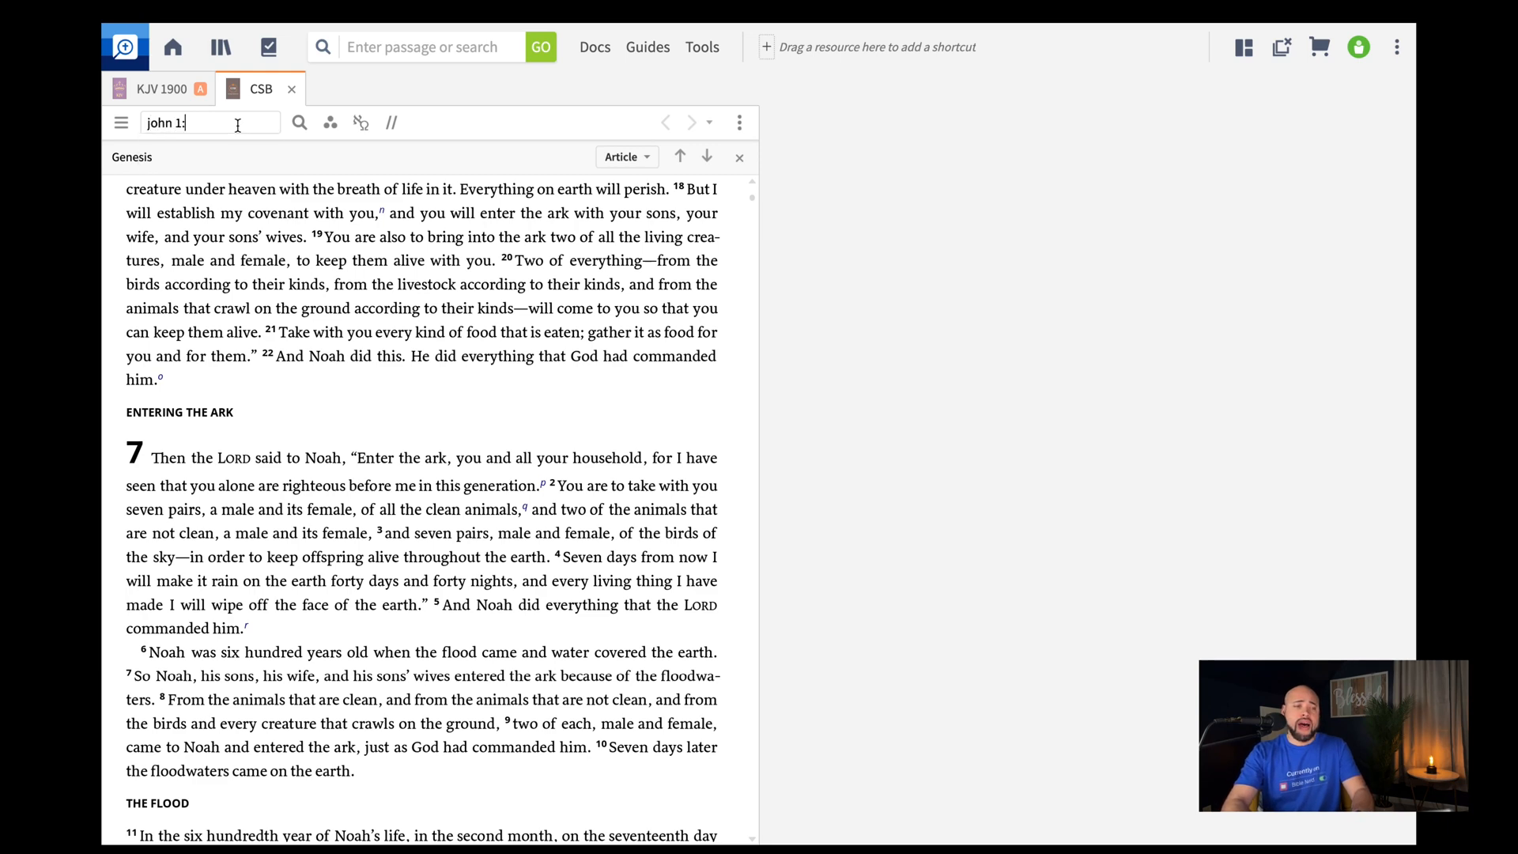
{"action": "type", "text": "John 1:1"}
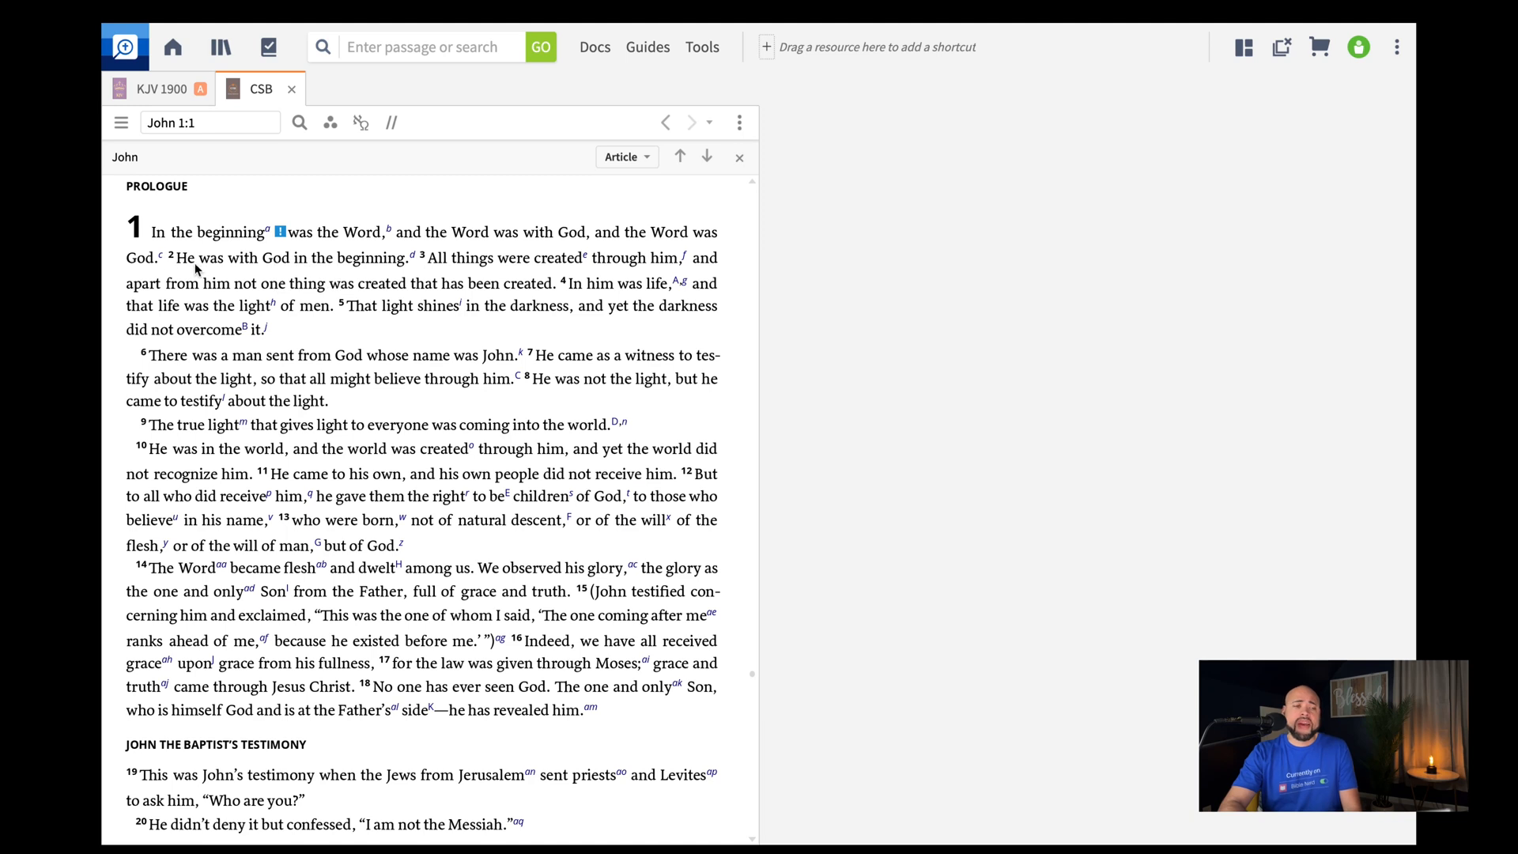
{"action": "mouse_move", "coordinate": [324, 241]}
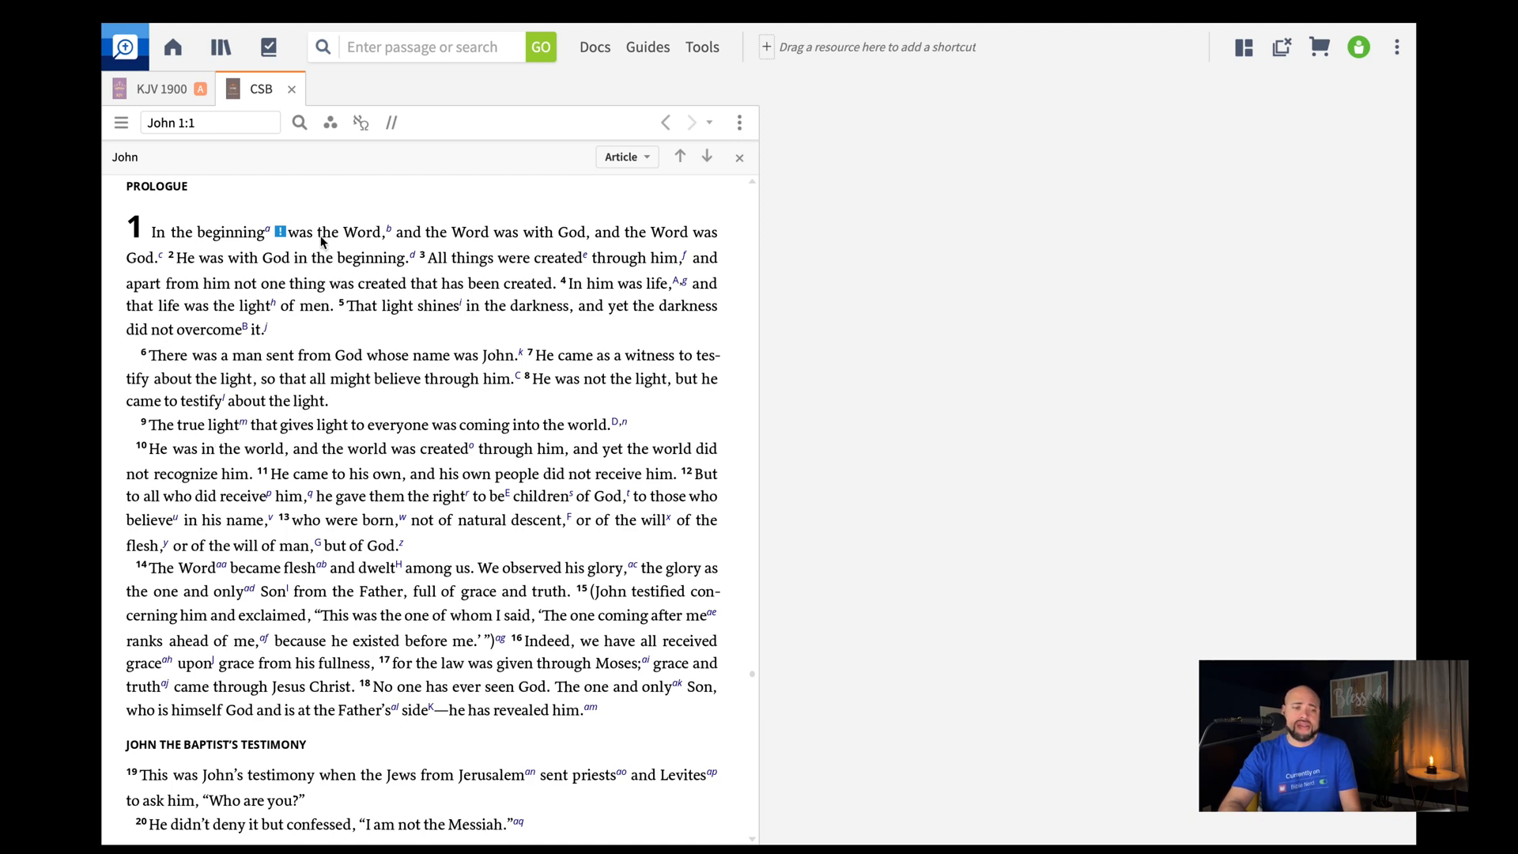
{"action": "mouse_move", "coordinate": [298, 318]}
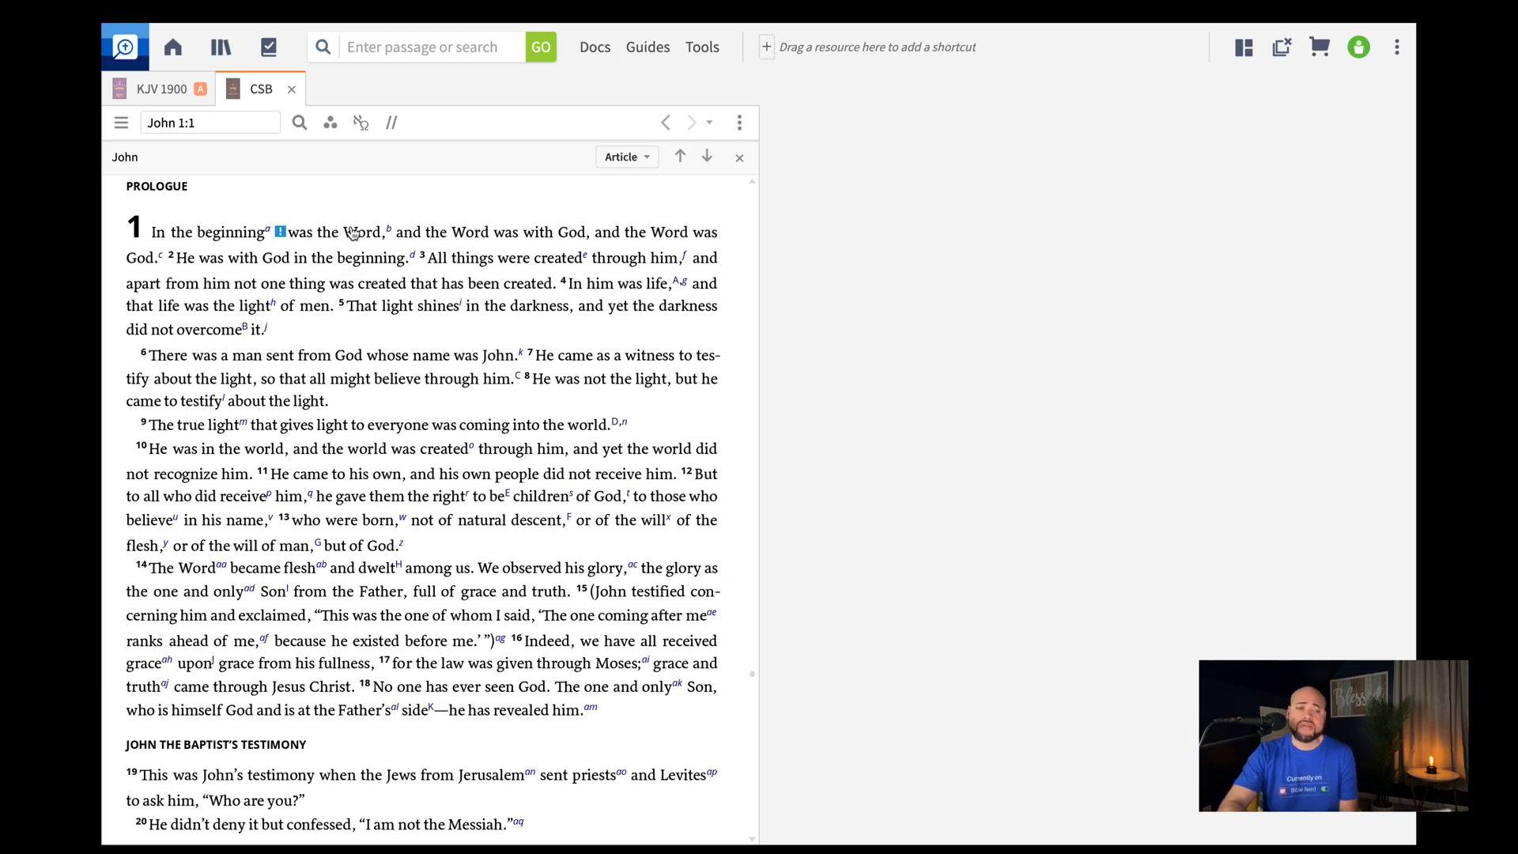
{"action": "mouse_move", "coordinate": [389, 232]}
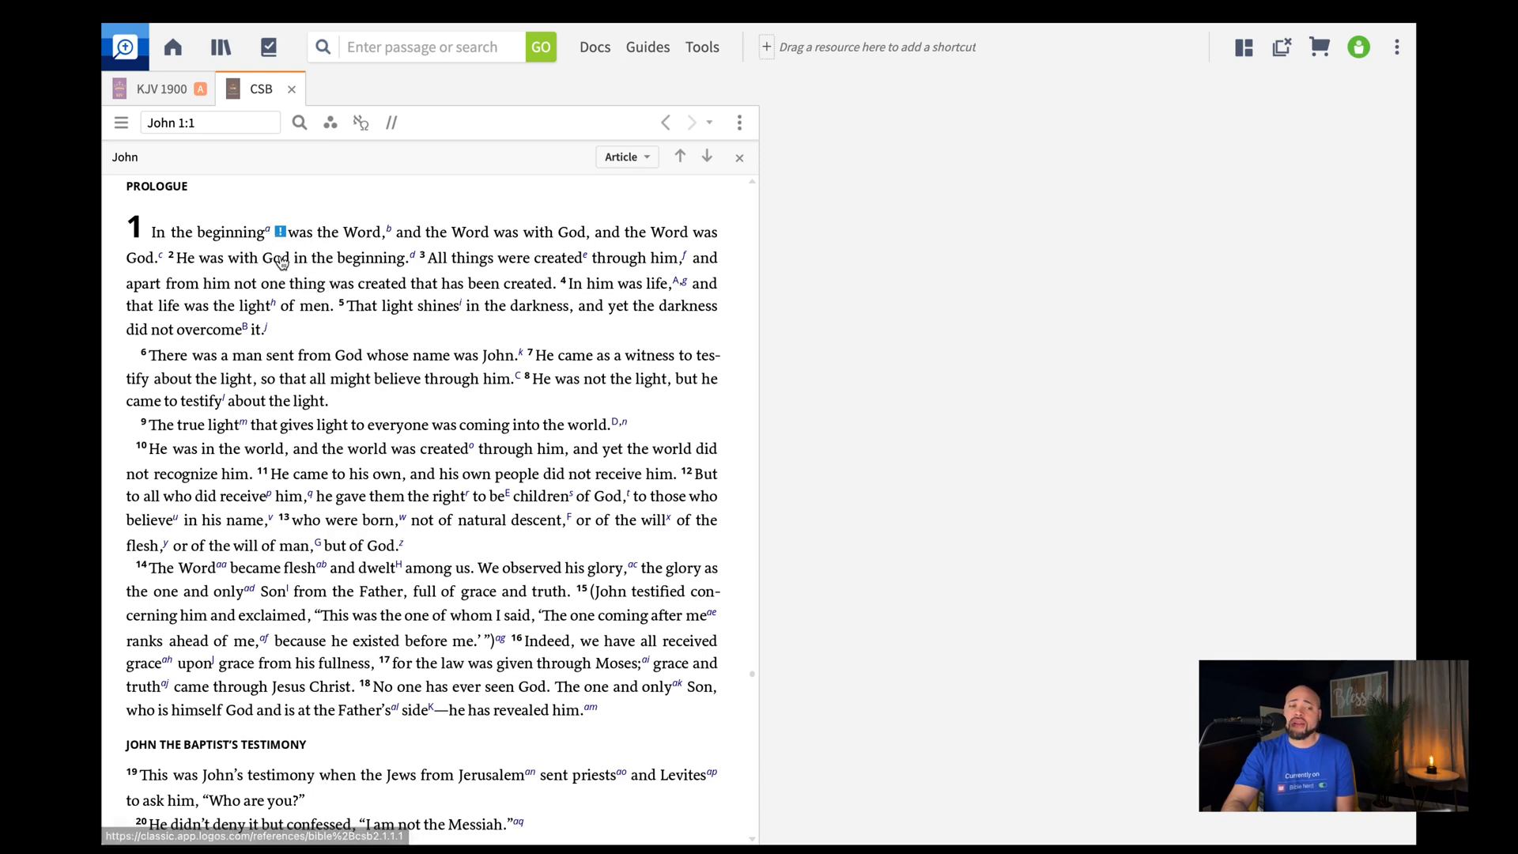
Switch the Genesis tab from KJV 1900 to the Christian Standard Bible
{"action": "left_click", "coordinate": [161, 88]}
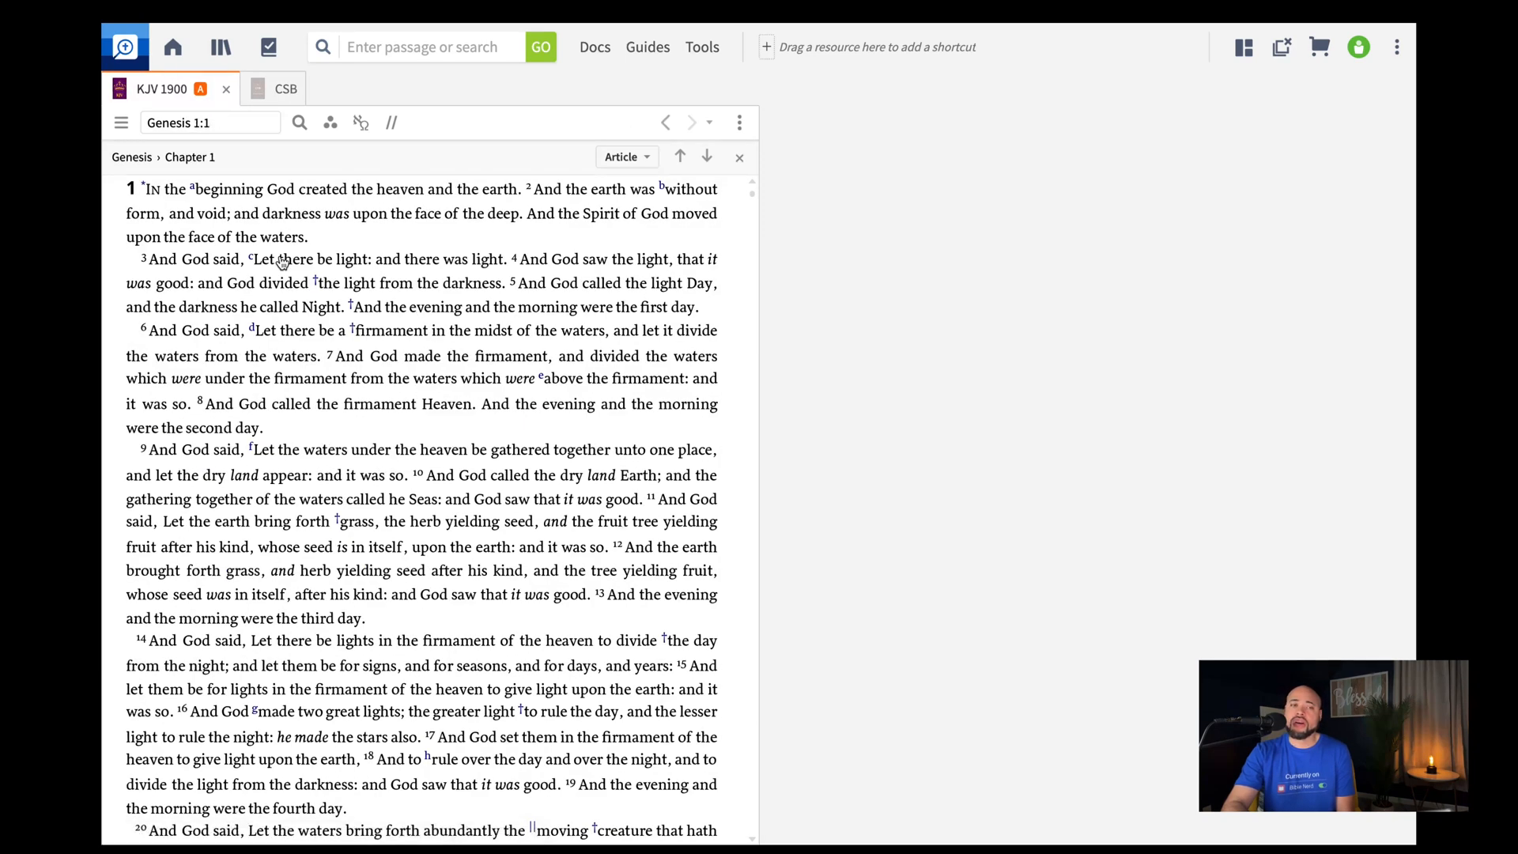
{"action": "mouse_move", "coordinate": [355, 221]}
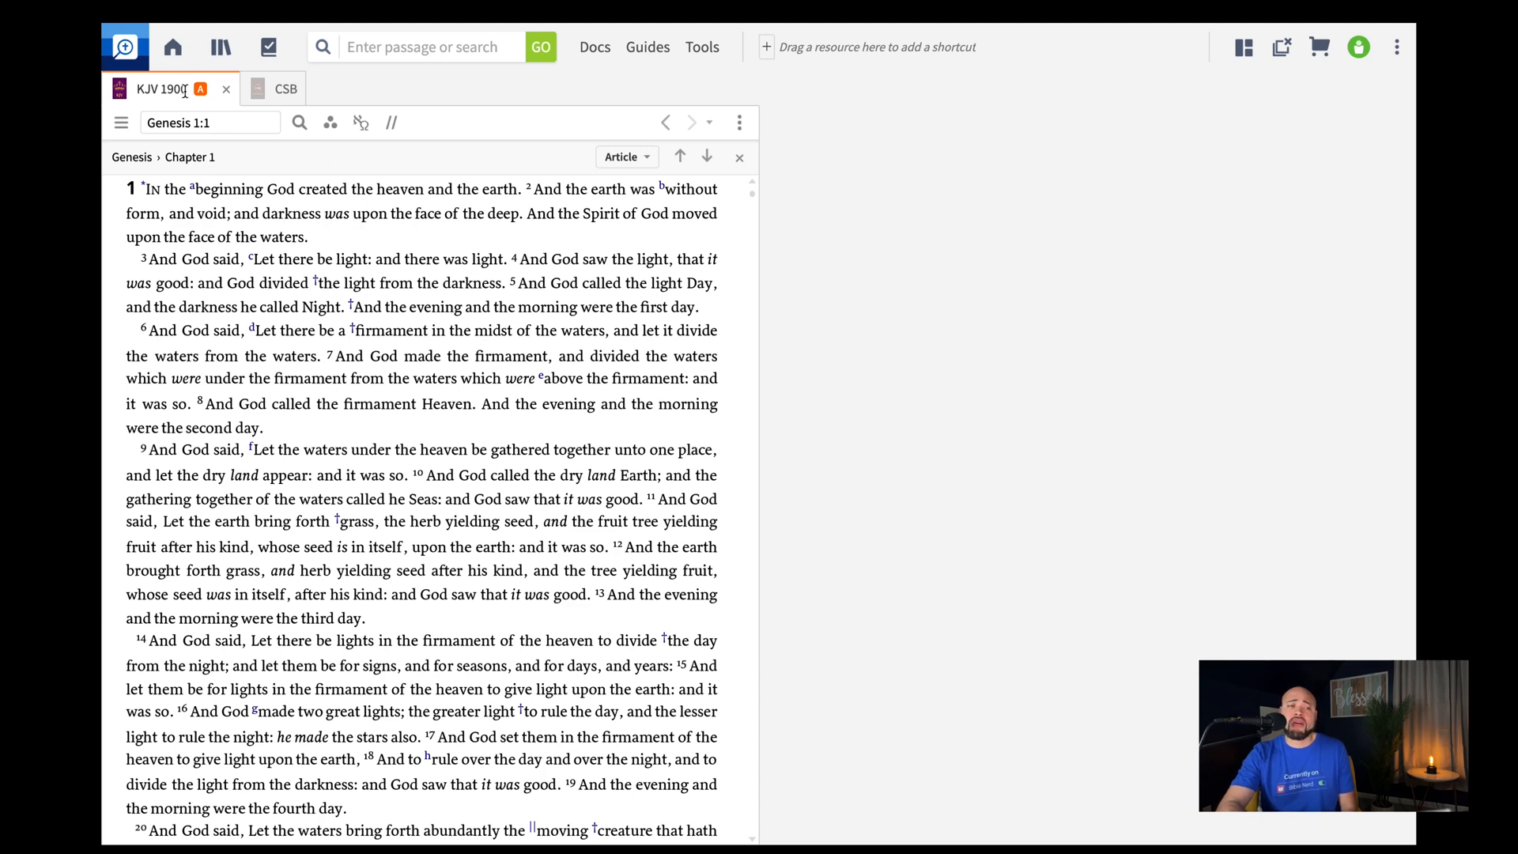
{"action": "mouse_move", "coordinate": [159, 88]}
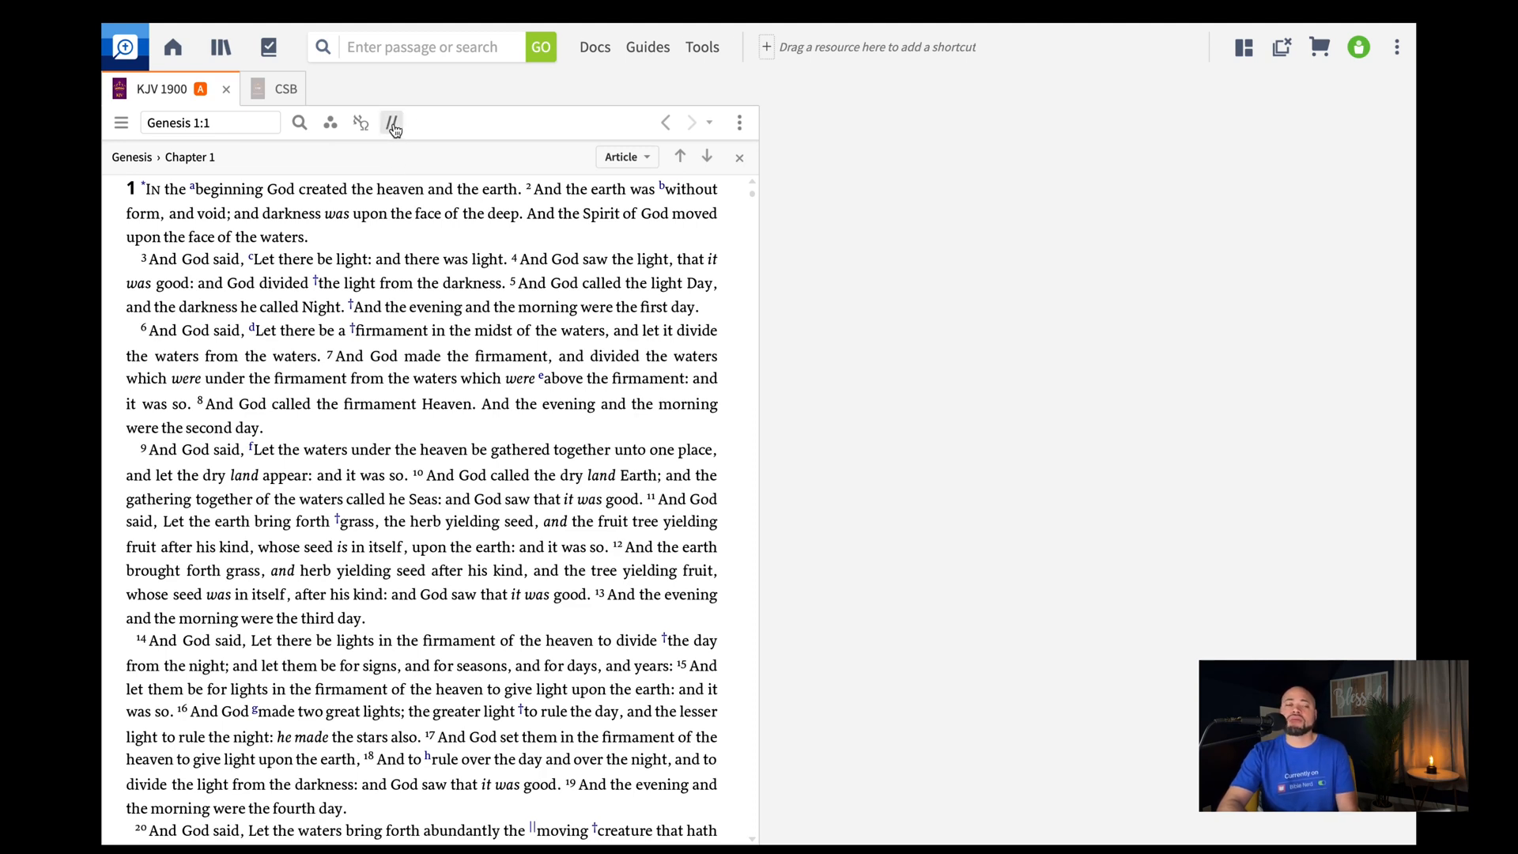
{"action": "left_click", "coordinate": [393, 121]}
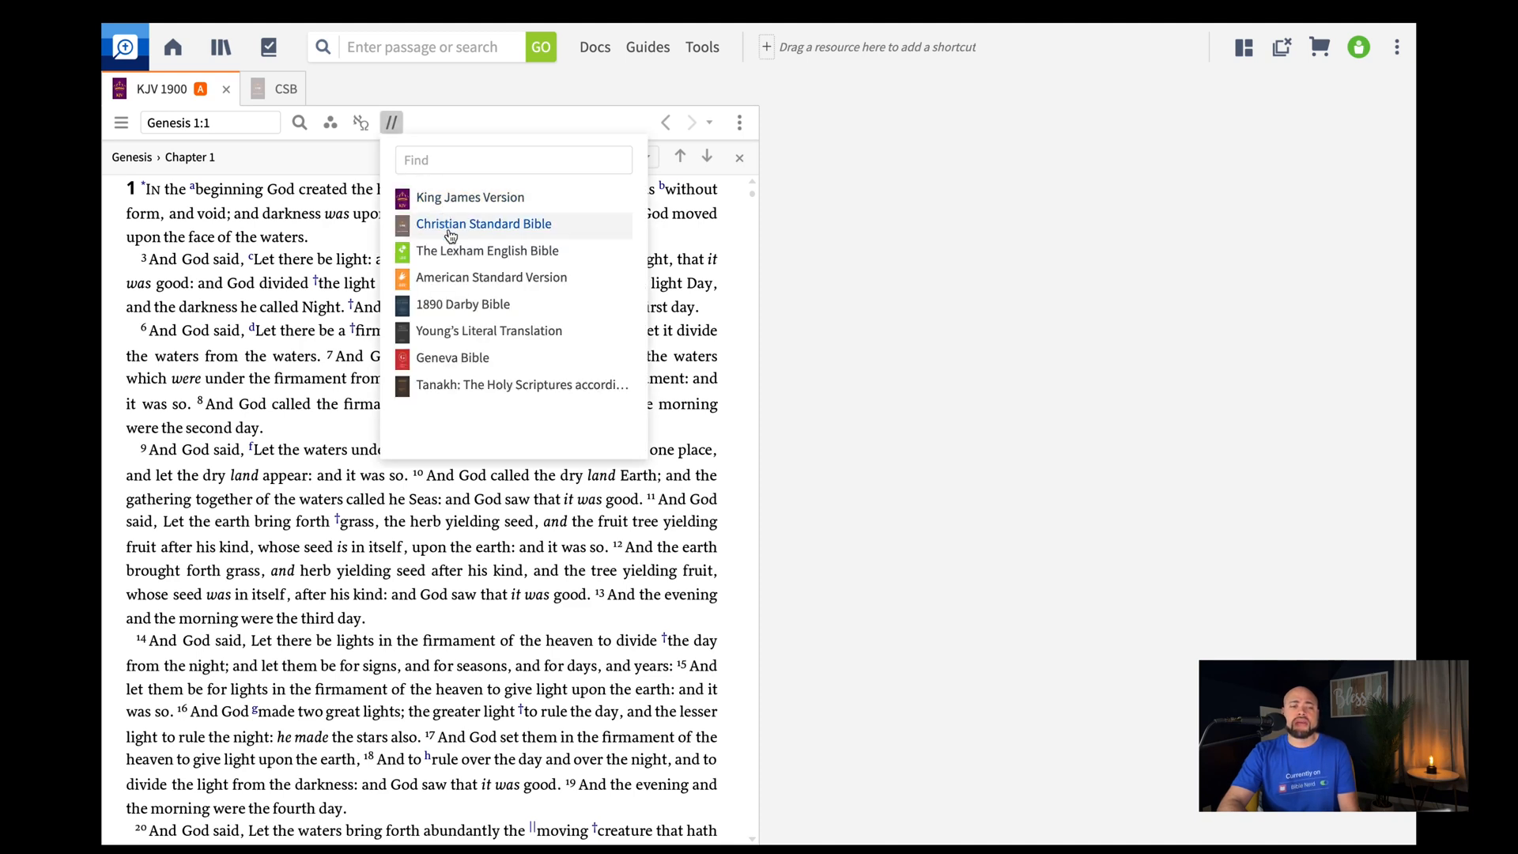
{"action": "left_click", "coordinate": [482, 224]}
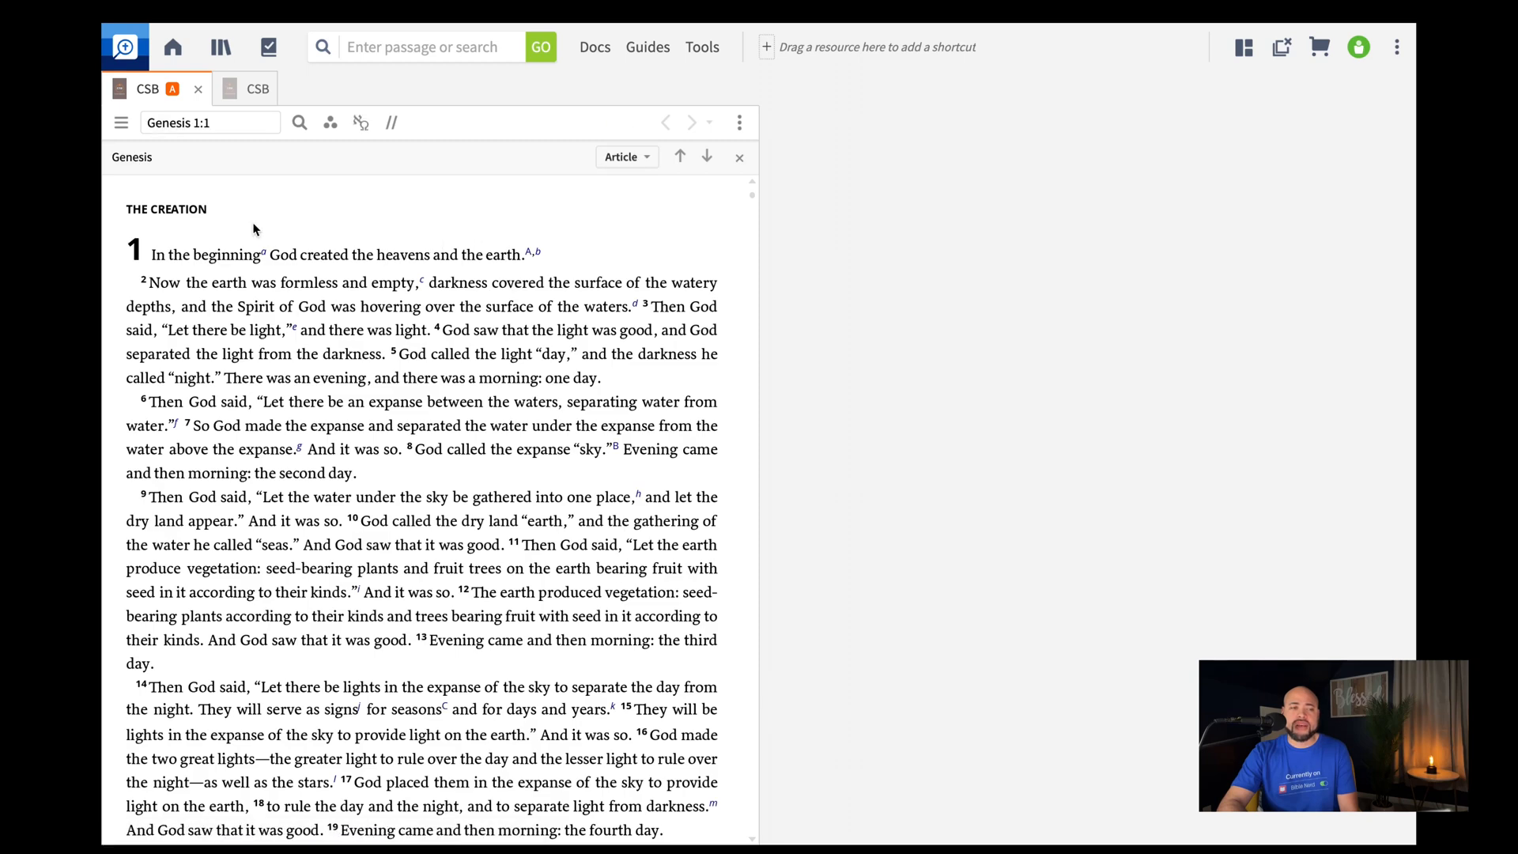
{"action": "mouse_move", "coordinate": [242, 120]}
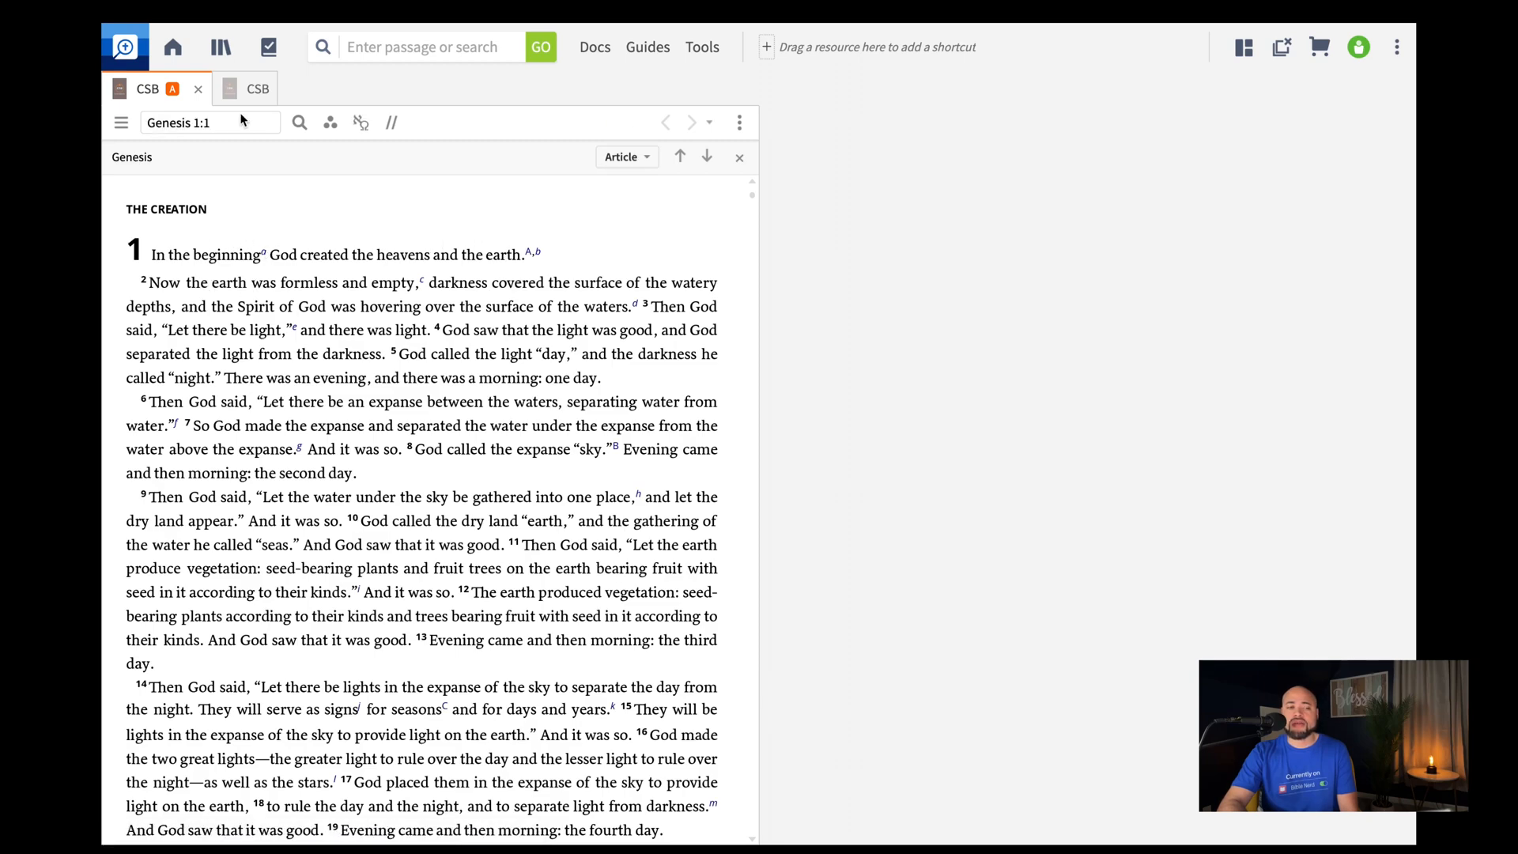
Return to John 1 and set the Colossians pane to the Christian Standard Bible
{"action": "left_click", "coordinate": [235, 88]}
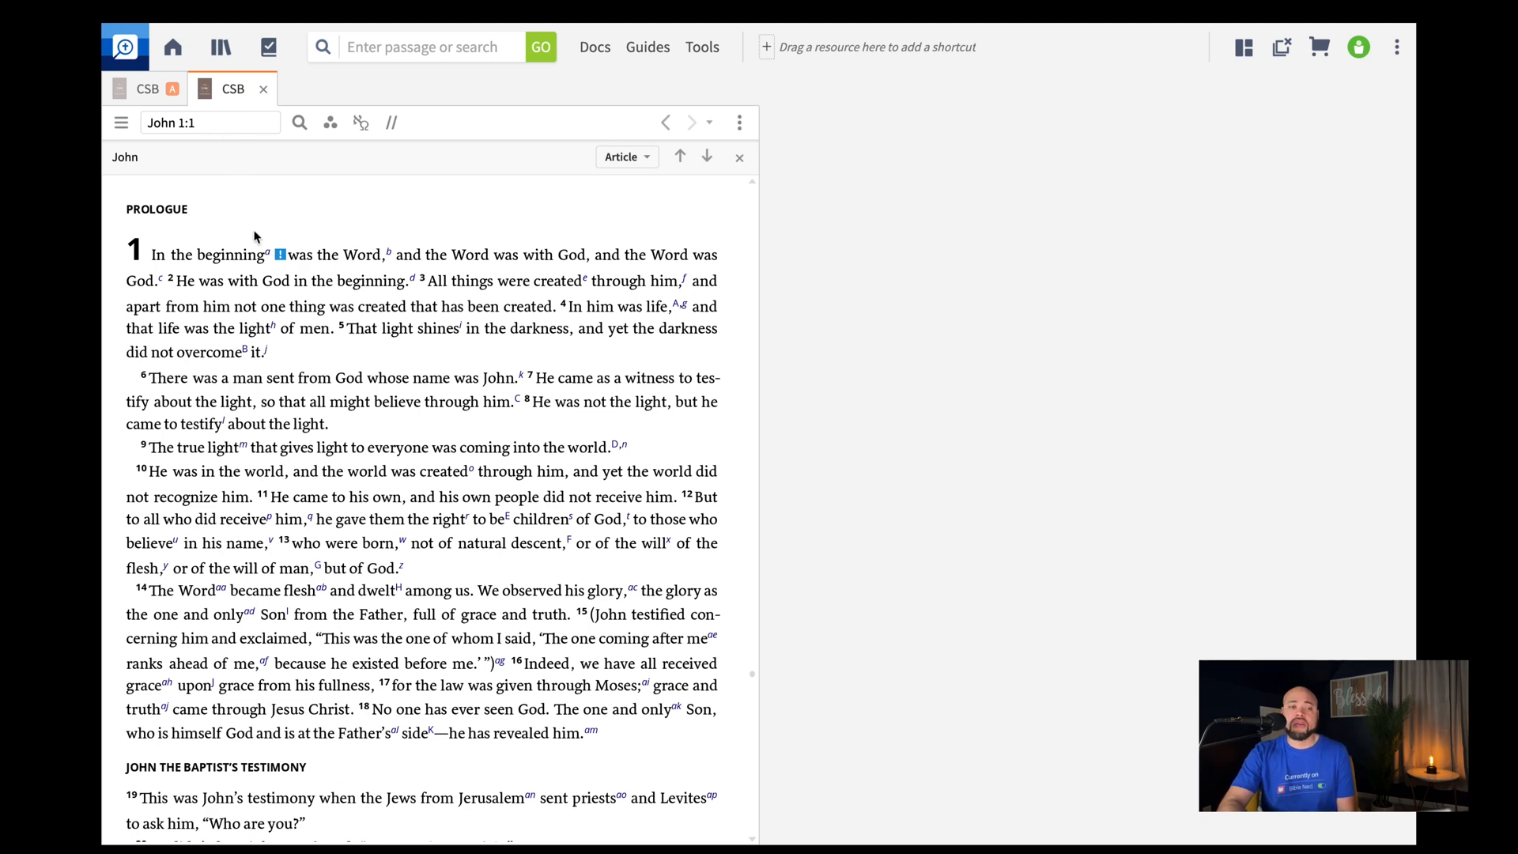
{"action": "mouse_move", "coordinate": [336, 298]}
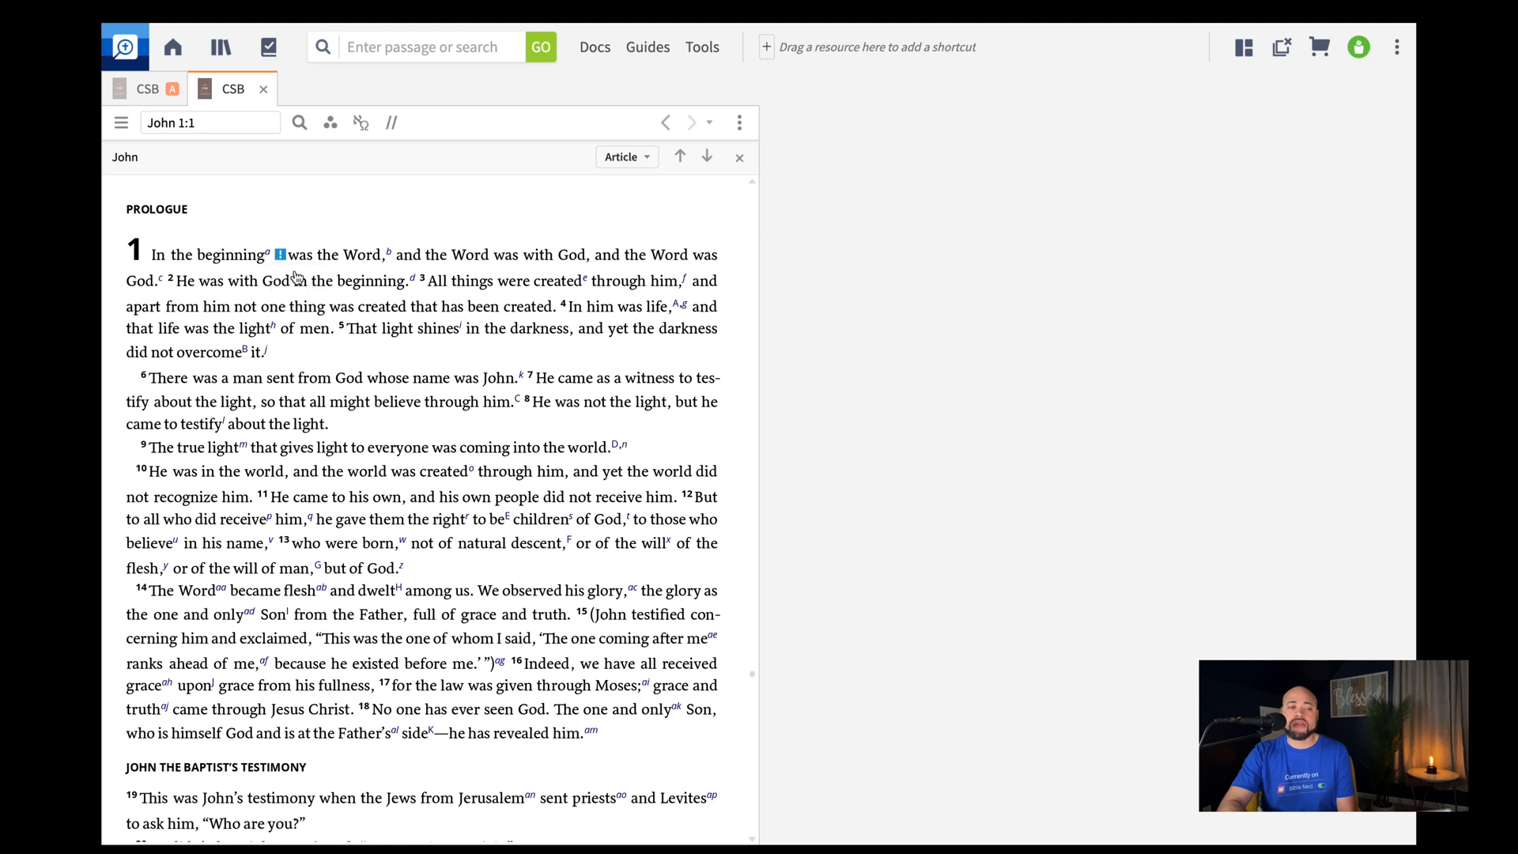
{"action": "mouse_move", "coordinate": [303, 280]}
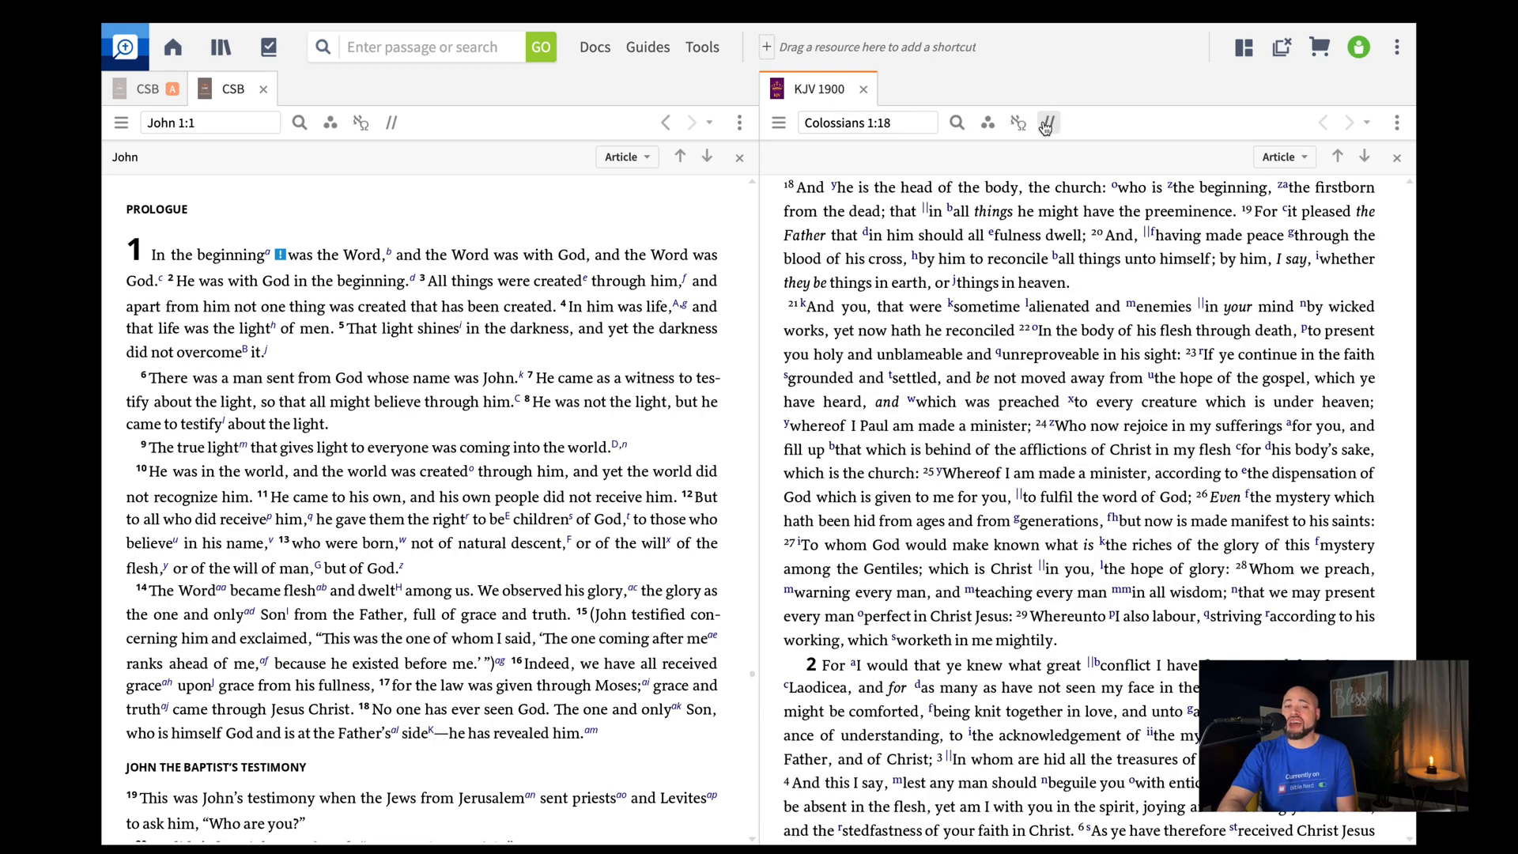
{"action": "left_click", "coordinate": [1047, 122]}
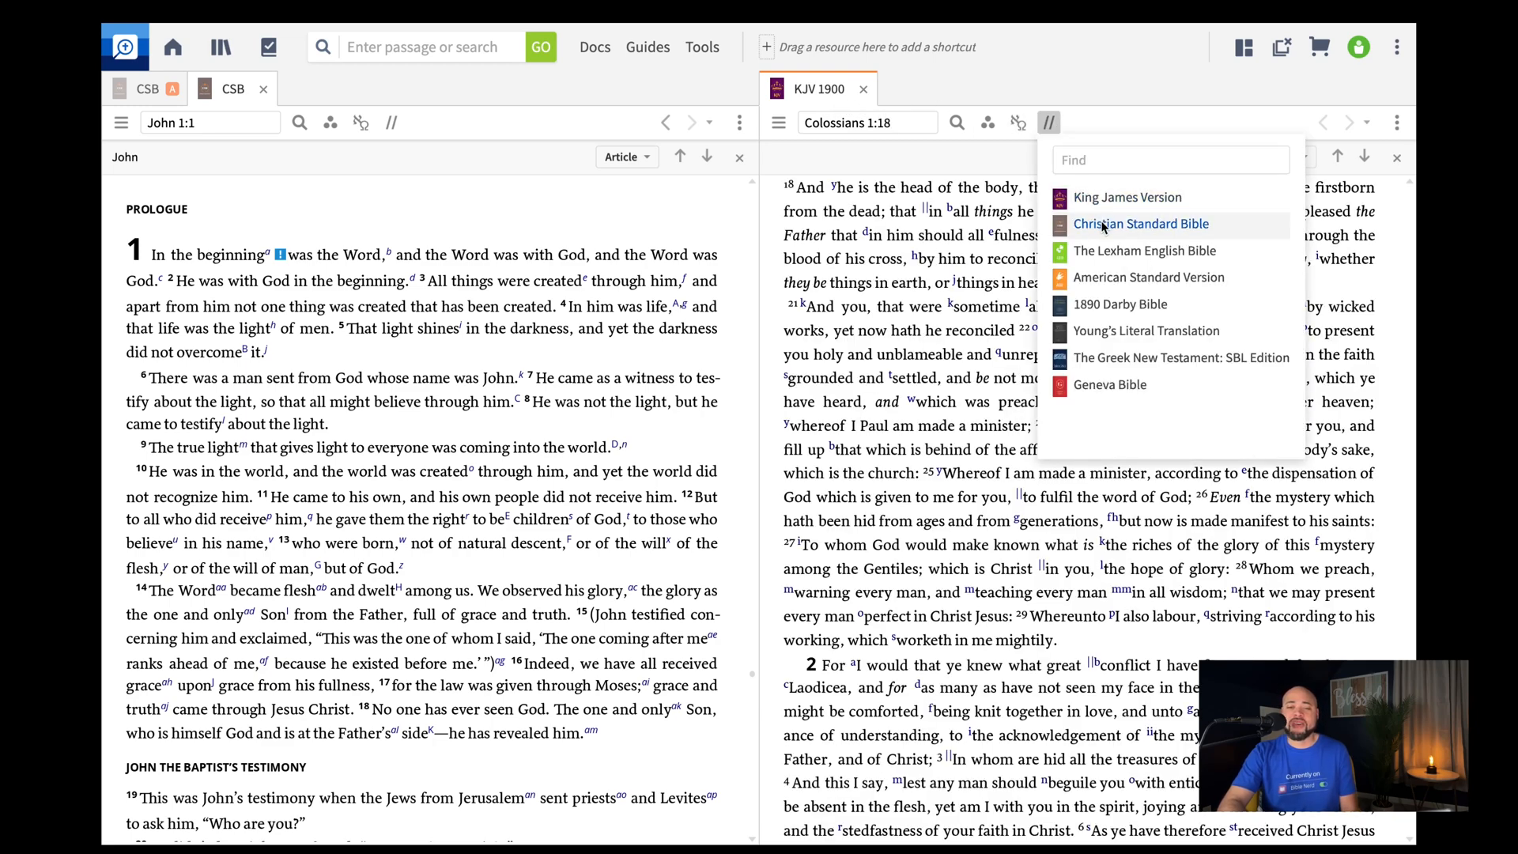
{"action": "left_click", "coordinate": [1140, 223]}
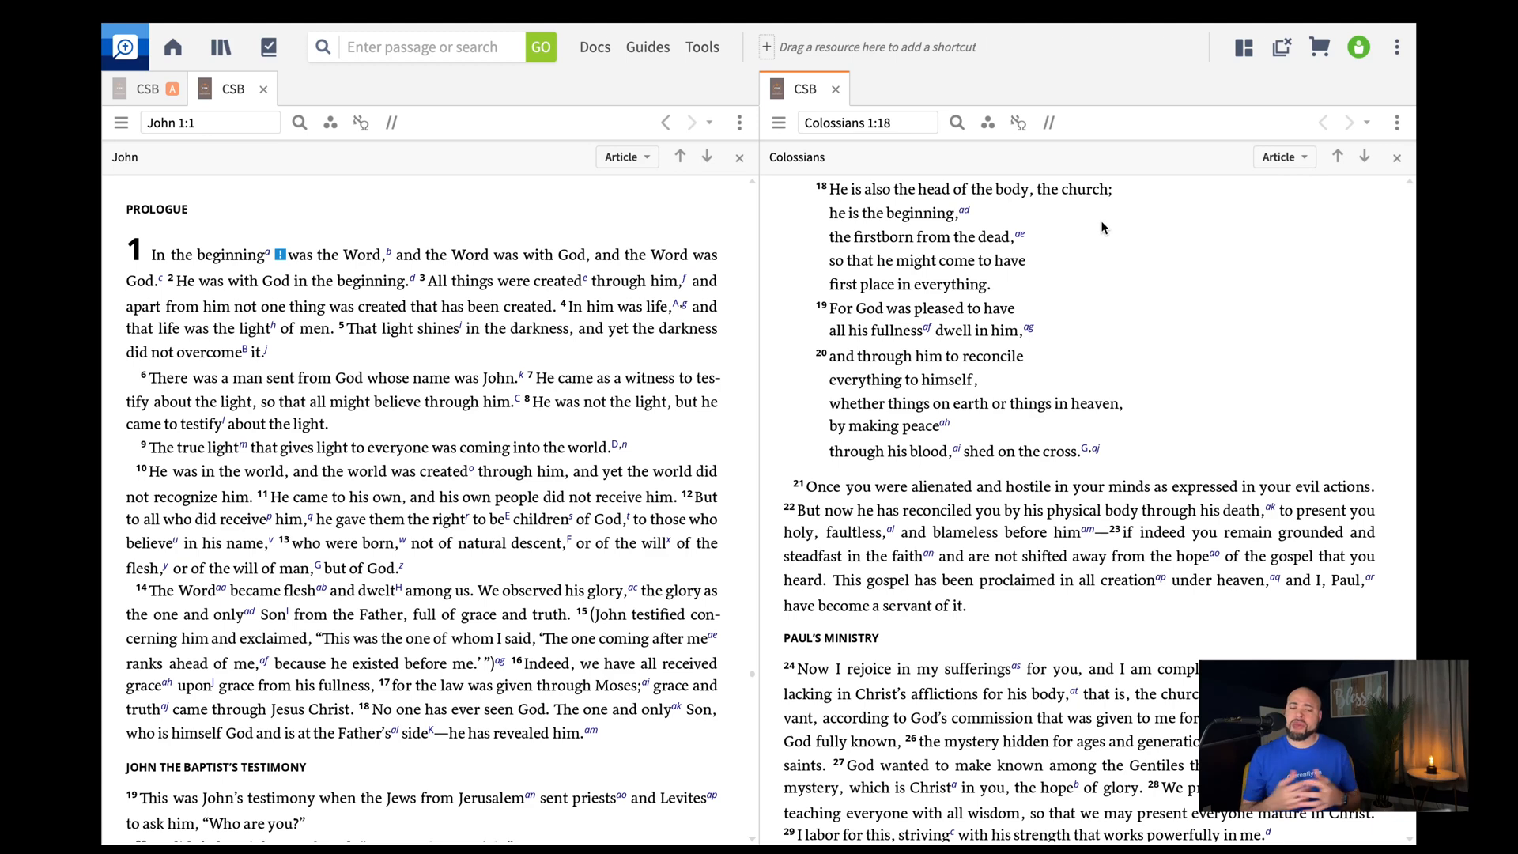
{"action": "mouse_move", "coordinate": [921, 161]}
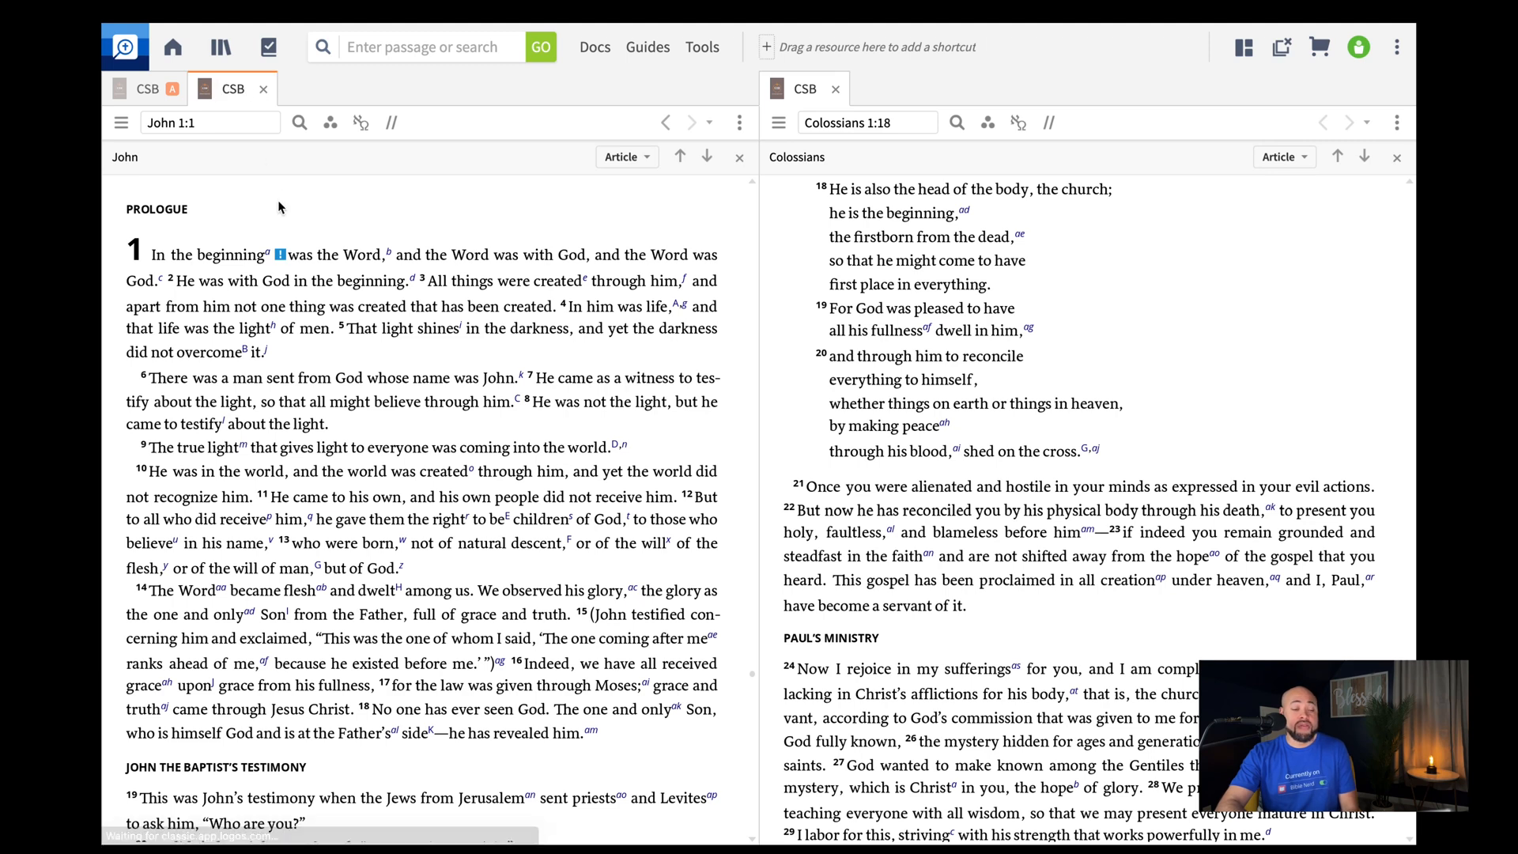
{"action": "mouse_move", "coordinate": [382, 151]}
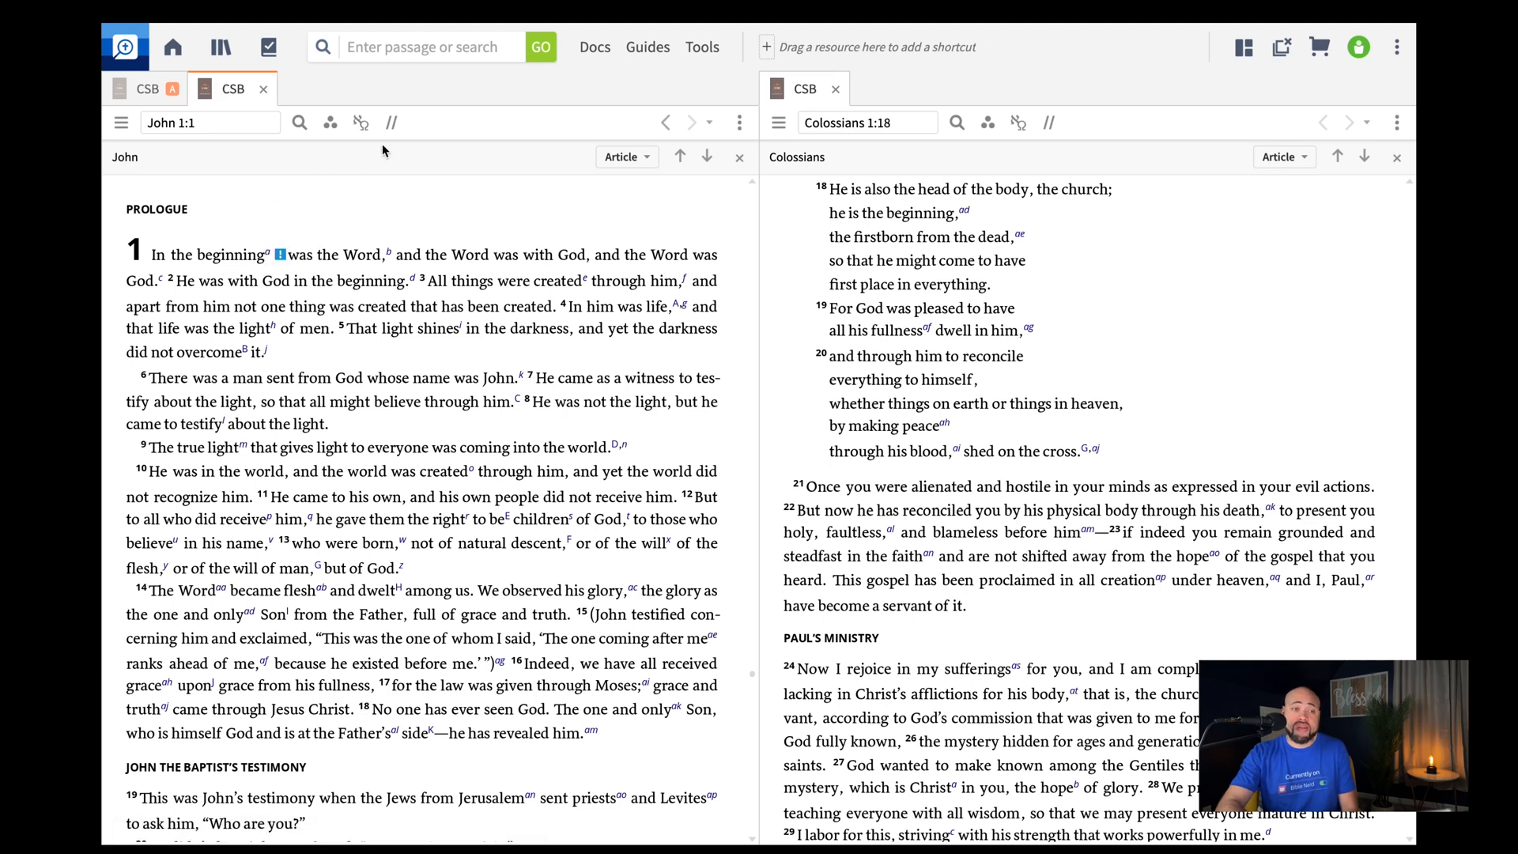
Cycle John 1 through the Lexham English Bible, ending on King James Version 1900
{"action": "left_click", "coordinate": [391, 122]}
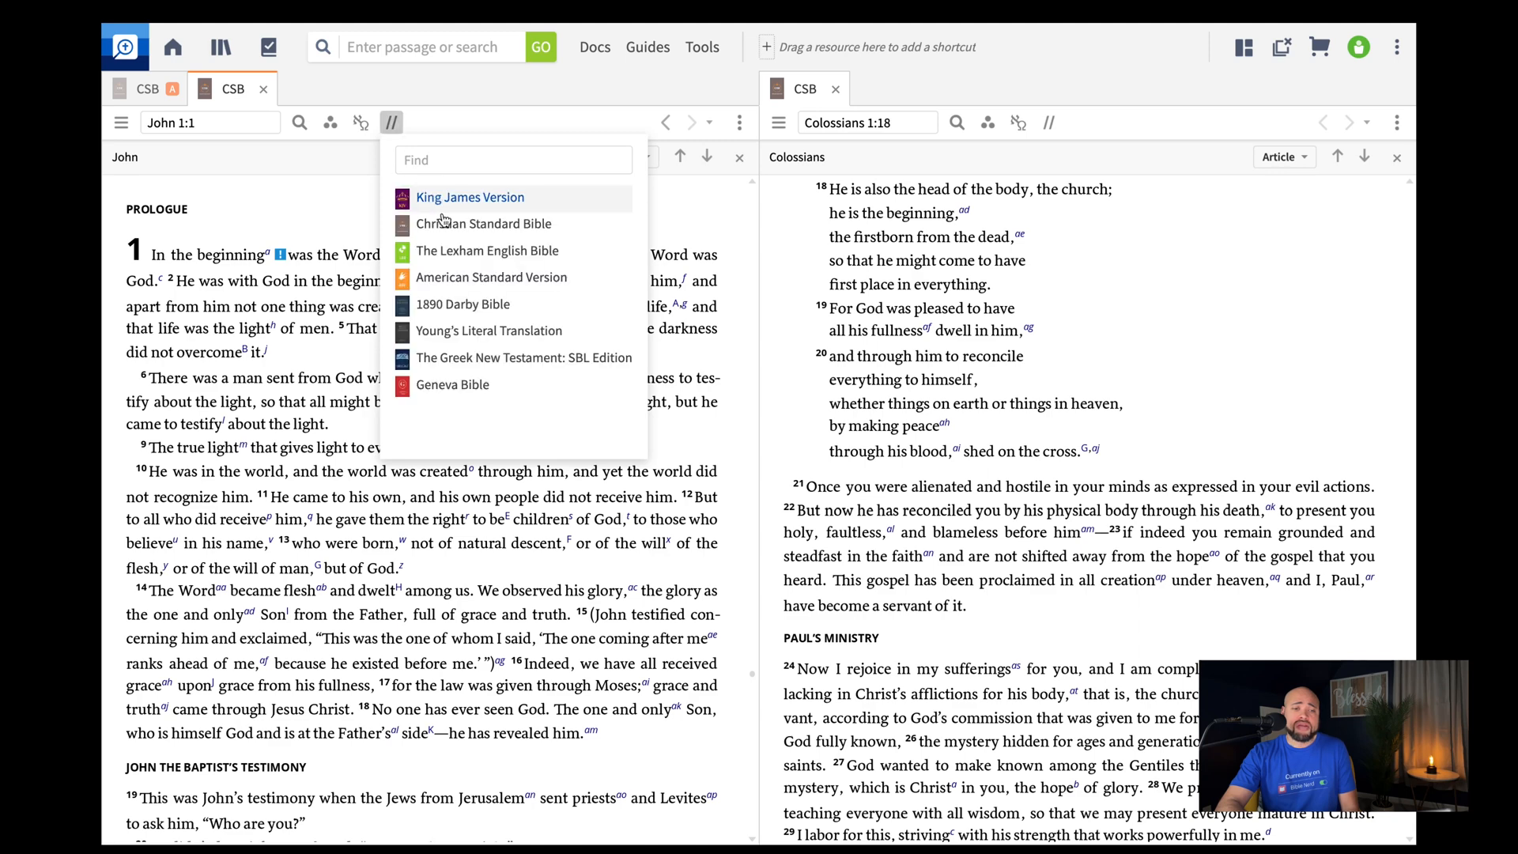
{"action": "left_click", "coordinate": [487, 251]}
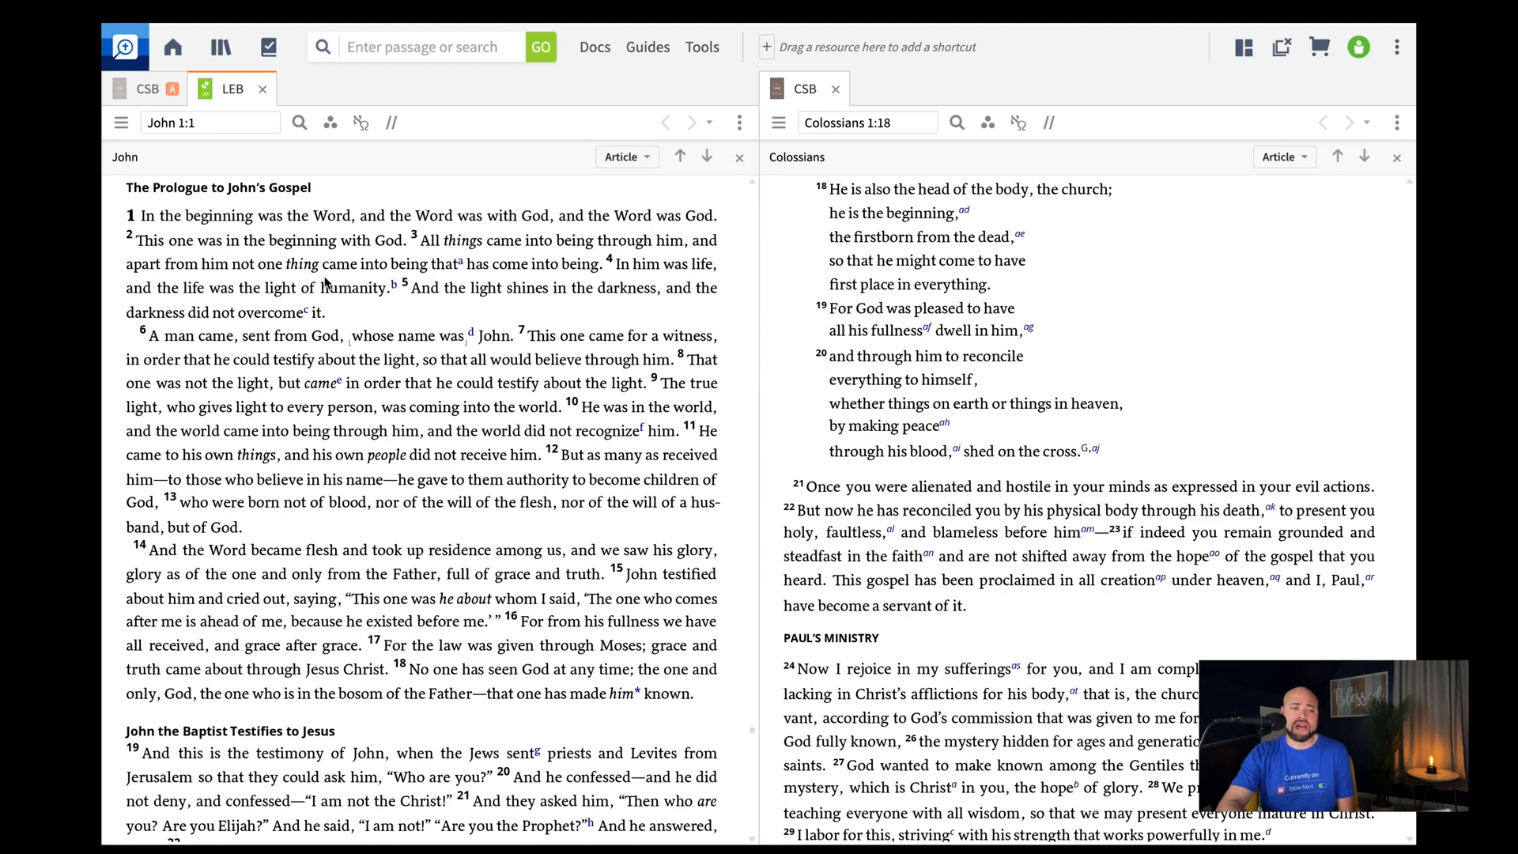
{"action": "left_click", "coordinate": [389, 122]}
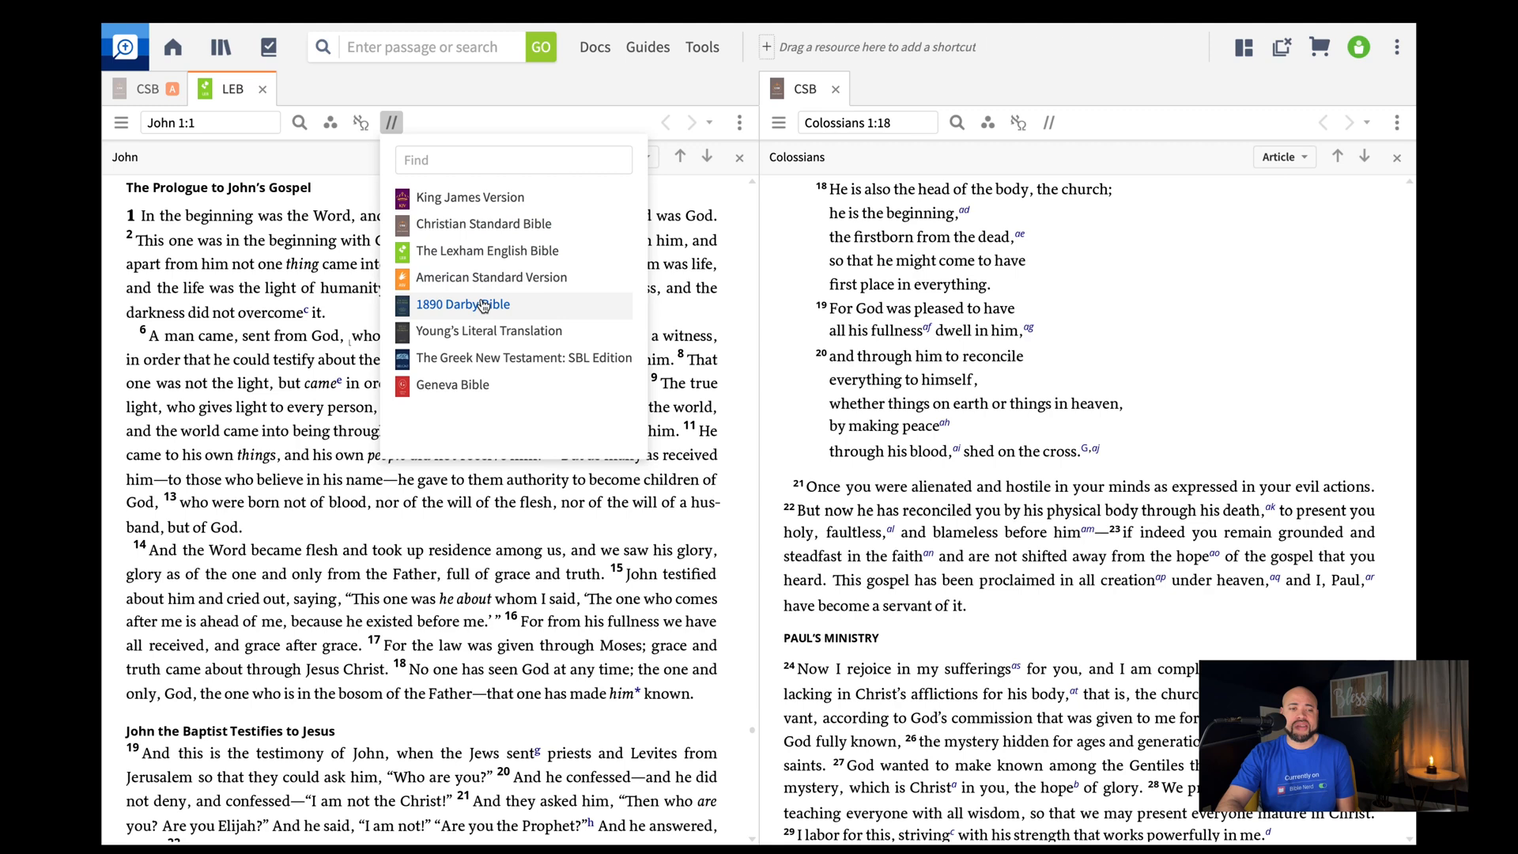
{"action": "left_click", "coordinate": [462, 304]}
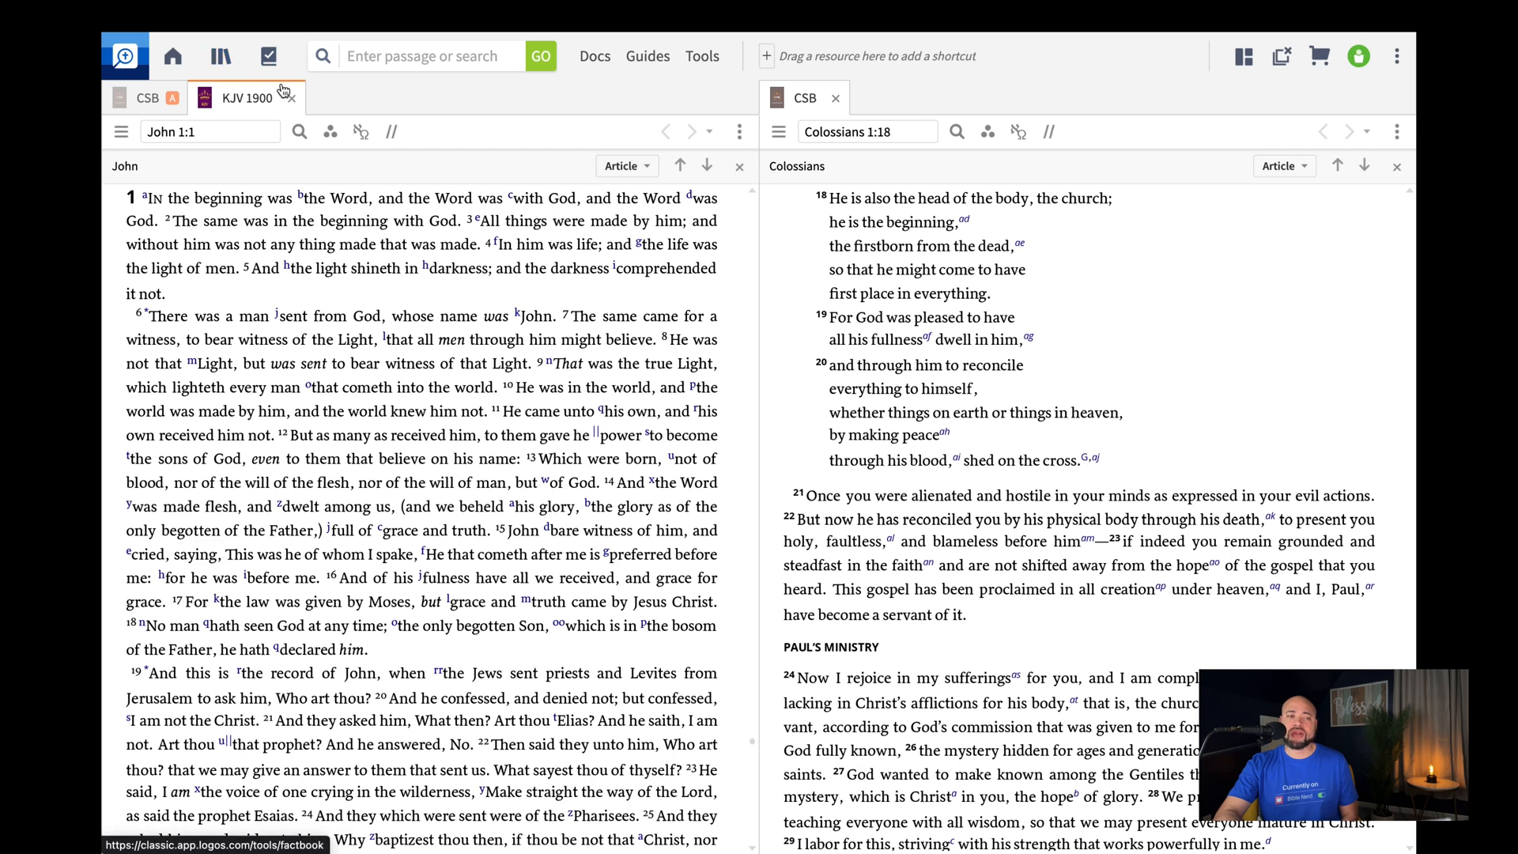
{"action": "left_click", "coordinate": [219, 55]}
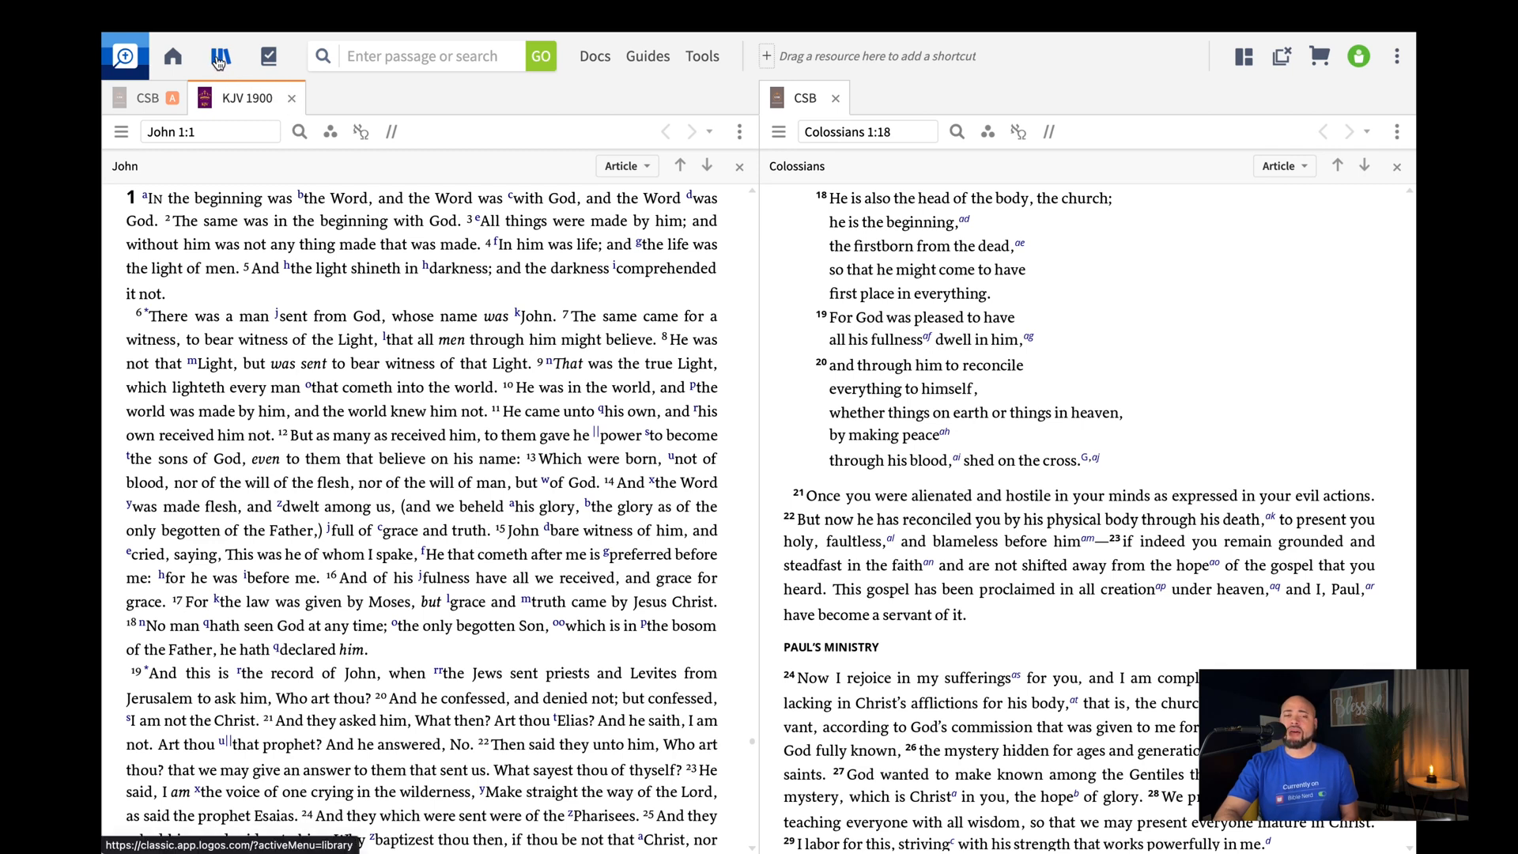
Filter the library to Encyclopedia resources and open Easton's Bible Dictionary
{"action": "left_click", "coordinate": [219, 55]}
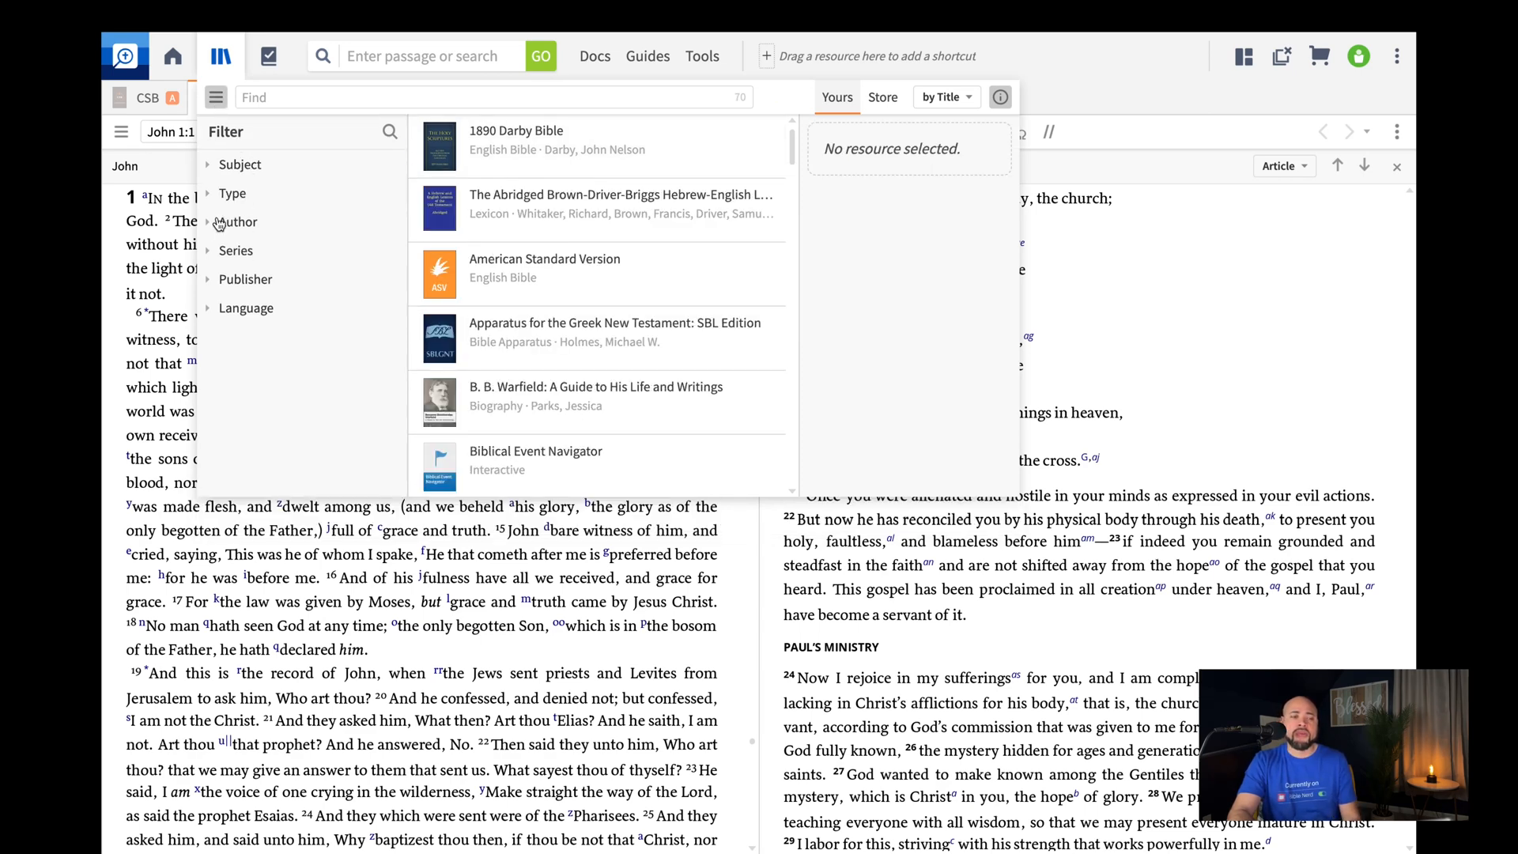
{"action": "left_click", "coordinate": [233, 192]}
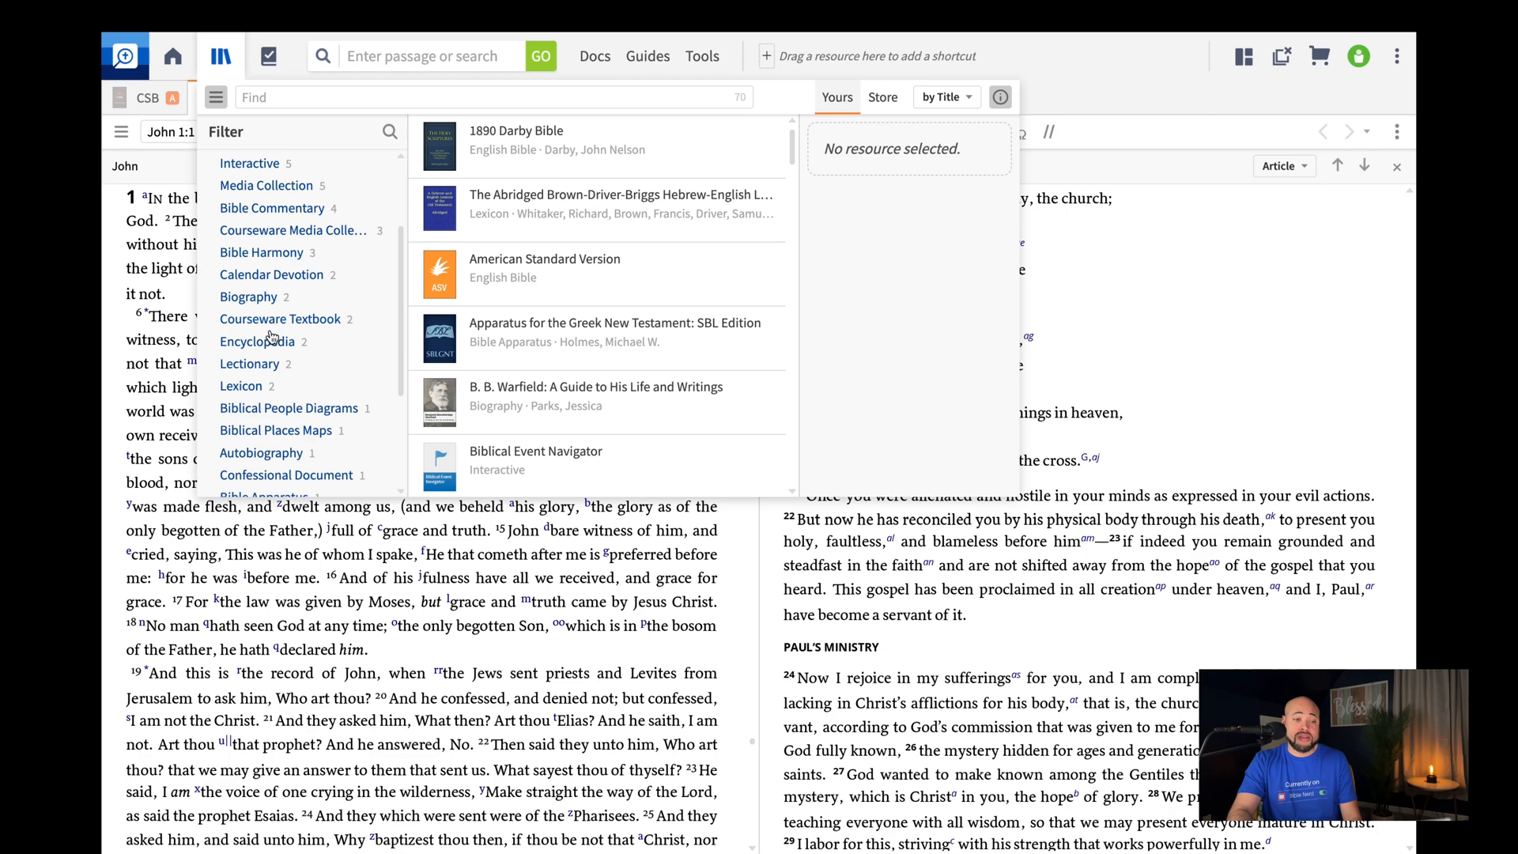
{"action": "left_click", "coordinate": [258, 341]}
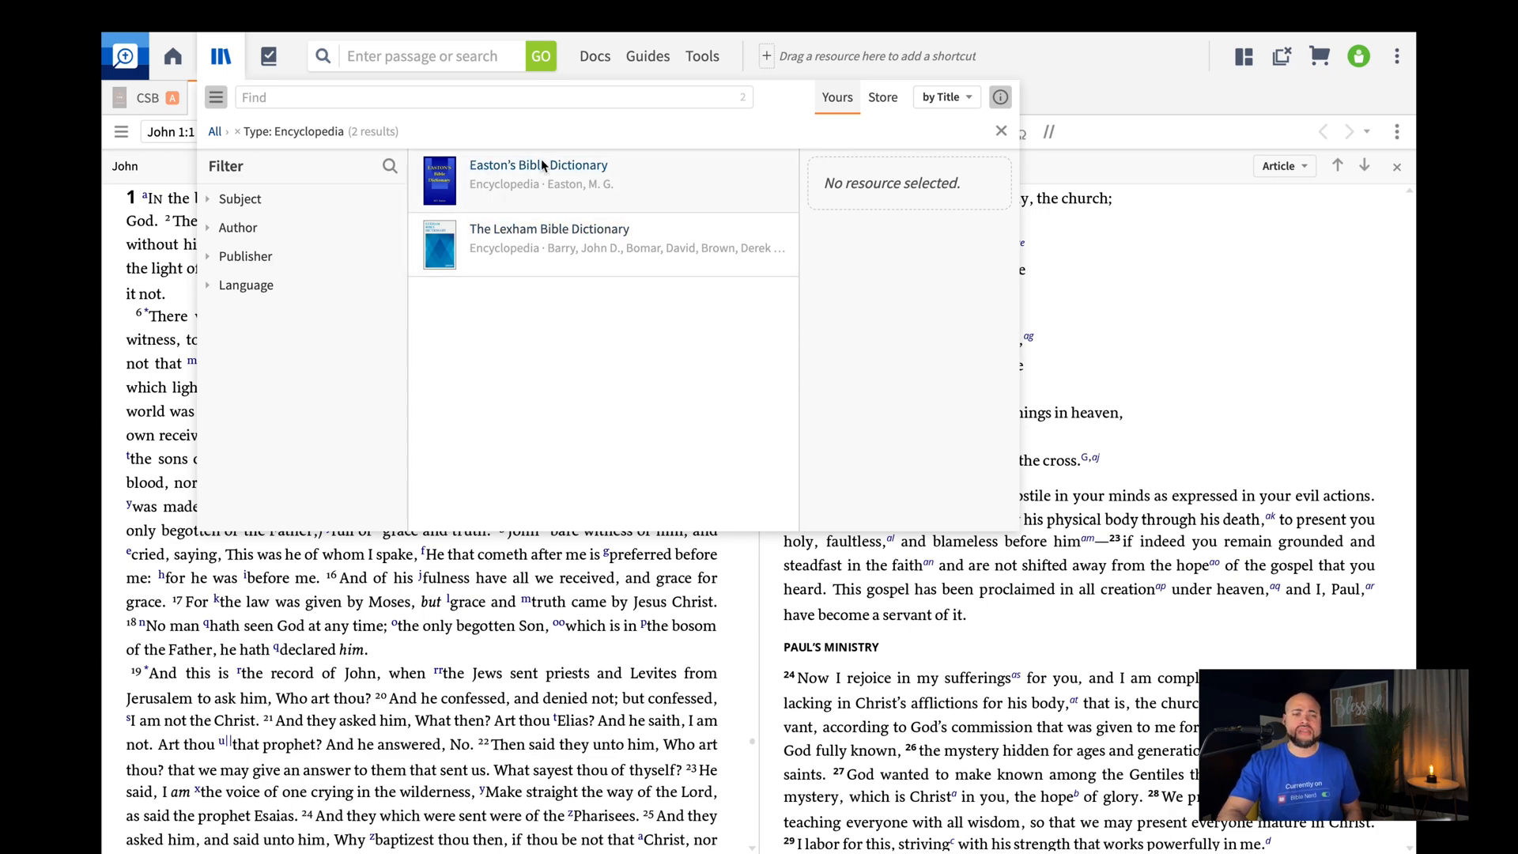
{"action": "mouse_move", "coordinate": [537, 164]}
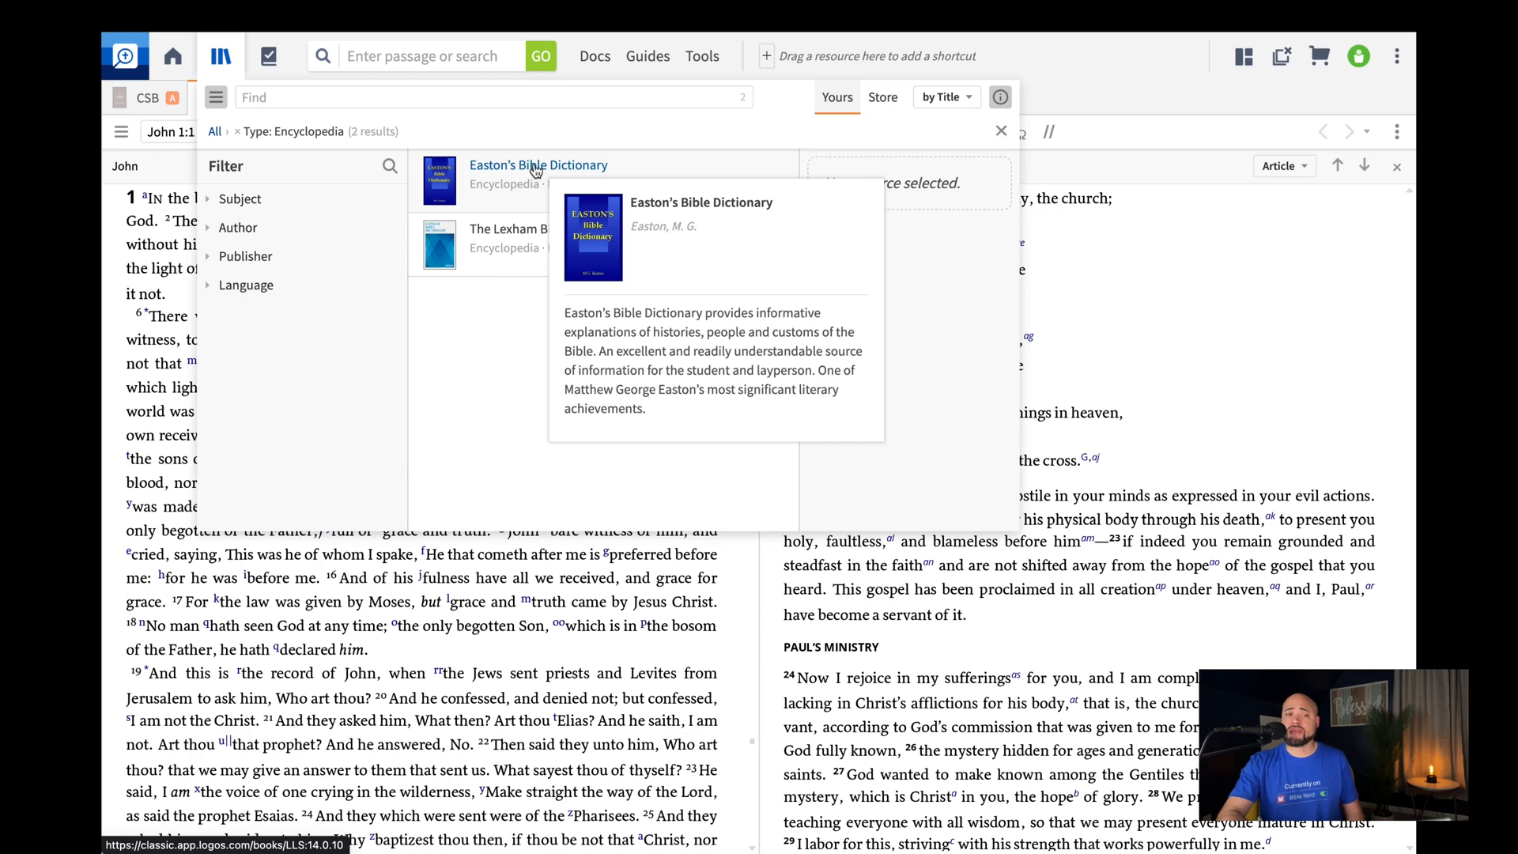
{"action": "left_click", "coordinate": [538, 164]}
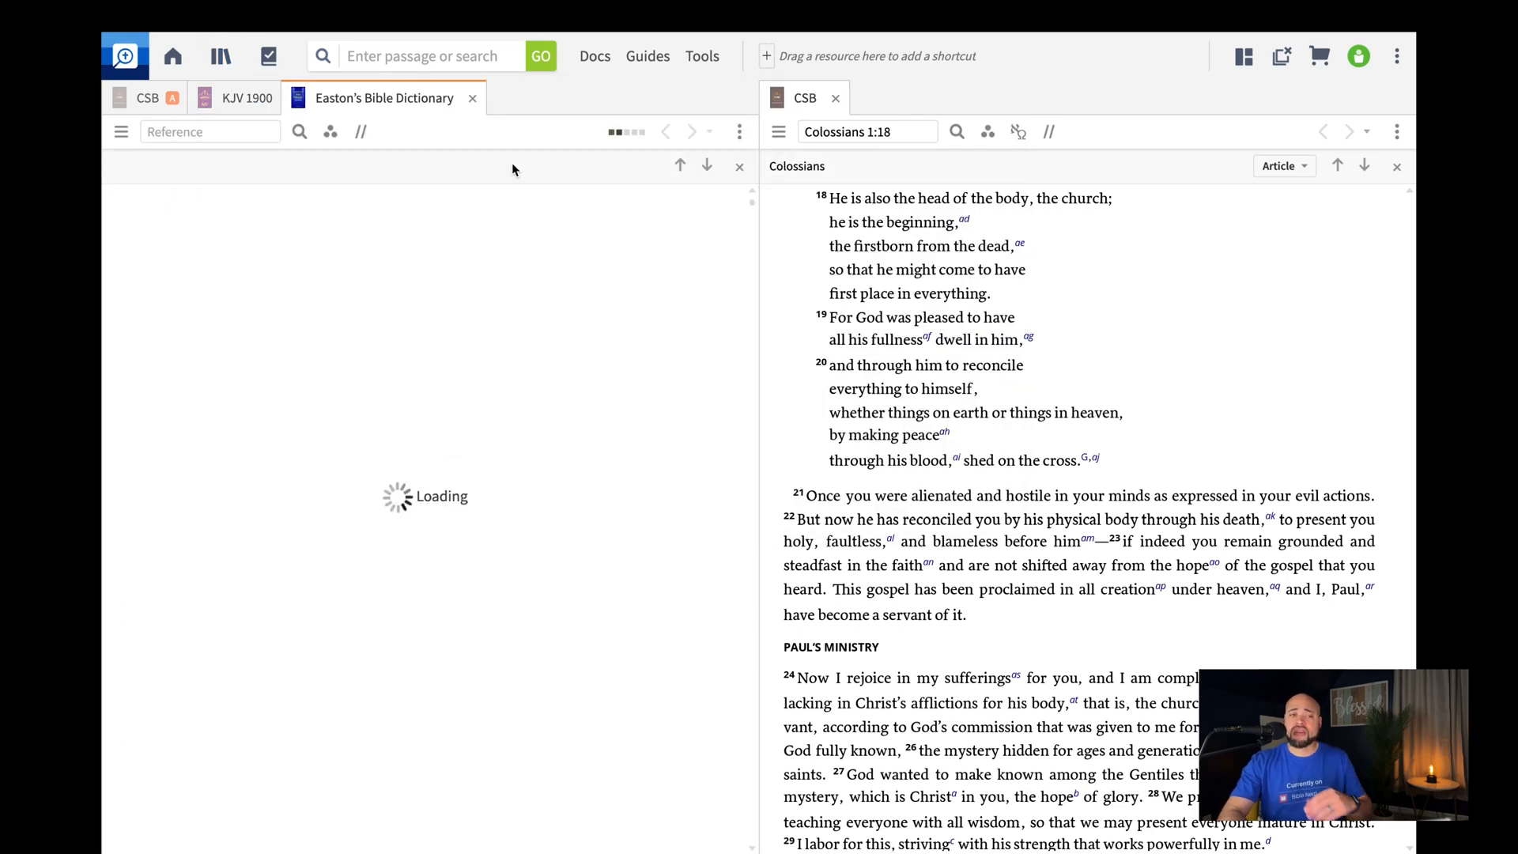
{"action": "type", "text": "Gentiles"}
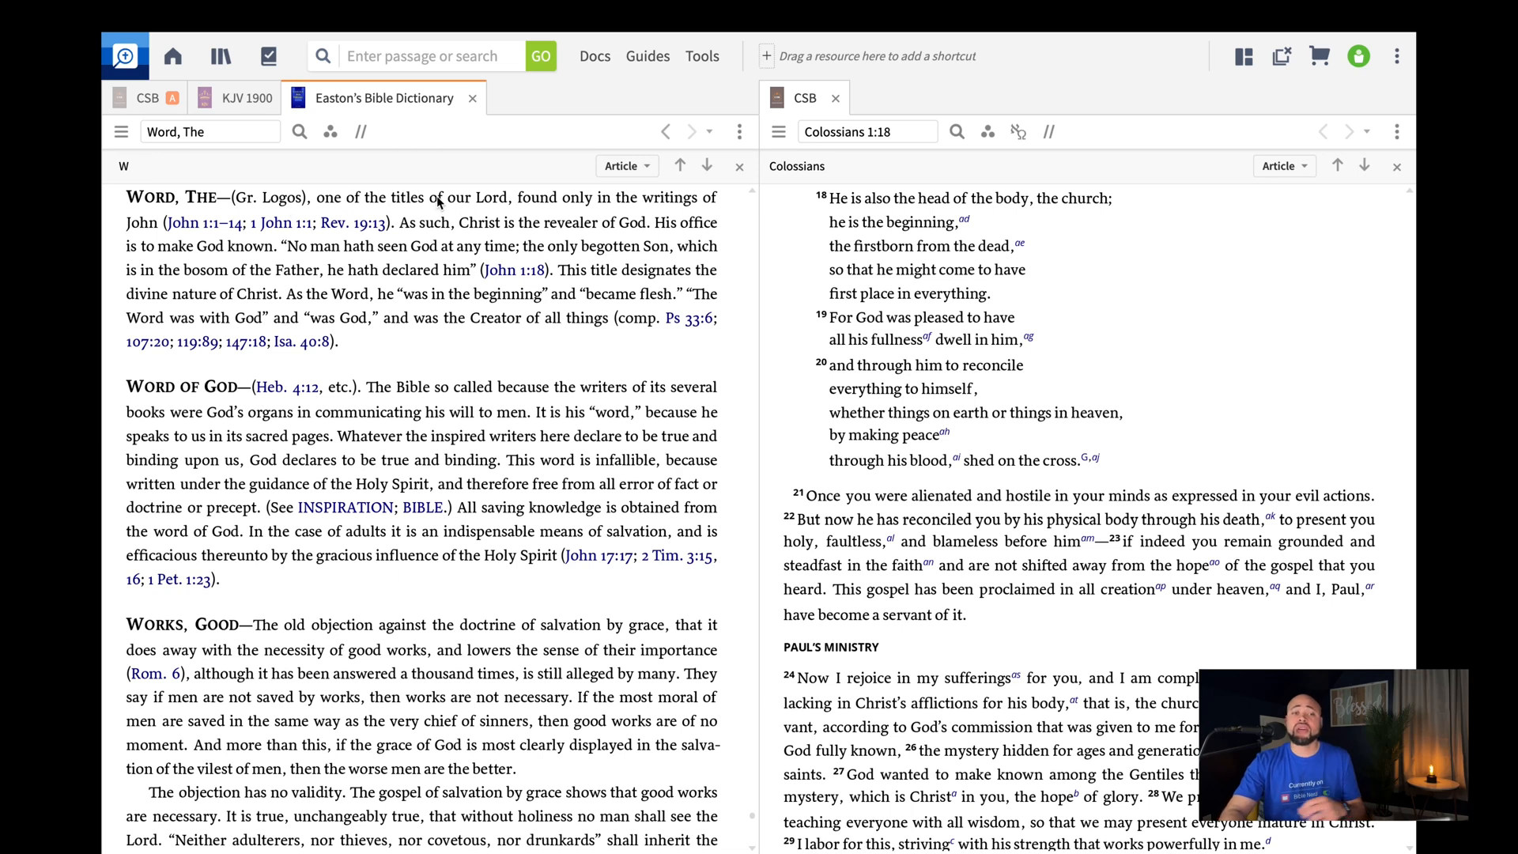
{"action": "mouse_move", "coordinate": [646, 211]}
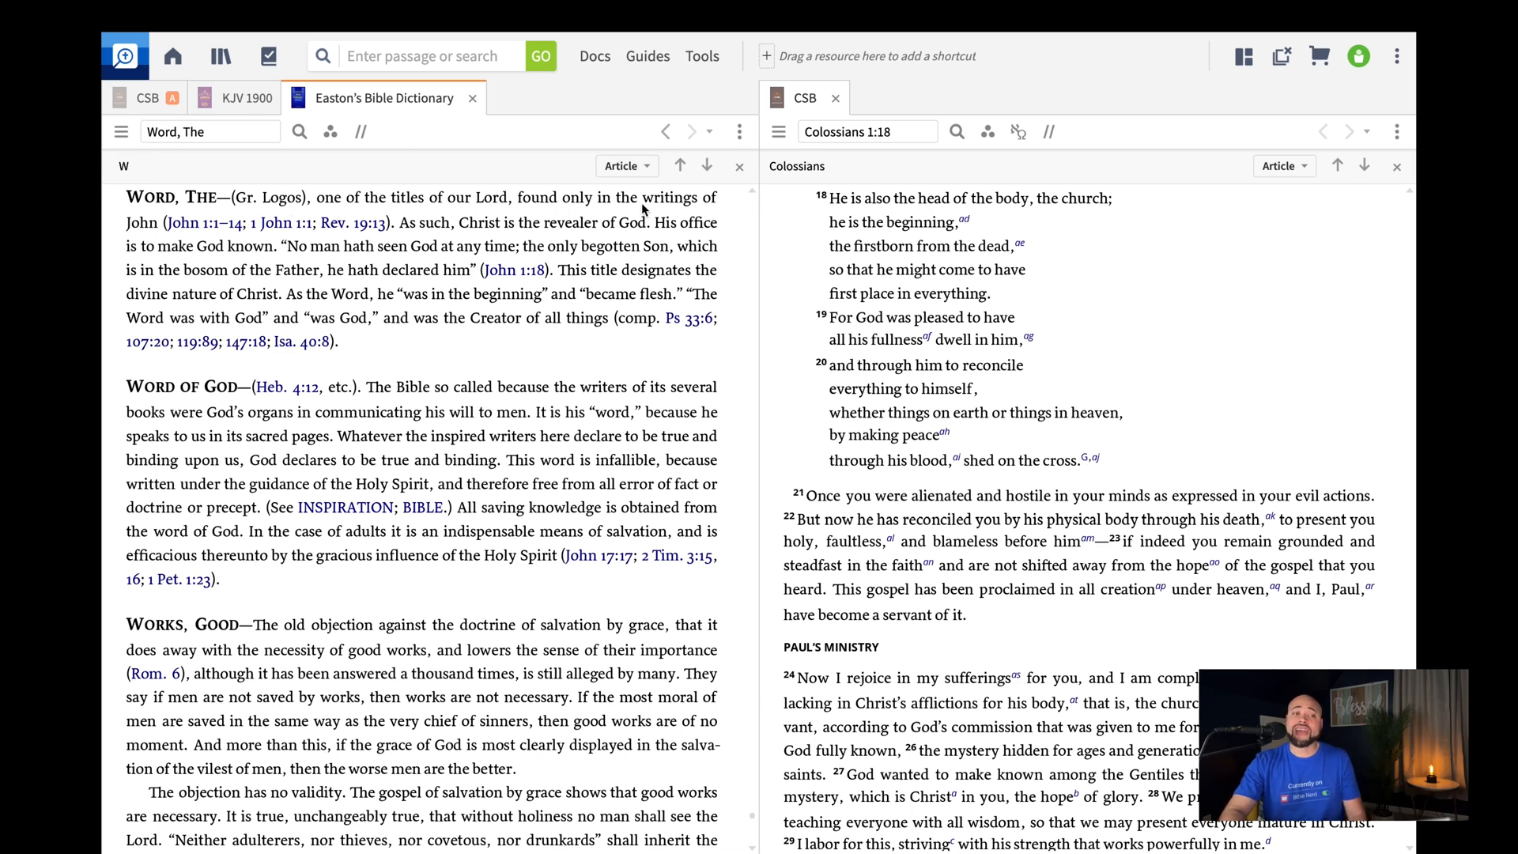
{"action": "mouse_move", "coordinate": [435, 230]}
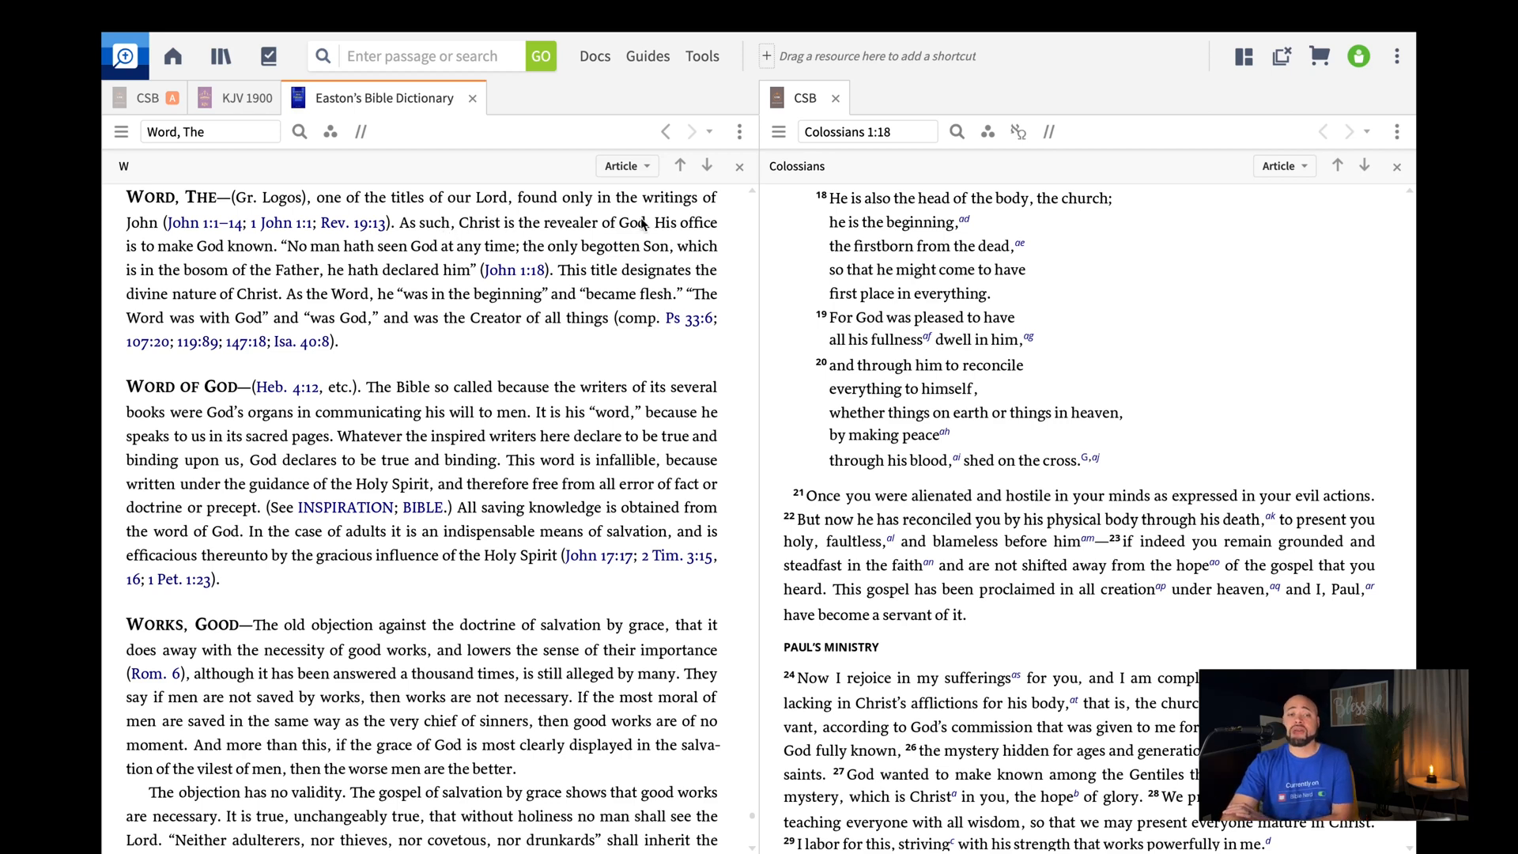
{"action": "mouse_move", "coordinate": [392, 200]}
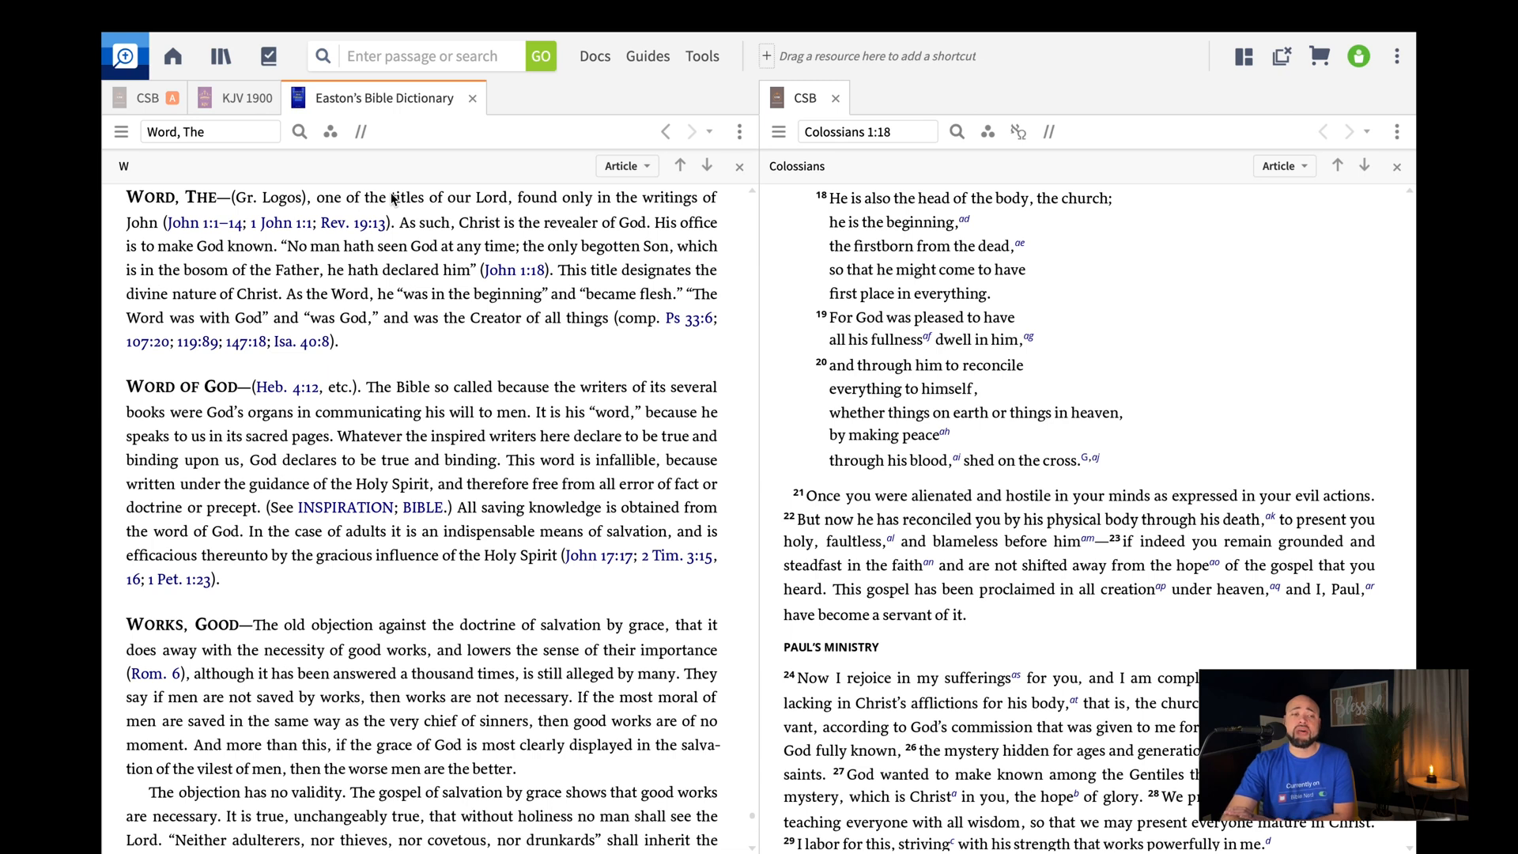
{"action": "mouse_move", "coordinate": [276, 232]}
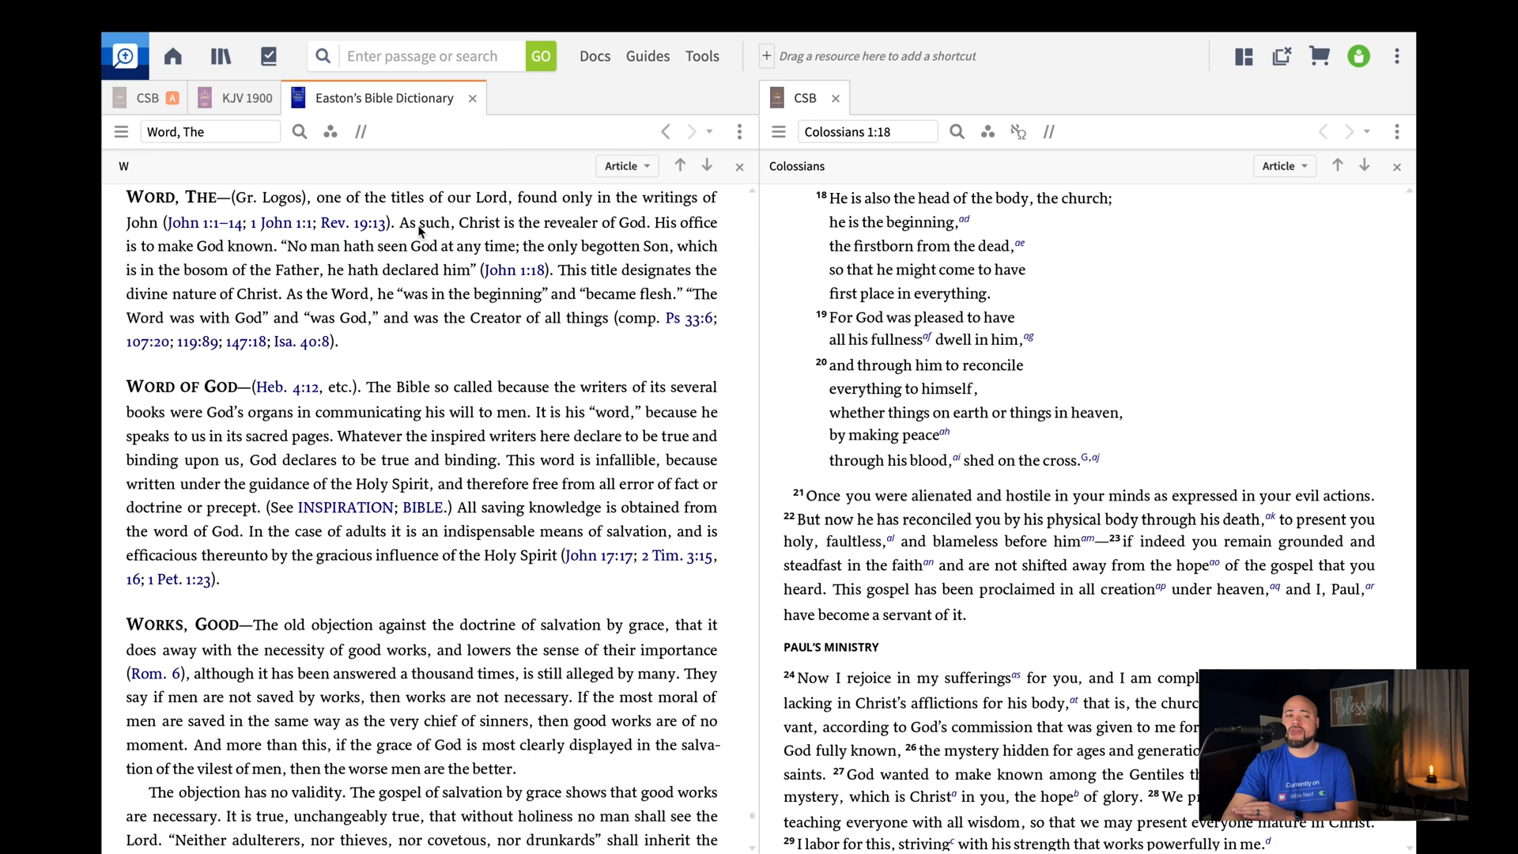
{"action": "mouse_move", "coordinate": [426, 229]}
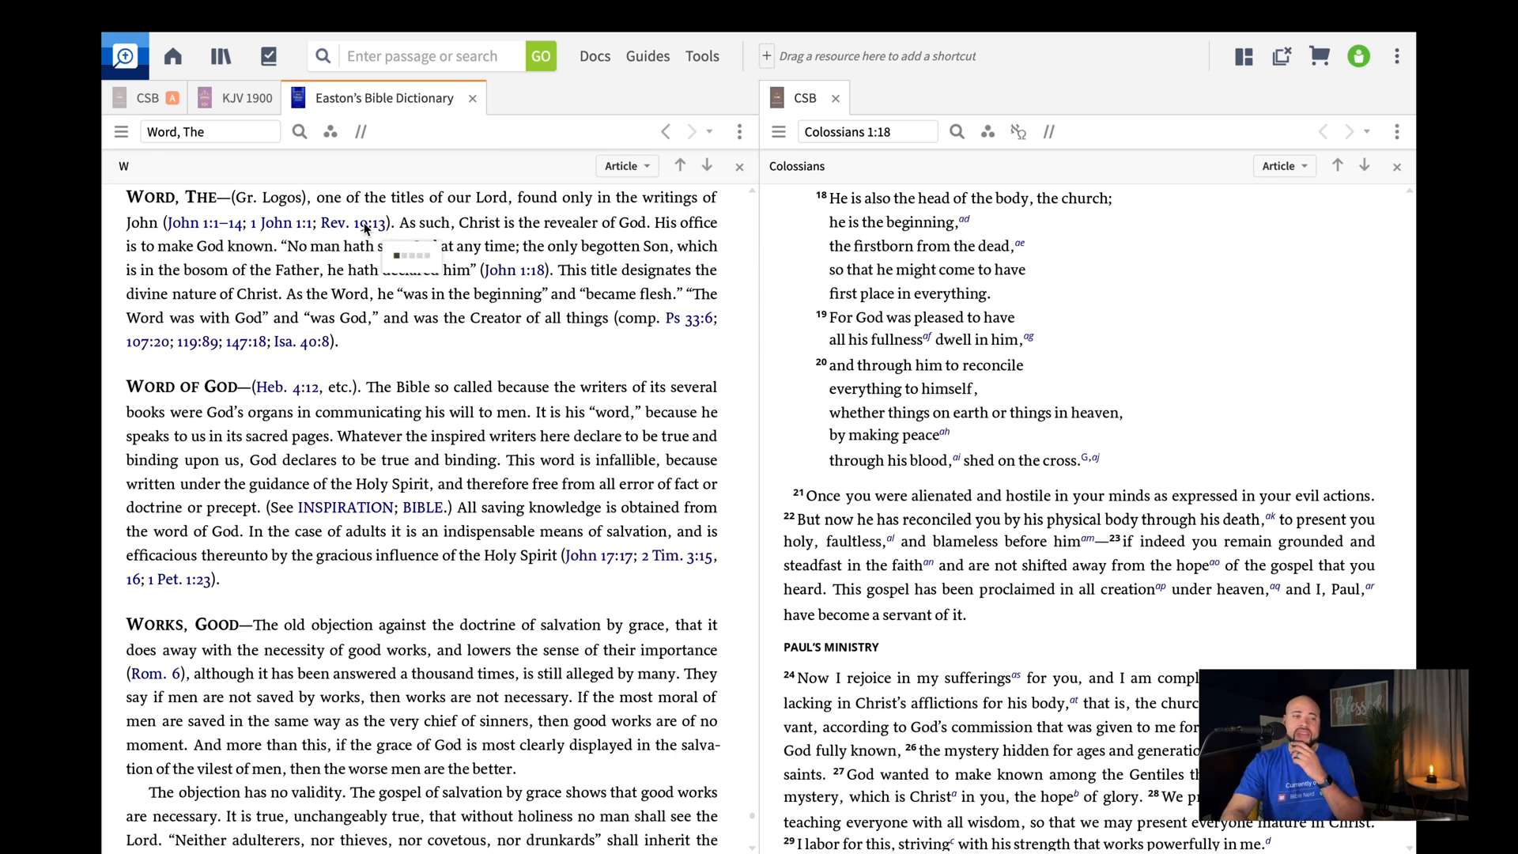
{"action": "mouse_move", "coordinate": [194, 222]}
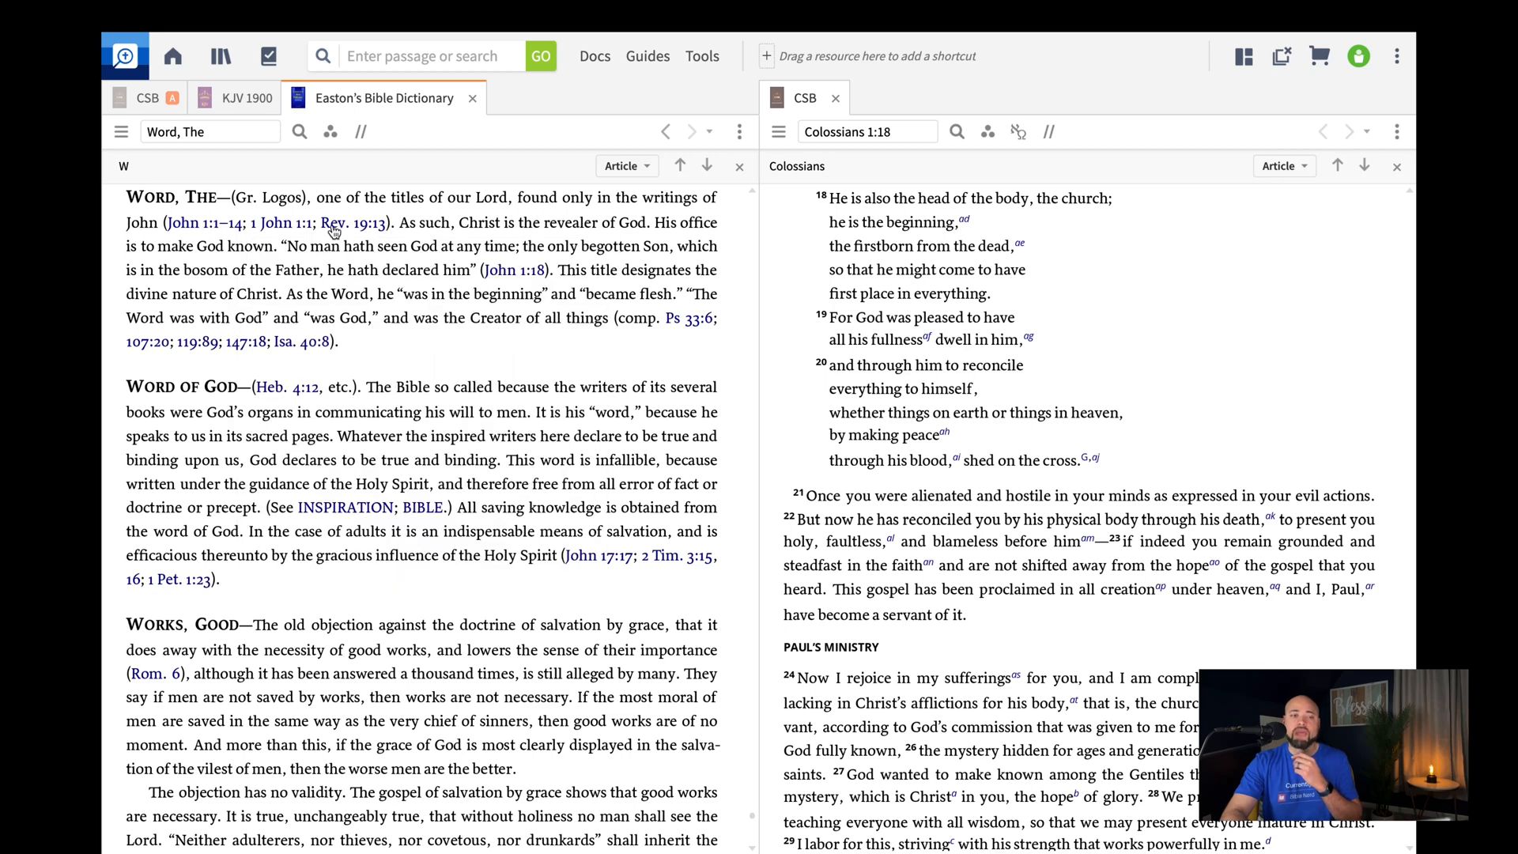
{"action": "mouse_move", "coordinate": [365, 223]}
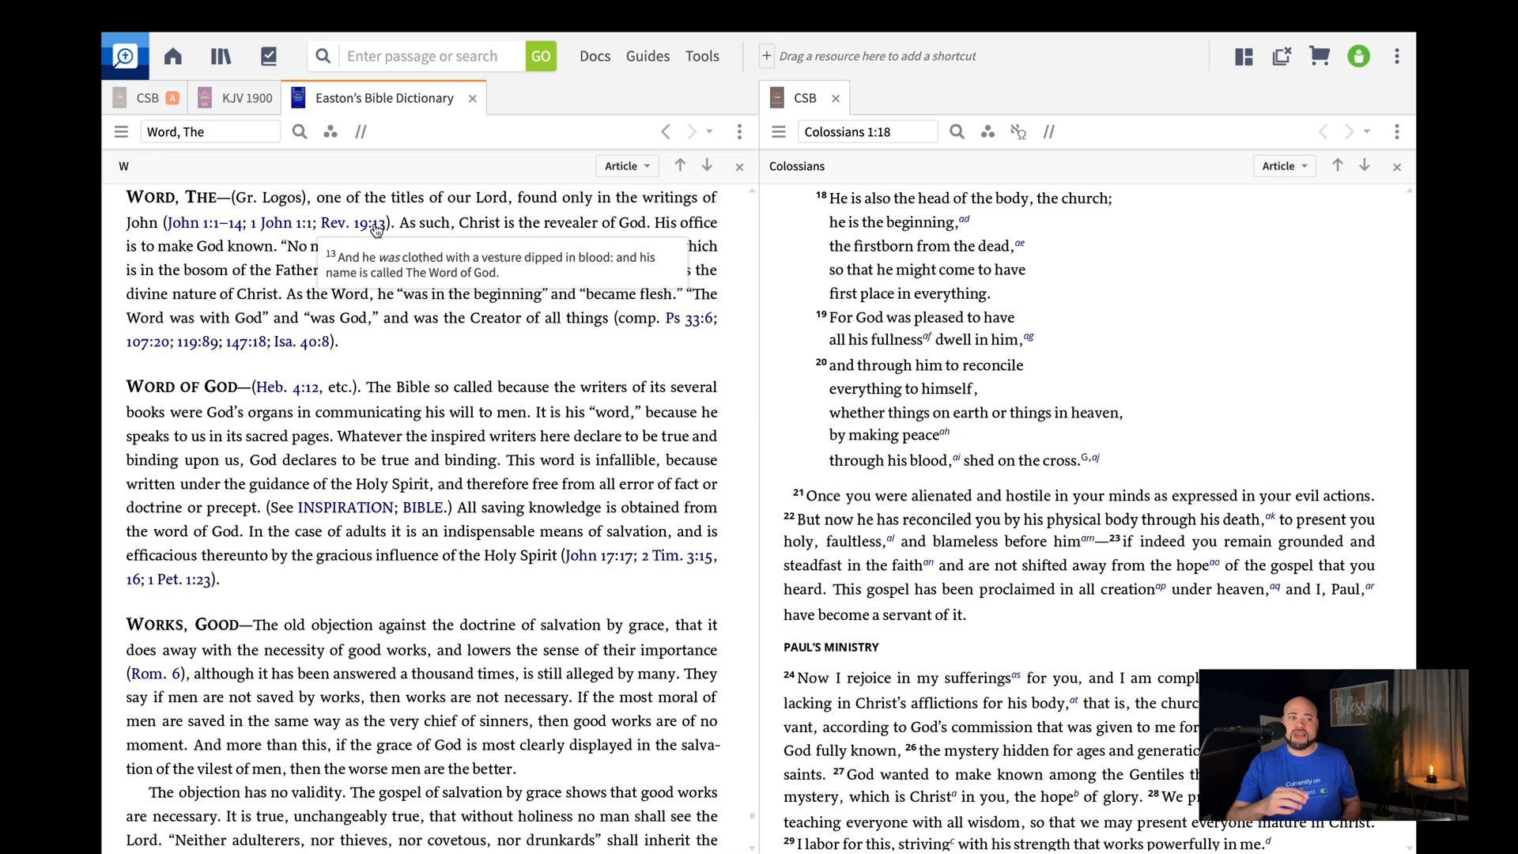
{"action": "mouse_move", "coordinate": [420, 185]}
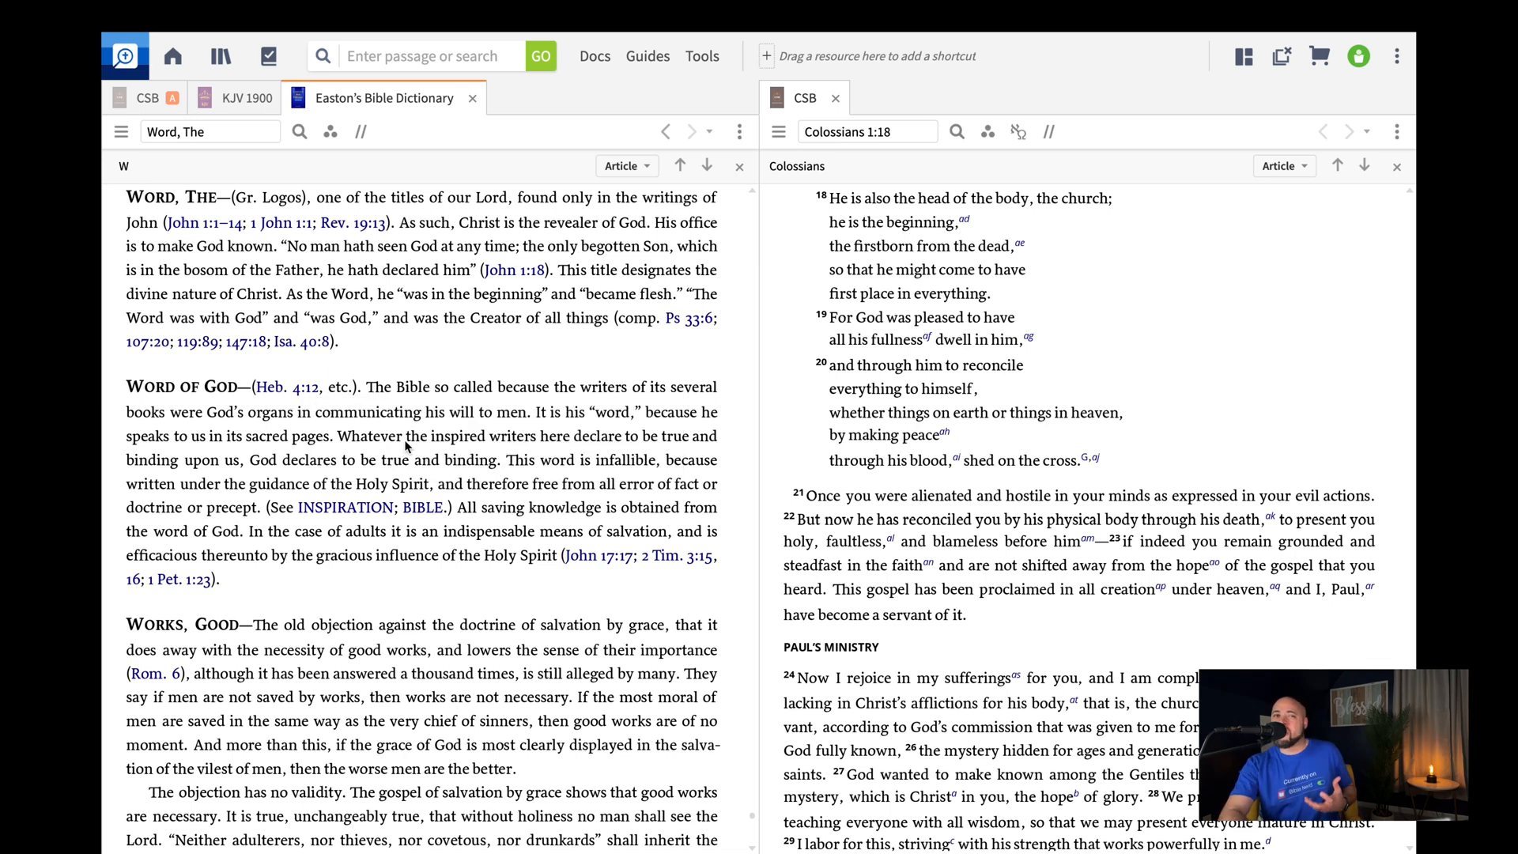
{"action": "mouse_move", "coordinate": [321, 327]}
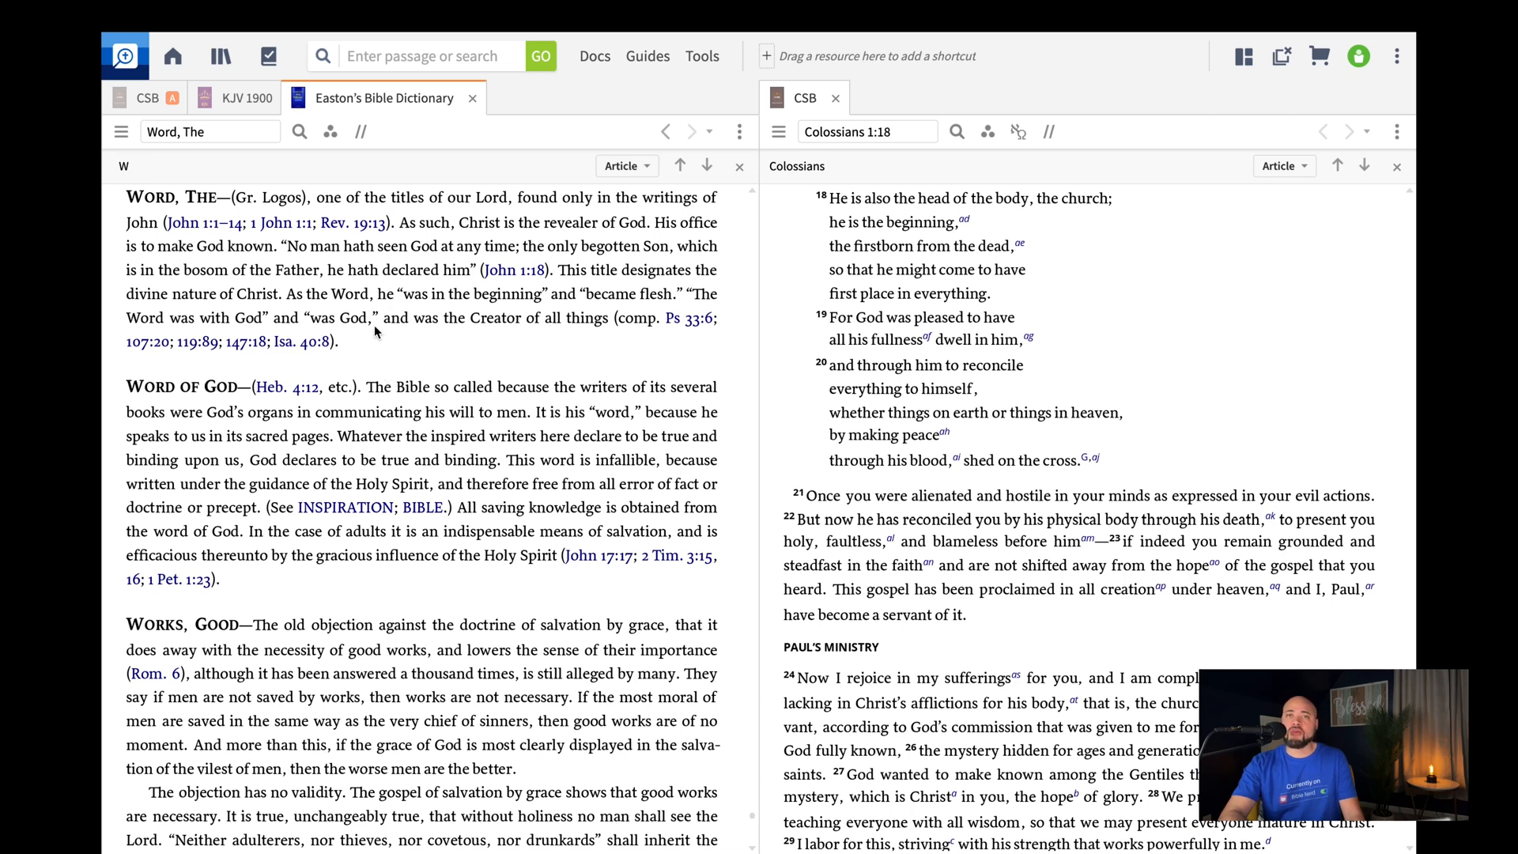
{"action": "mouse_move", "coordinate": [184, 248]}
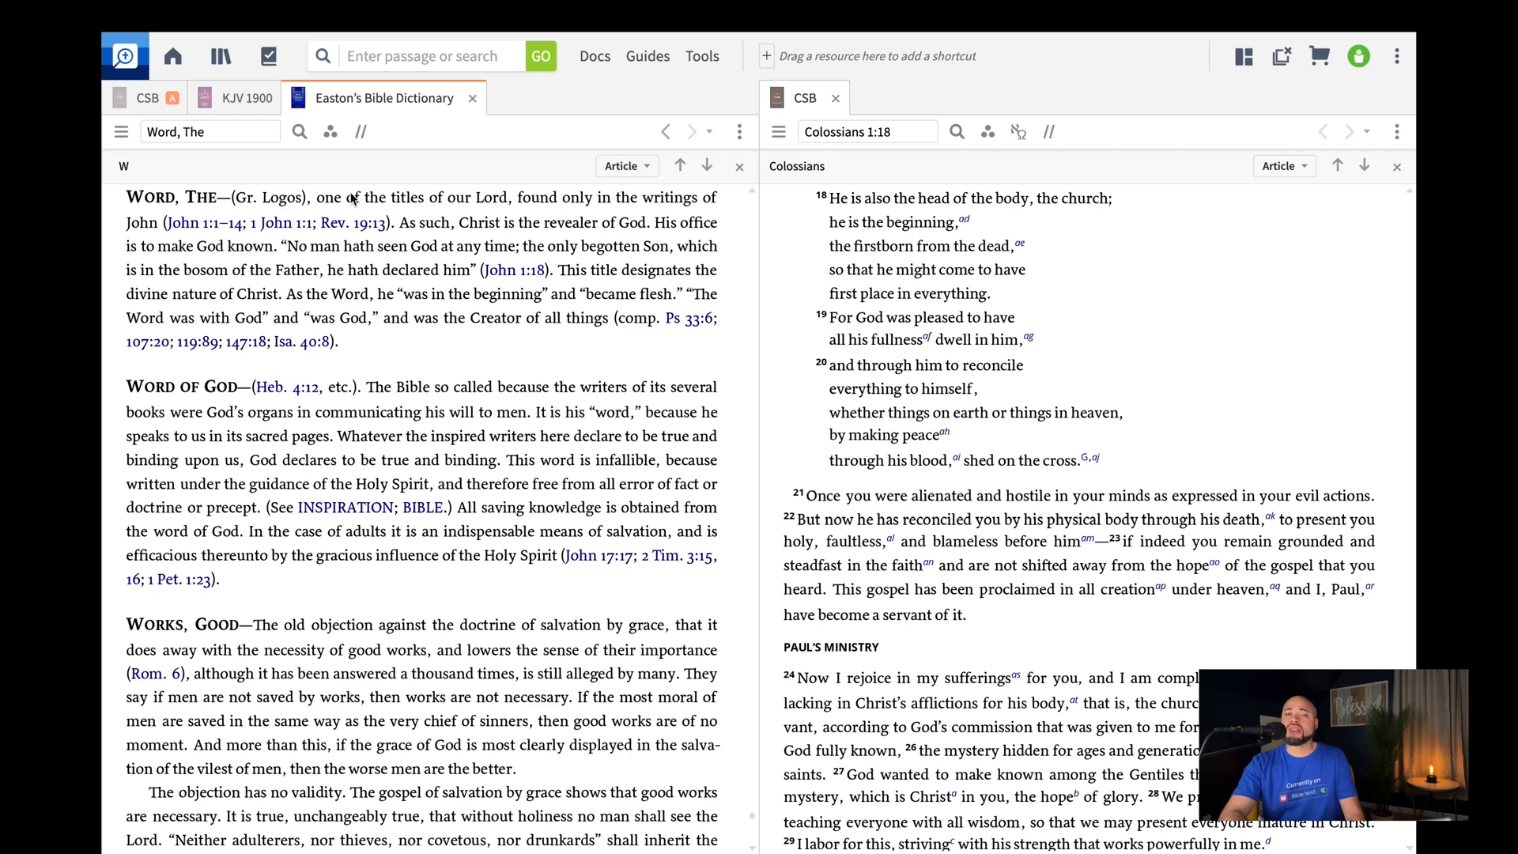
{"action": "mouse_move", "coordinate": [612, 236]}
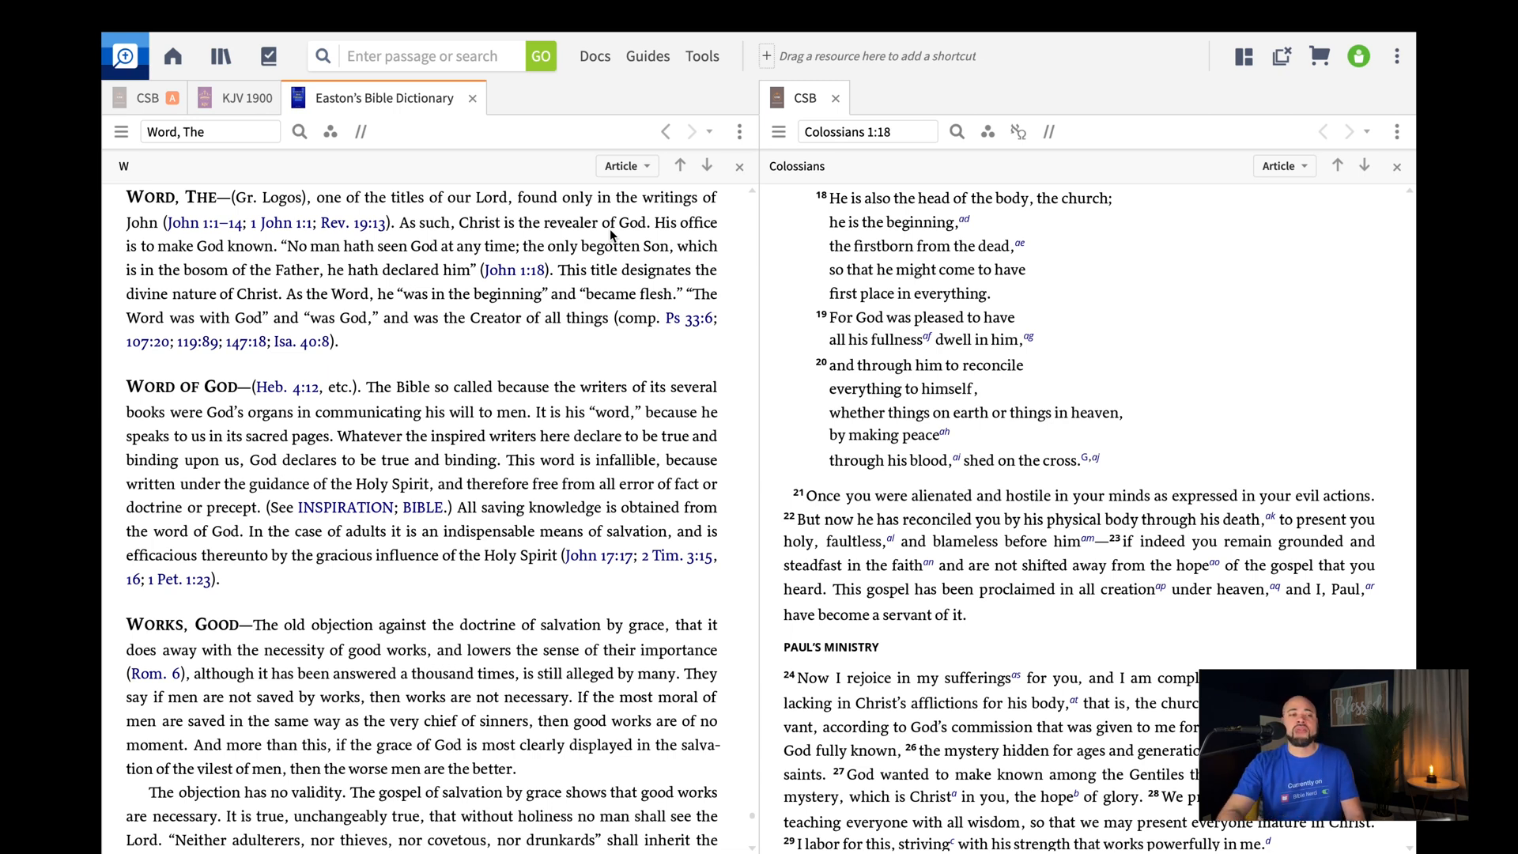
{"action": "mouse_move", "coordinate": [190, 247]}
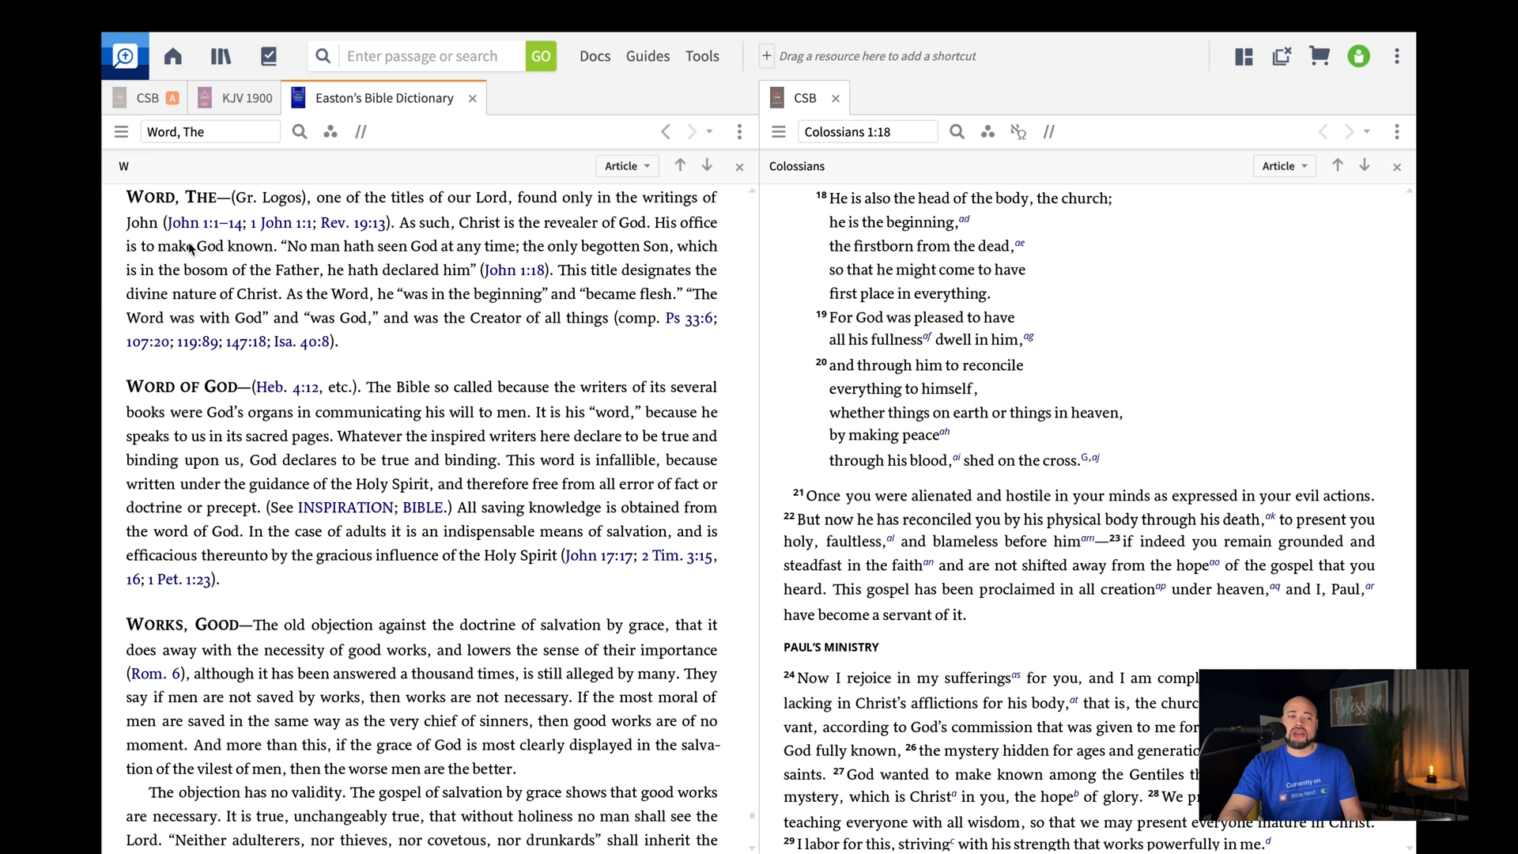
{"action": "mouse_move", "coordinate": [355, 281]}
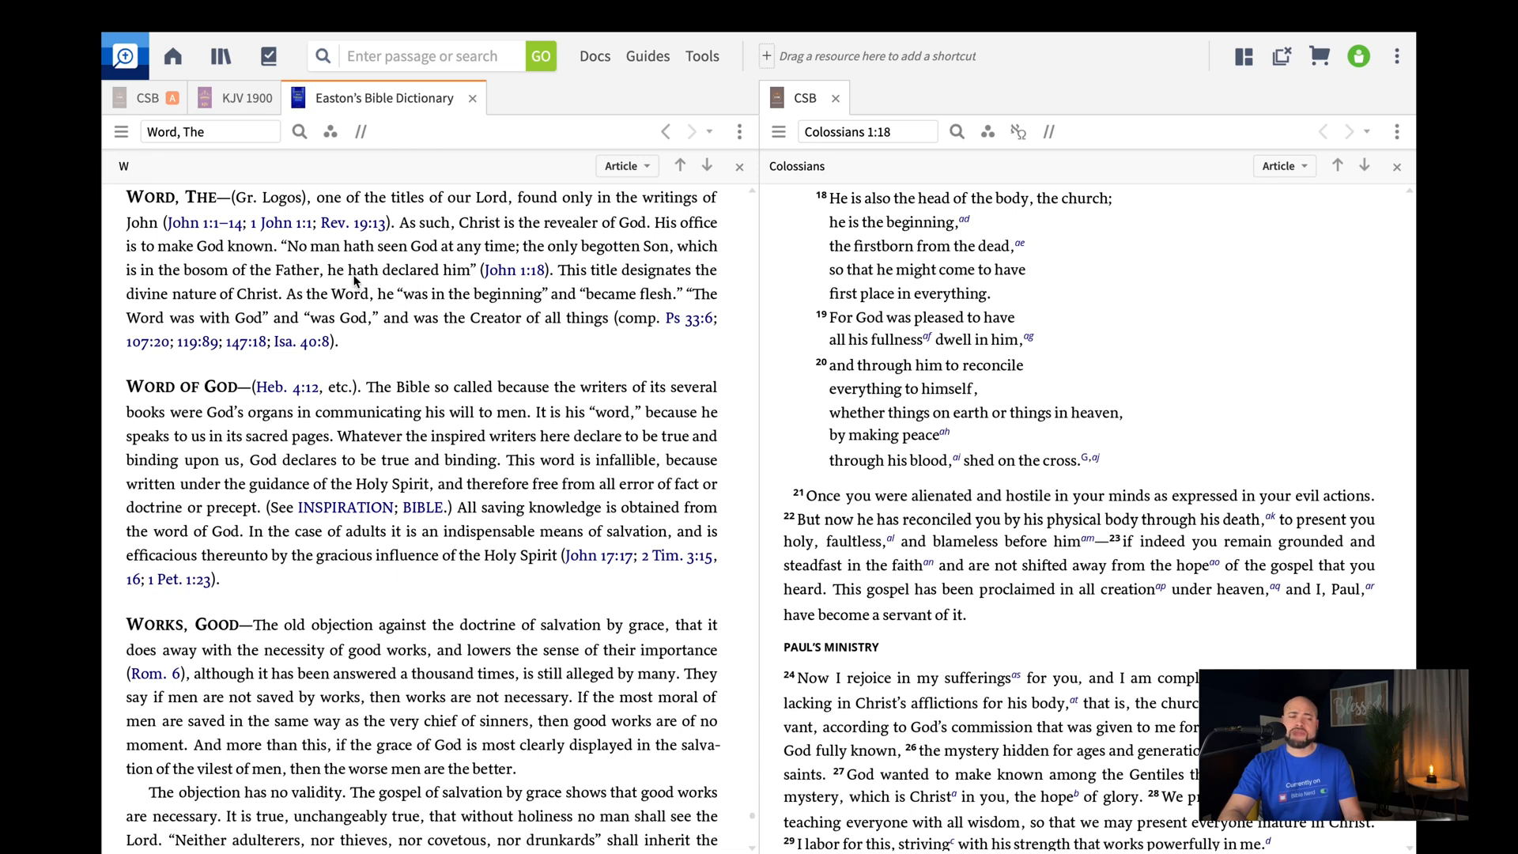
{"action": "mouse_move", "coordinate": [286, 275]}
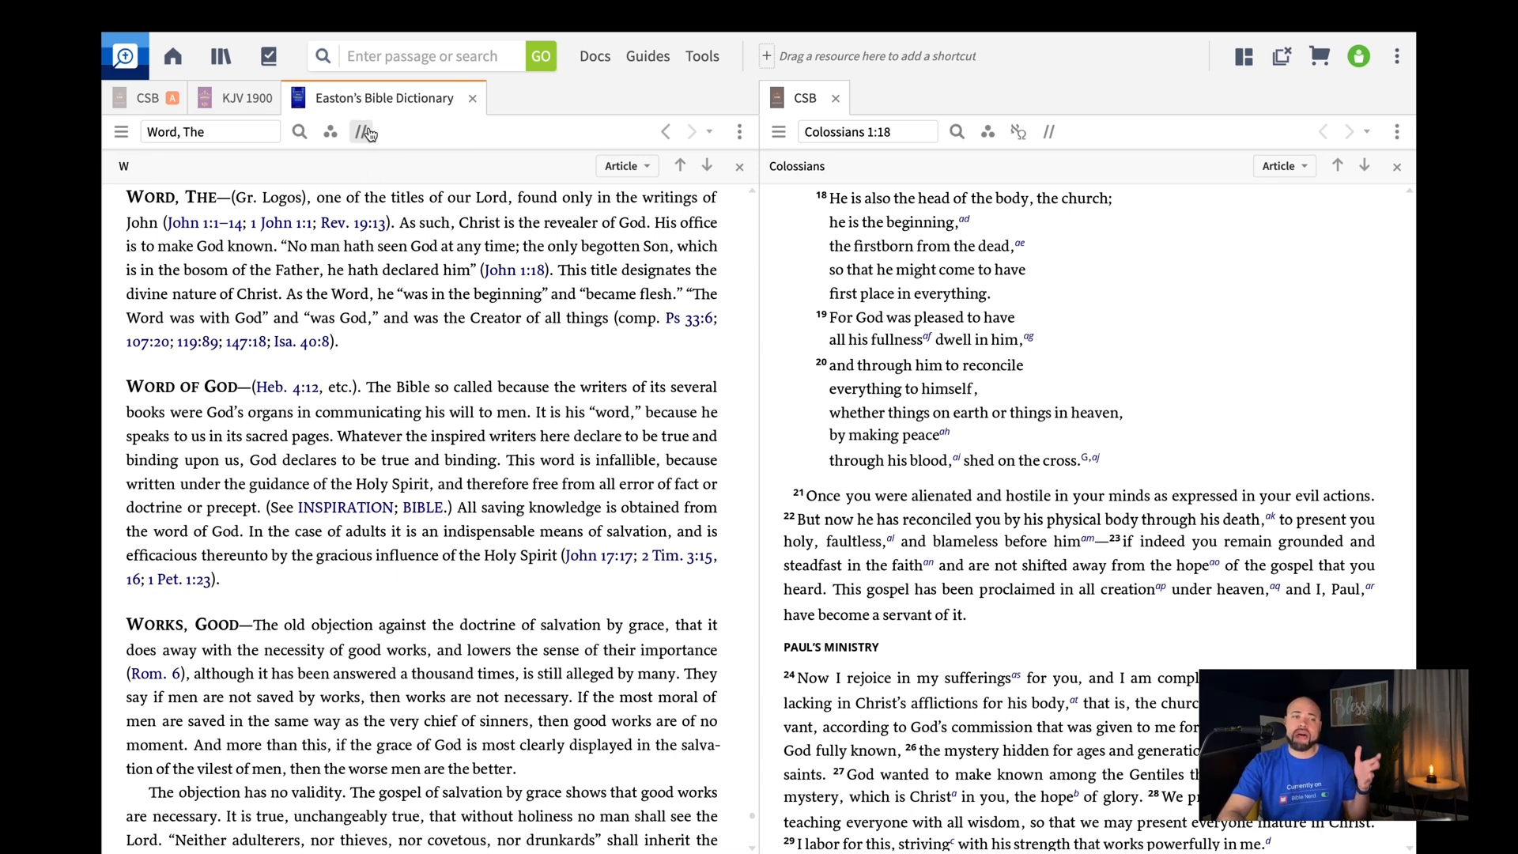
Open The Lexham Bible Dictionary at its article on Logos
{"action": "left_click", "coordinate": [363, 132]}
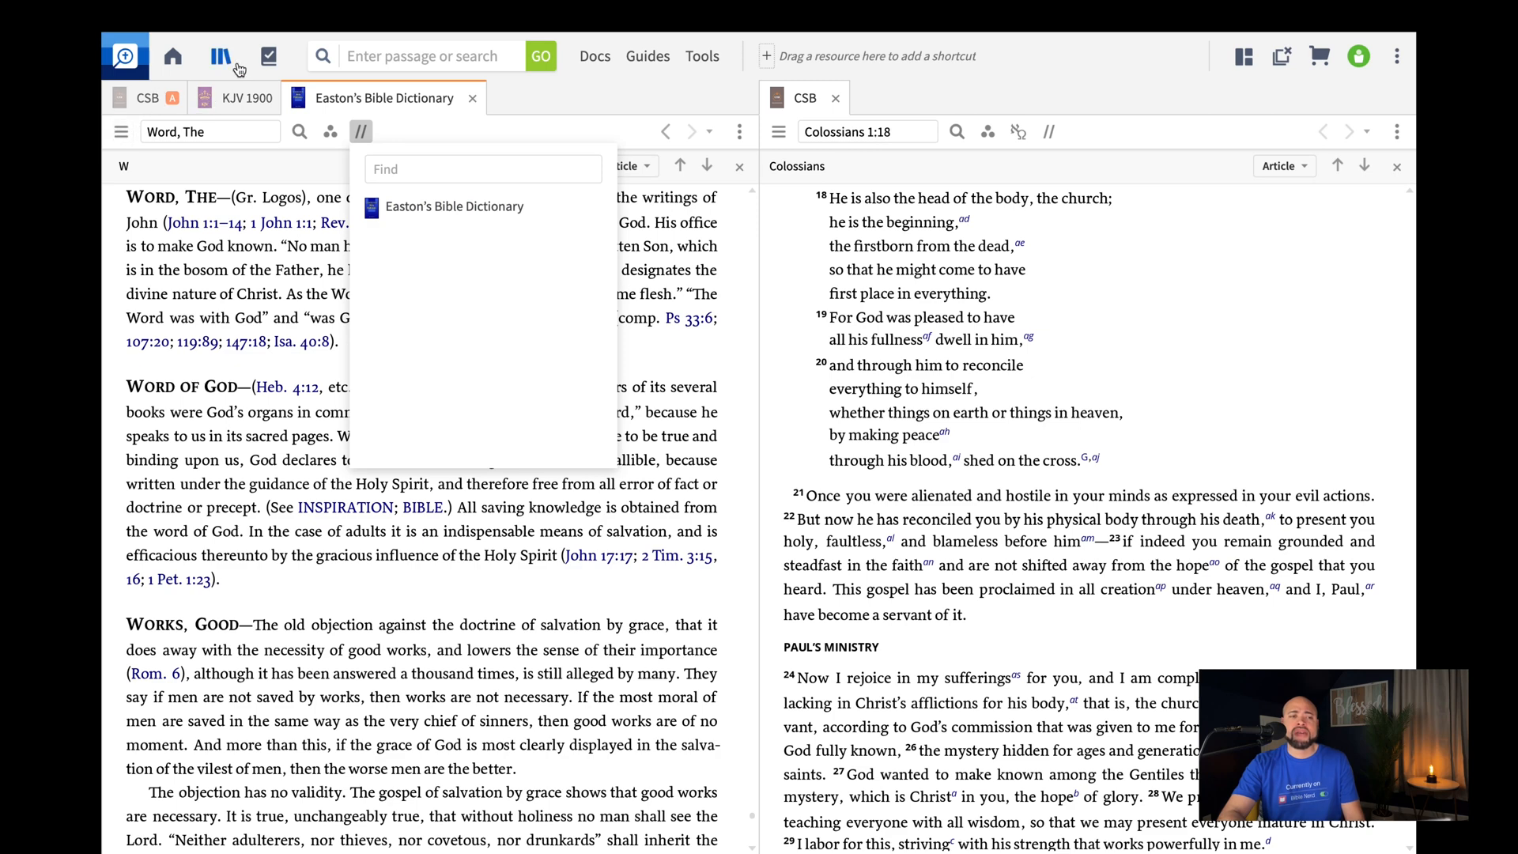
{"action": "left_click", "coordinate": [220, 55]}
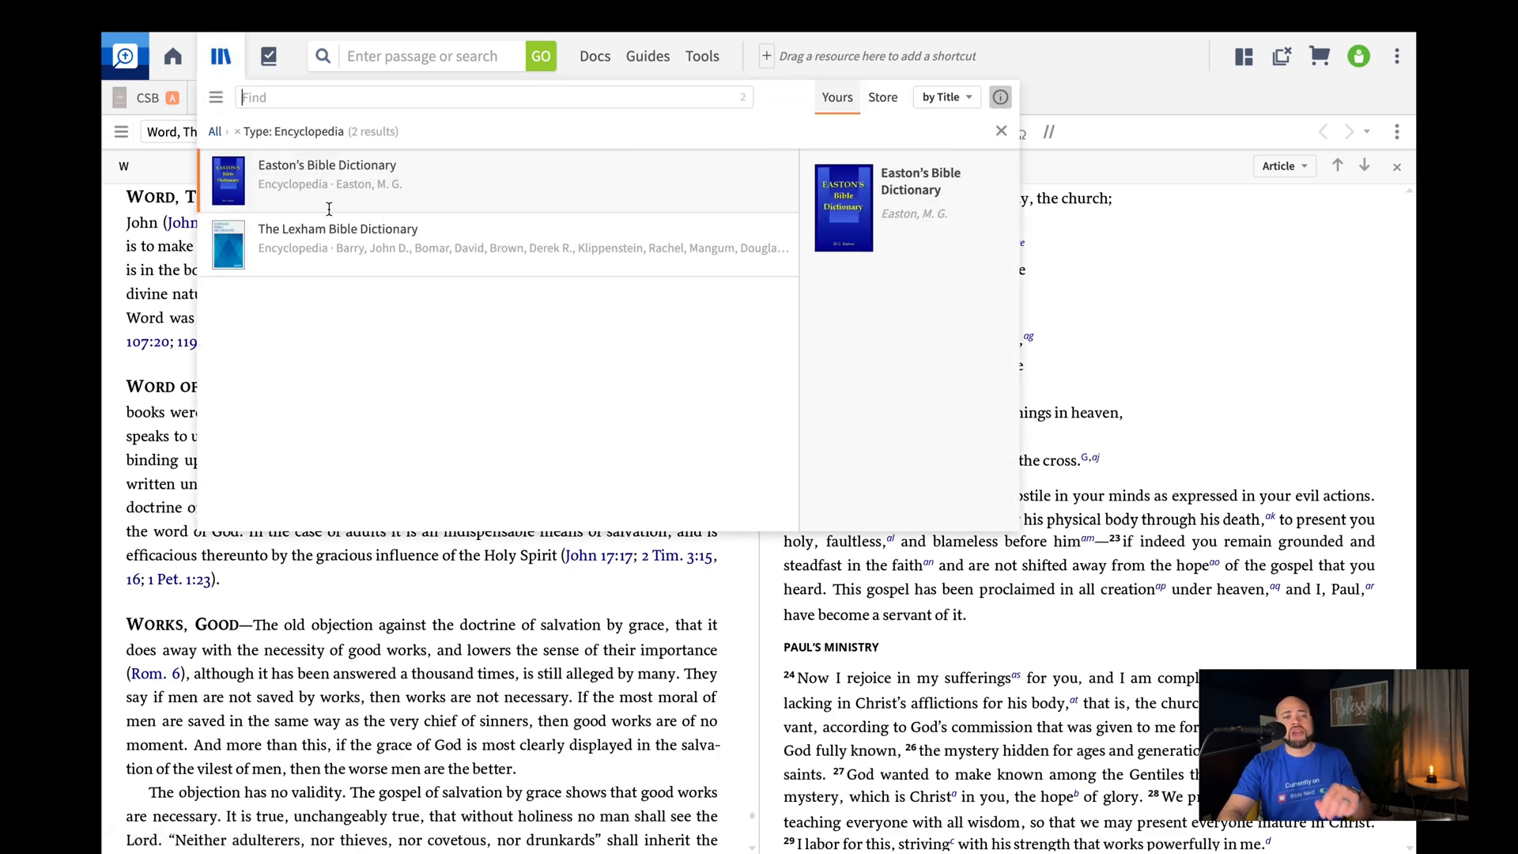
{"action": "left_click", "coordinate": [338, 237]}
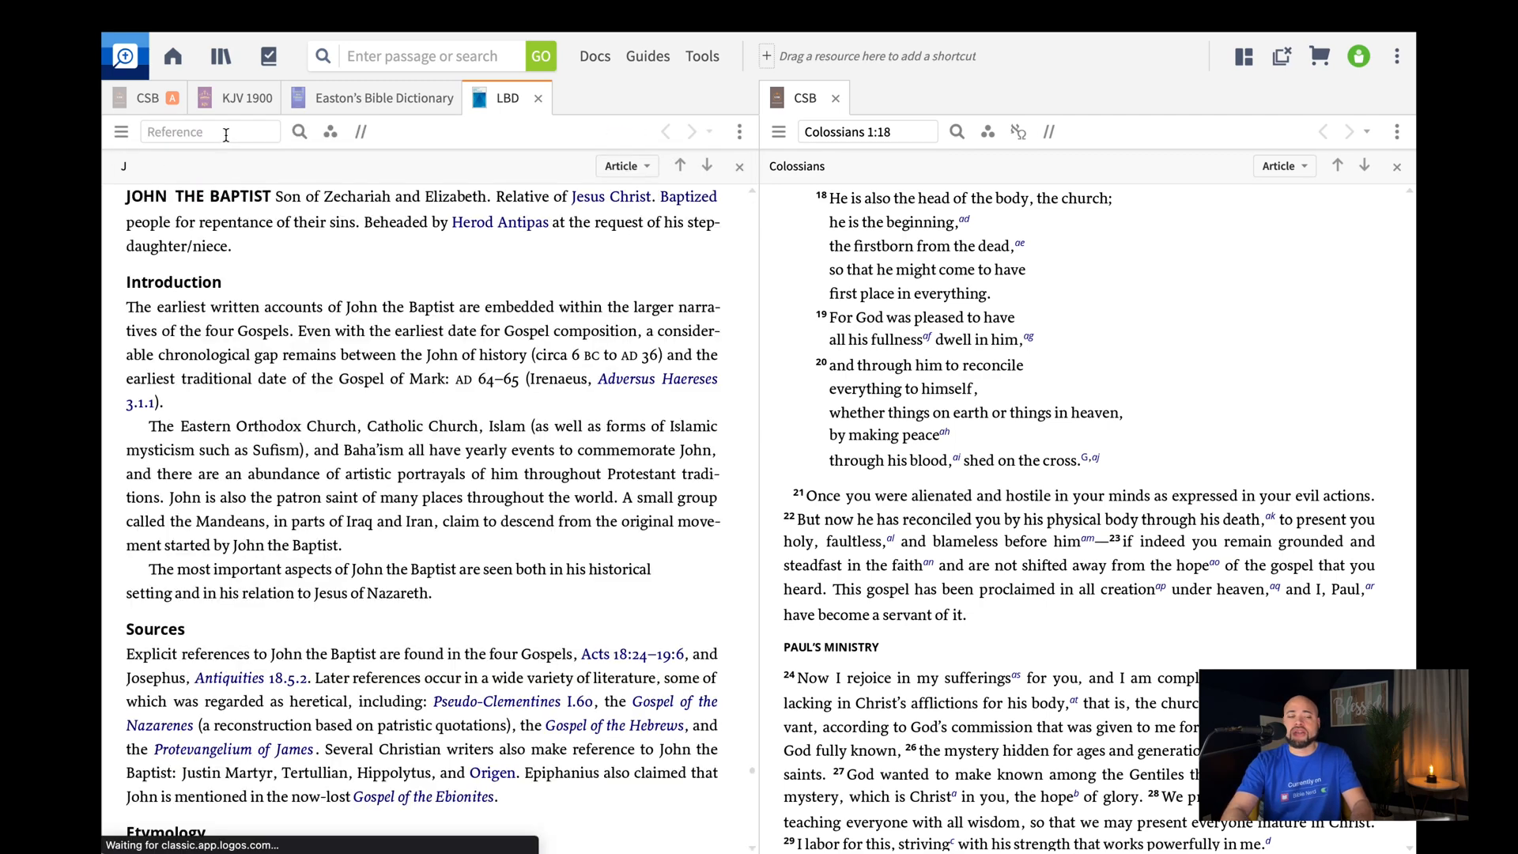
{"action": "type", "text": "ogos"}
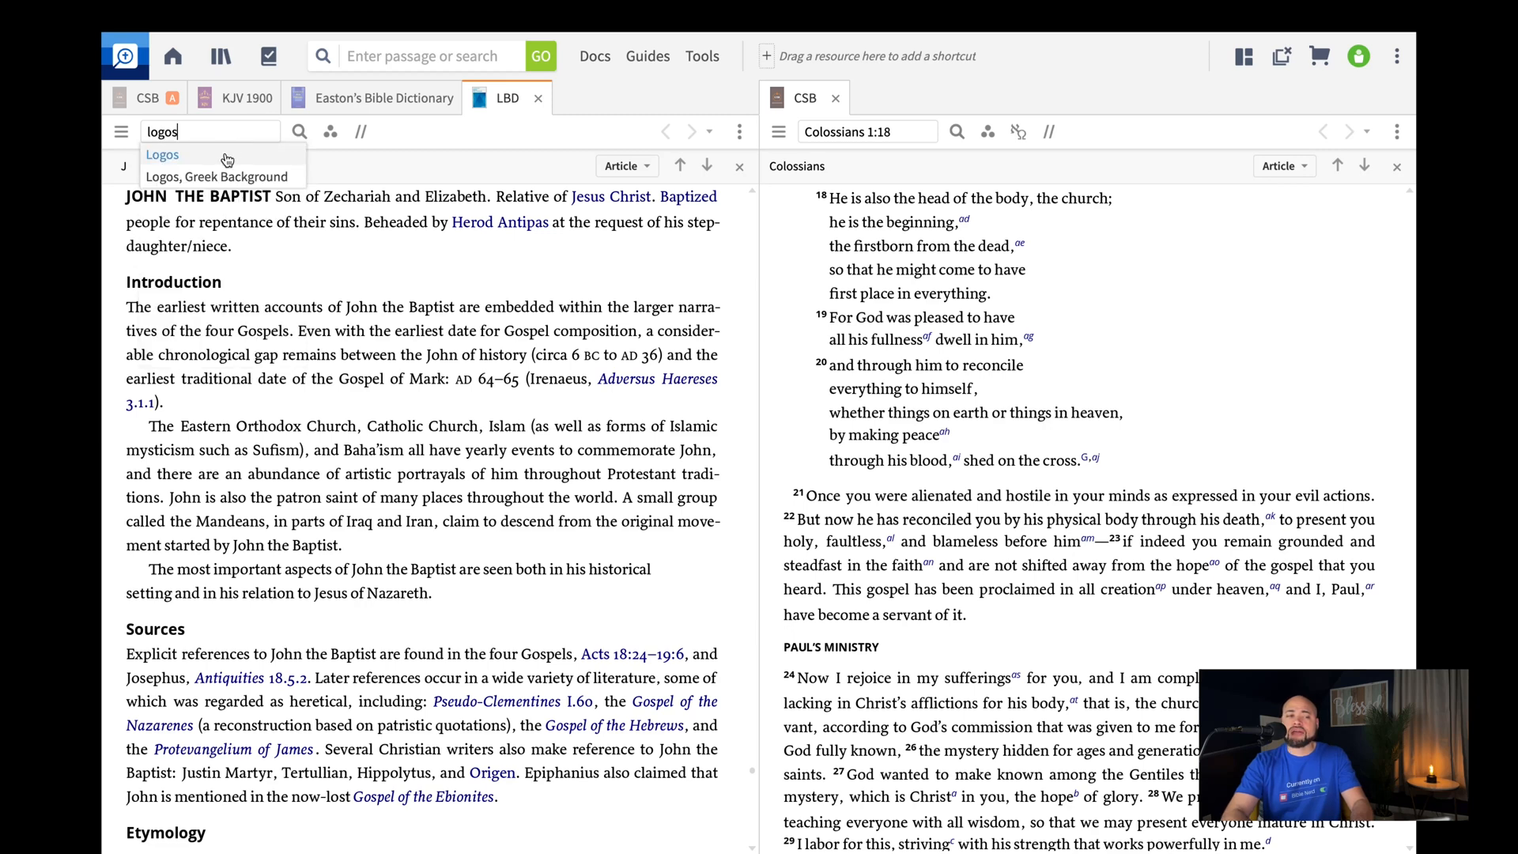
{"action": "left_click", "coordinate": [162, 154]}
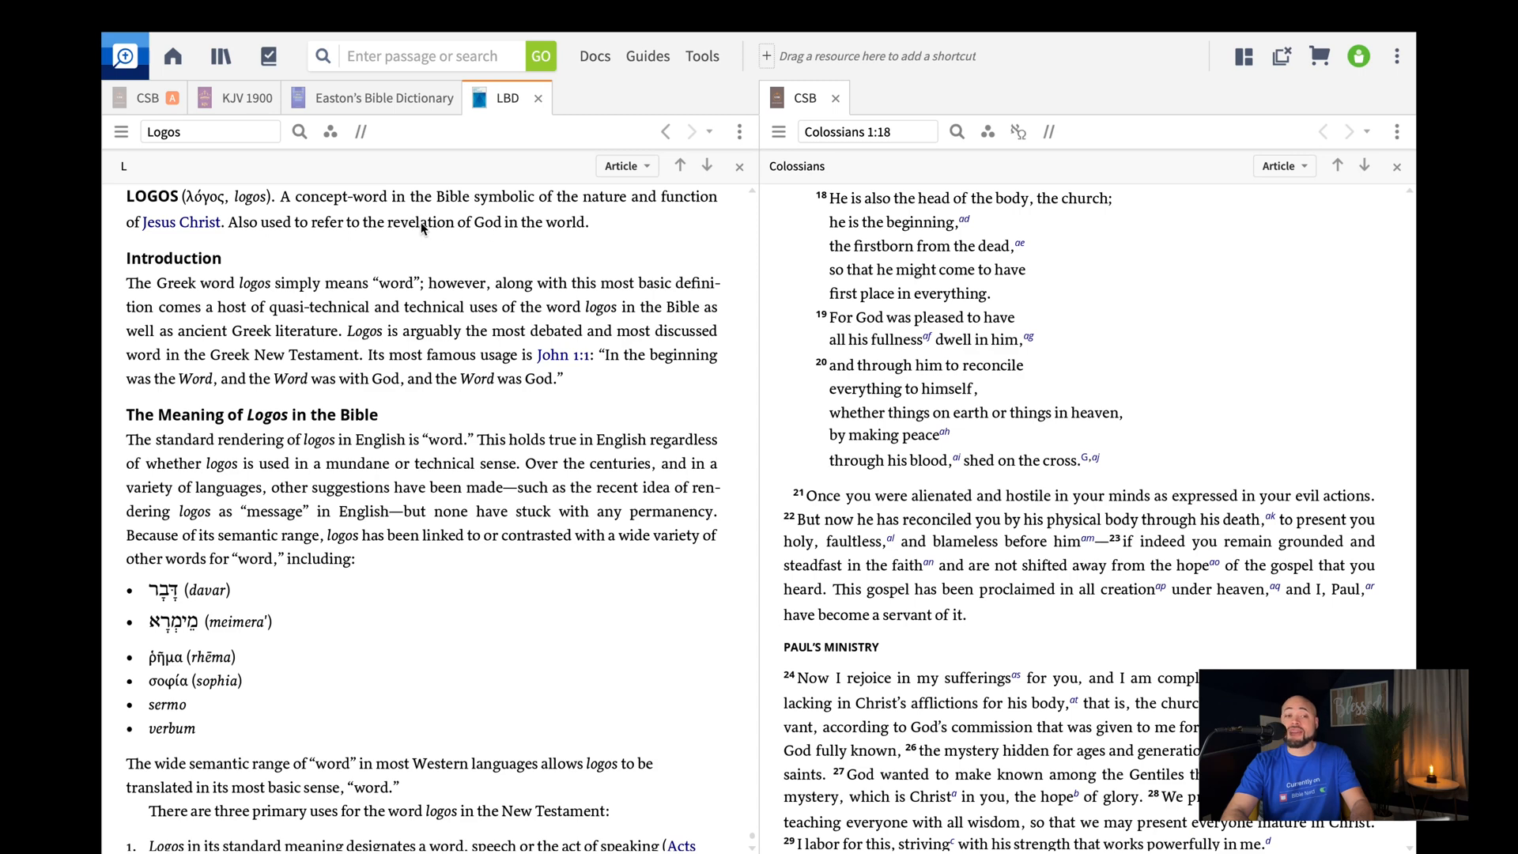
{"action": "mouse_move", "coordinate": [388, 253]}
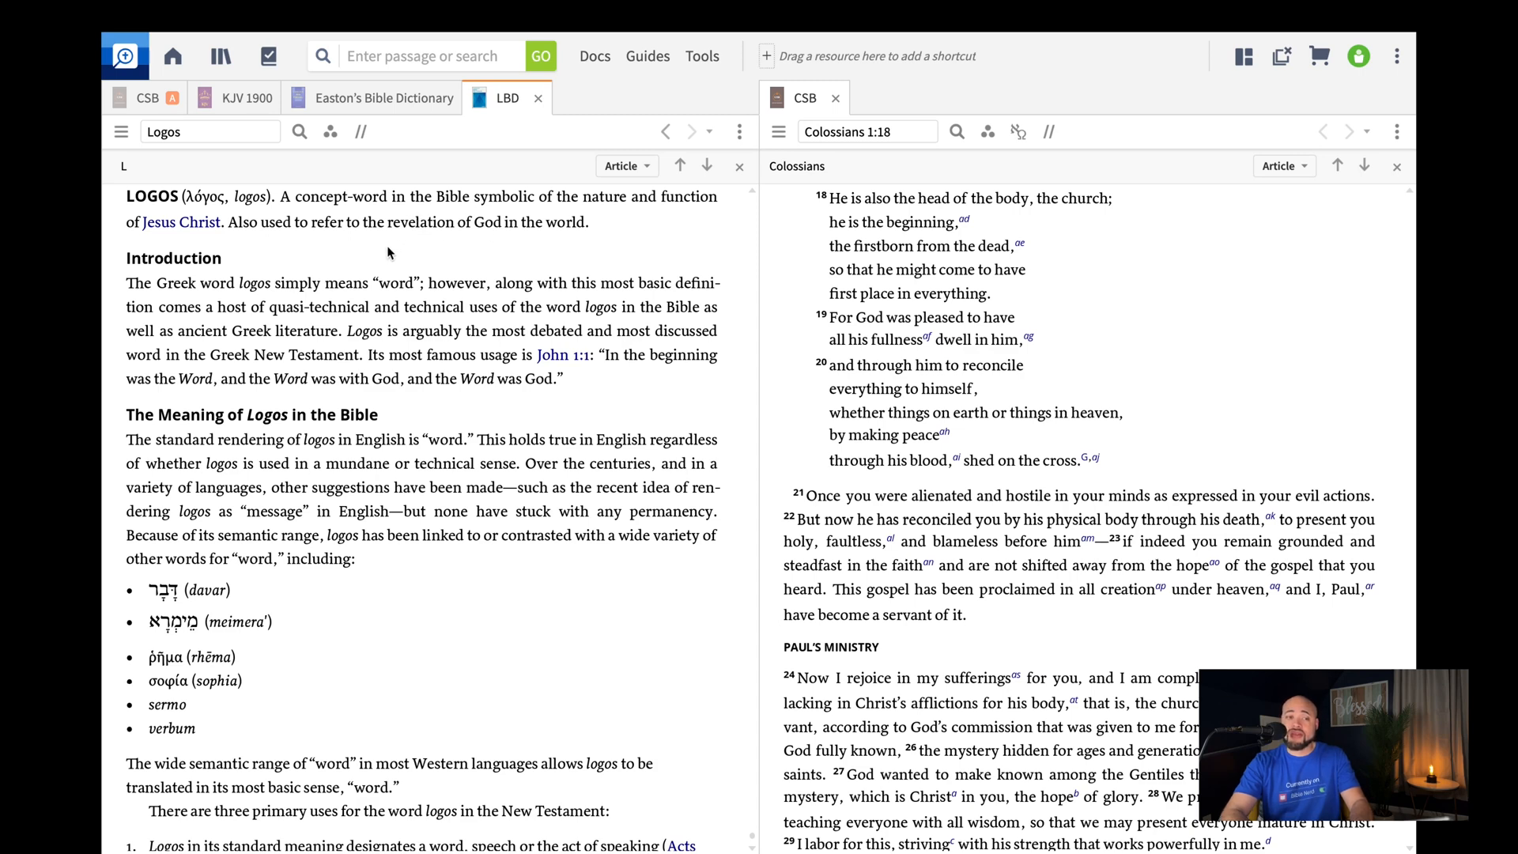
{"action": "mouse_move", "coordinate": [537, 301]}
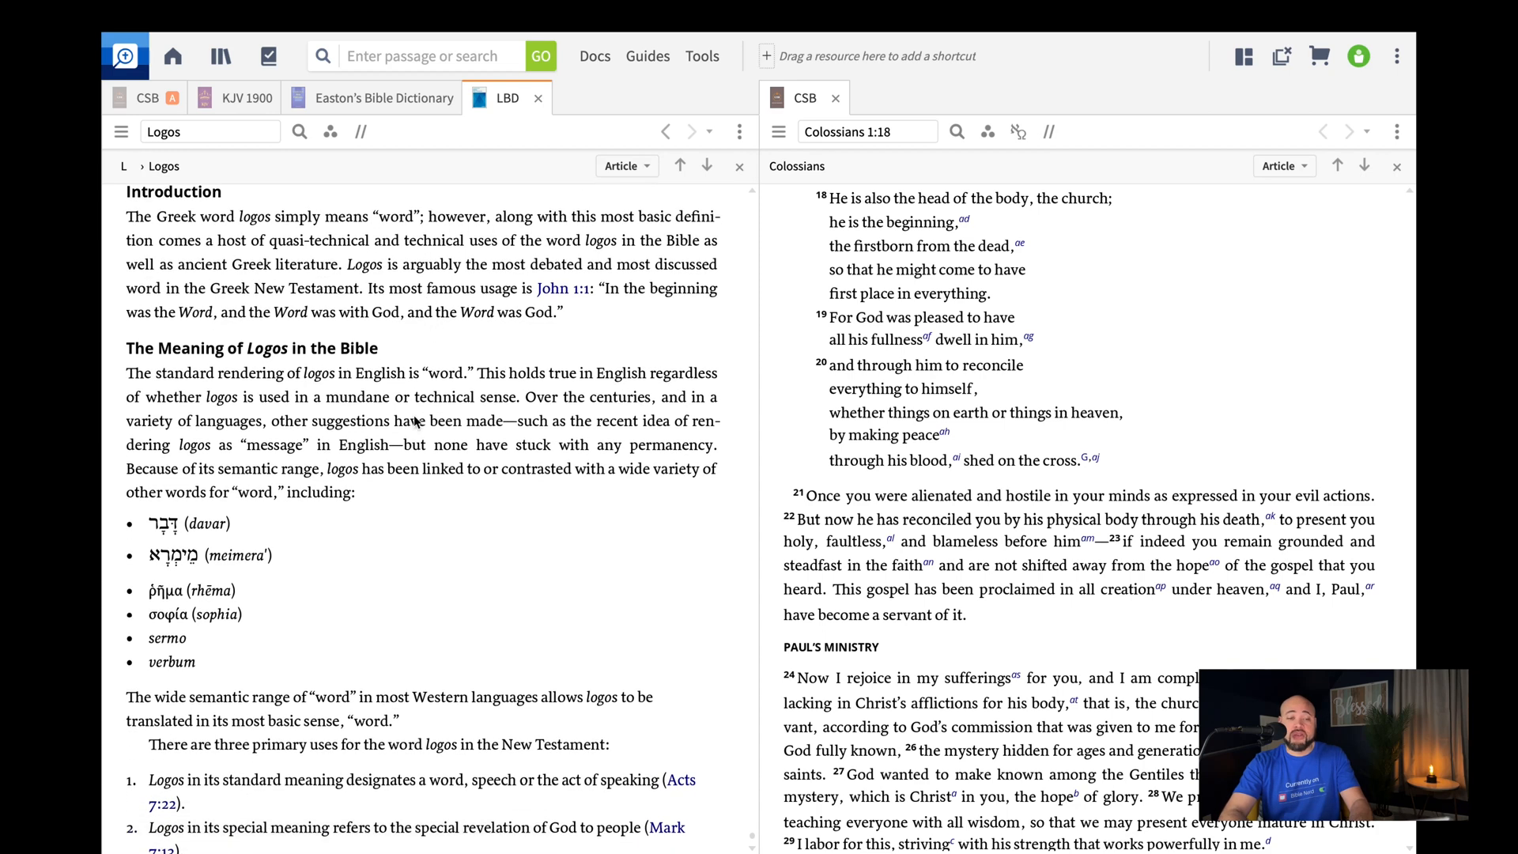
Read through the Lexham Logos article, glance at Easton's, and bring up the library
{"action": "scroll", "scroll_direction": "down", "scroll_amount": 3}
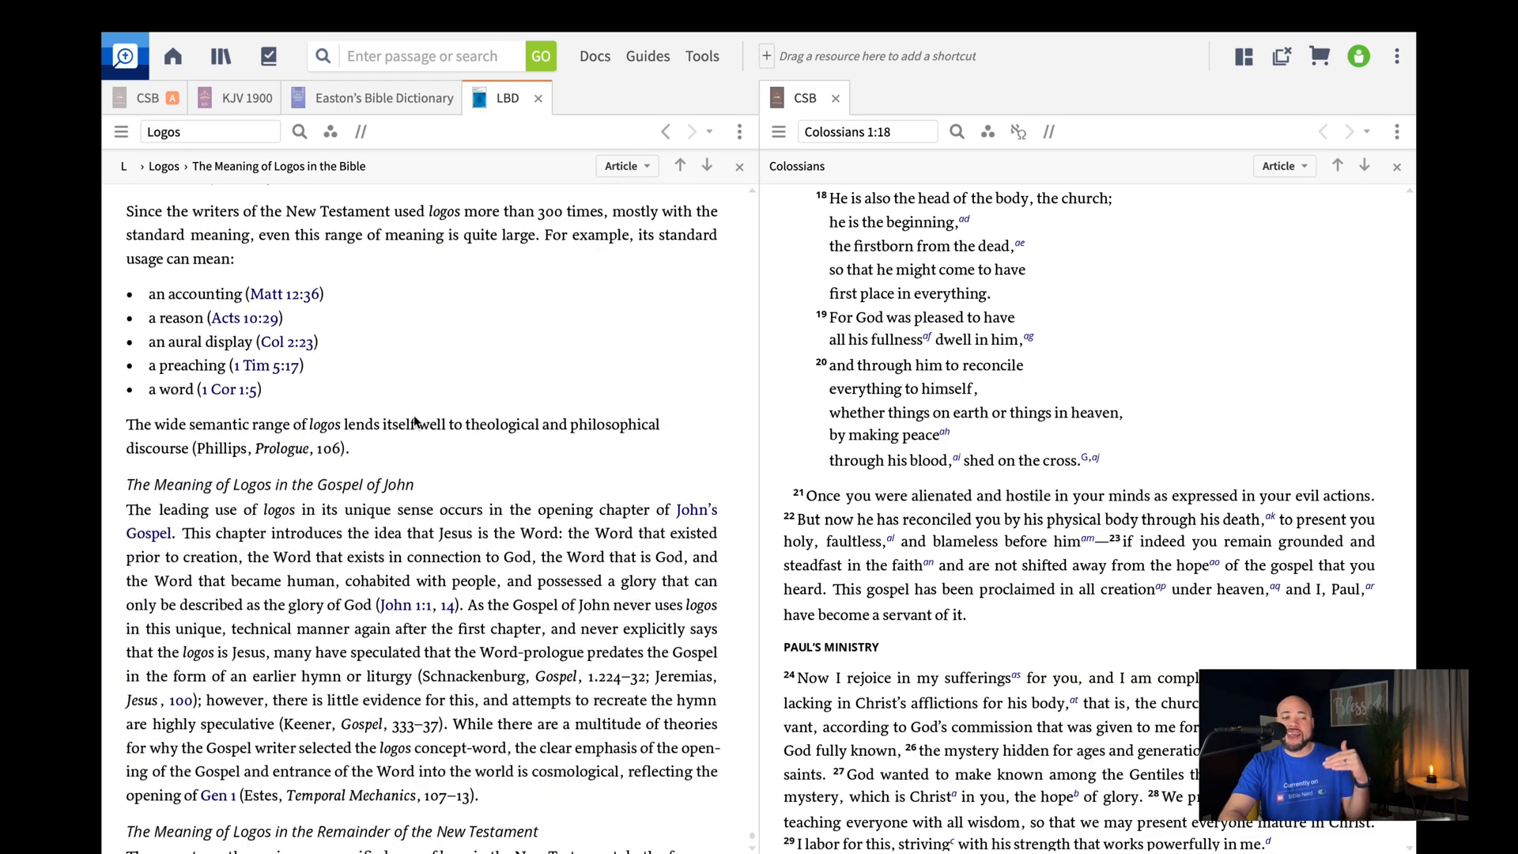
{"action": "scroll", "scroll_direction": "down", "scroll_amount": 3}
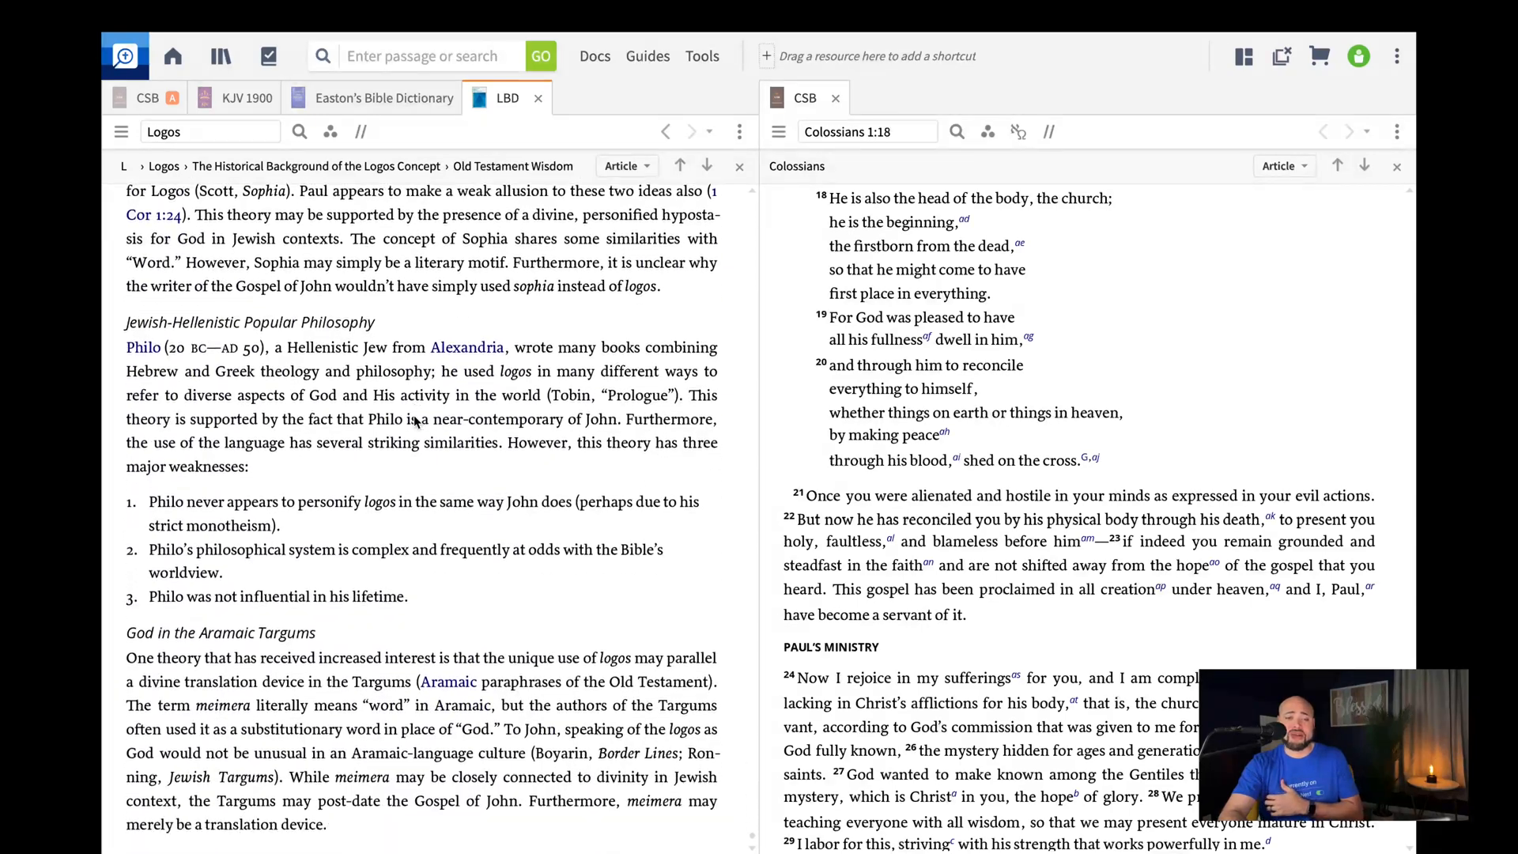
{"action": "scroll", "scroll_direction": "down", "scroll_amount": 3}
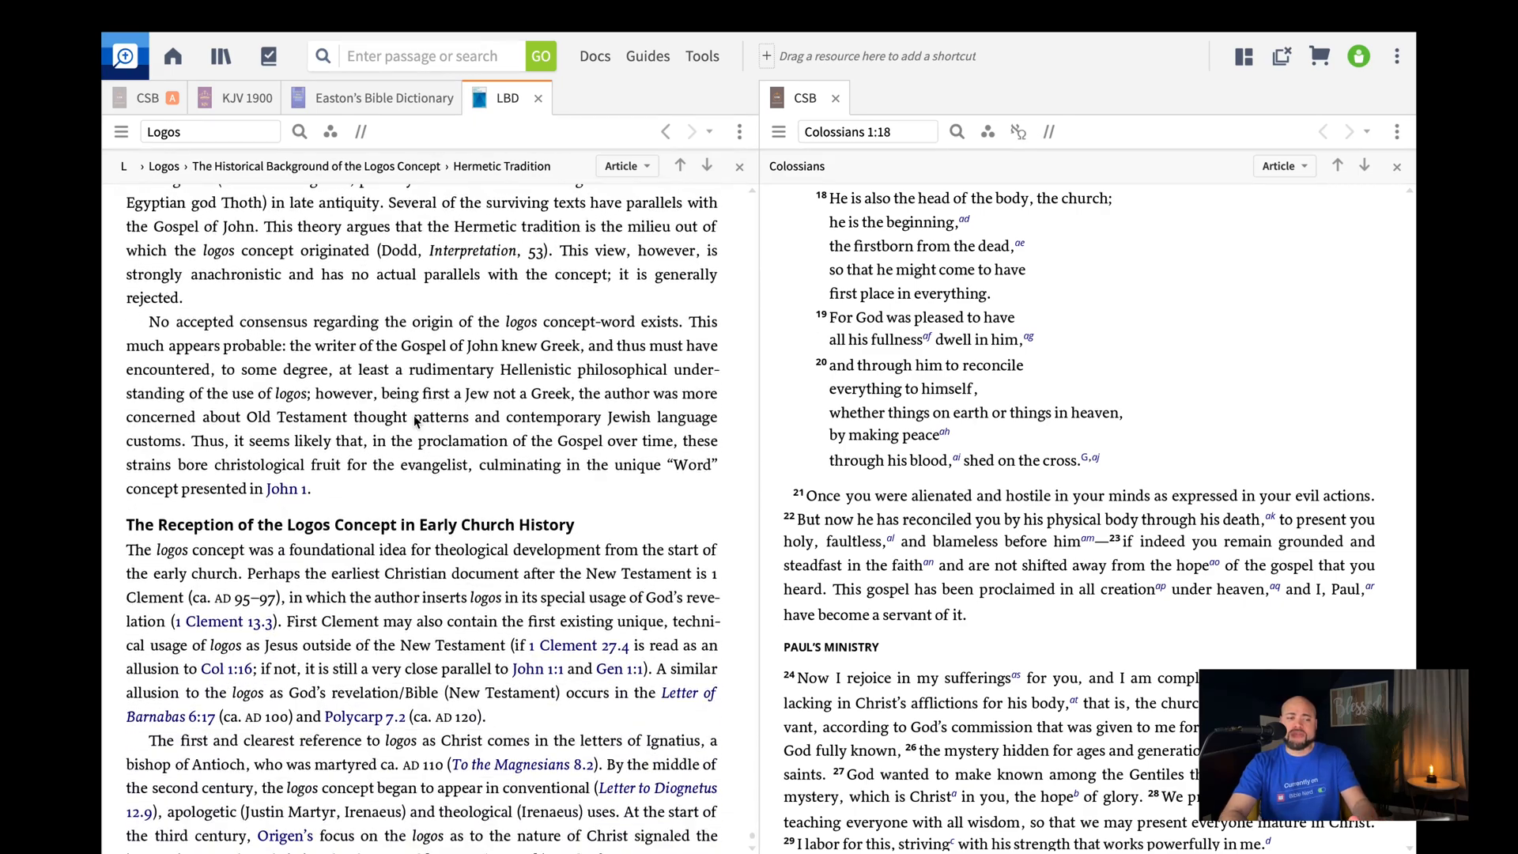
{"action": "scroll", "scroll_direction": "down", "scroll_amount": 3}
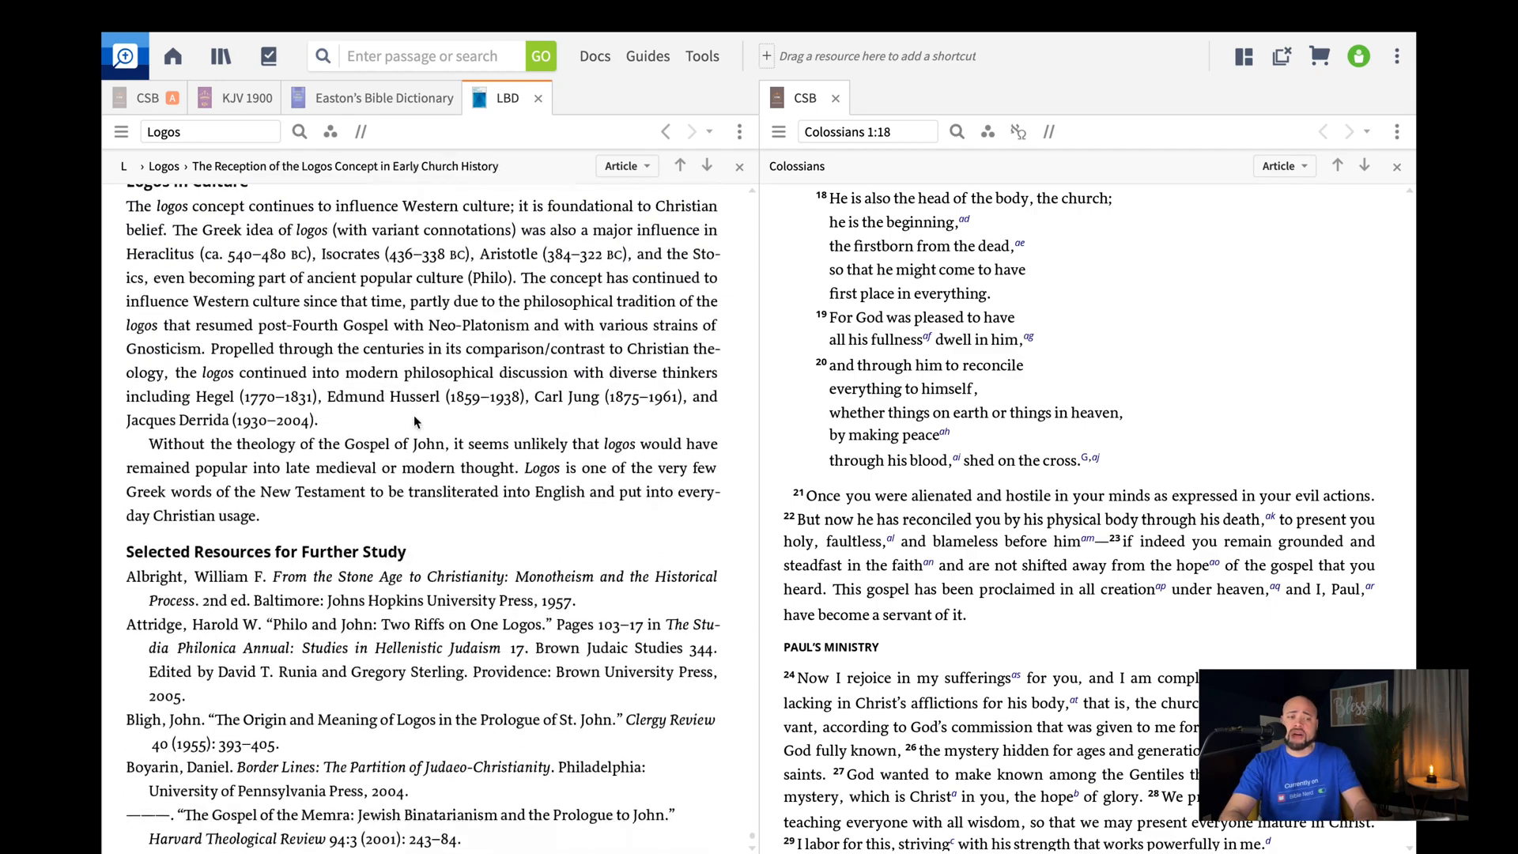
{"action": "scroll", "scroll_direction": "down", "scroll_amount": 3}
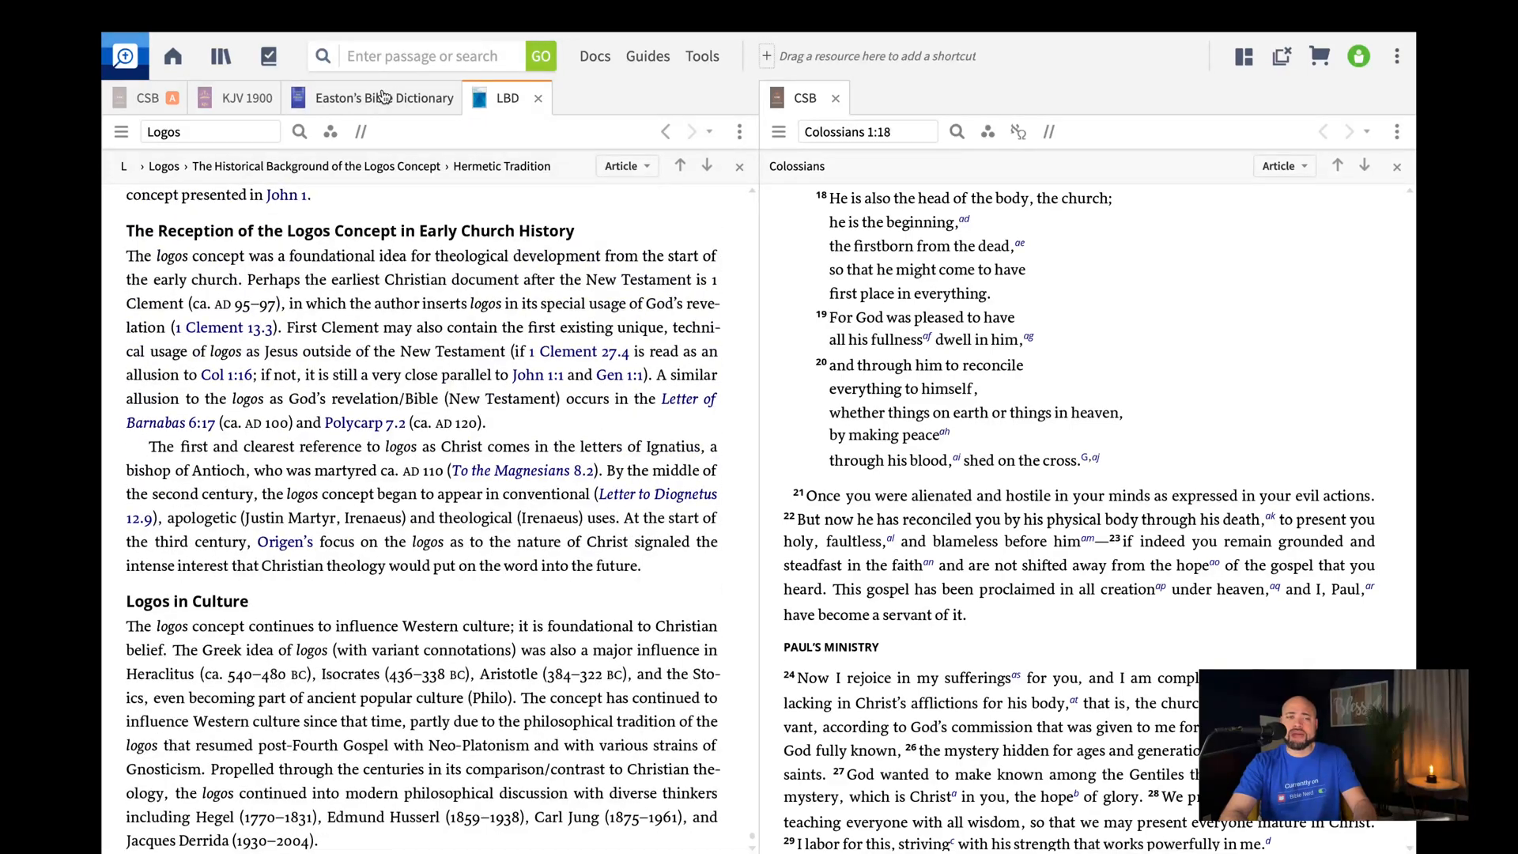
{"action": "left_click", "coordinate": [384, 98]}
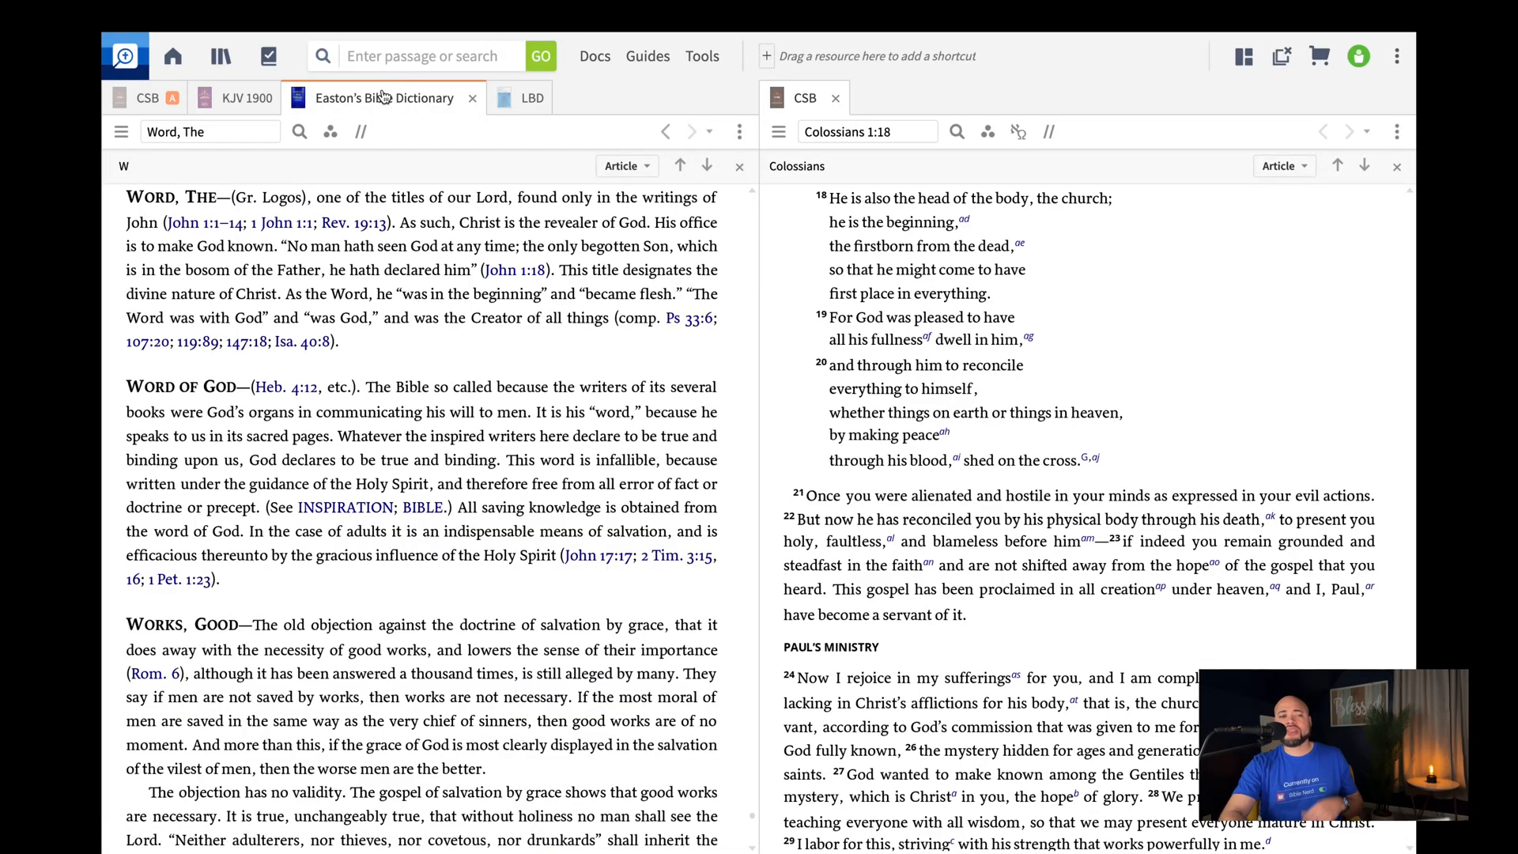
{"action": "left_click", "coordinate": [508, 97]}
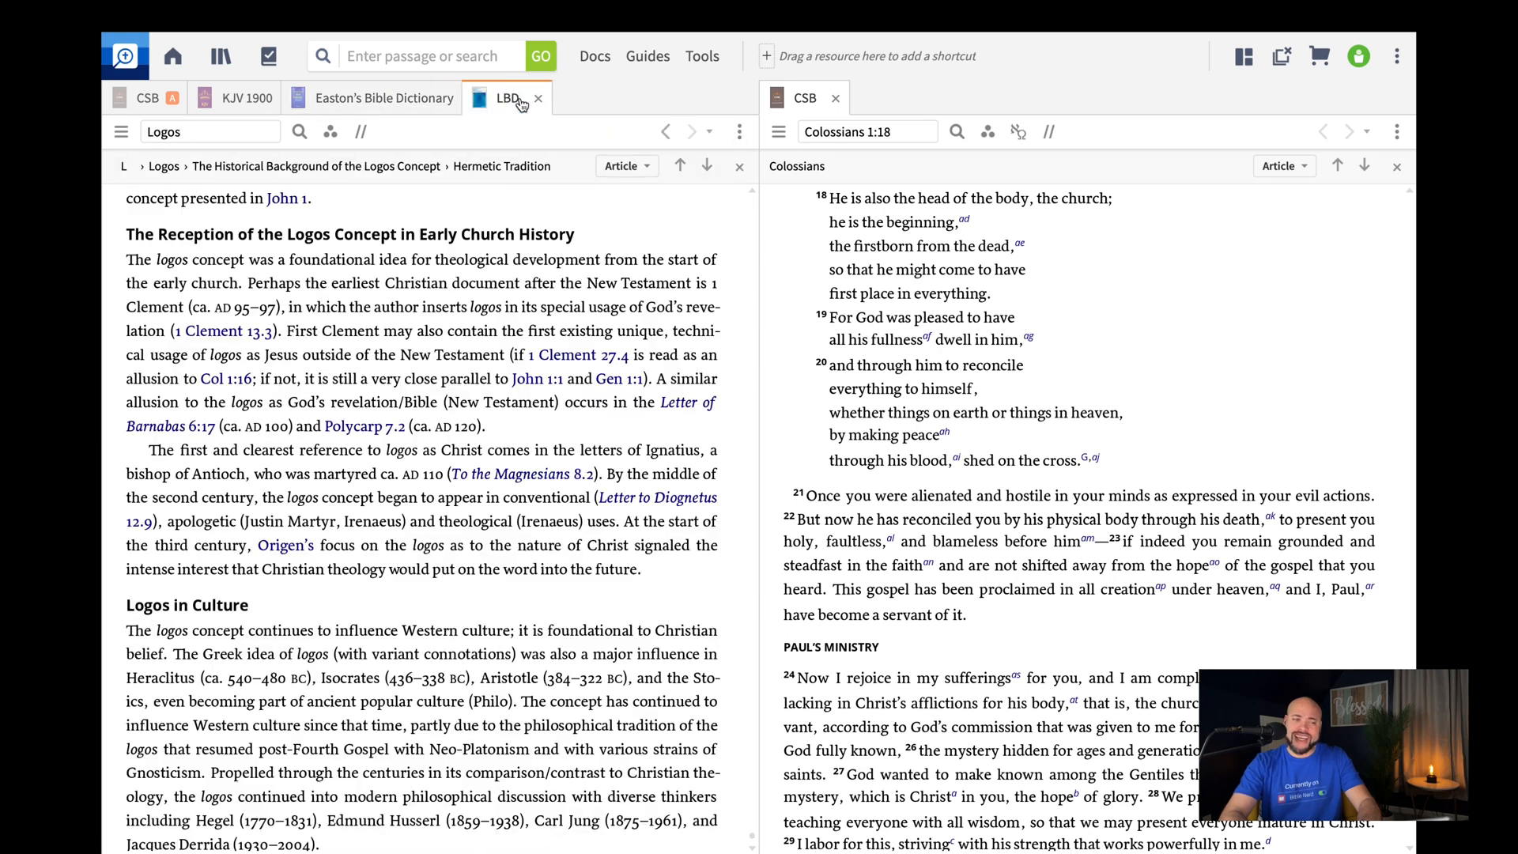
{"action": "left_click", "coordinate": [221, 55]}
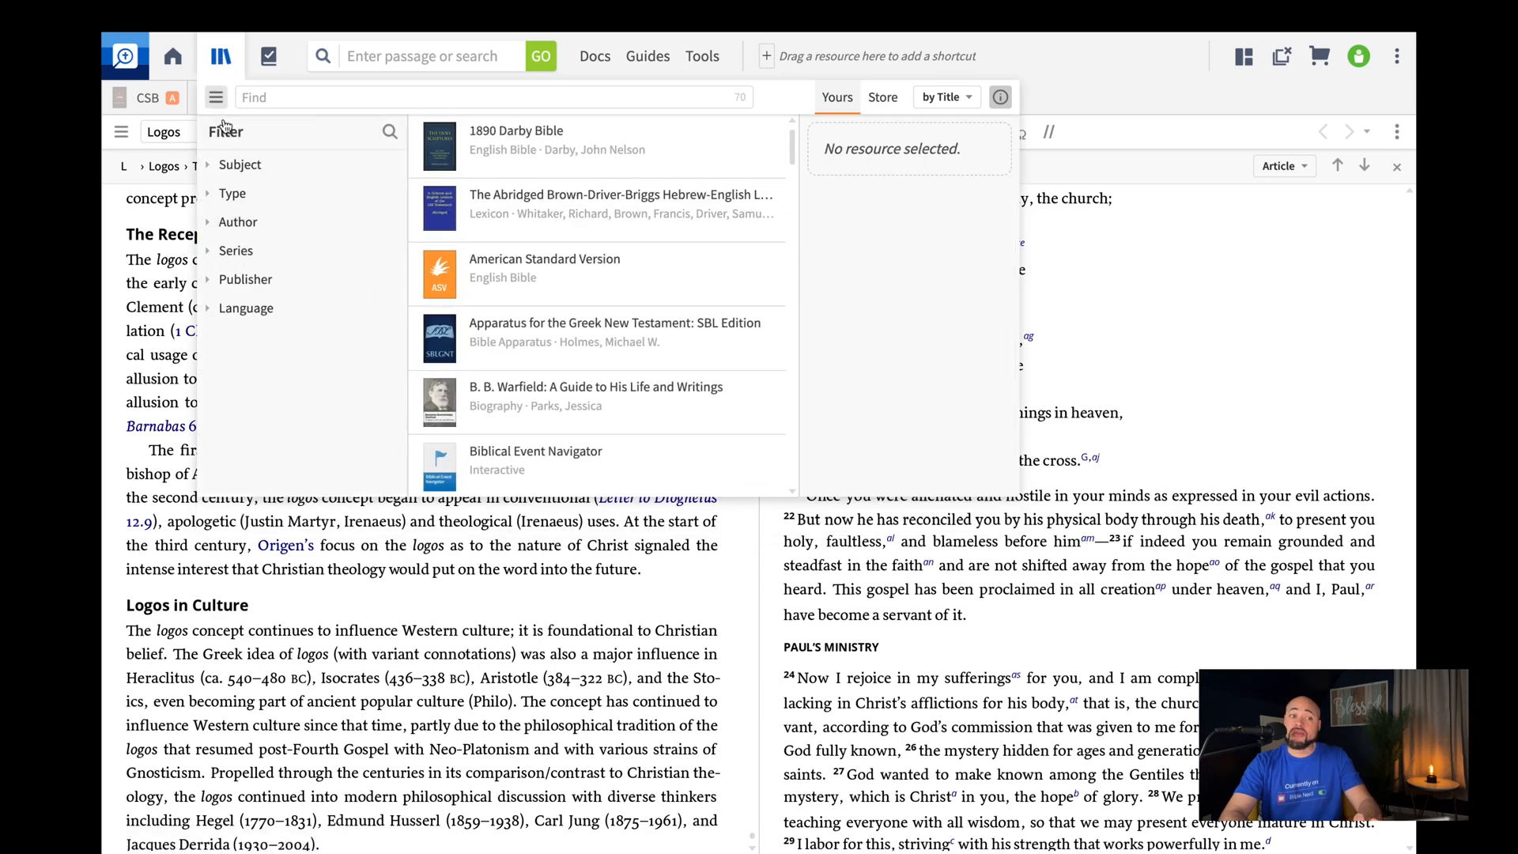
Filter the library to Bible Cross-Reference Index and open The Treasury of Scripture Knowledge
{"action": "left_click", "coordinate": [233, 193]}
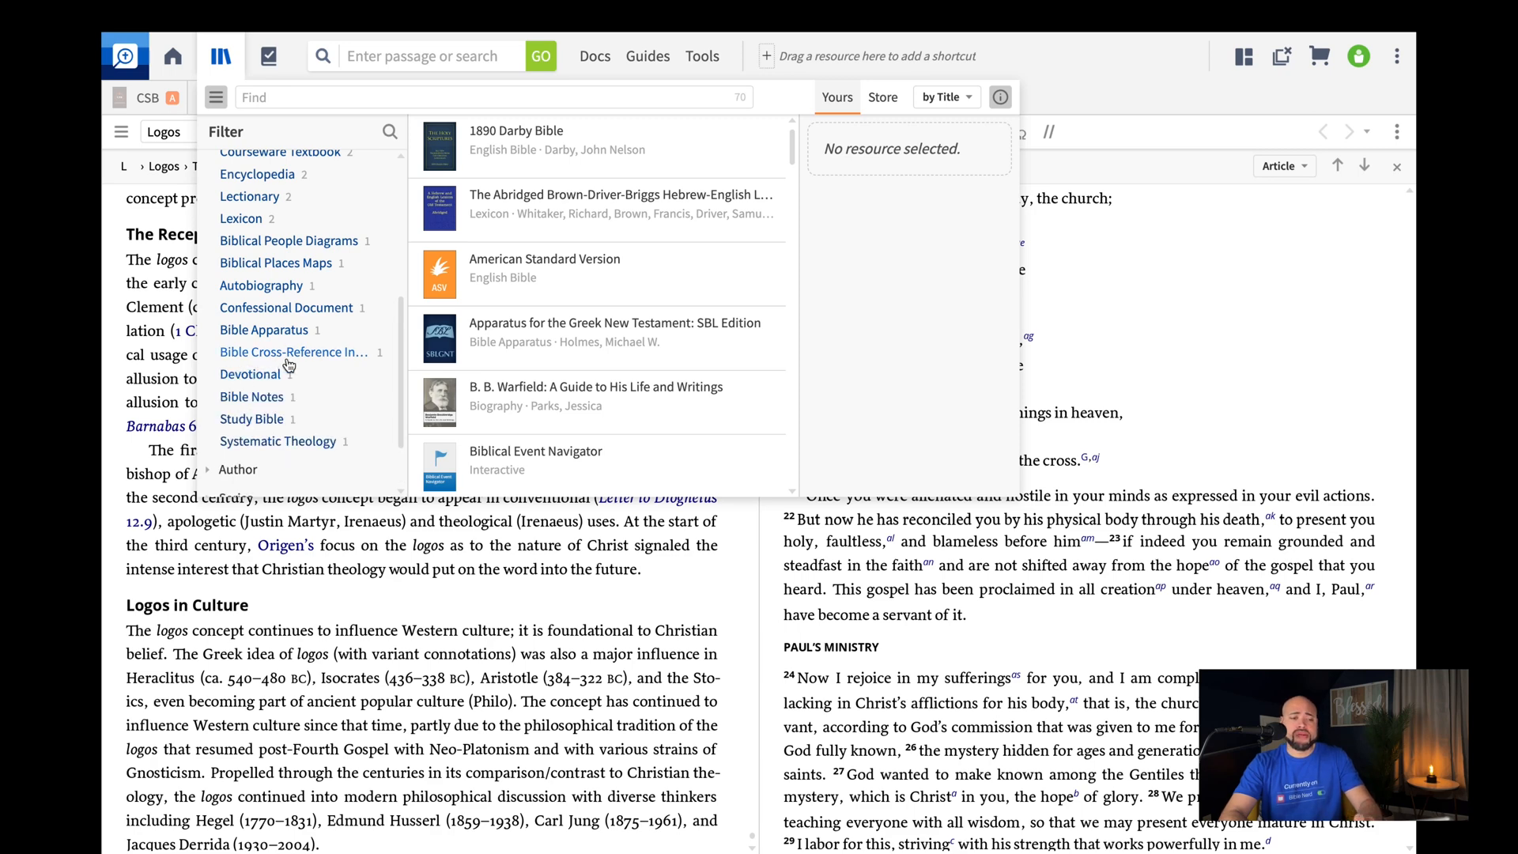
{"action": "mouse_move", "coordinate": [294, 351]}
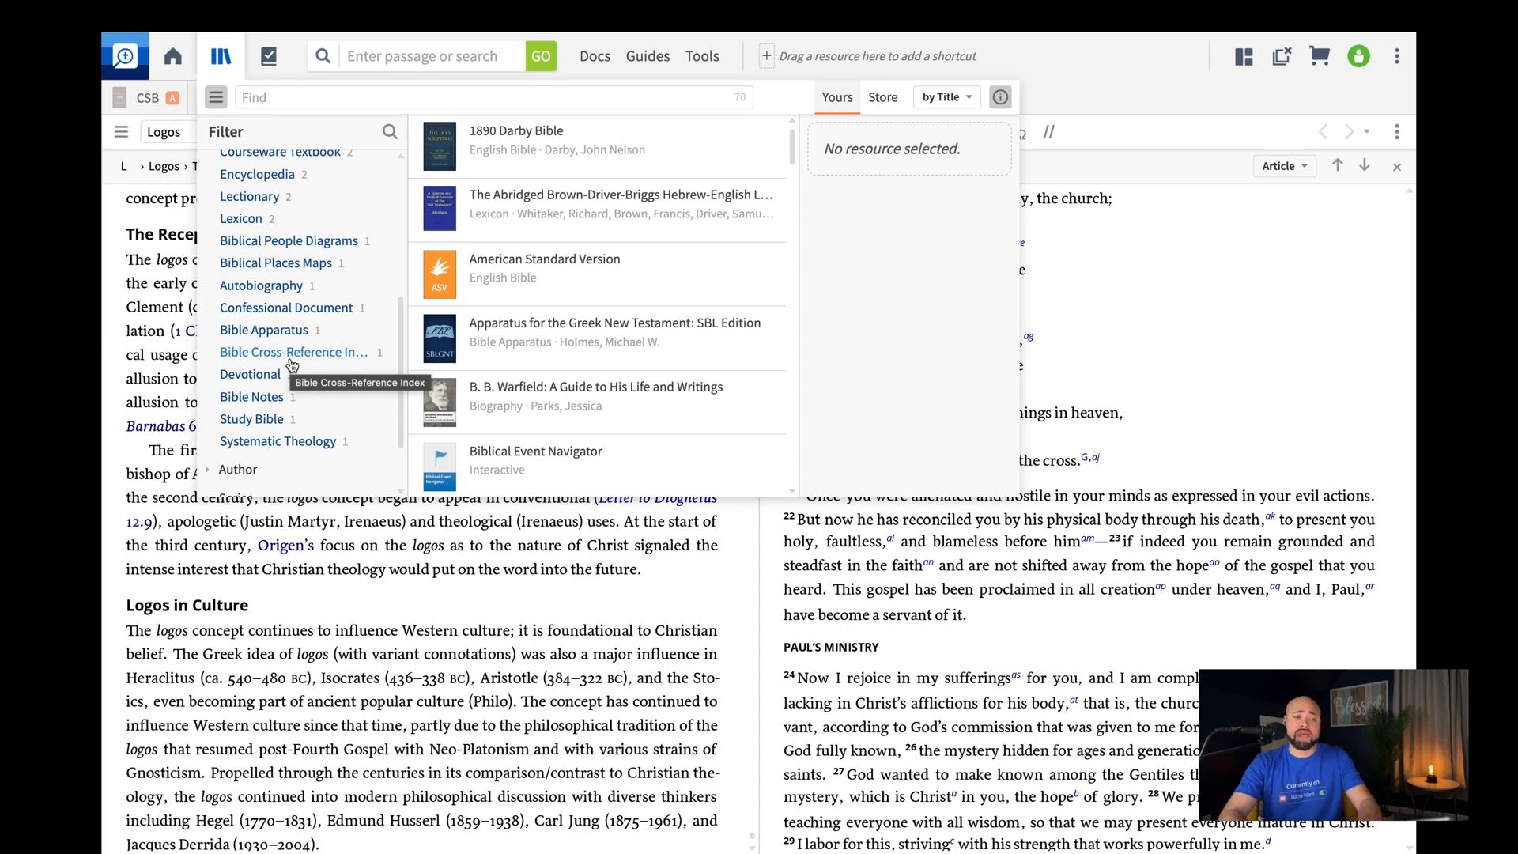
{"action": "left_click", "coordinate": [293, 351]}
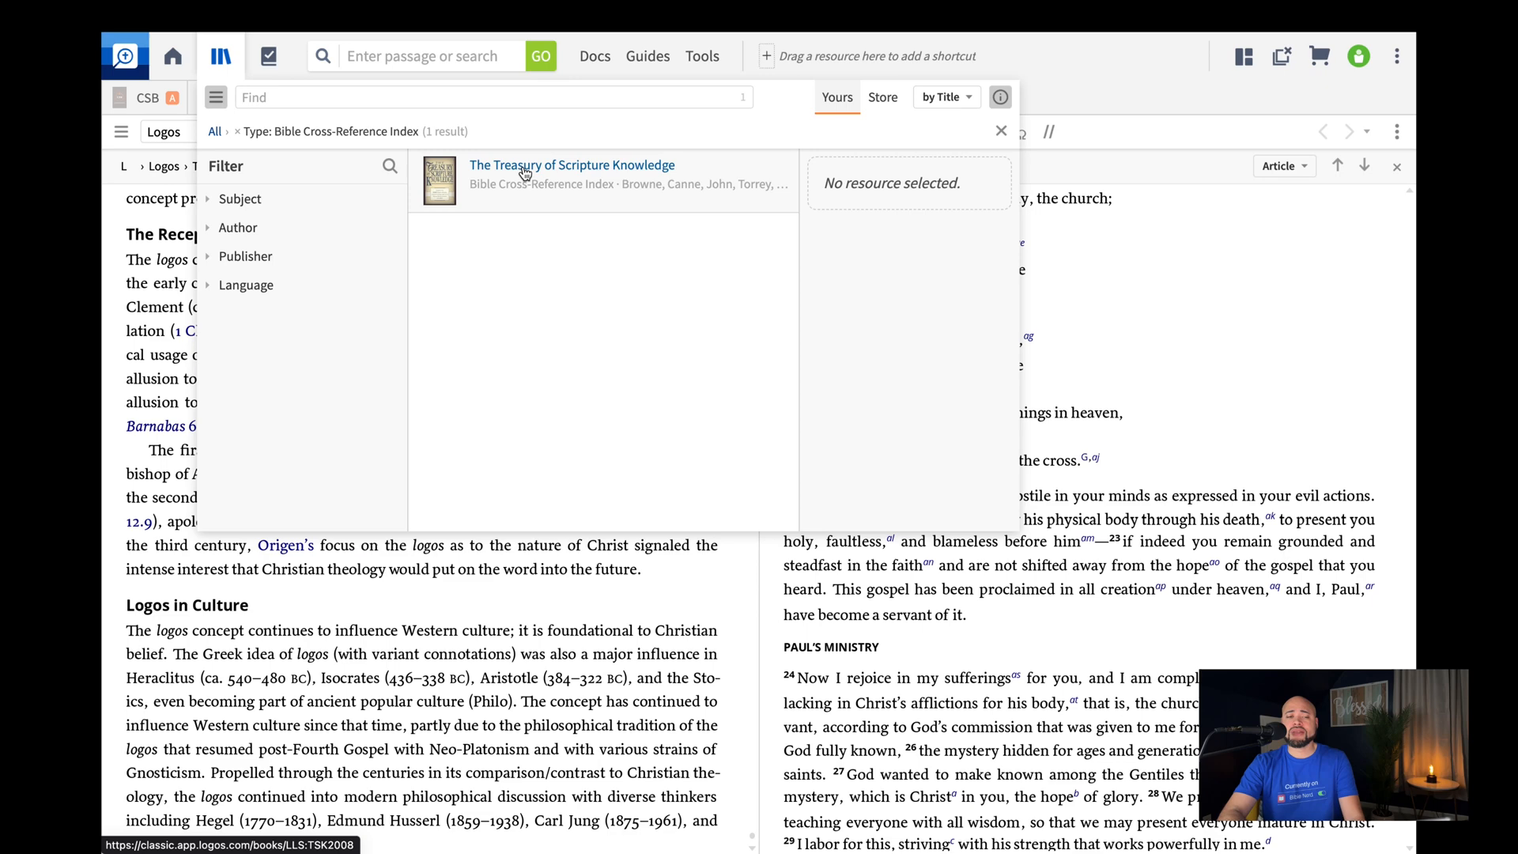
{"action": "left_click", "coordinate": [571, 164]}
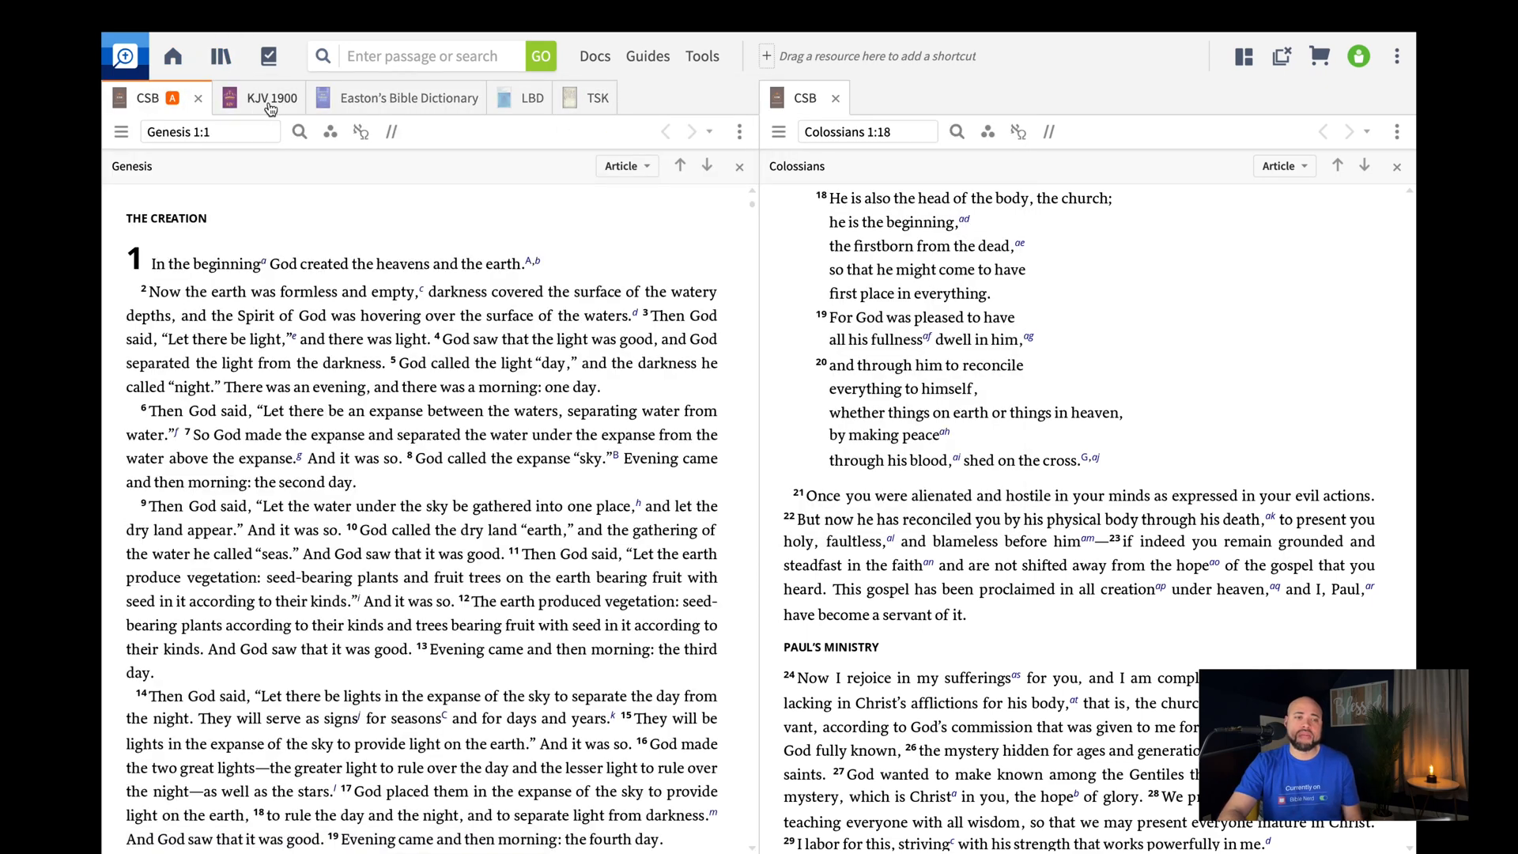
Close the KJV 1900 and Easton's tabs and dock TSK in the right panel beside CSB
{"action": "left_click", "coordinate": [287, 96]}
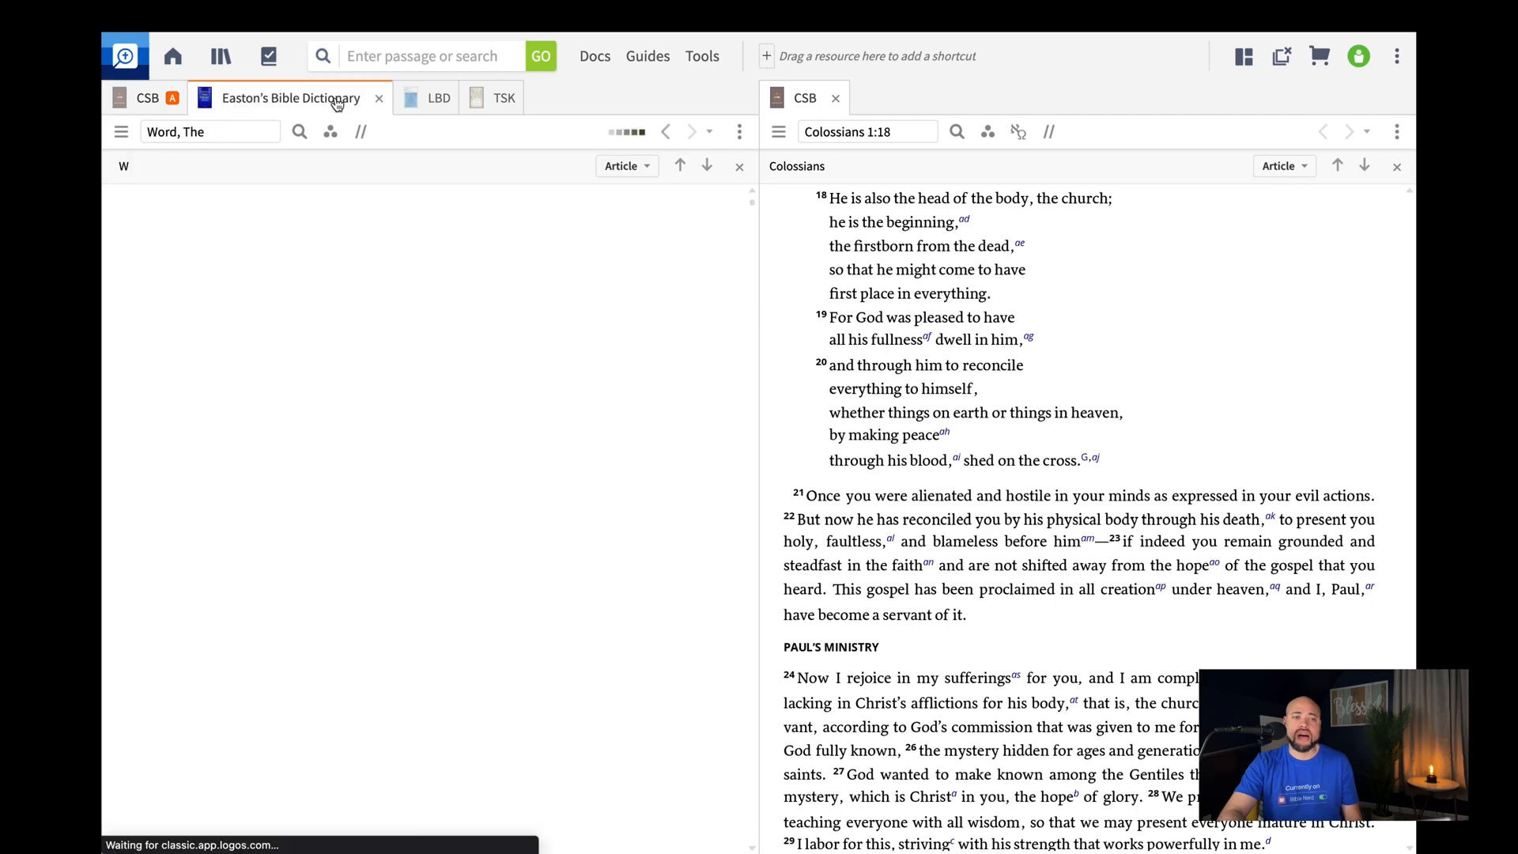
{"action": "left_click", "coordinate": [232, 96]}
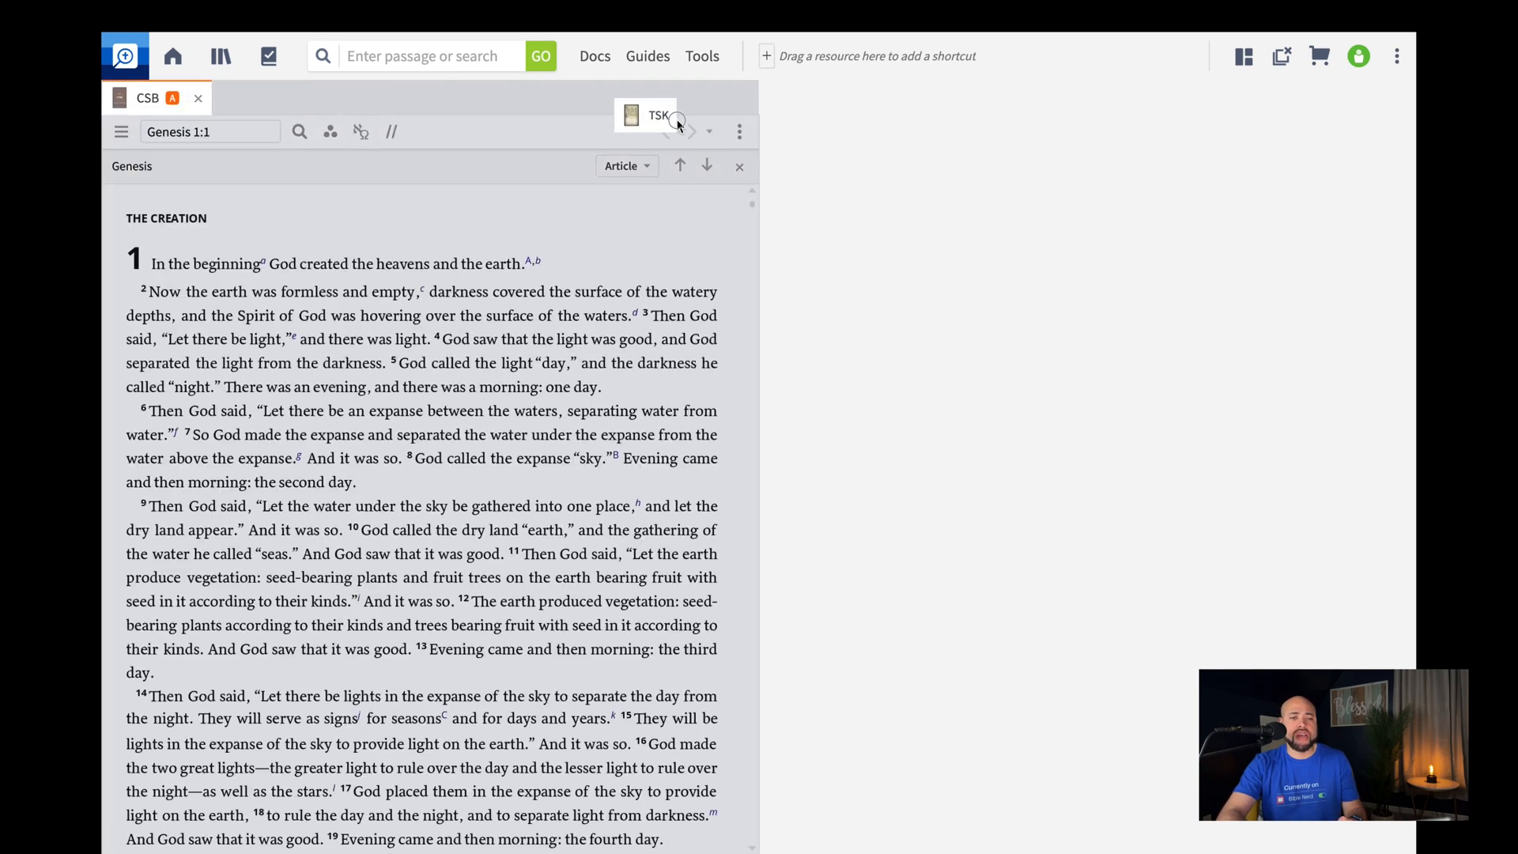
{"action": "left_click_drag", "start_coordinate": [643, 114], "coordinate": [815, 124]}
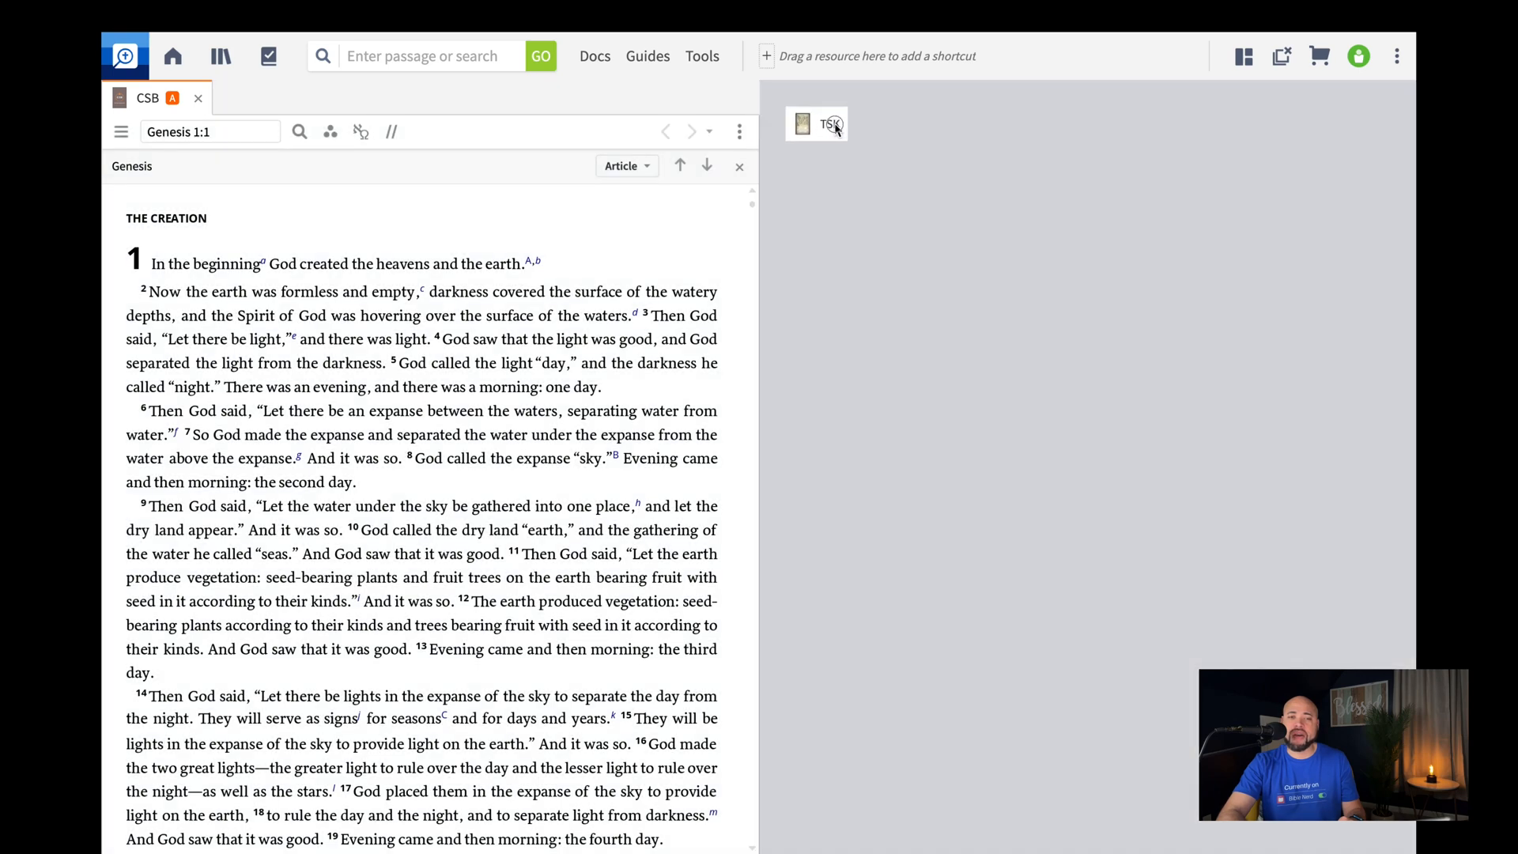
{"action": "left_click", "coordinate": [816, 124]}
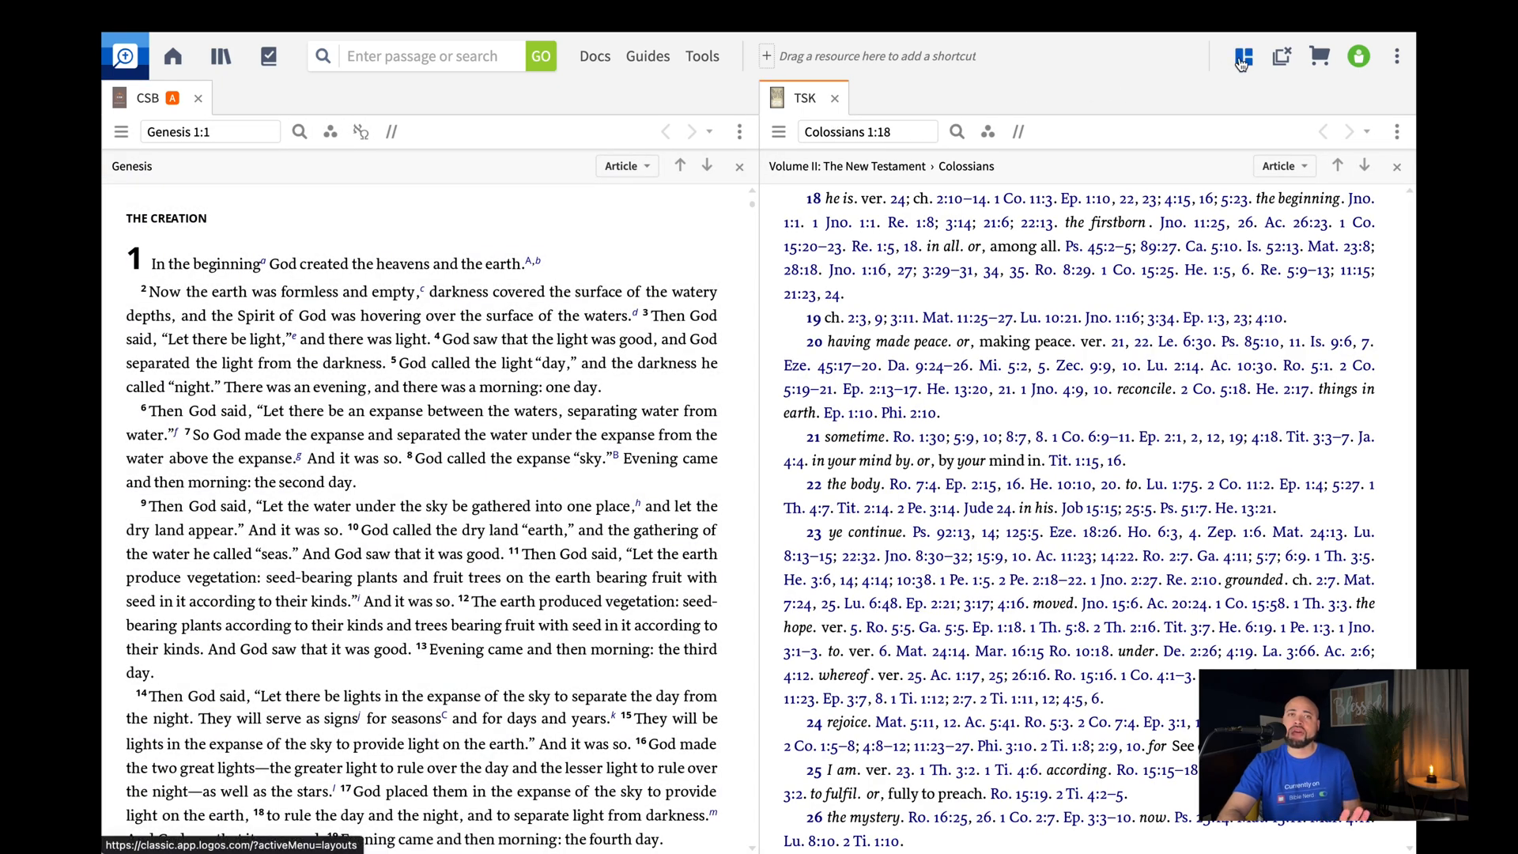
{"action": "left_click", "coordinate": [1243, 55]}
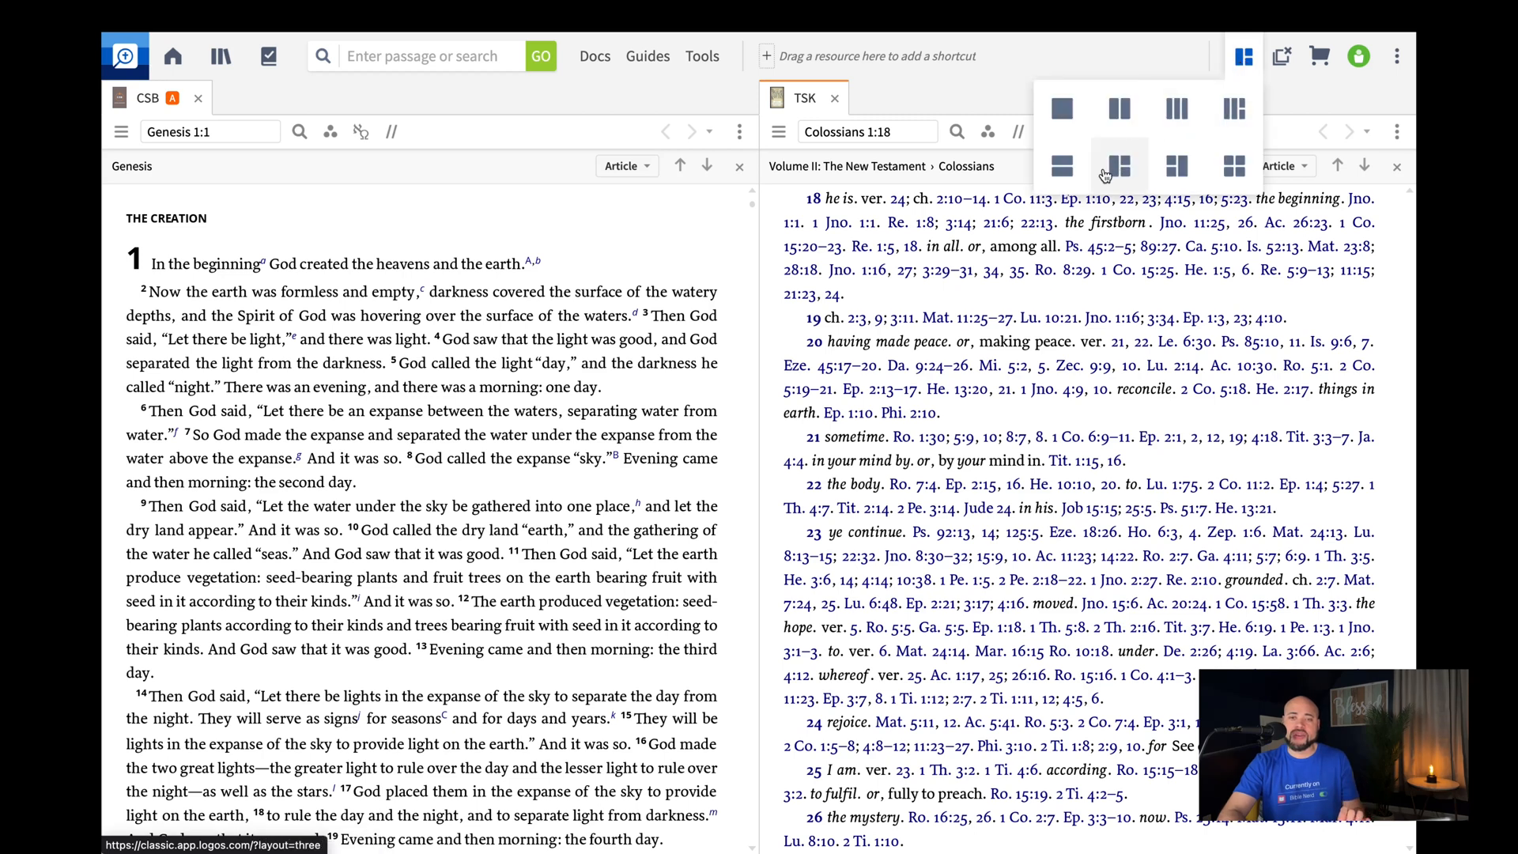
{"action": "left_click", "coordinate": [1118, 165]}
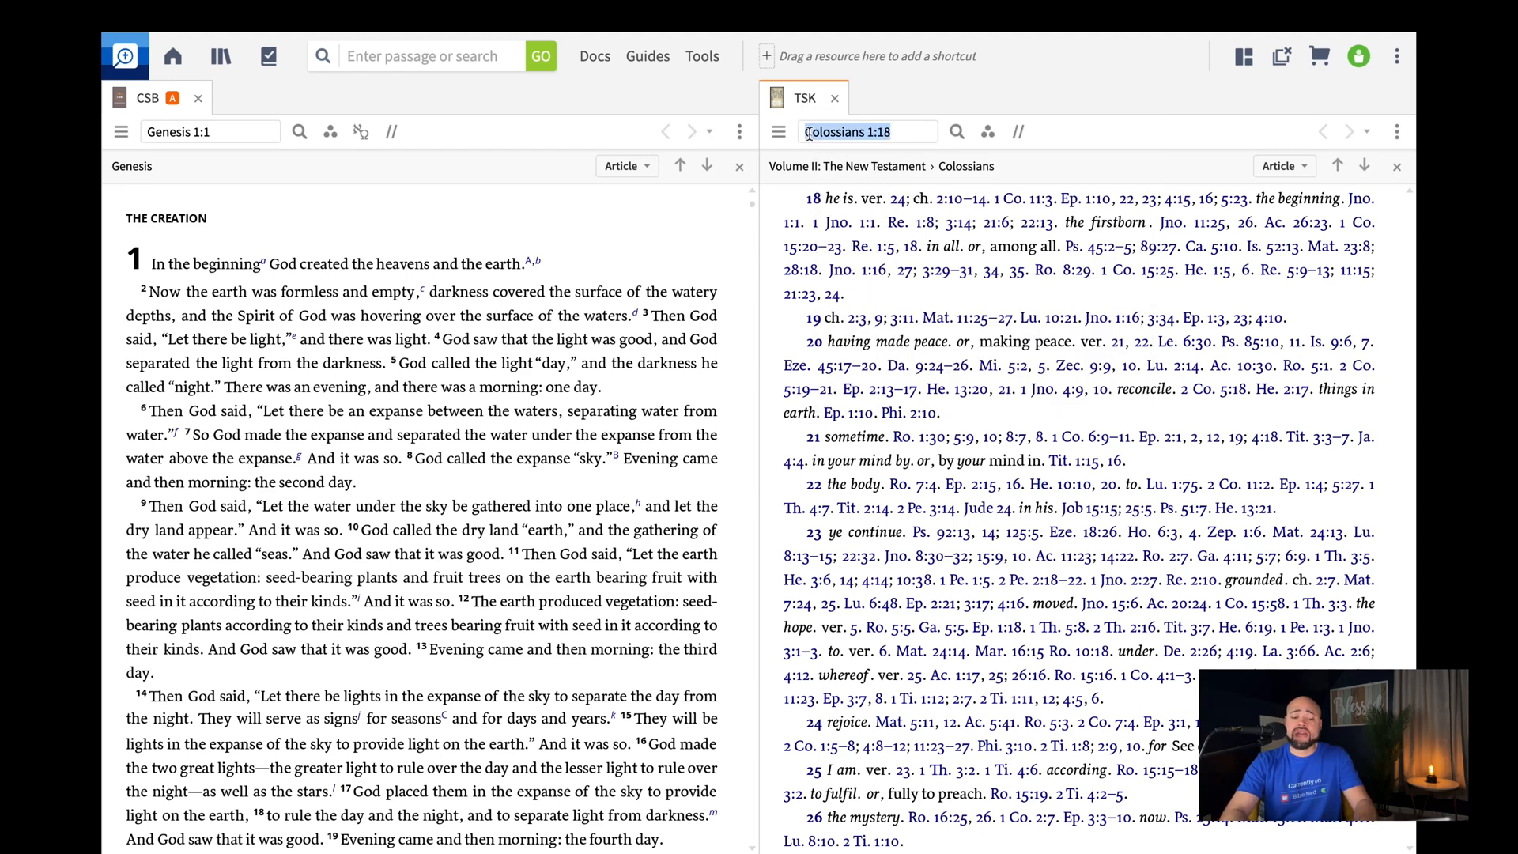
Enter John 1 in the TSK reference box and john 1 in the CSB box
{"action": "type", "text": "John 1"}
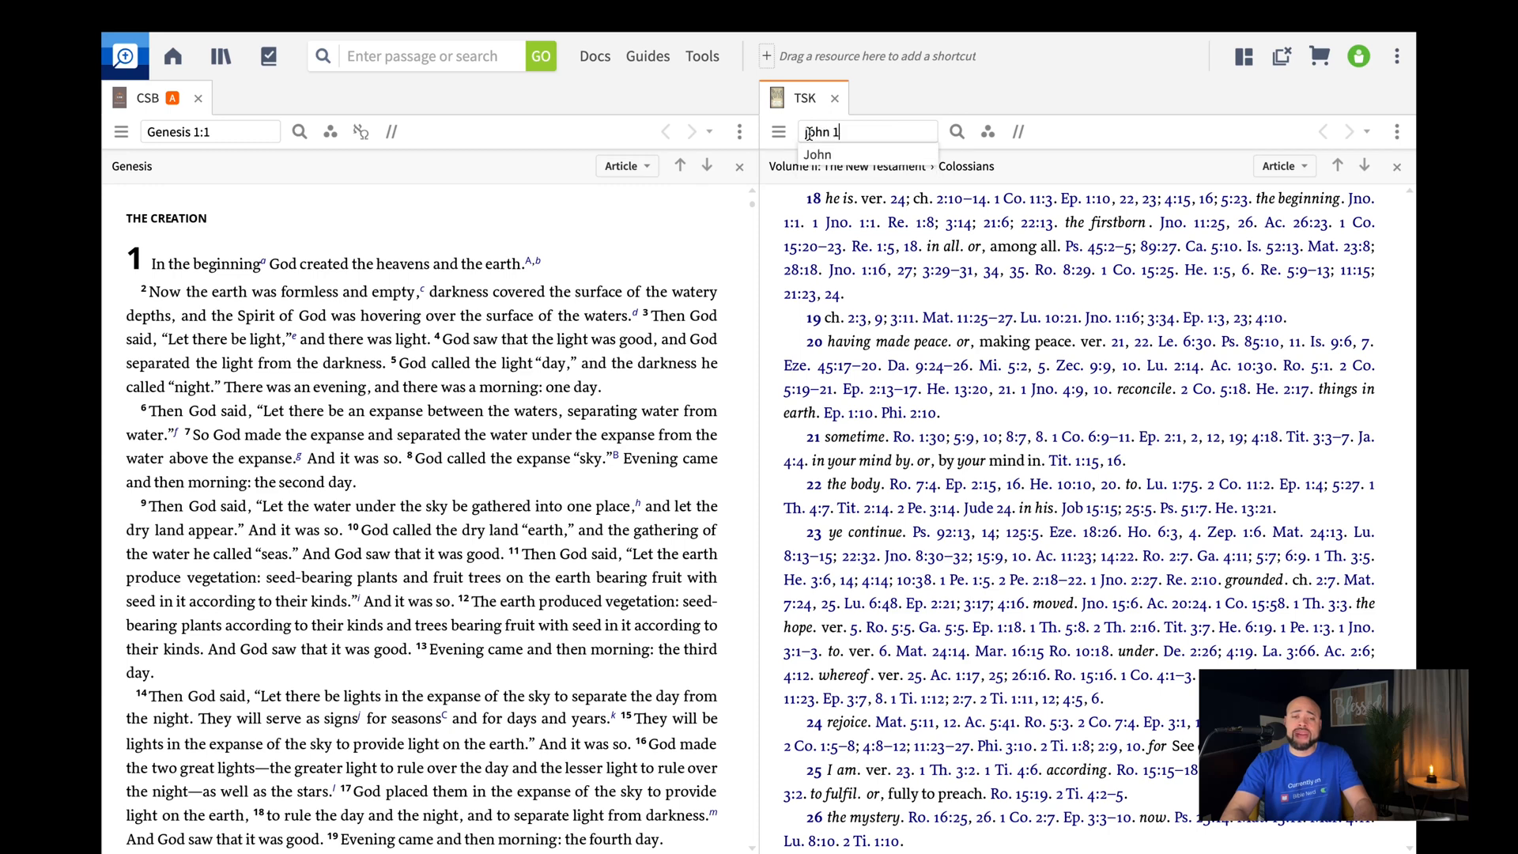
{"action": "left_click", "coordinate": [819, 155]}
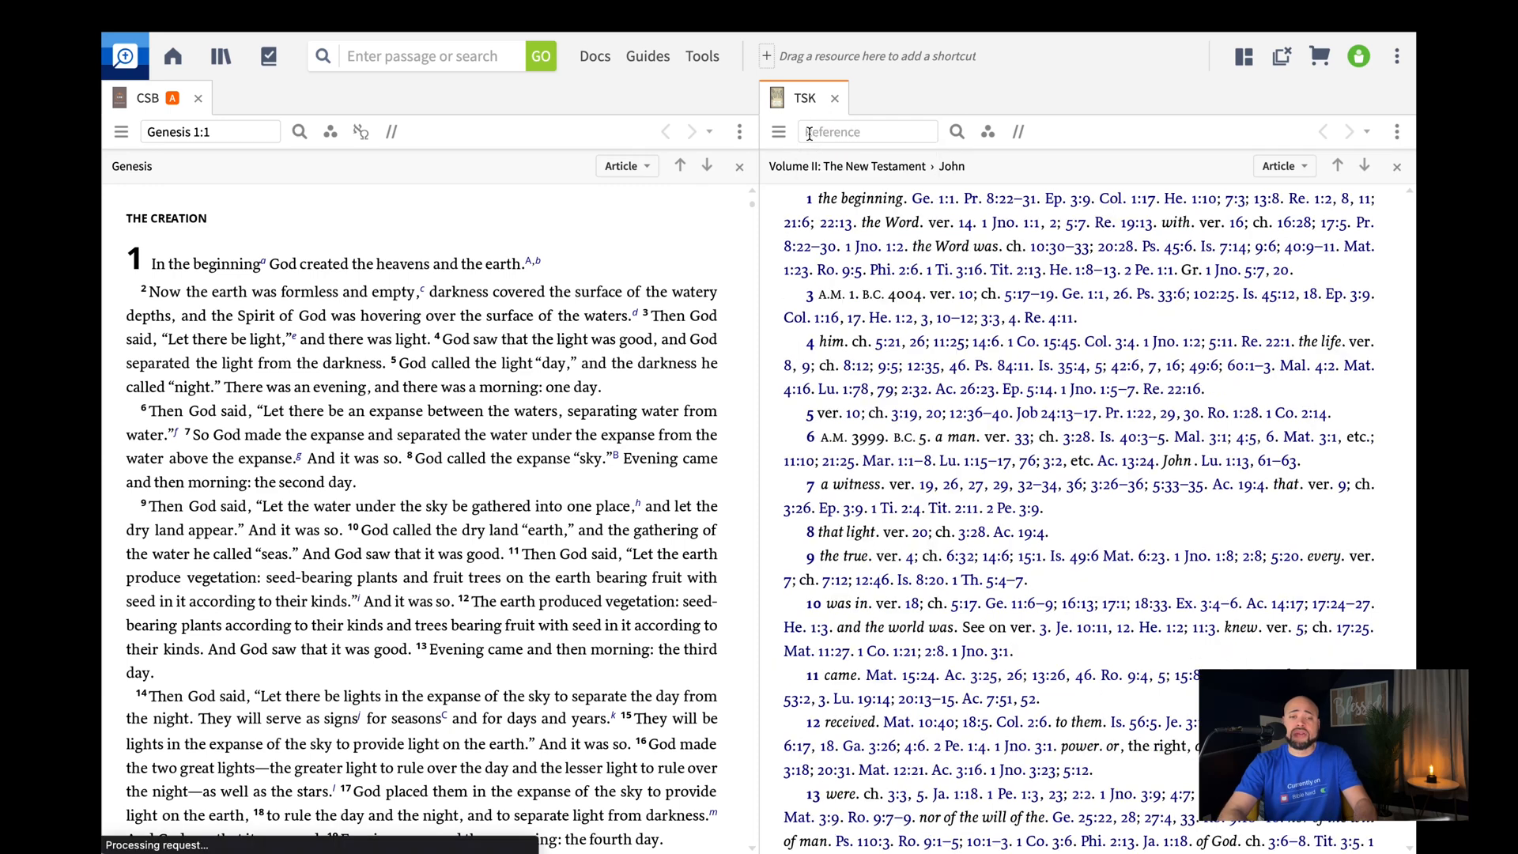
{"action": "type", "text": "John 1:1"}
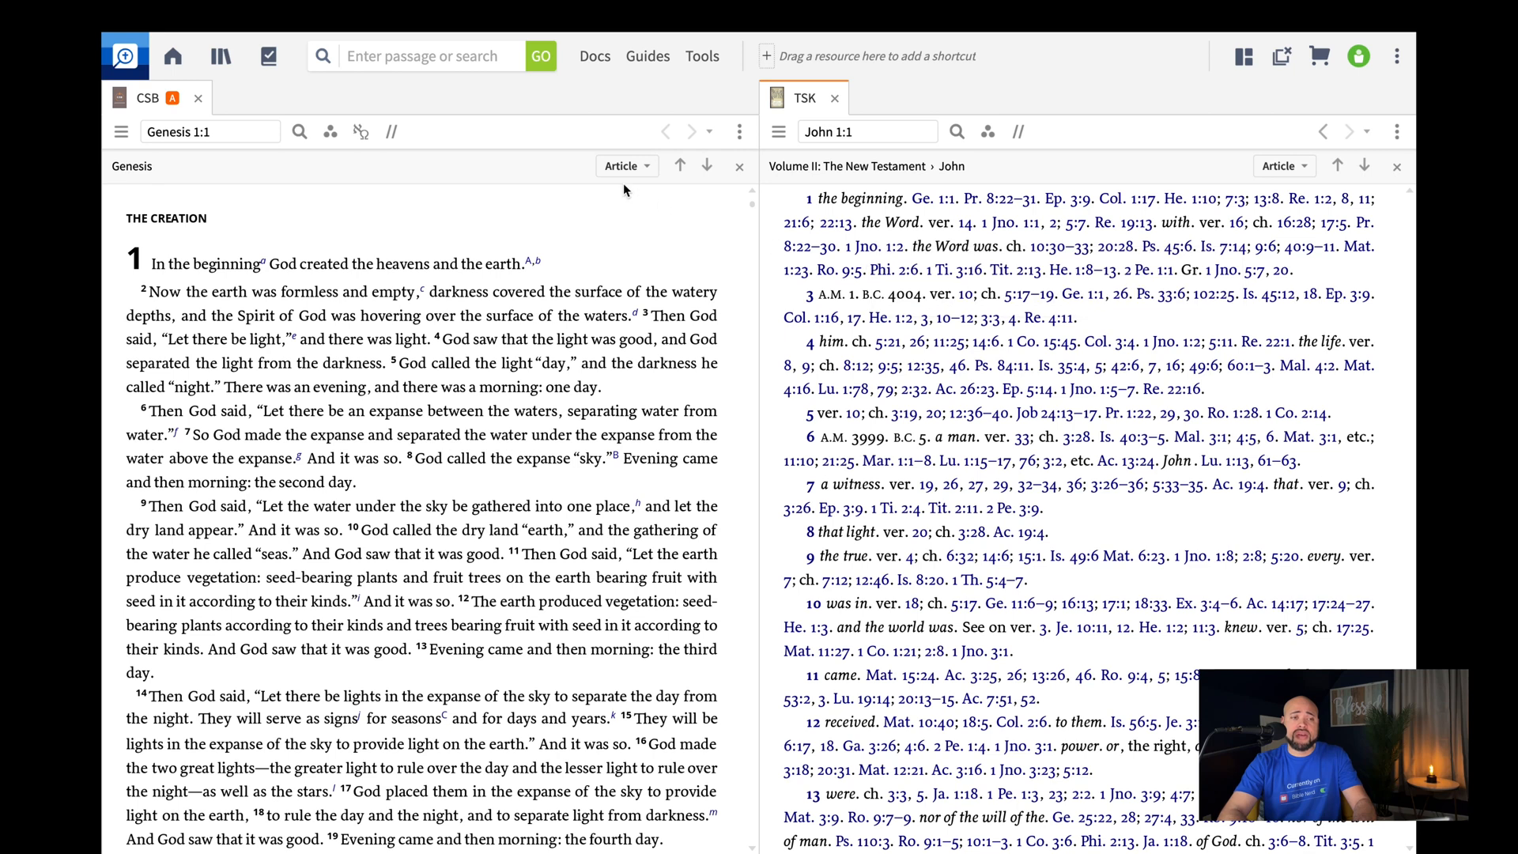
{"action": "mouse_move", "coordinate": [262, 264]}
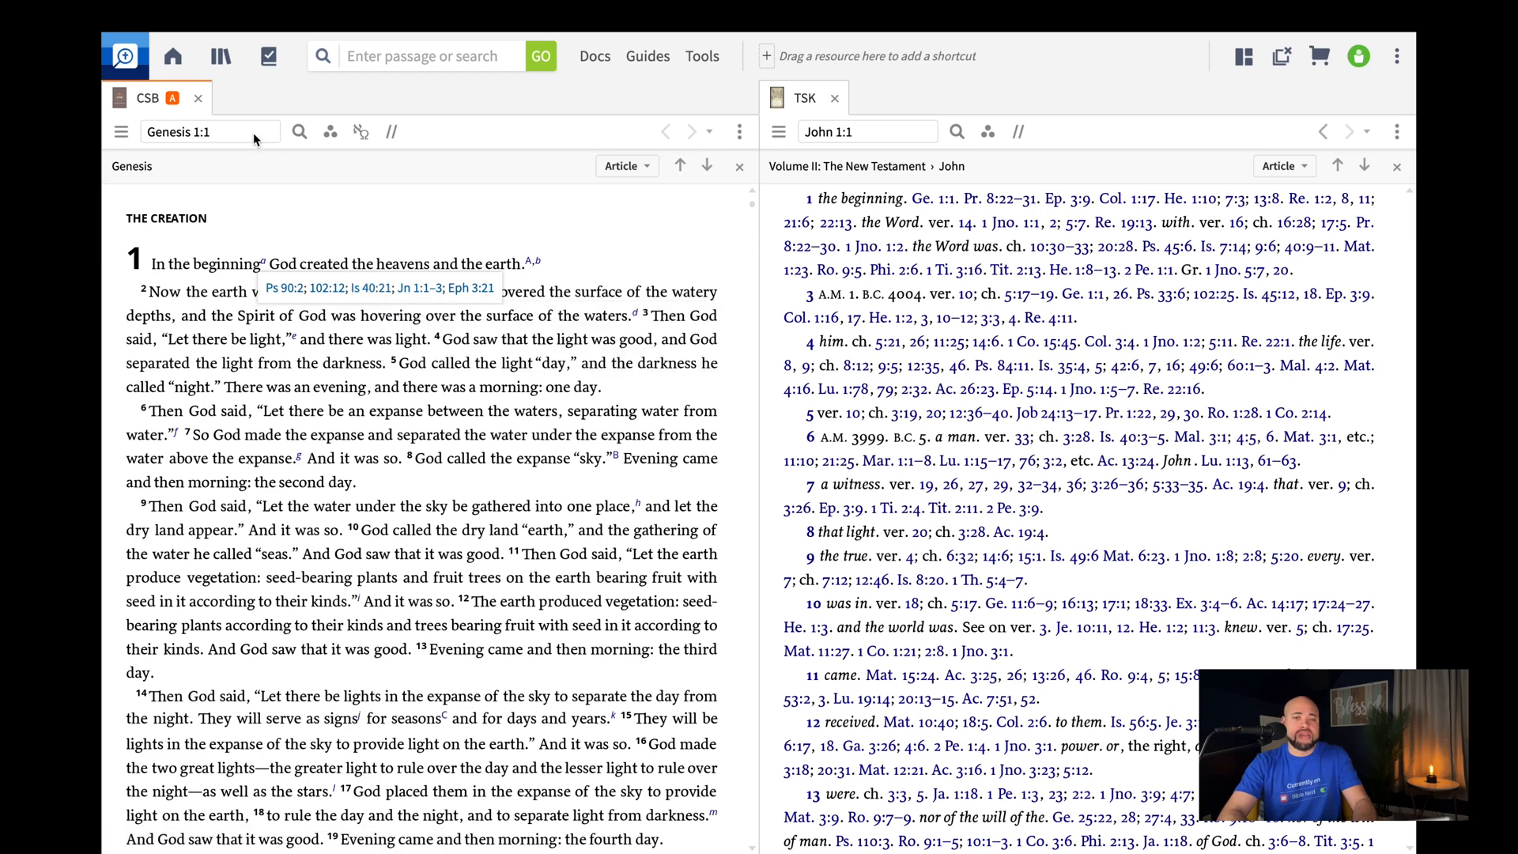
{"action": "type", "text": "john 1:1"}
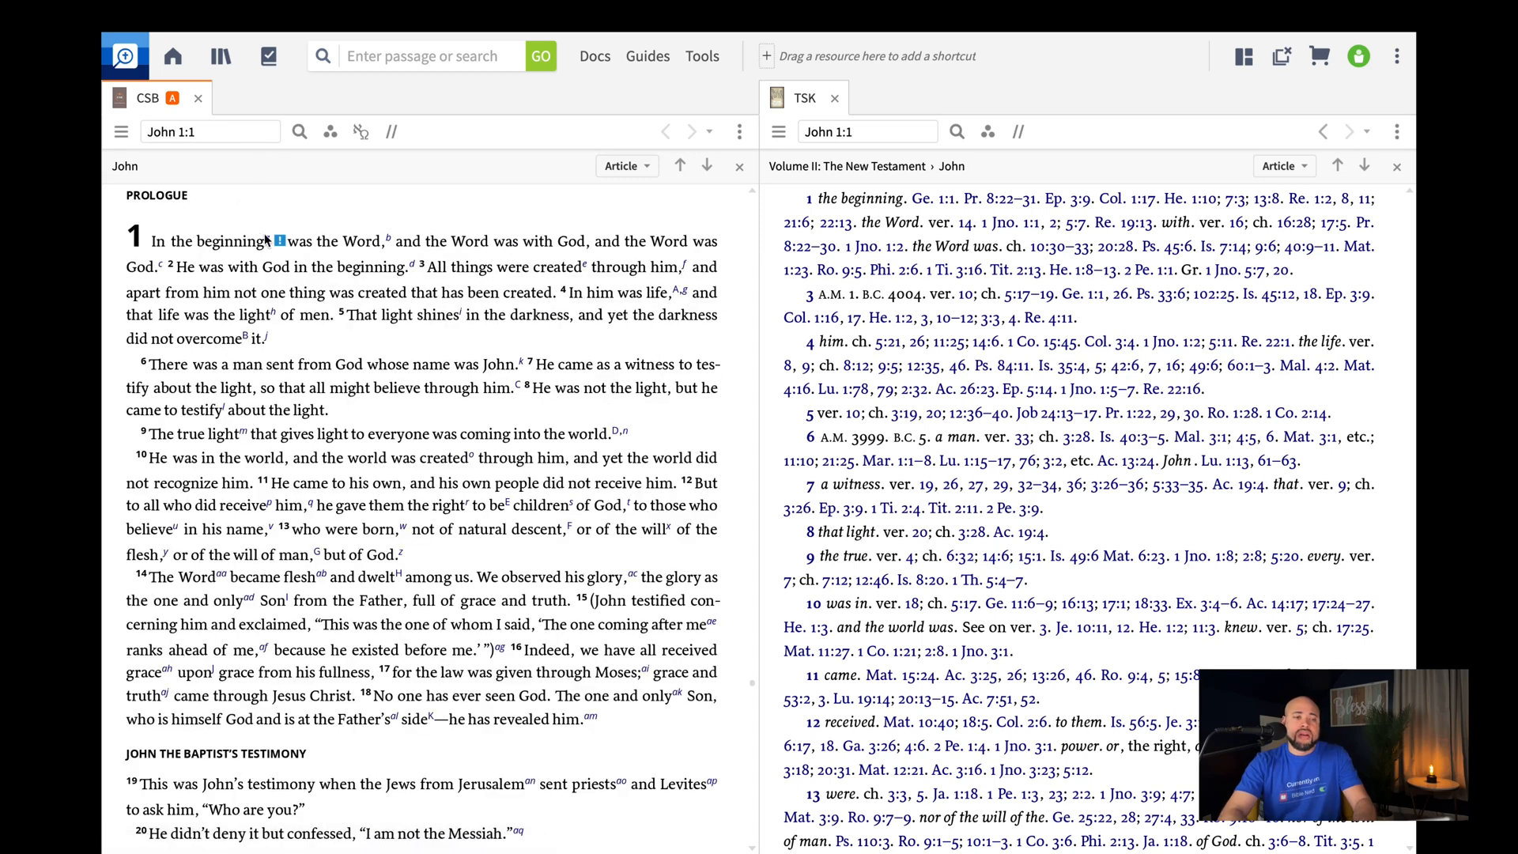
{"action": "mouse_move", "coordinate": [279, 240]}
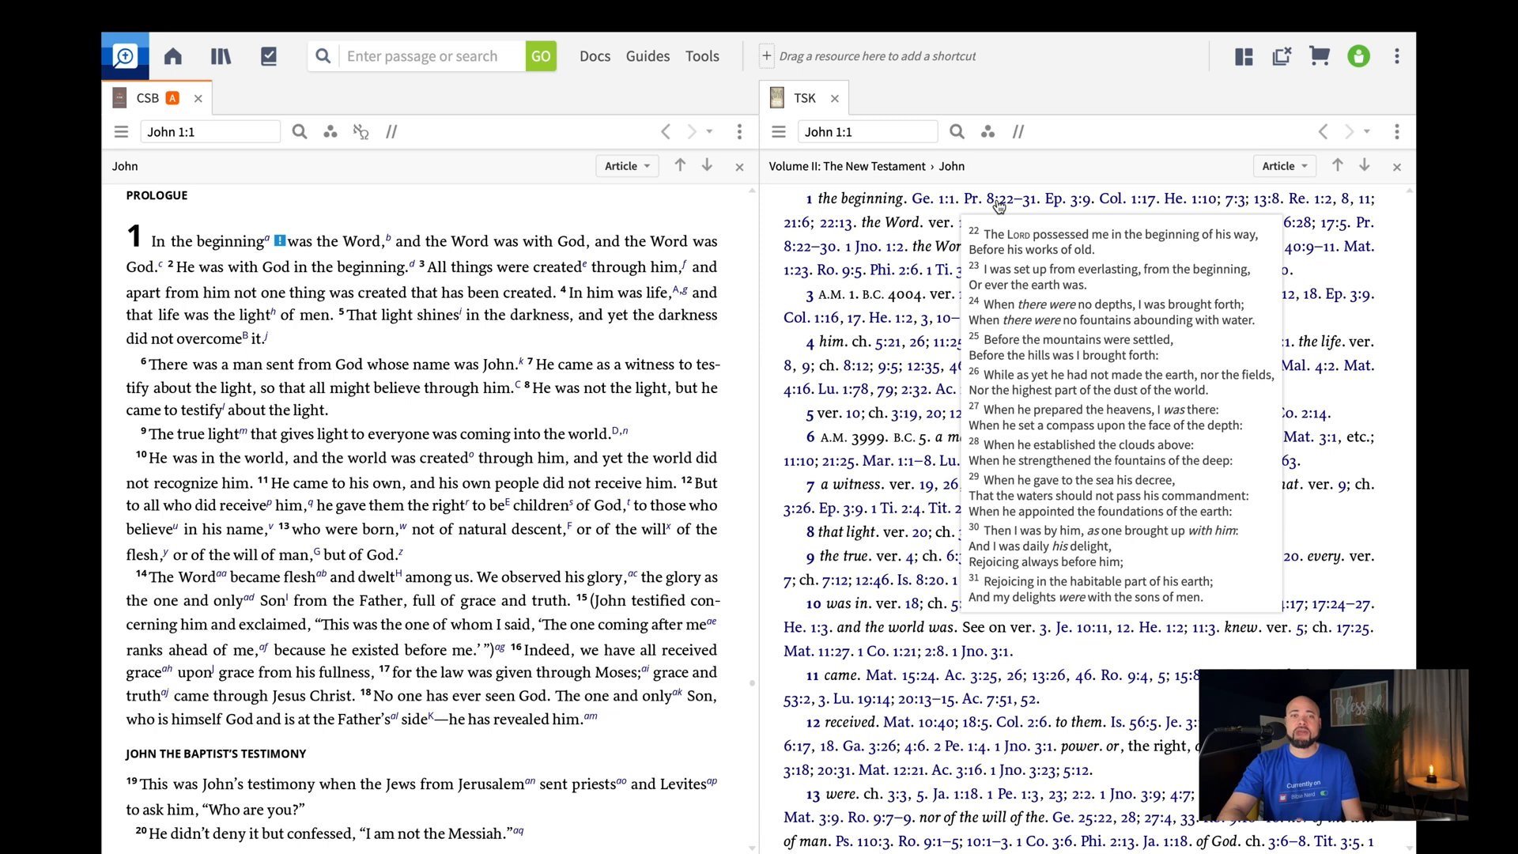
{"action": "mouse_move", "coordinate": [1107, 54]}
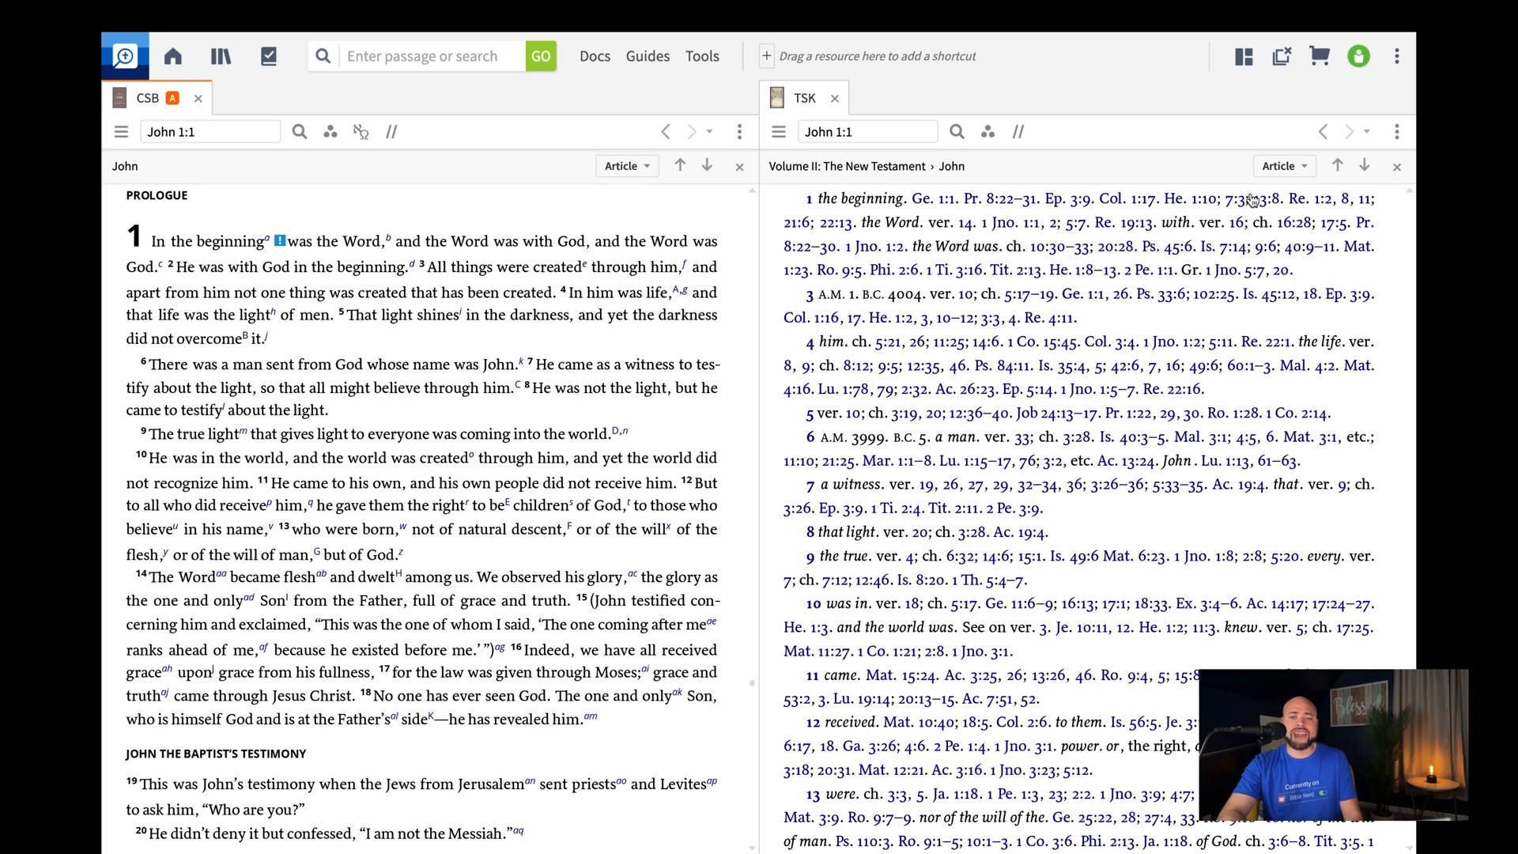
{"action": "mouse_move", "coordinate": [1323, 199]}
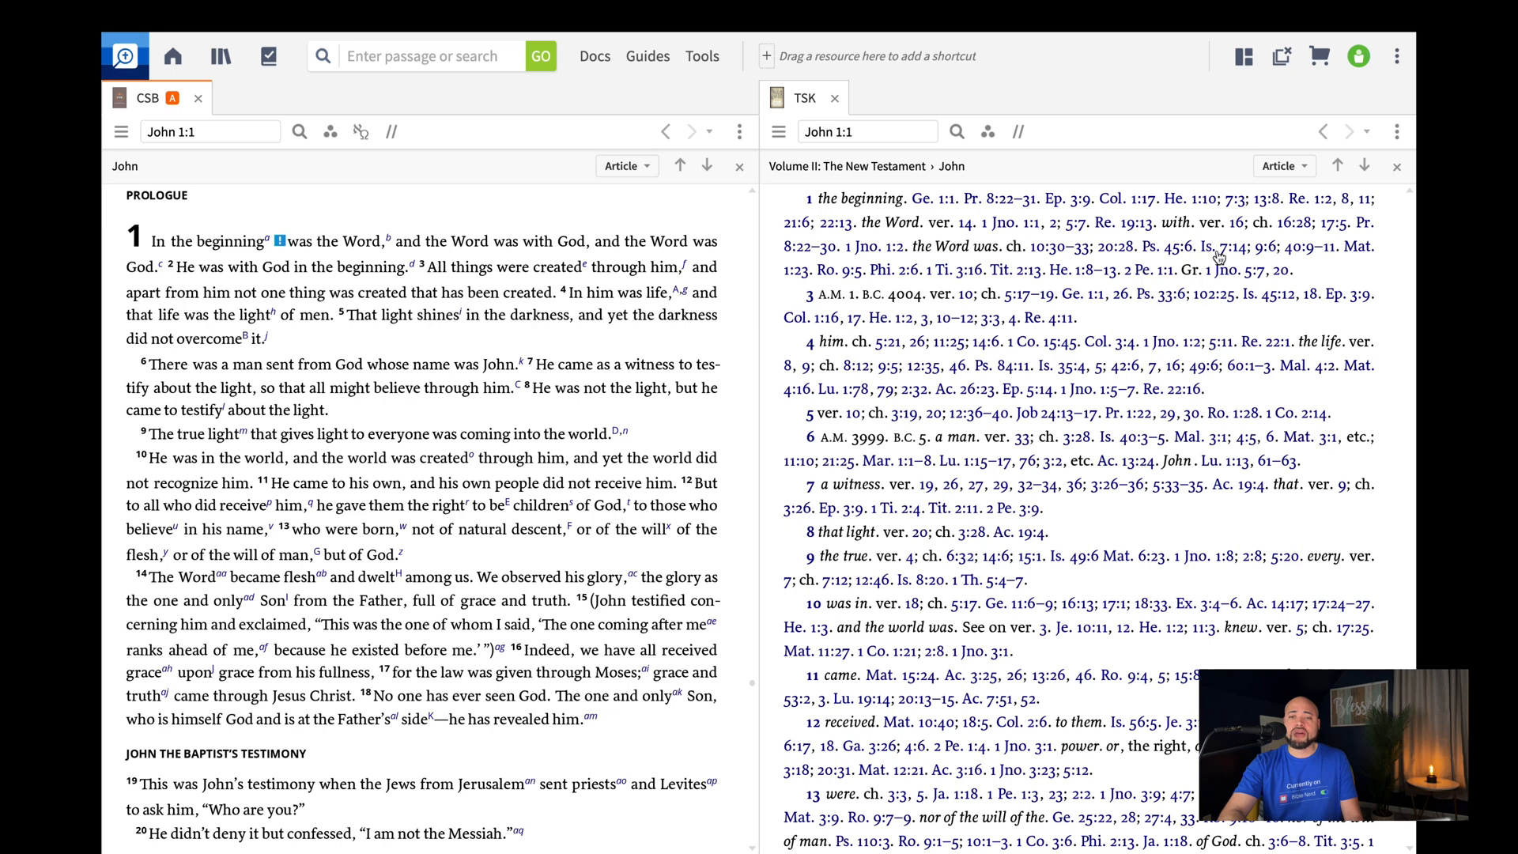
{"action": "mouse_move", "coordinate": [489, 363]}
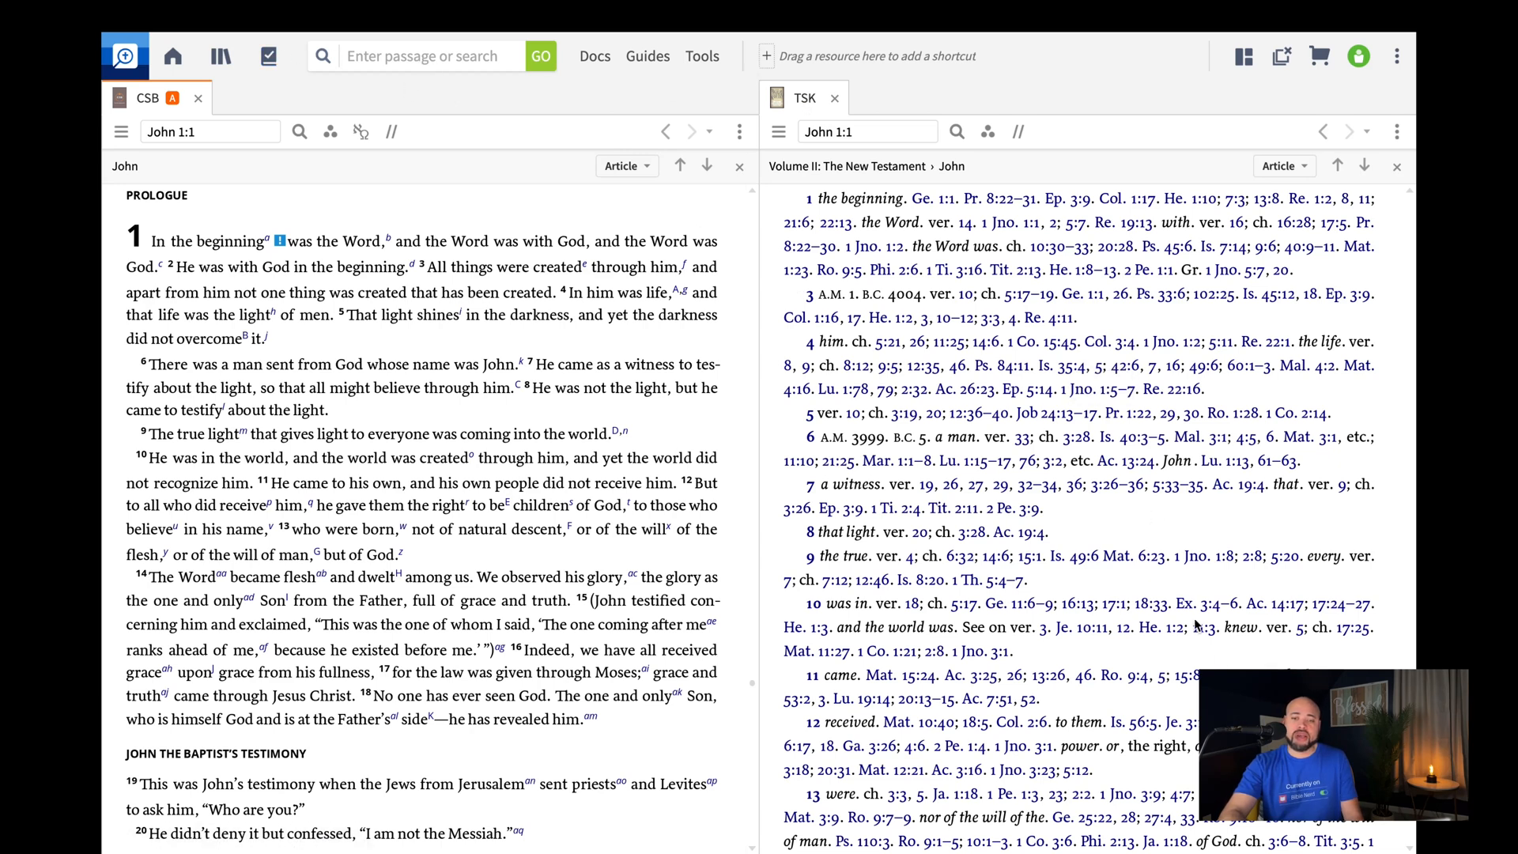
Close the TSK tab and open the FSB notes on John 1:1–18 in the right panel
{"action": "left_click", "coordinate": [220, 56]}
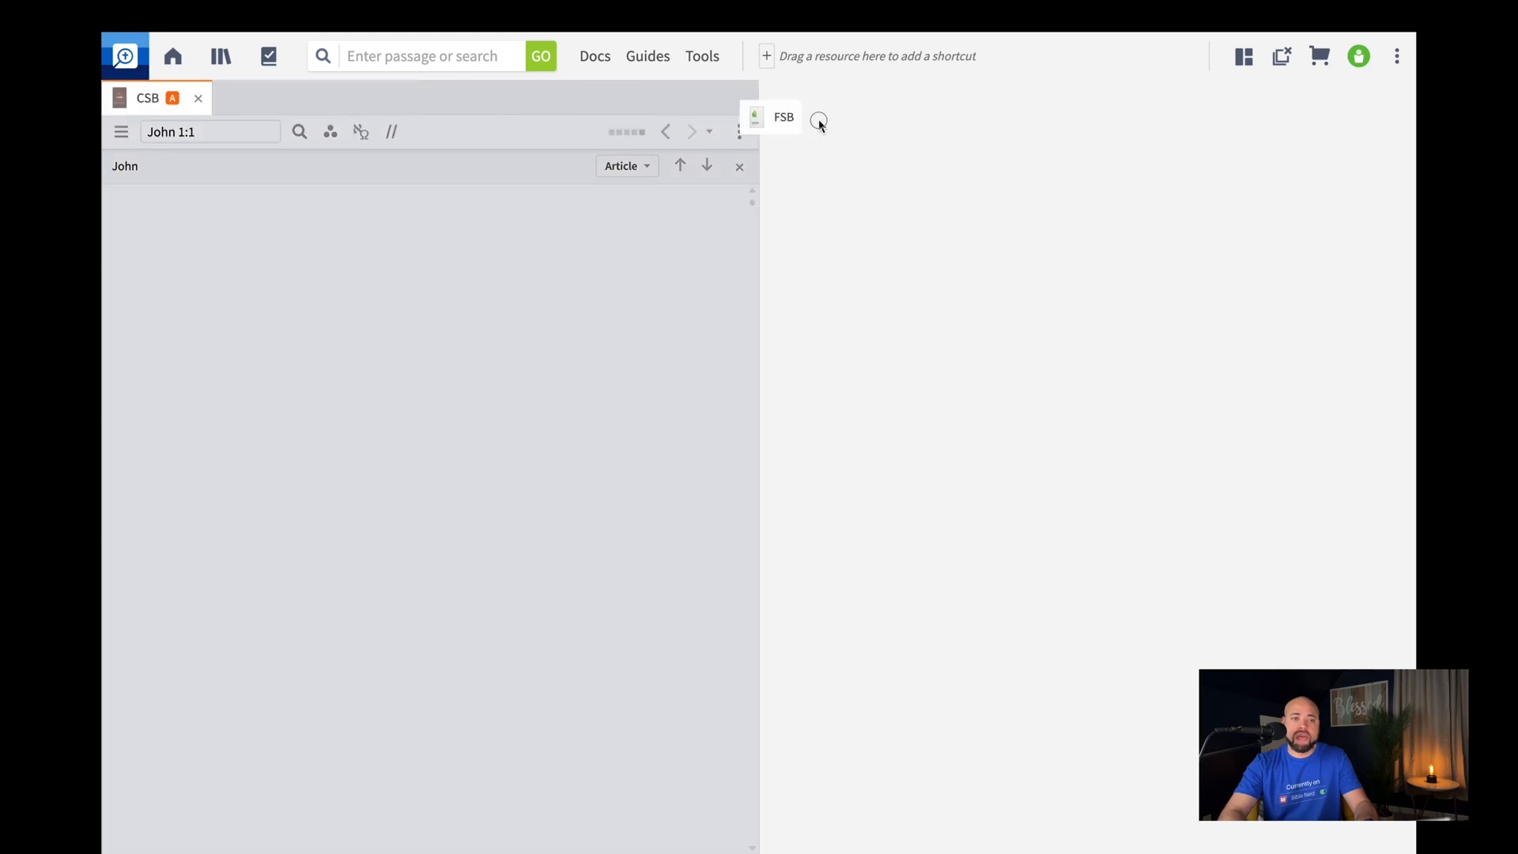
{"action": "left_click", "coordinate": [784, 116]}
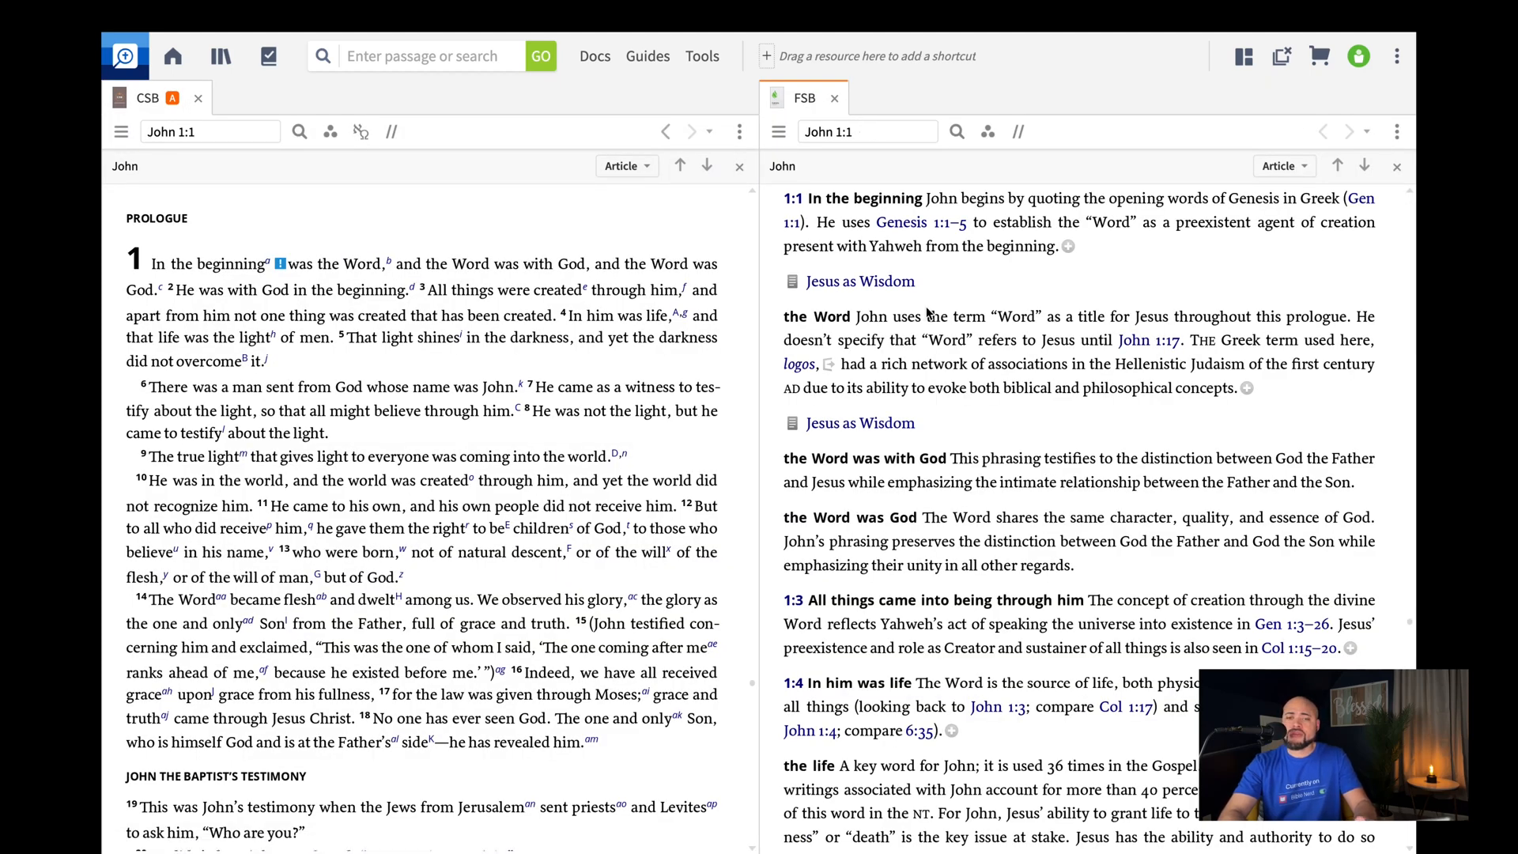
{"action": "mouse_move", "coordinate": [953, 574]}
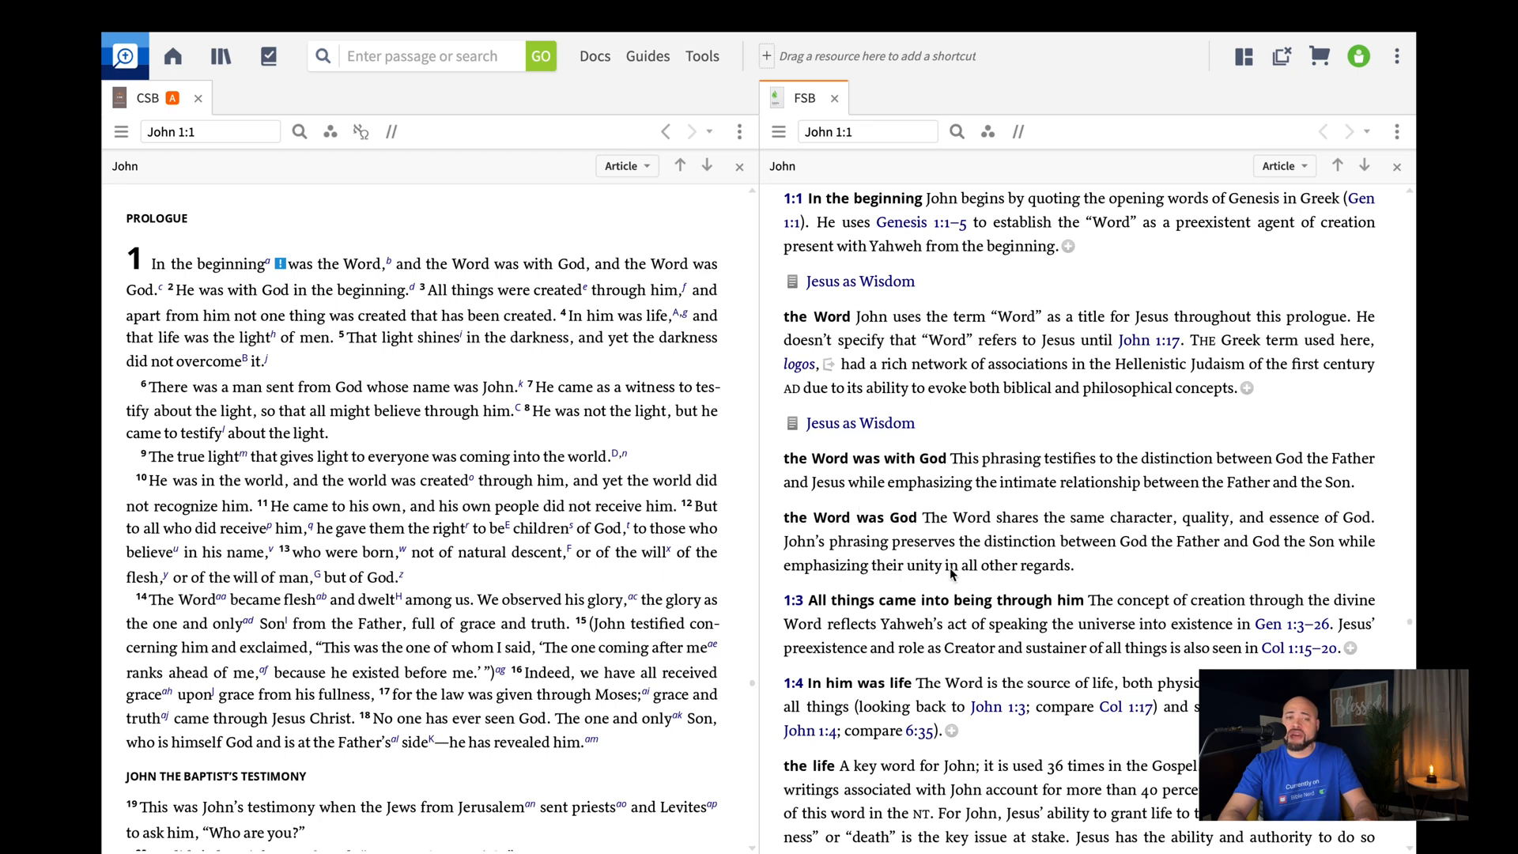
{"action": "mouse_move", "coordinate": [915, 327]}
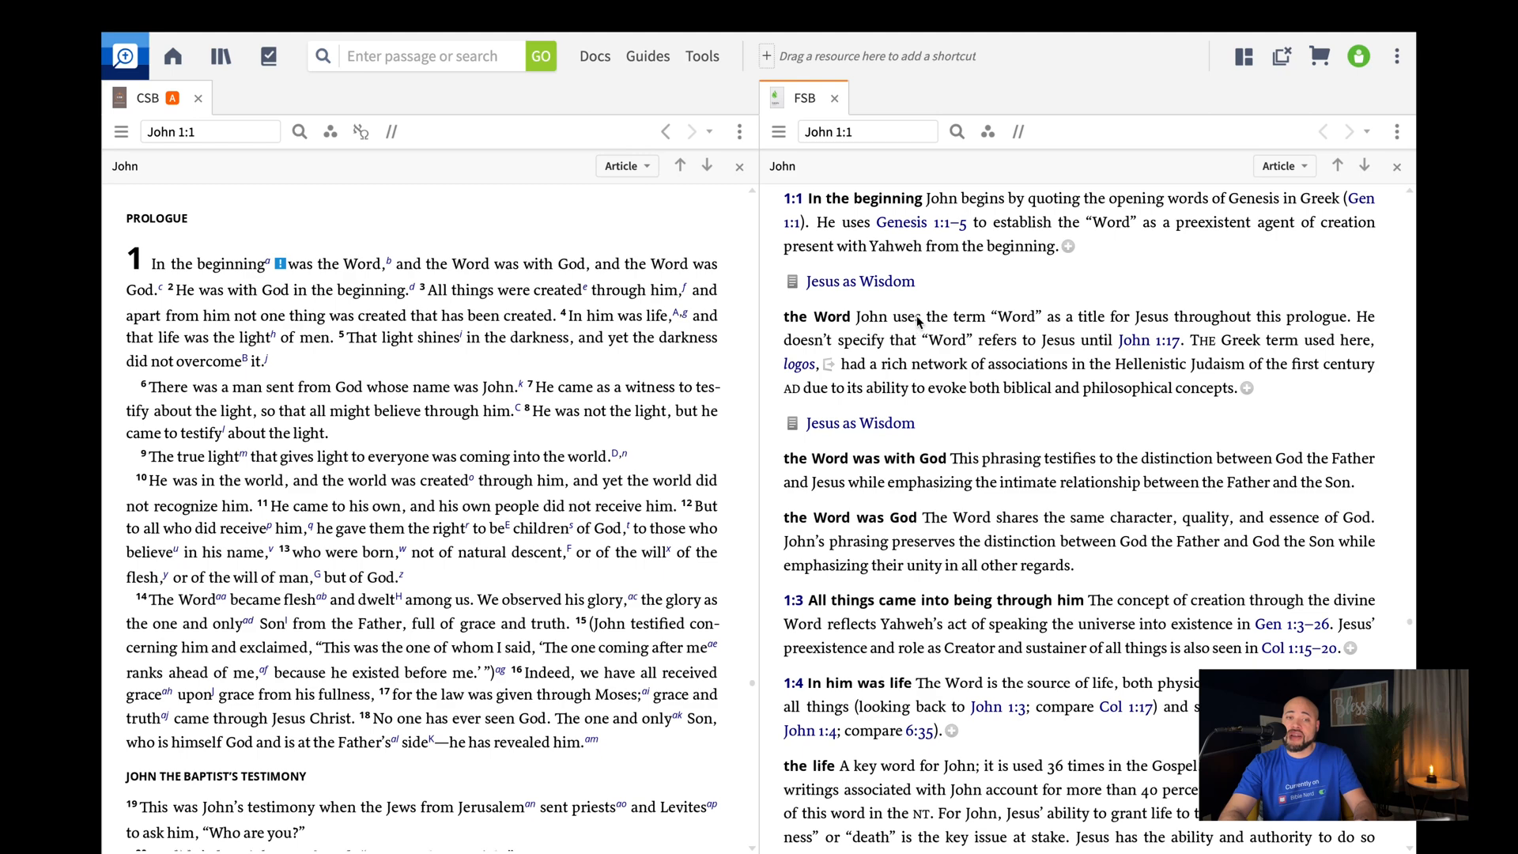
{"action": "scroll", "scroll_direction": "down", "scroll_amount": 3}
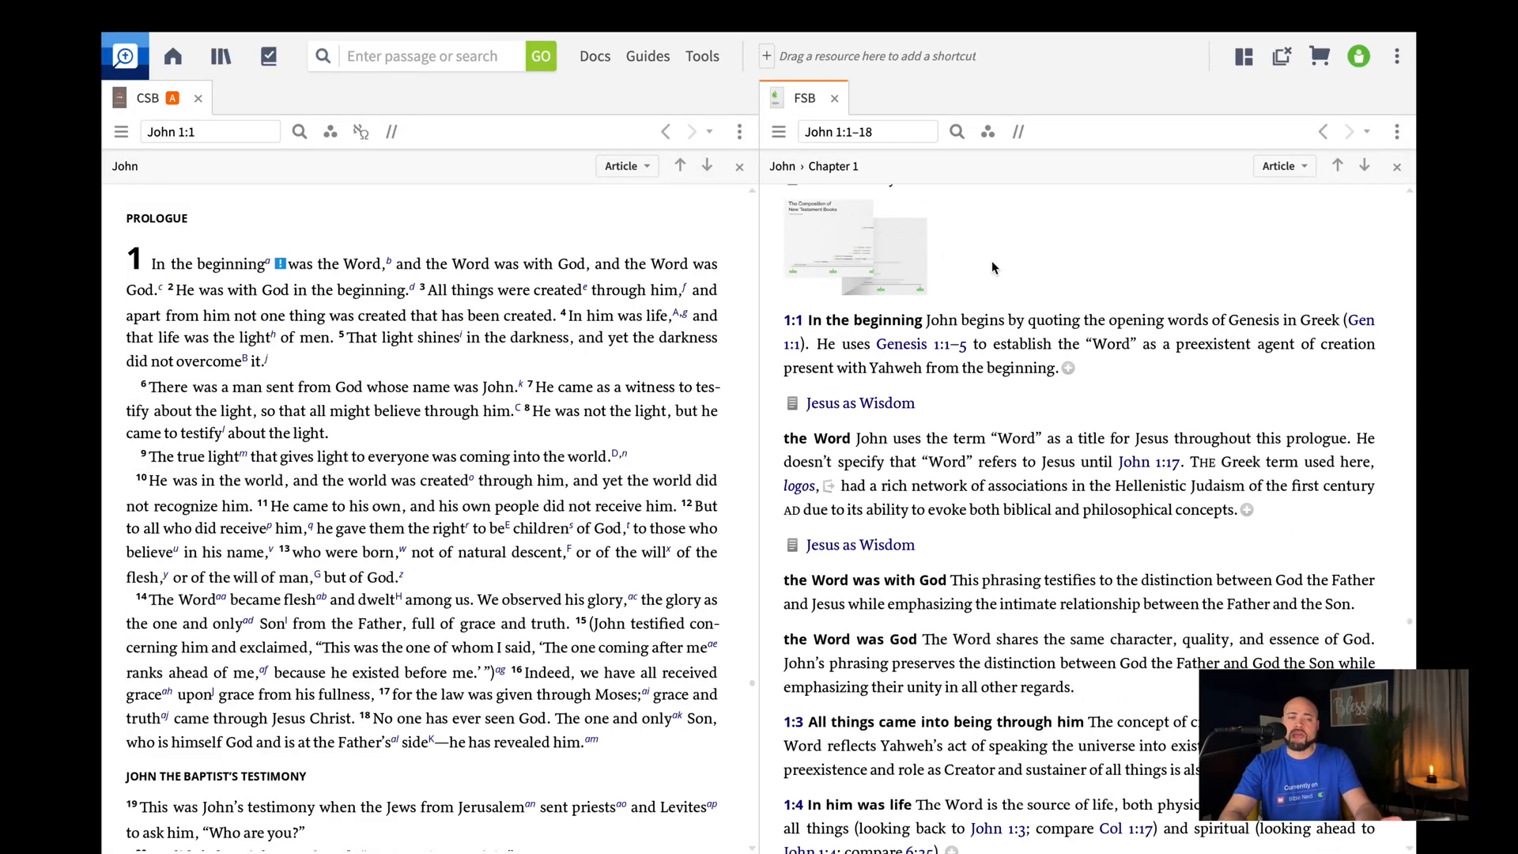
{"action": "mouse_move", "coordinate": [926, 587]}
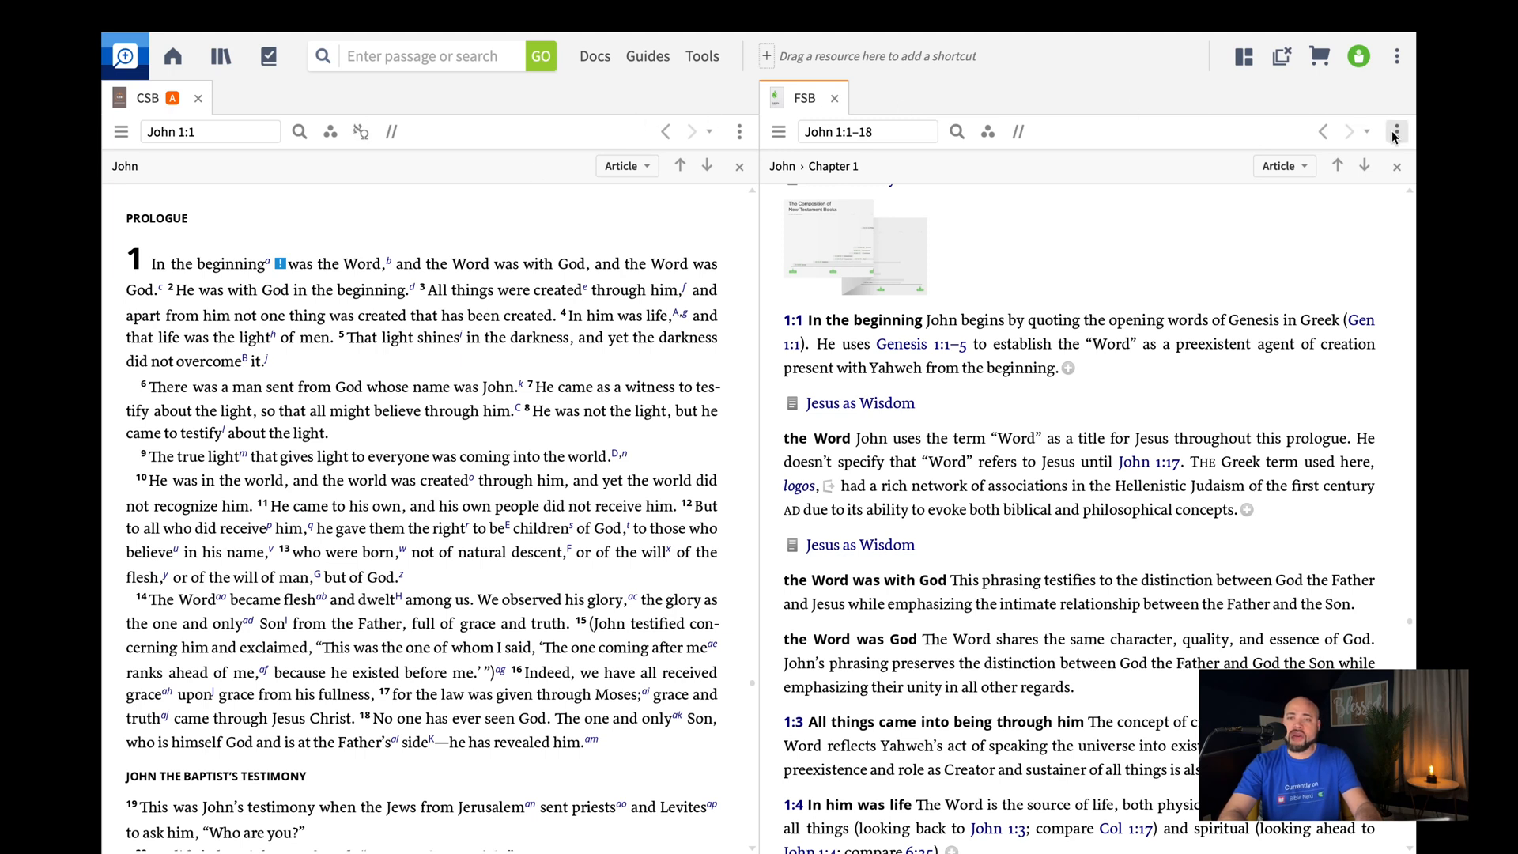
Link the FSB notes to the CSB via link set A, then go Home
{"action": "left_click", "coordinate": [1395, 131]}
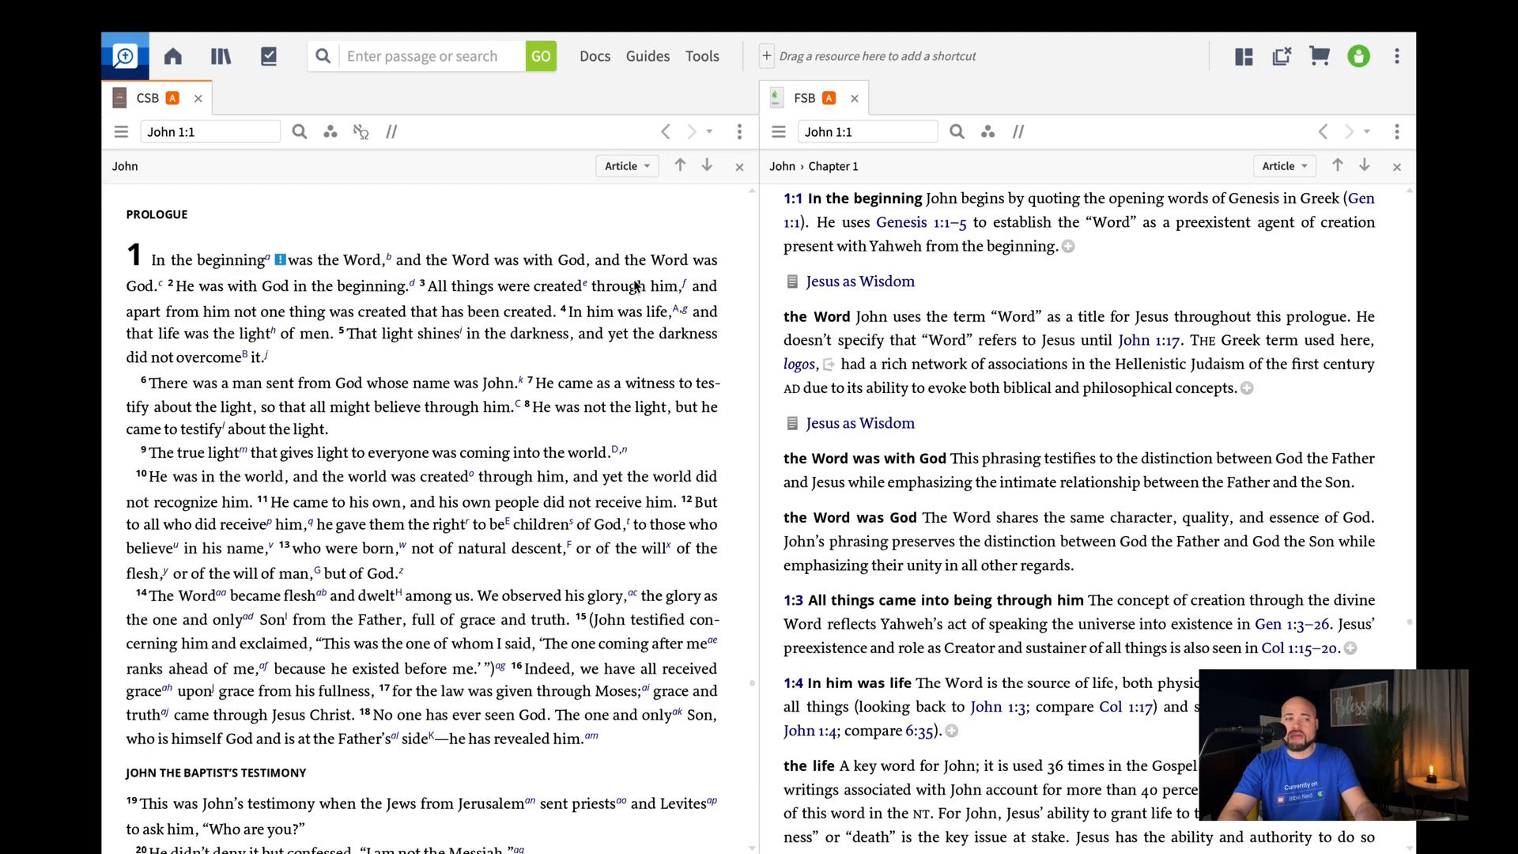
{"action": "scroll", "scroll_direction": "down", "scroll_amount": 3}
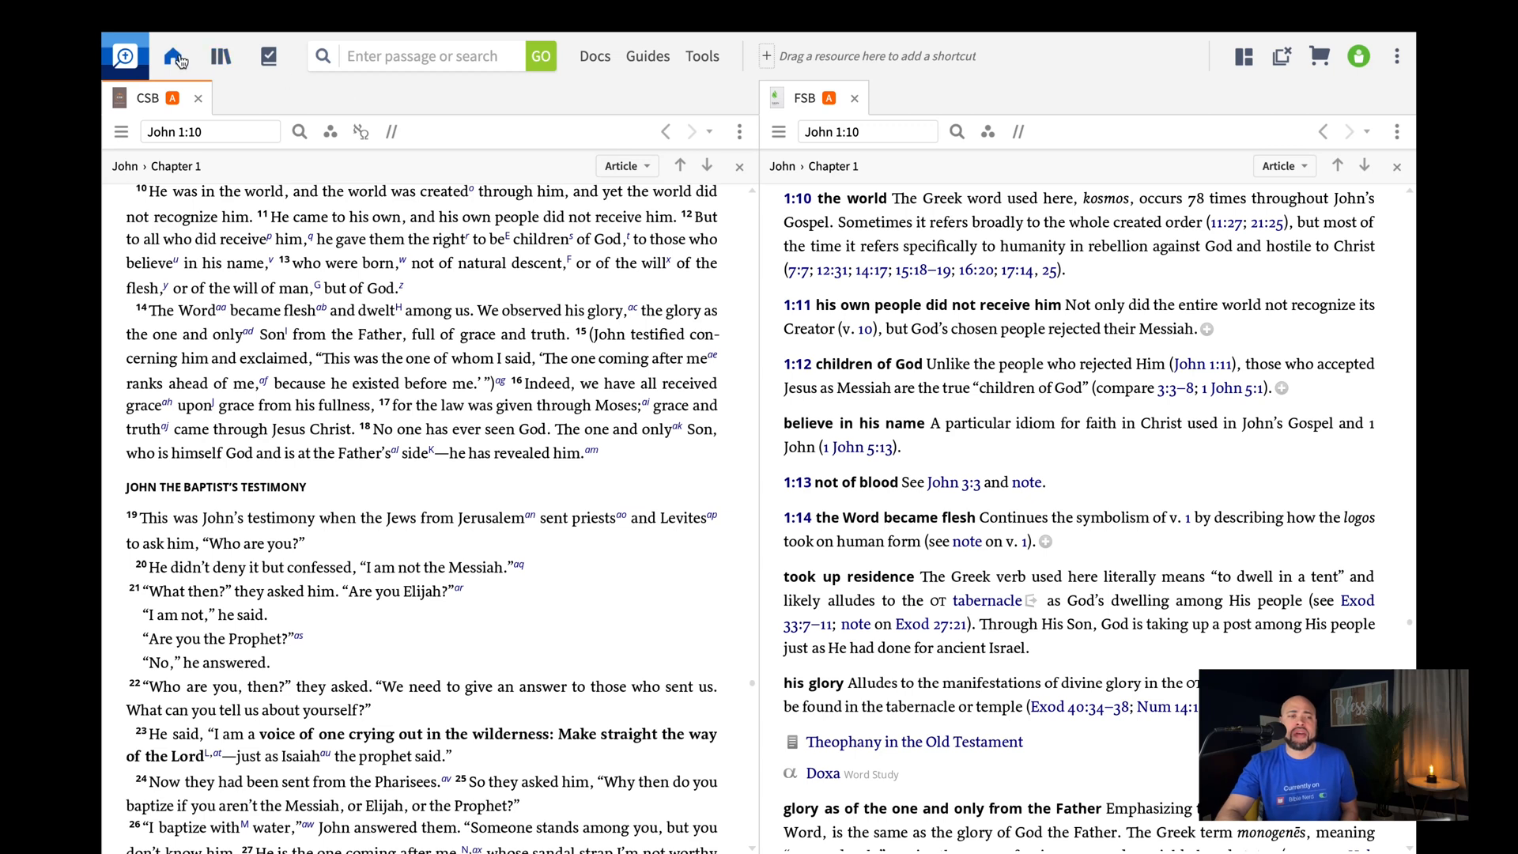
{"action": "left_click", "coordinate": [173, 55]}
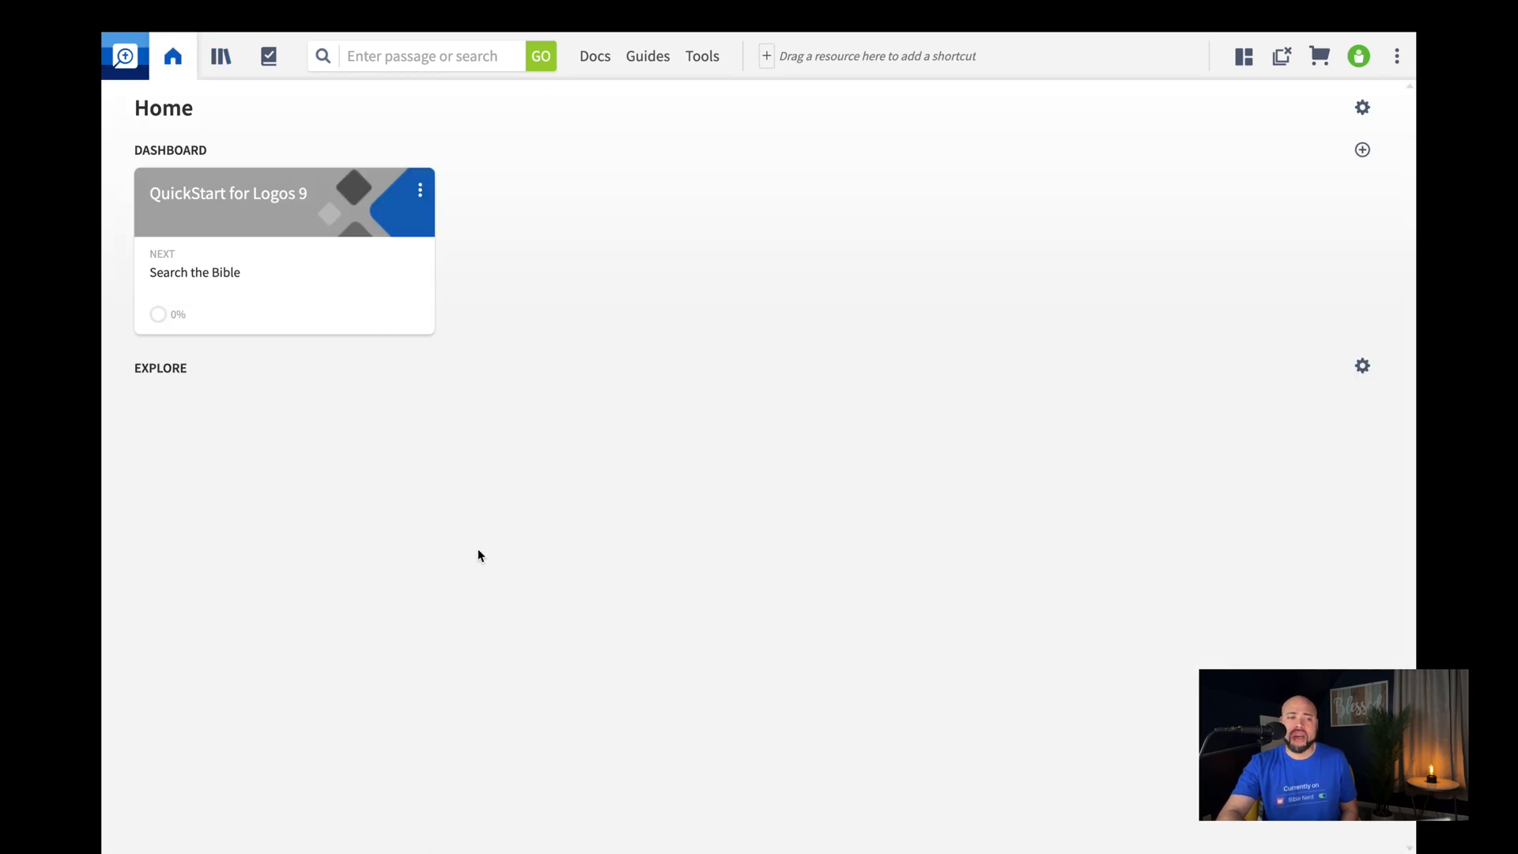
{"action": "mouse_move", "coordinate": [575, 501]}
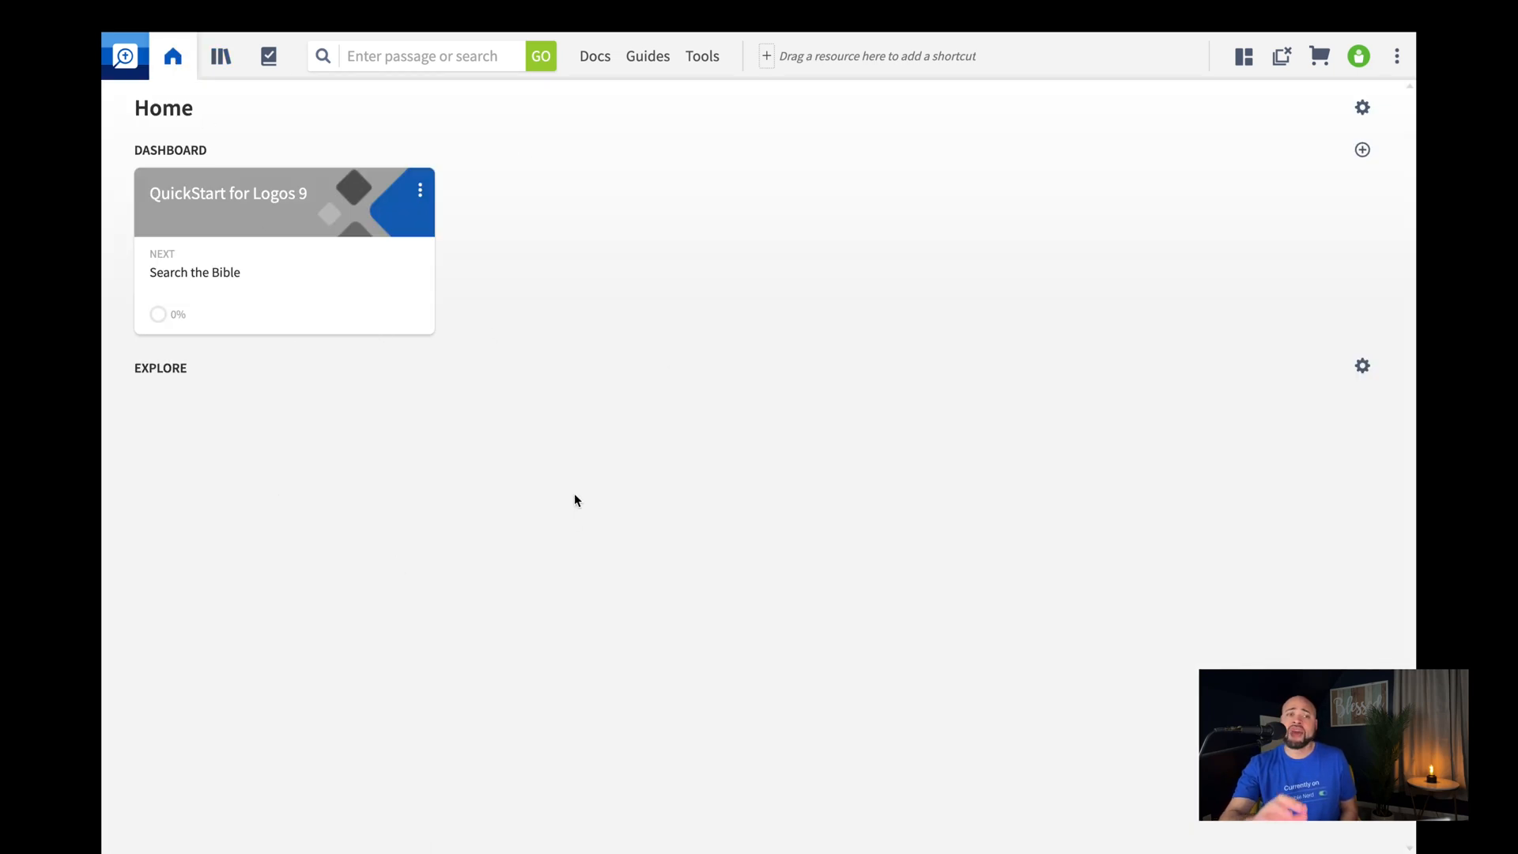